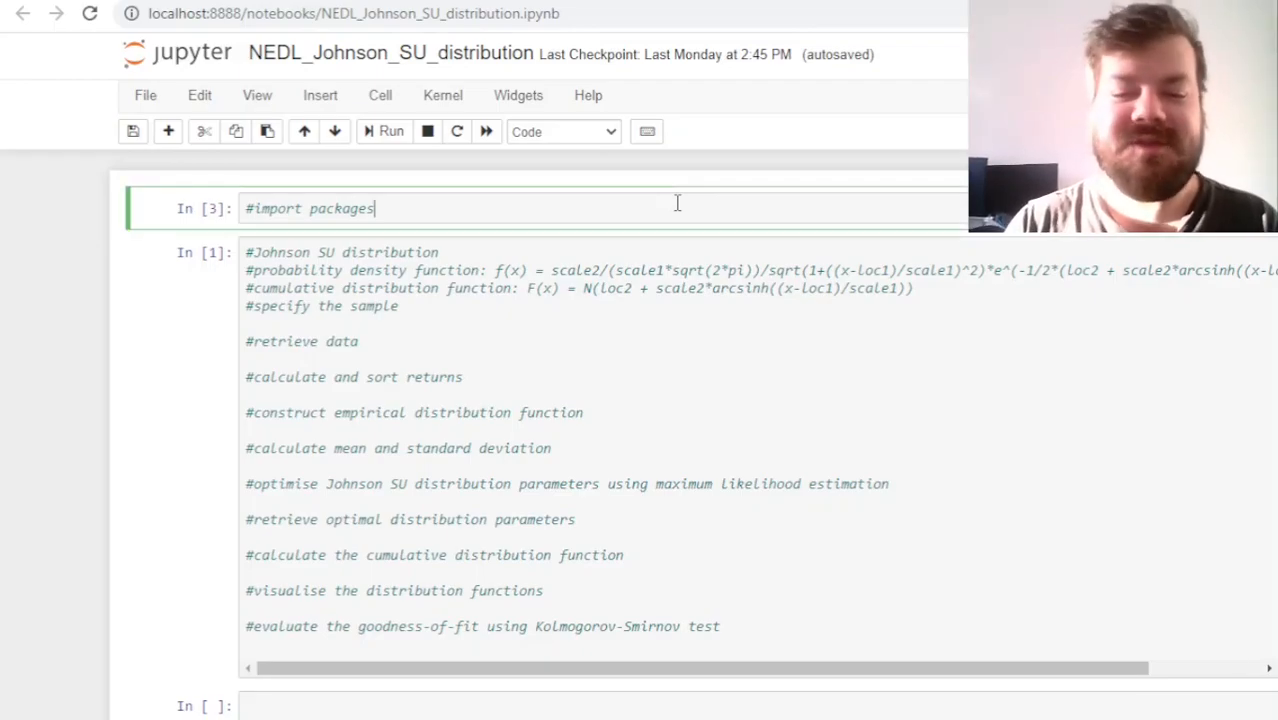
Write the import lines for numpy, pandas, yfinance, scipy.stats, scipy.optimize and matplotlib.pyplot
type("import")
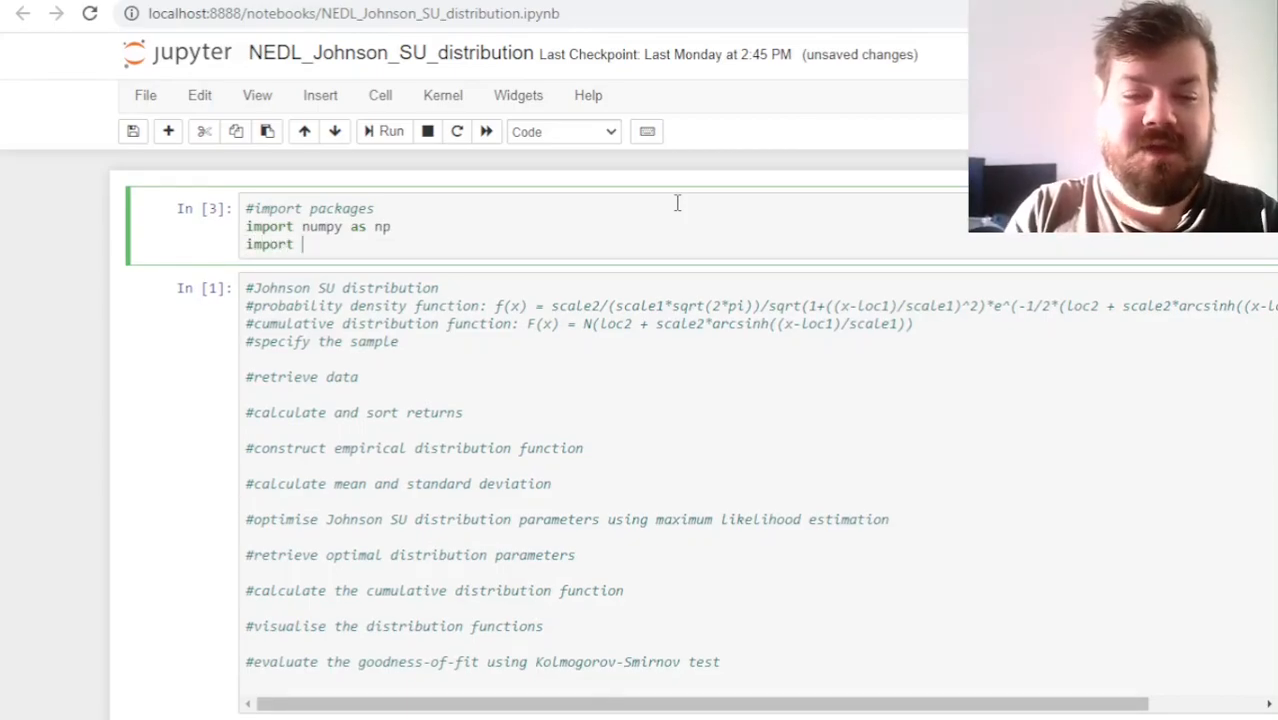
type("pandas as pd")
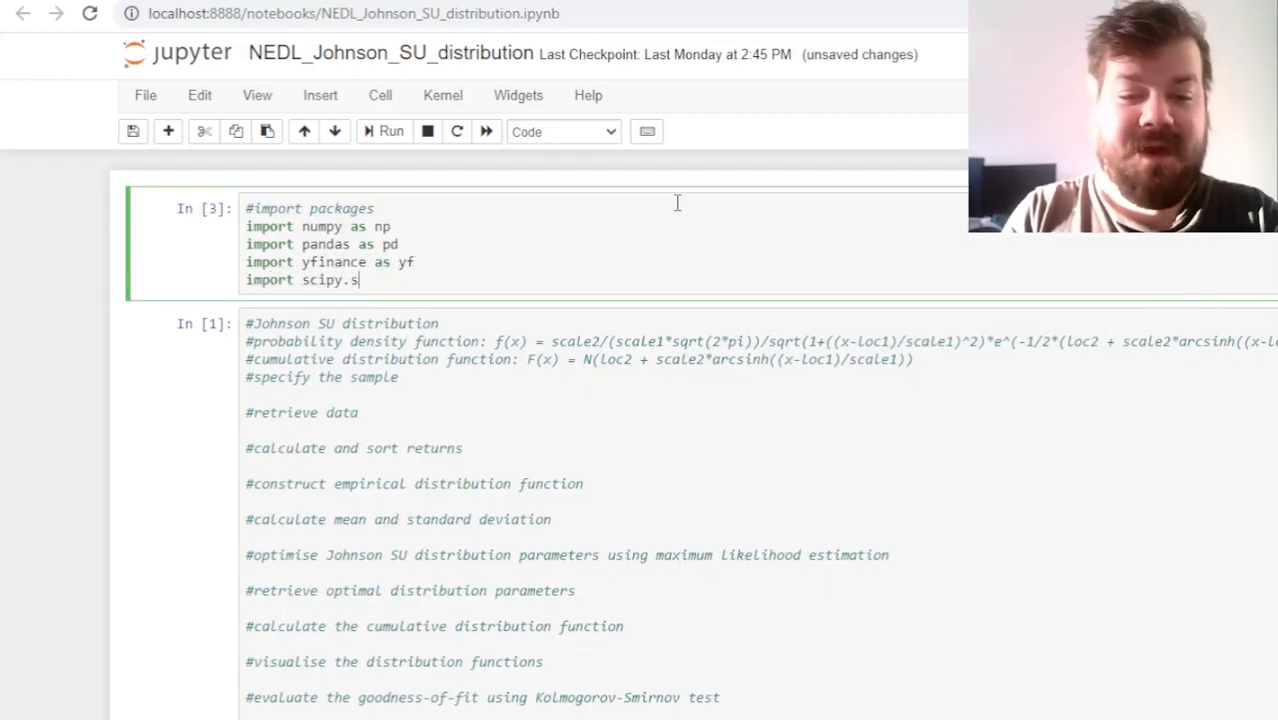
type("tats as sps")
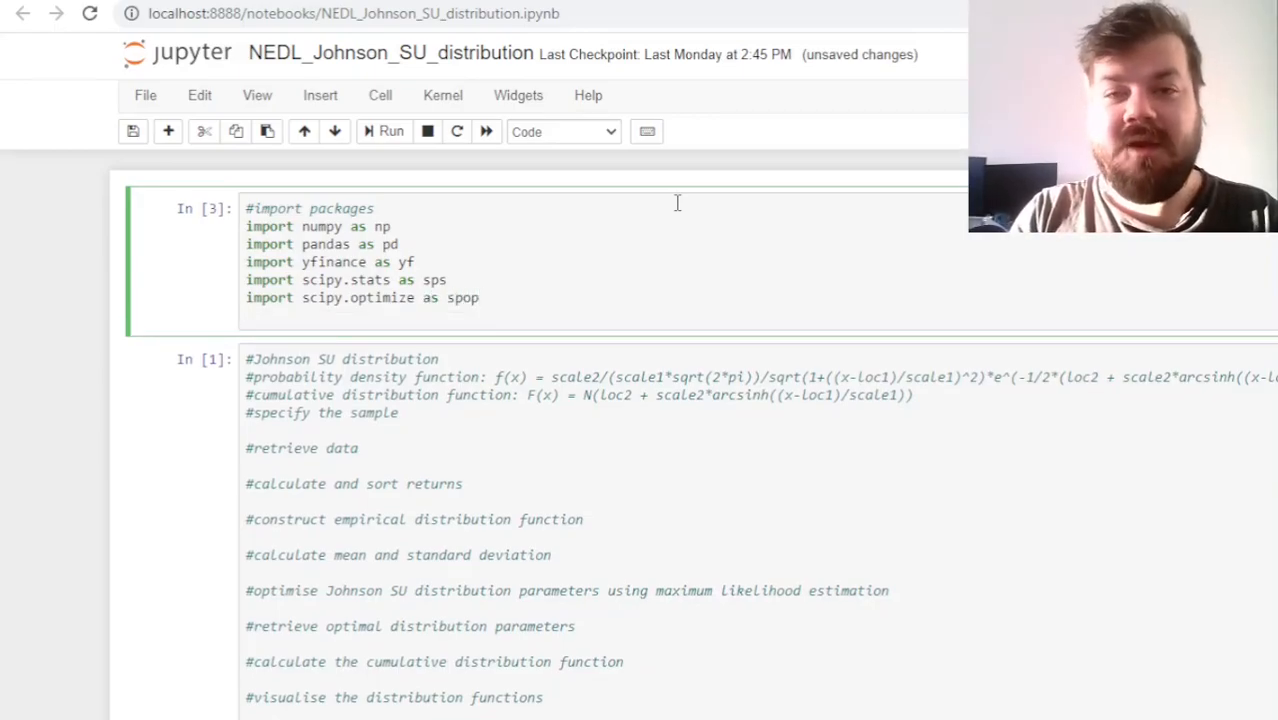
type("import")
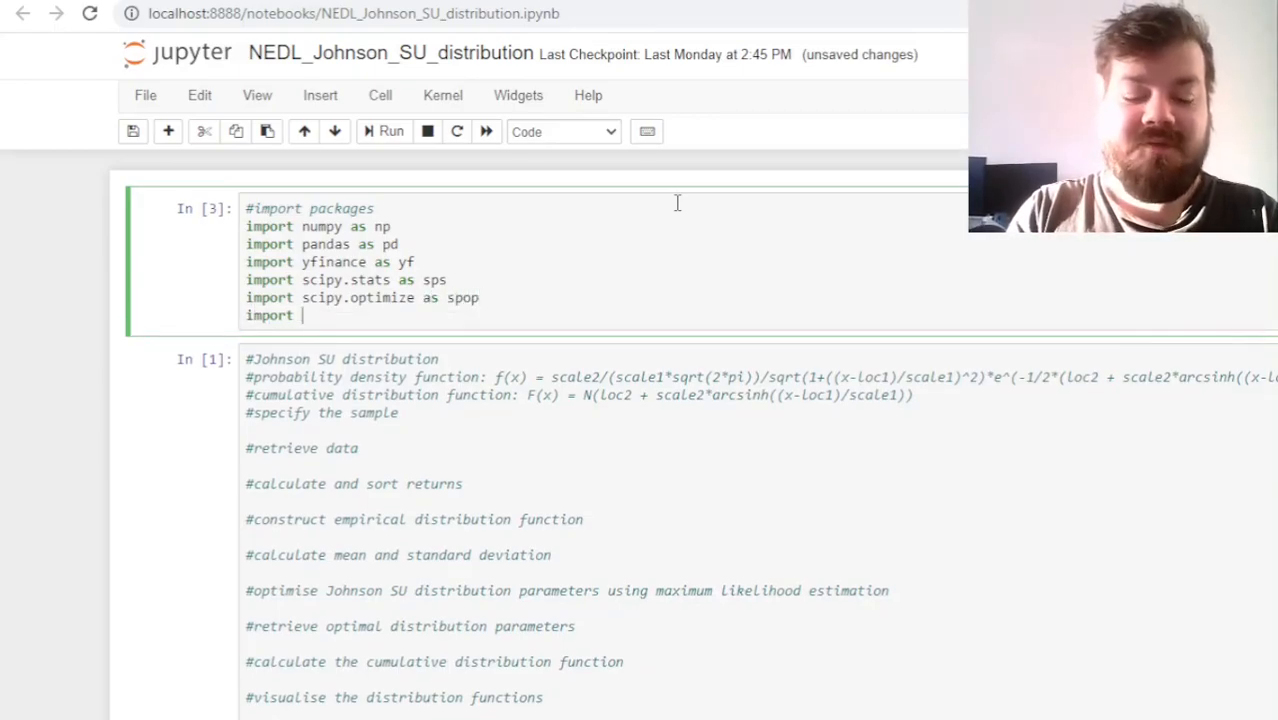
type("matplotlib.")
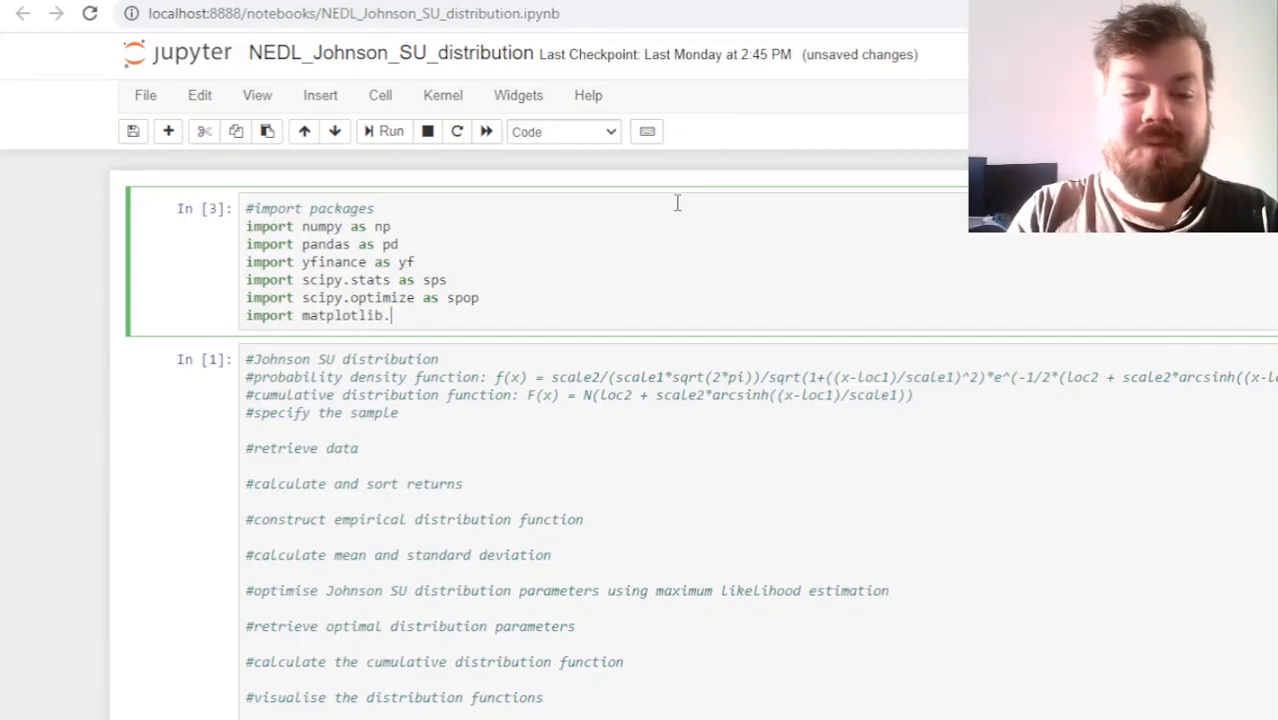
type("pyplot as plt")
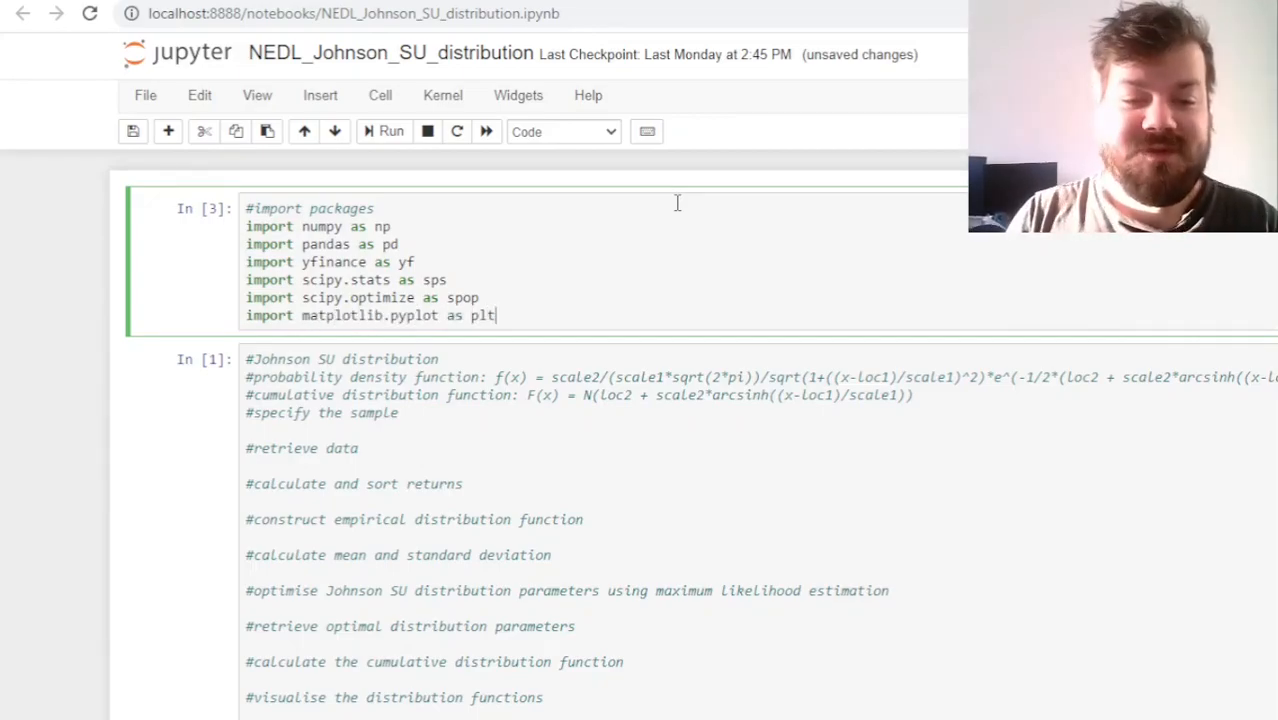
scroll("down", 3)
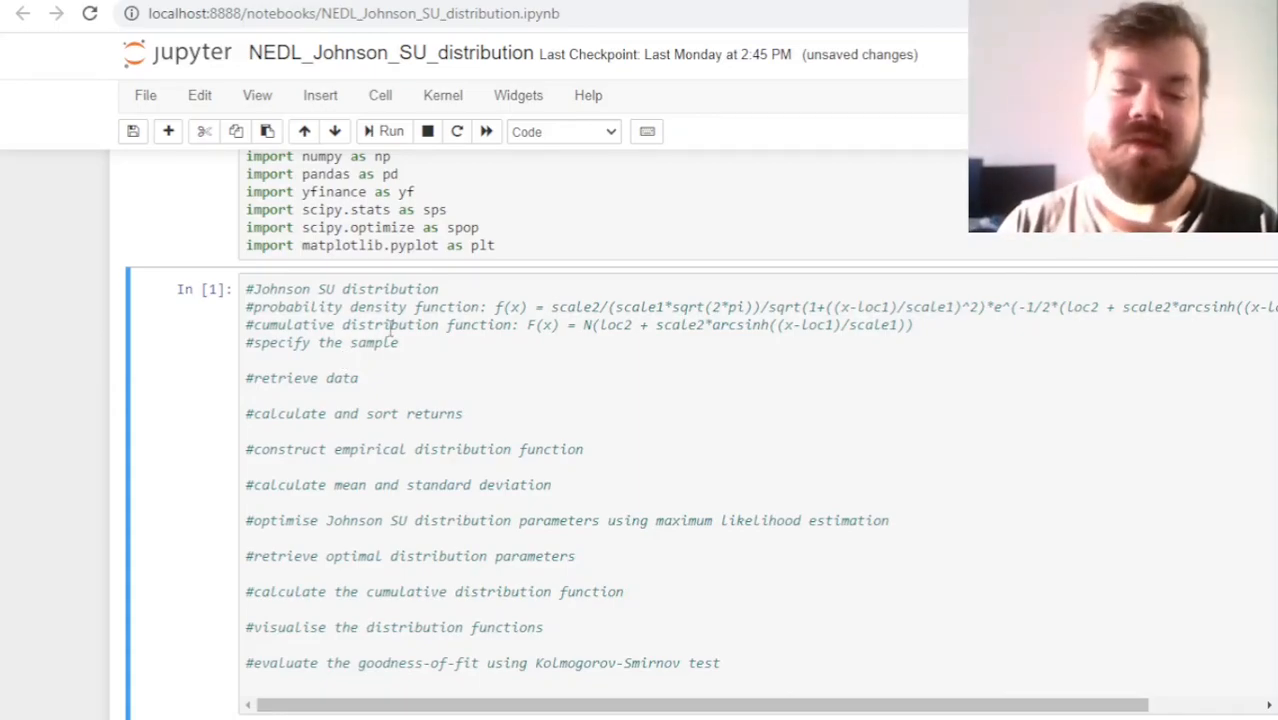
mouse_move(572, 366)
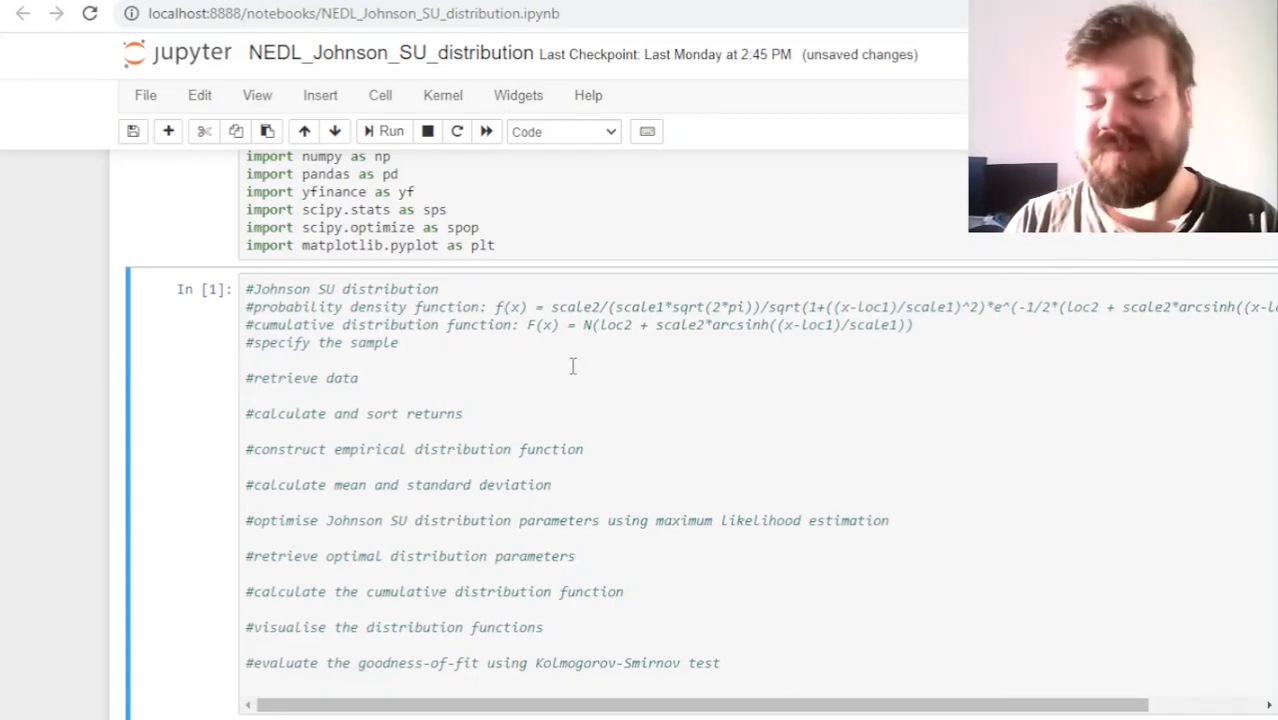
double_click(736, 324)
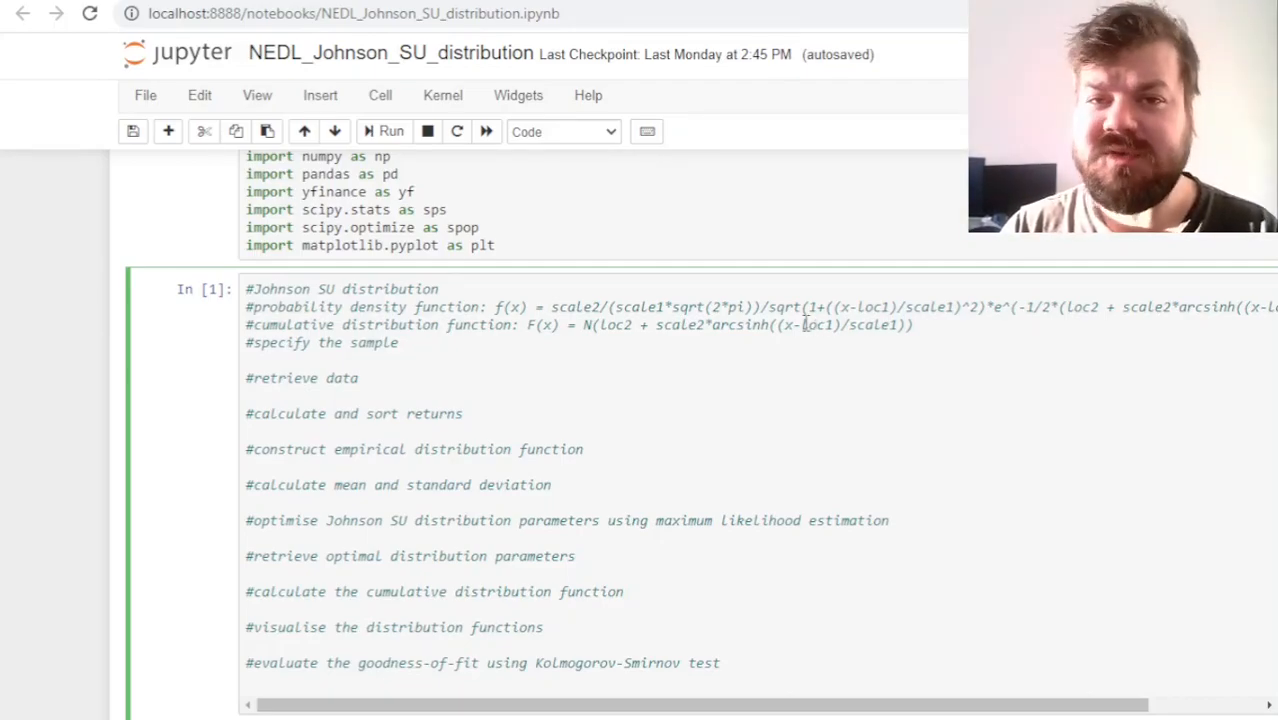
double_click(816, 324)
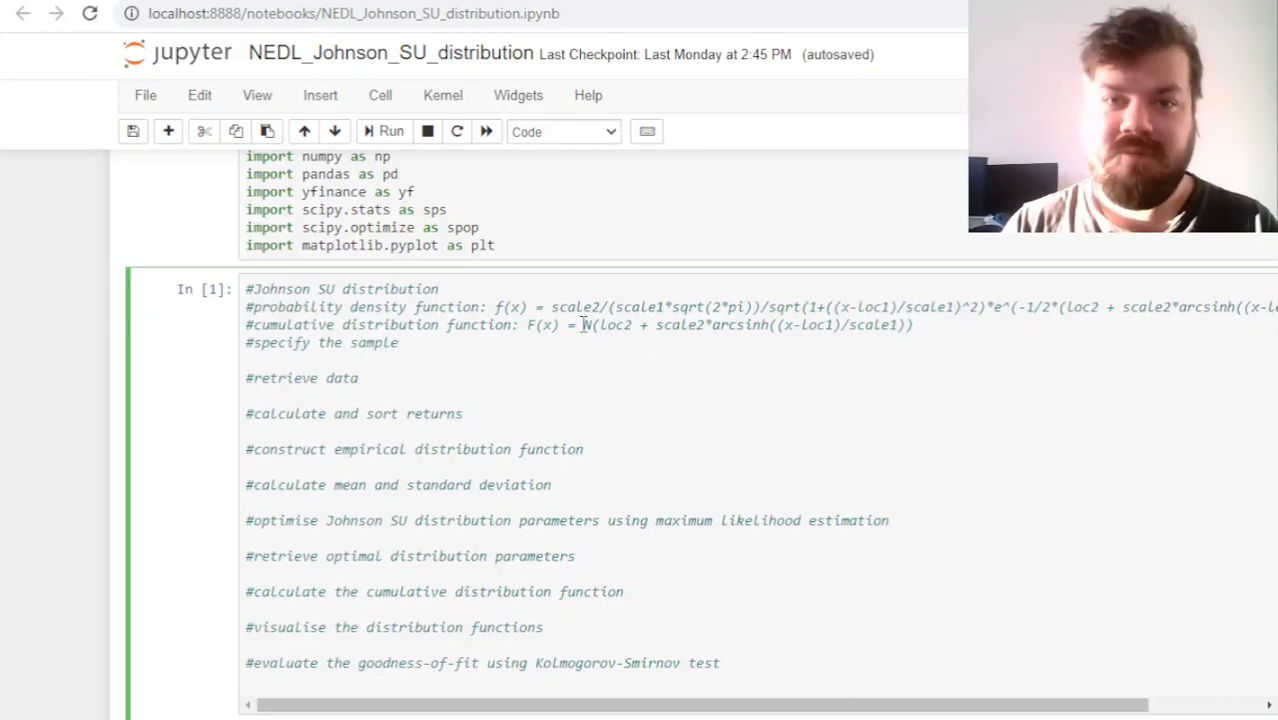
left_click_drag(584, 324, 912, 324)
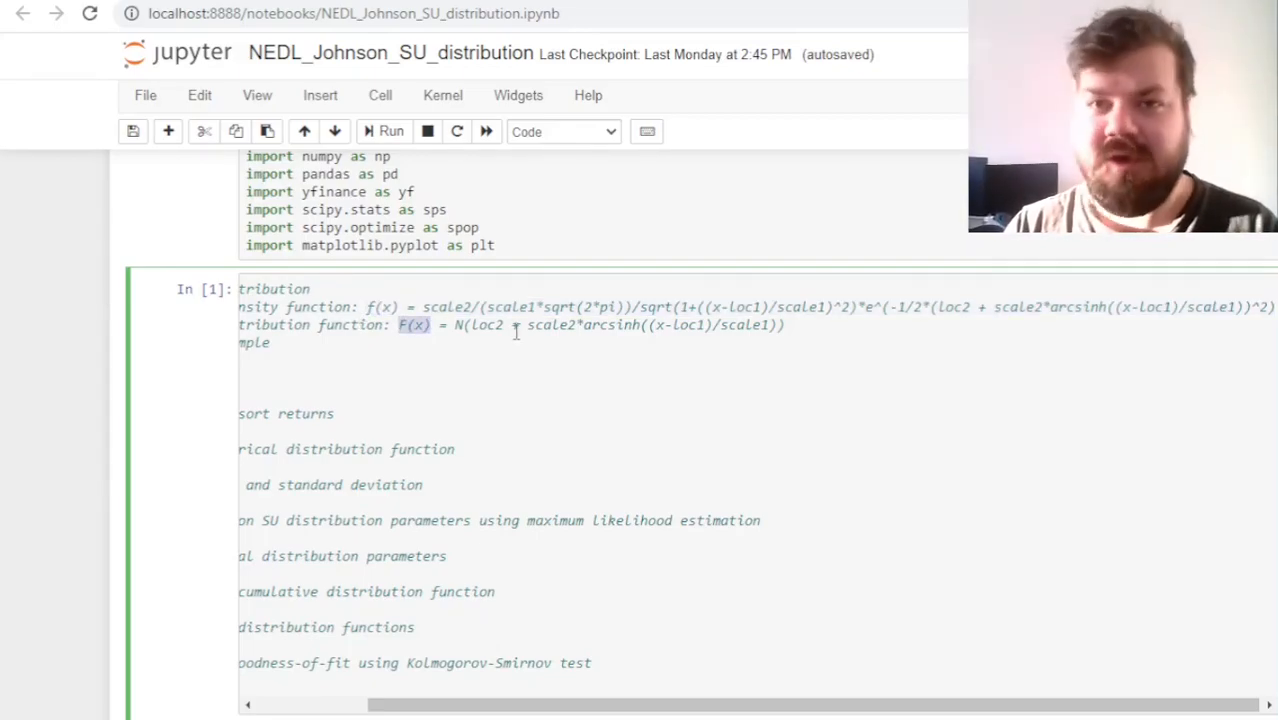
left_click(424, 308)
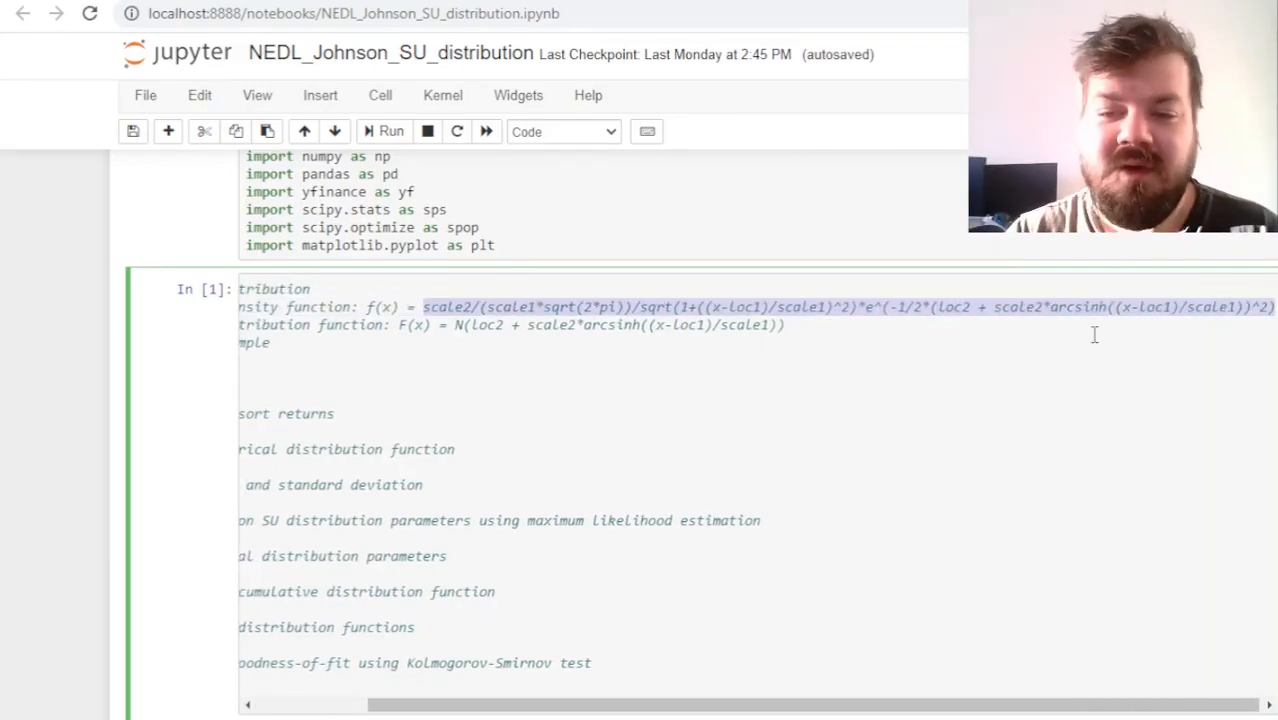
mouse_move(830, 340)
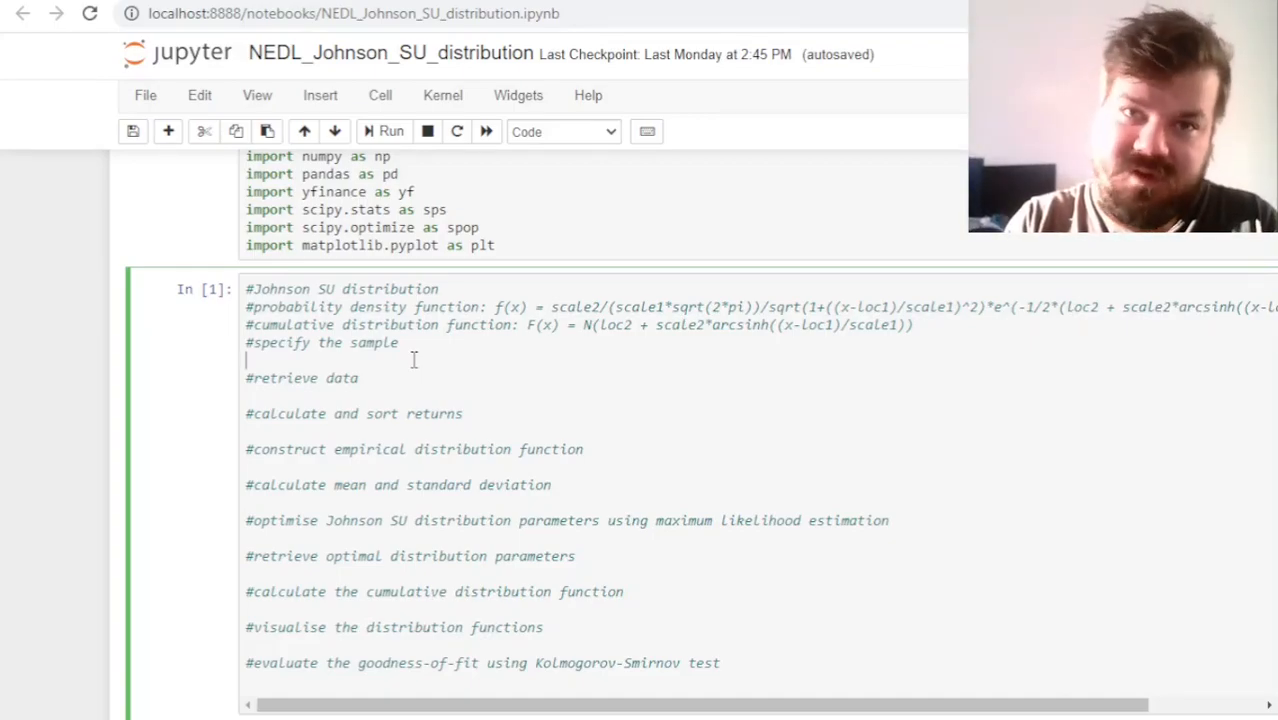
Set ticker '^GSPC' from 2017-12-31 to 2022-12-31, add prices = yf.download(...)['Close'] and run
type("tick")
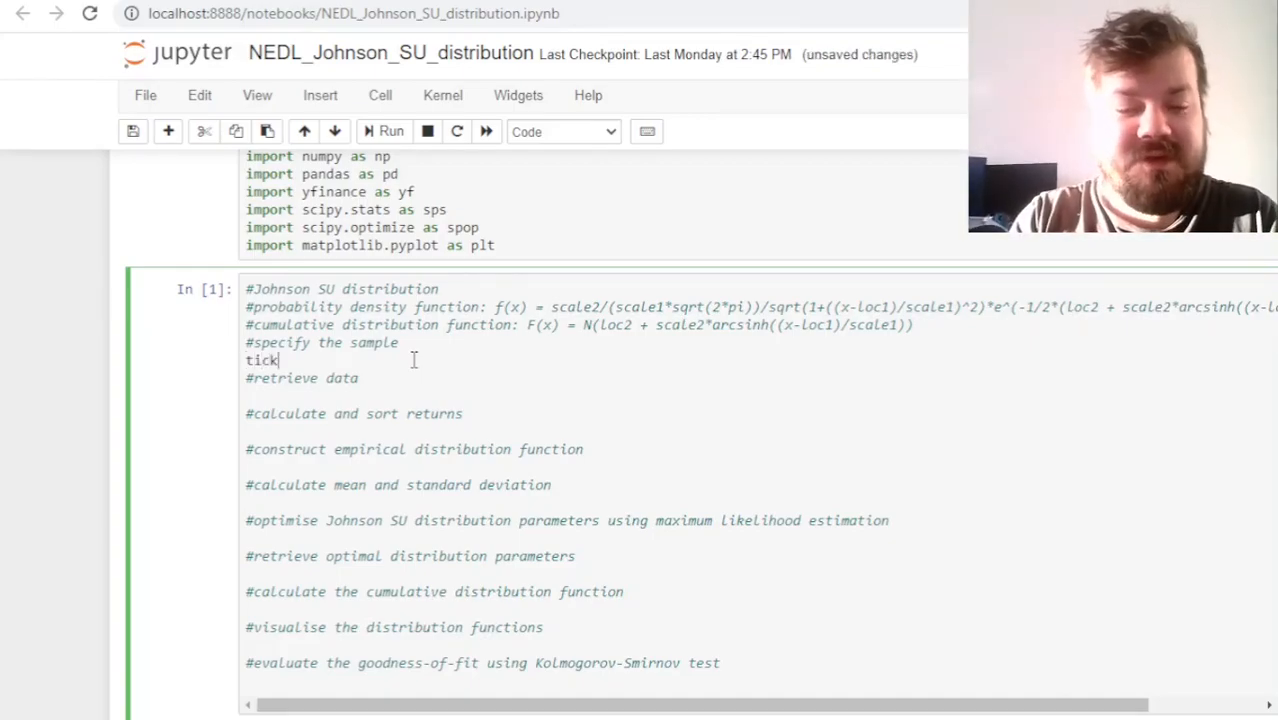
type("er = ''")
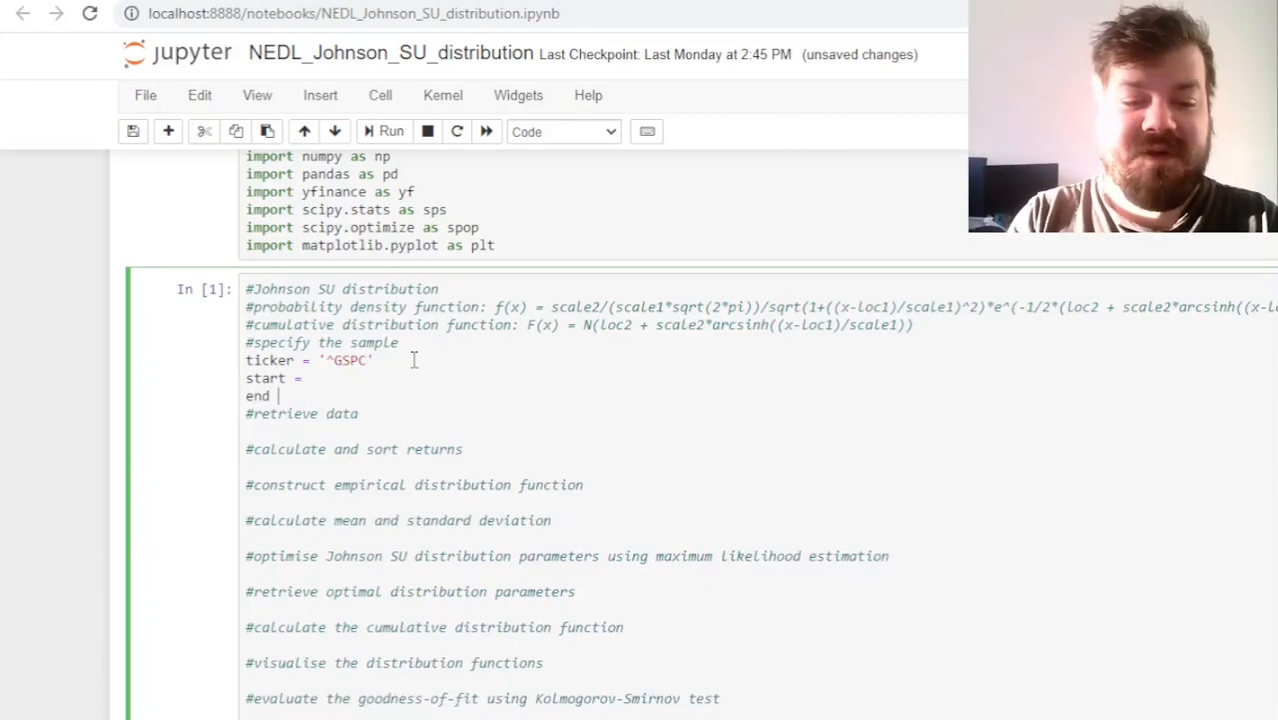
type("'")
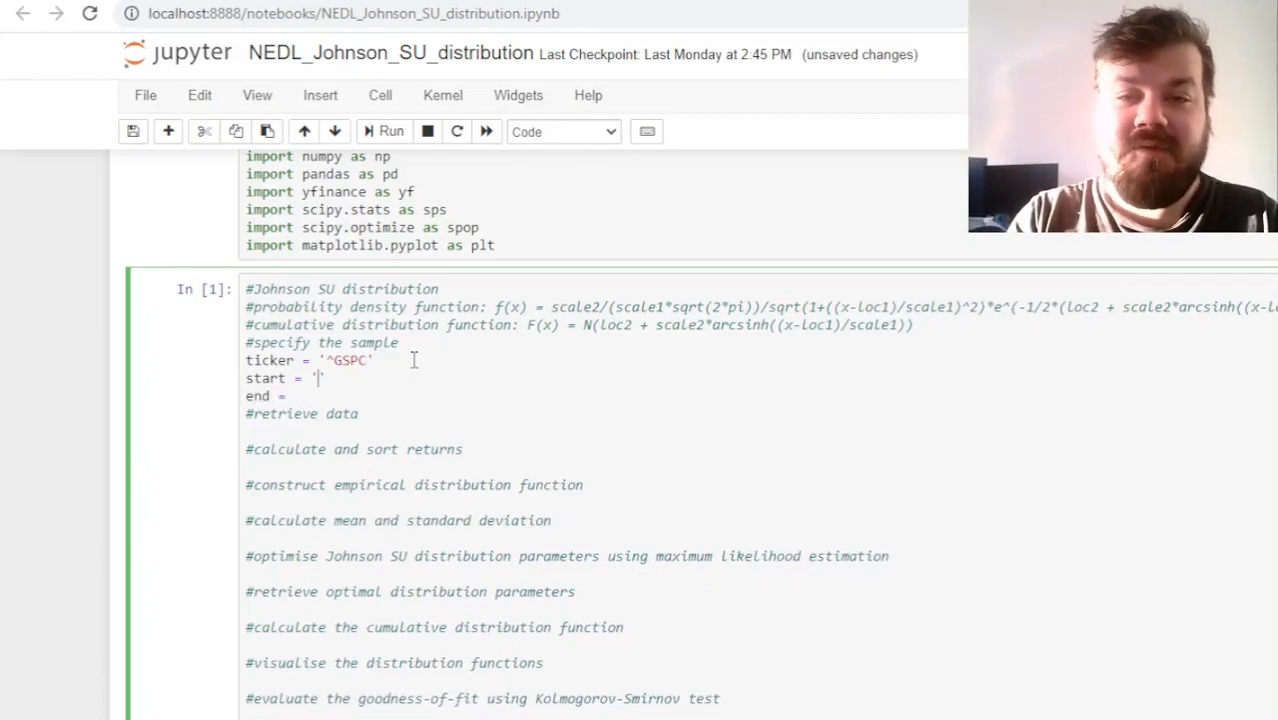
type("2017-12-31")
left_click(330, 396)
type(" '2022-12-31")
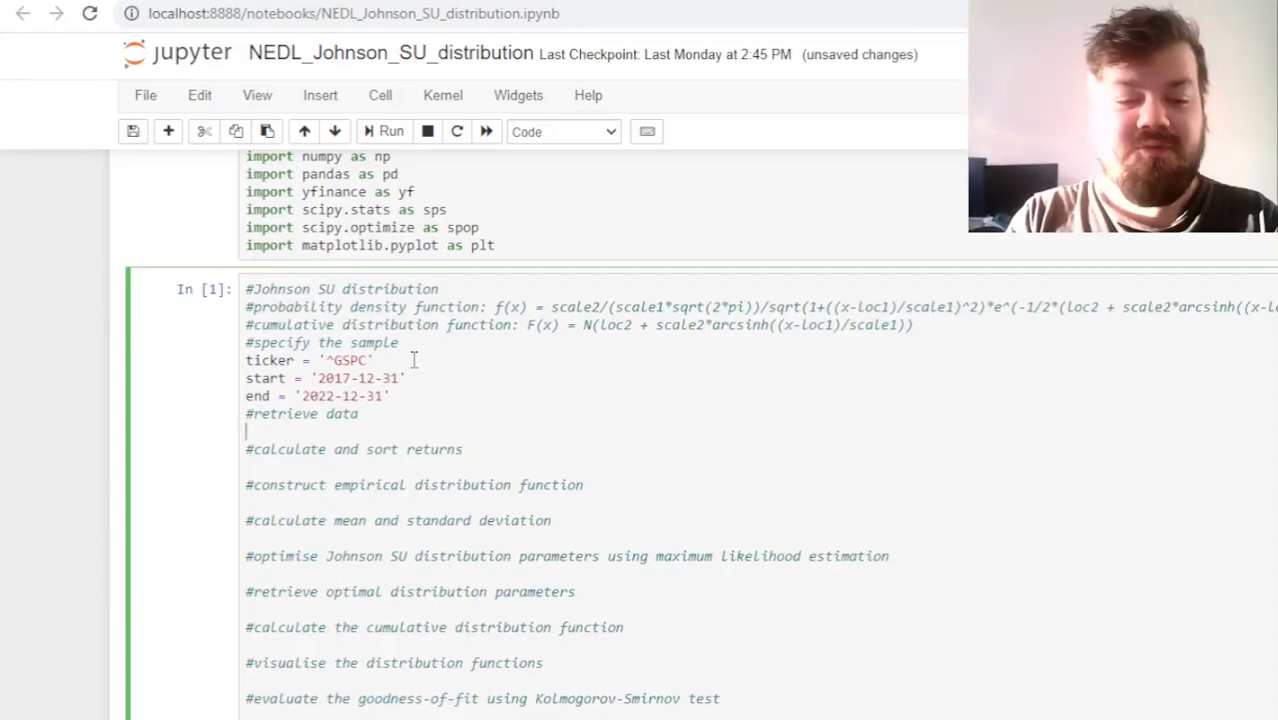
type("pr")
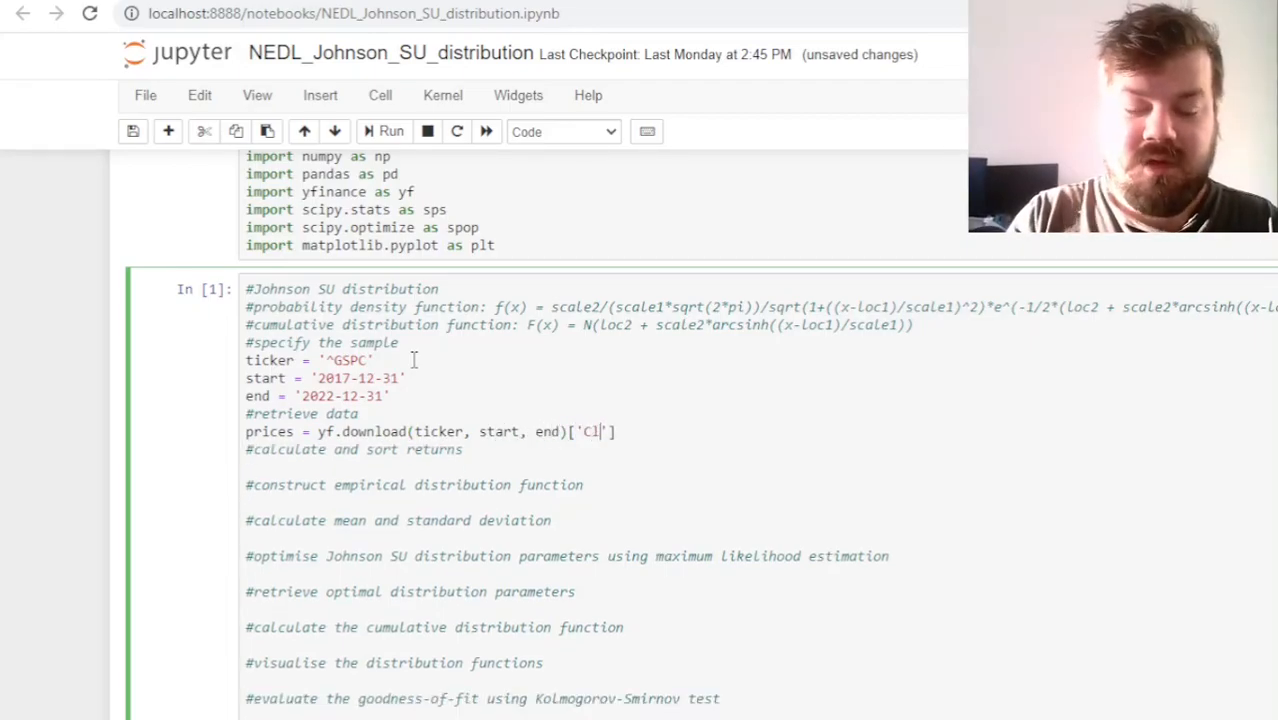
left_click(384, 132)
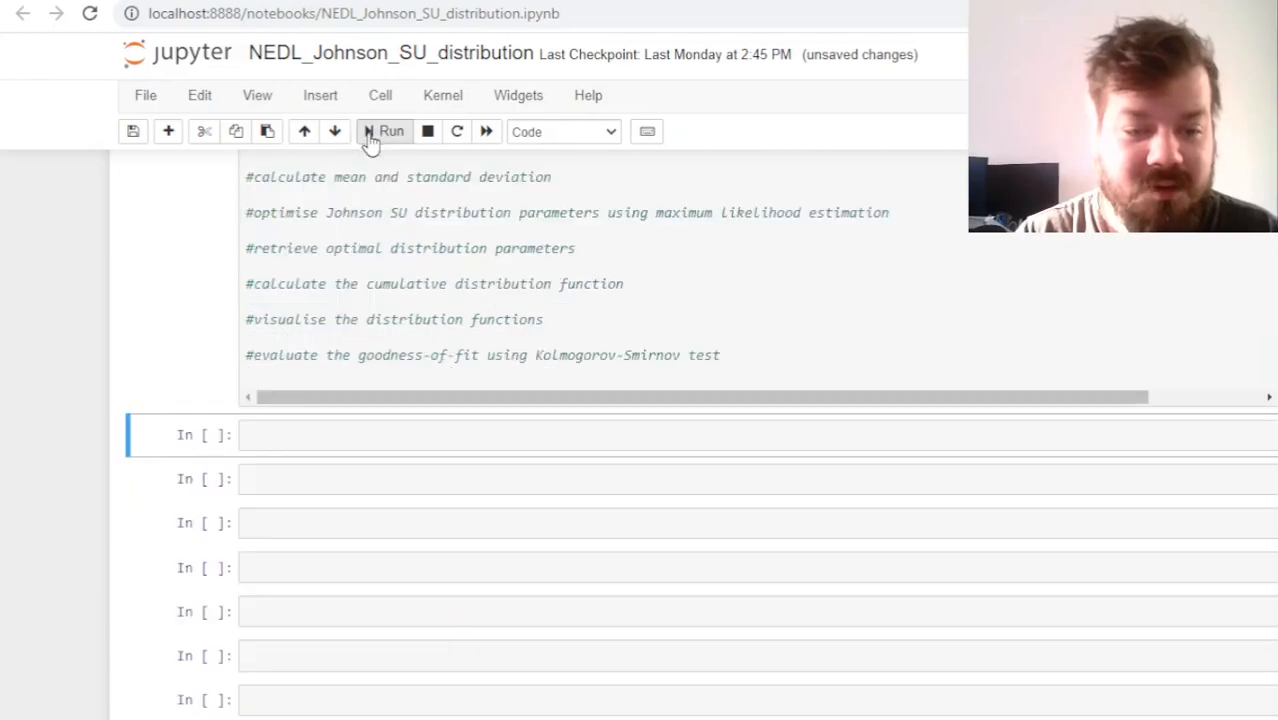
Compute daily returns from prices as an np.array ratio and sort them with np.sort
type("prices = yf.download(ticker, start, end)['Close")
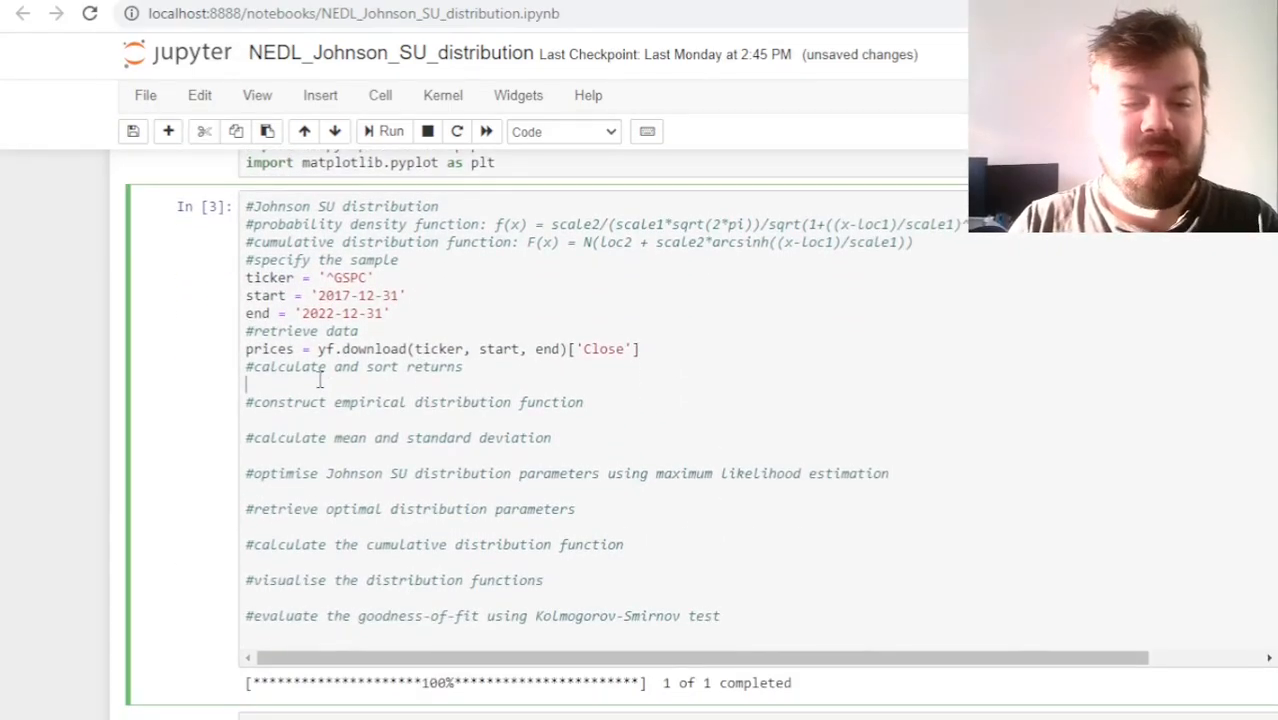
type("returns =")
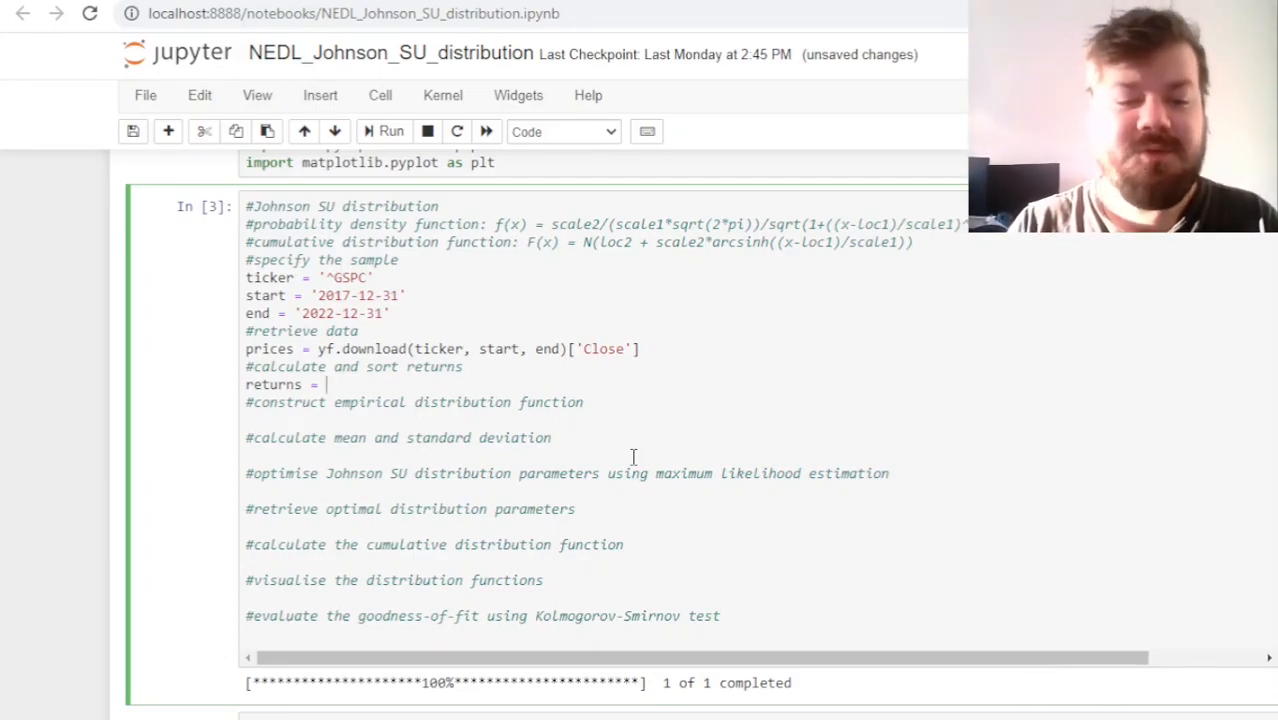
type("np.array")
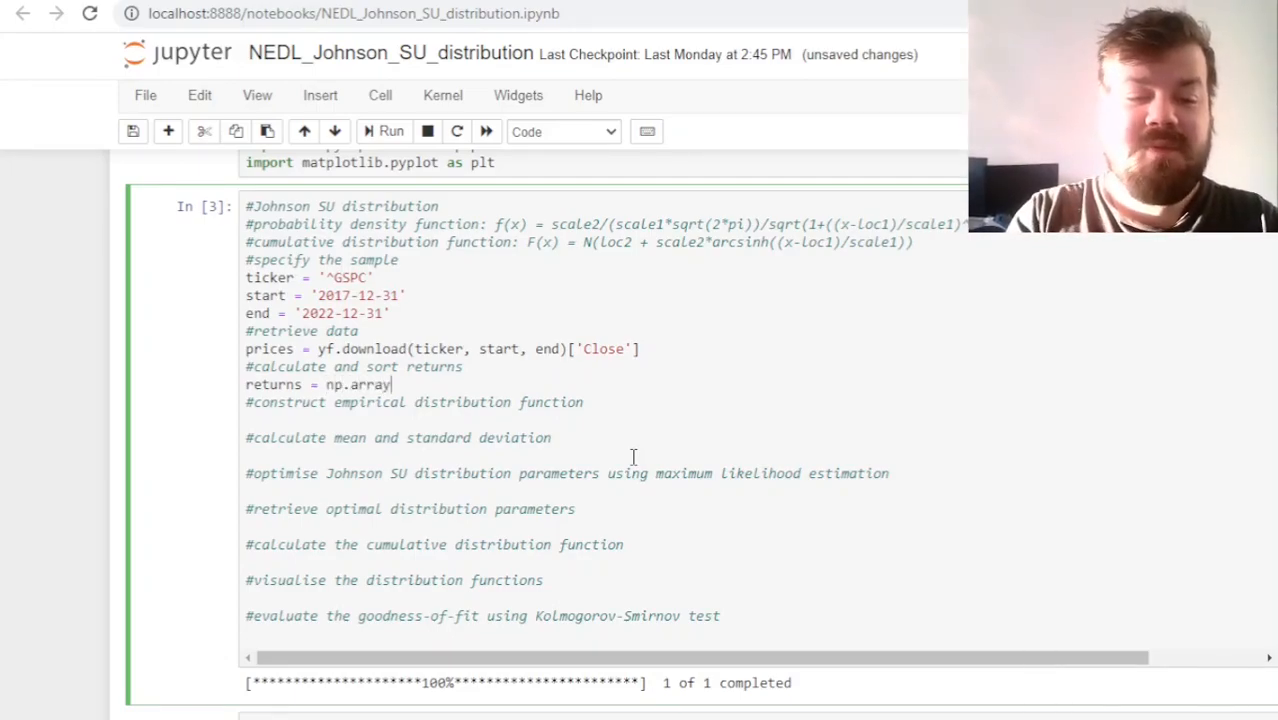
type("(prices[])")
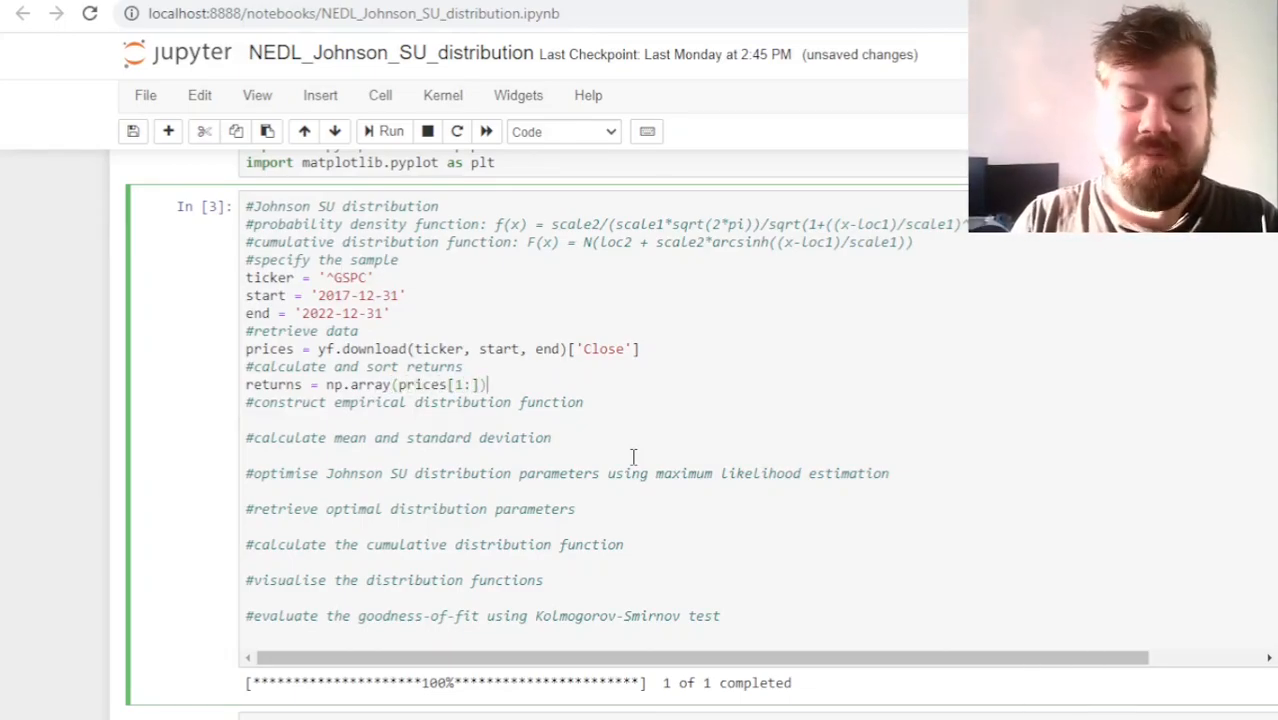
type("/np.array(prices[:-1]) - 1")
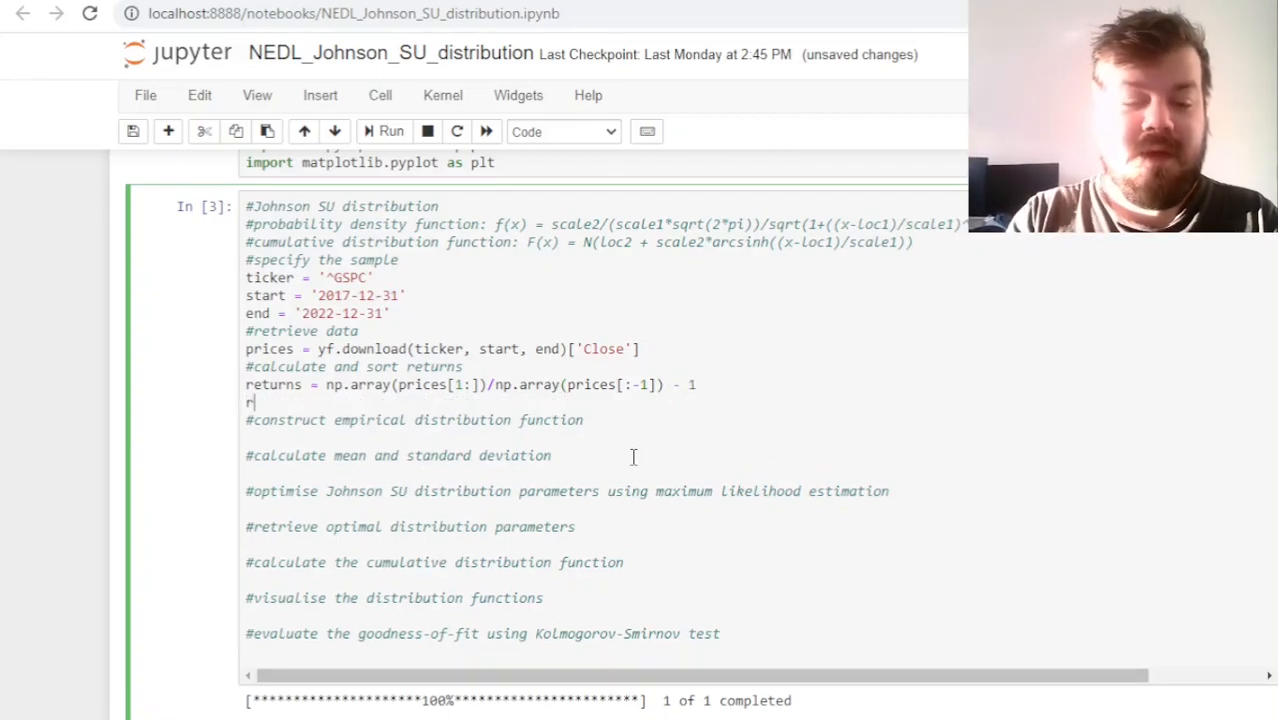
type("returns = np.so")
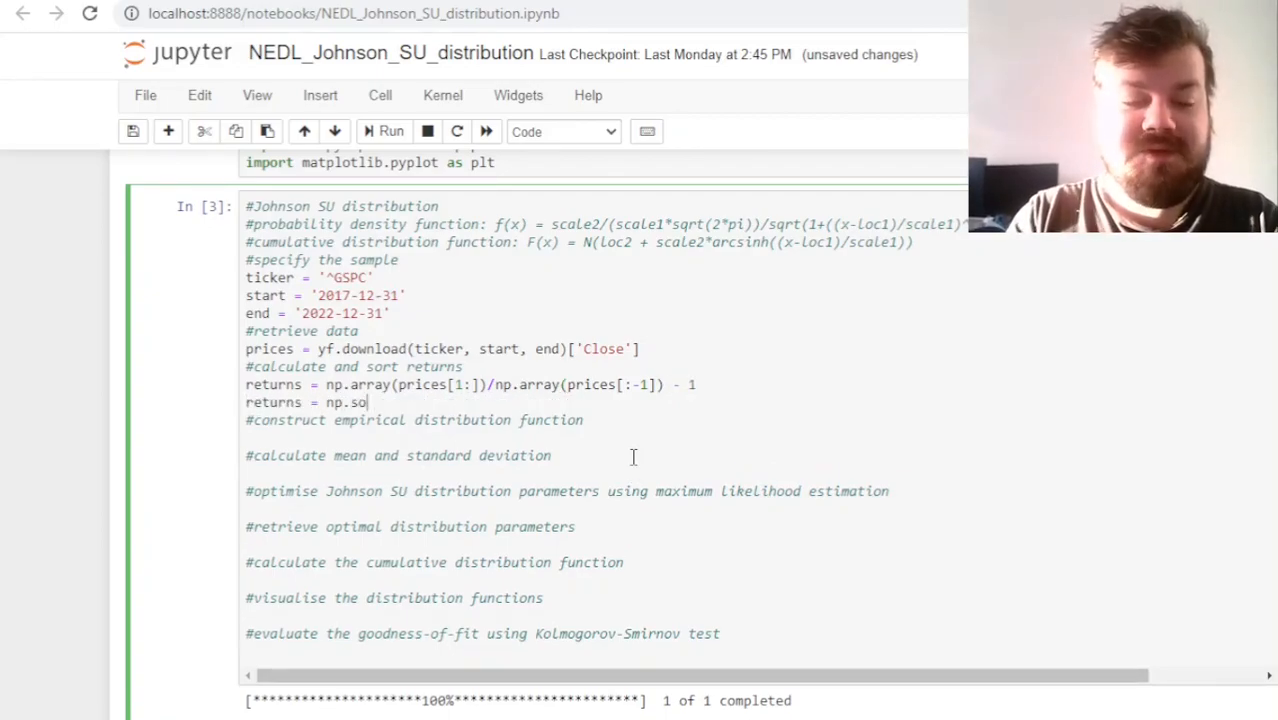
type("rt(returns)")
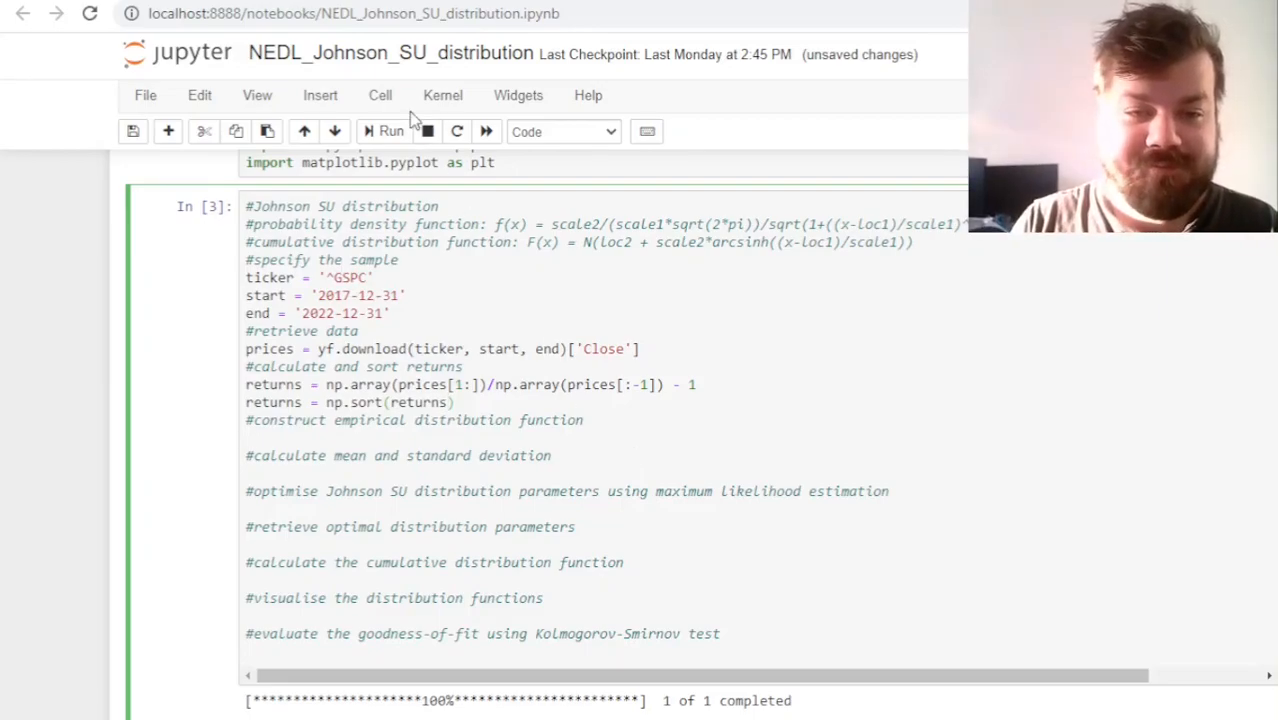
Display the sorted returns array in a scratch cell, then return to the main code cell
scroll("down", 3)
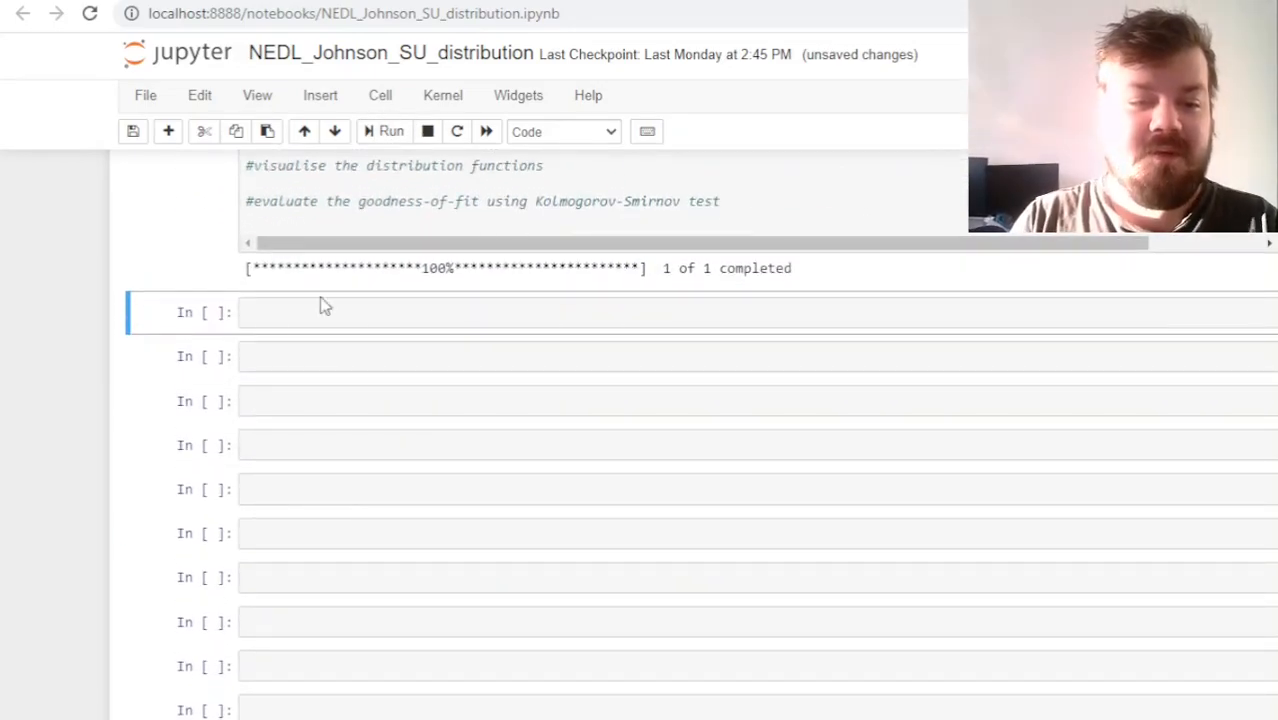
type("returns")
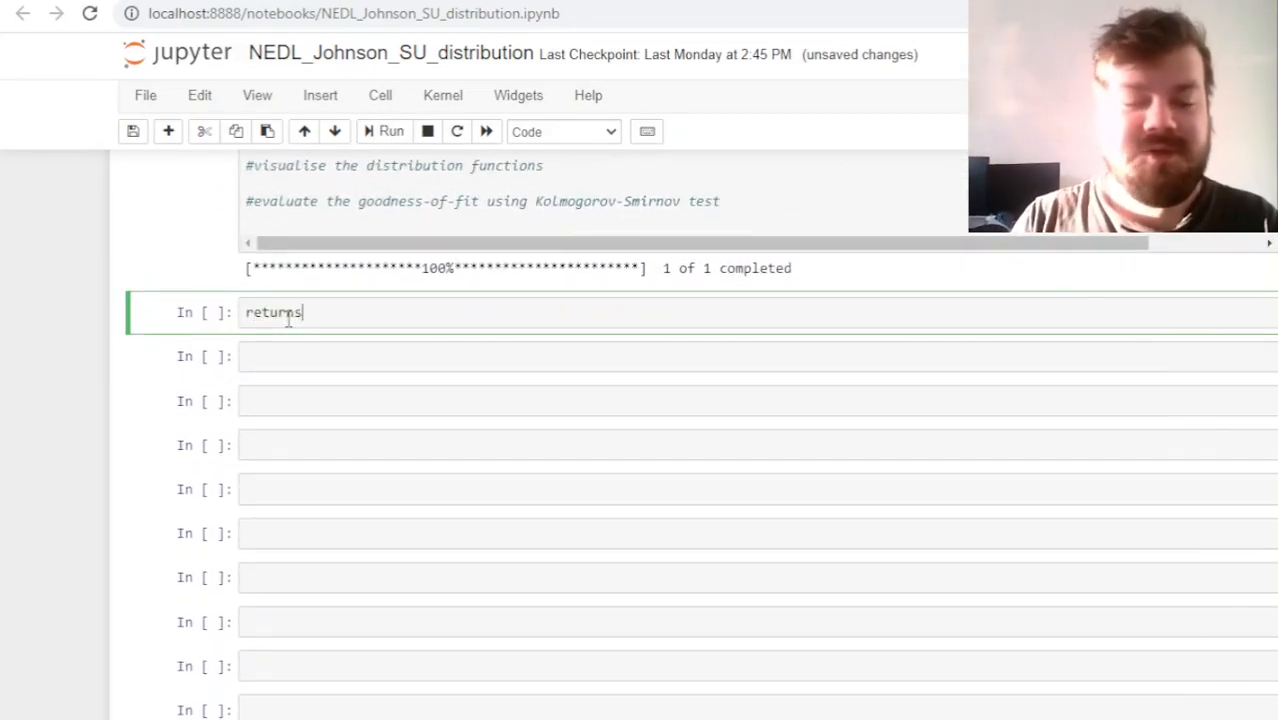
key("shift+enter")
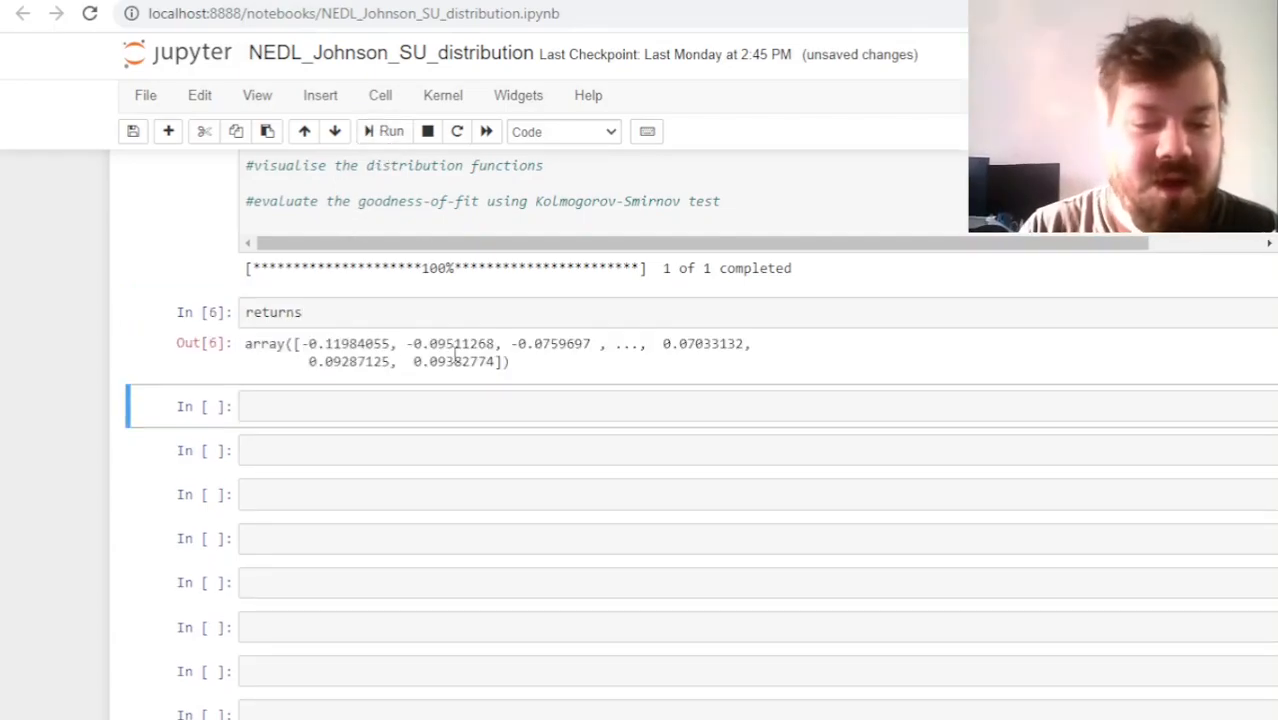
double_click(346, 344)
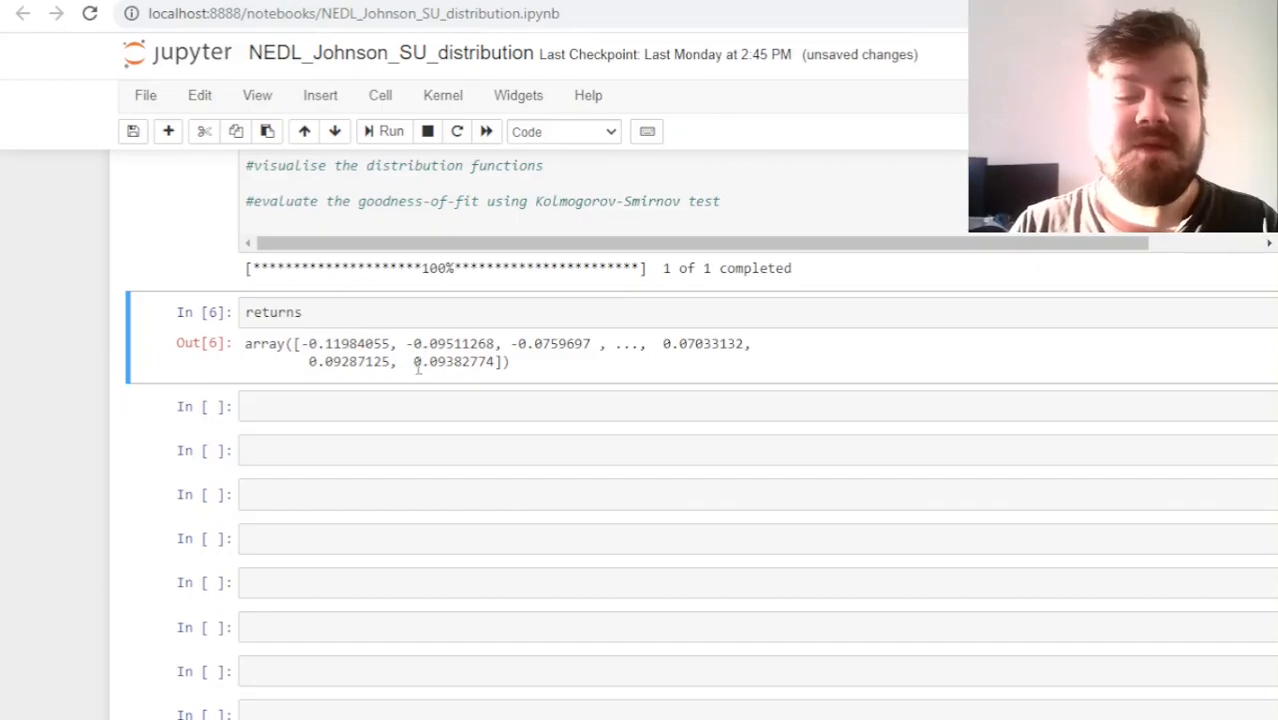
double_click(452, 360)
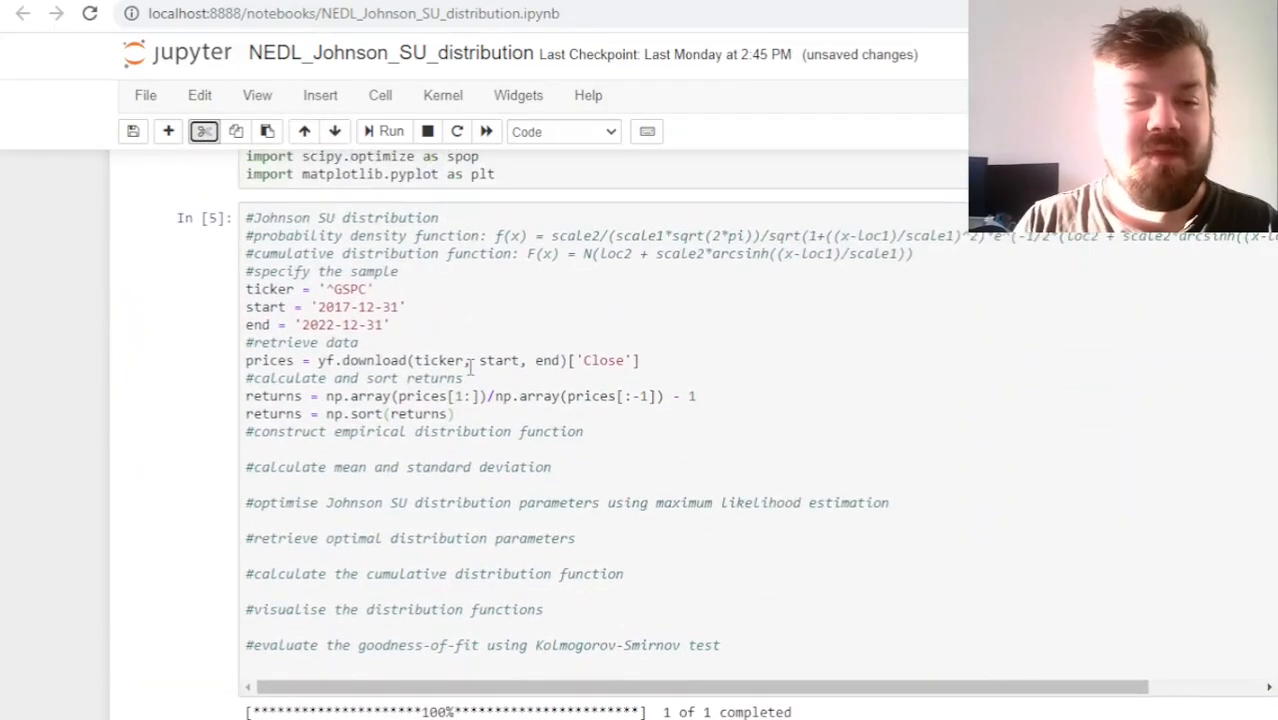
Build edf = np.arange(1, len(returns)+1)/len(returns), mean = np.average(returns), and begin the std line
type("e")
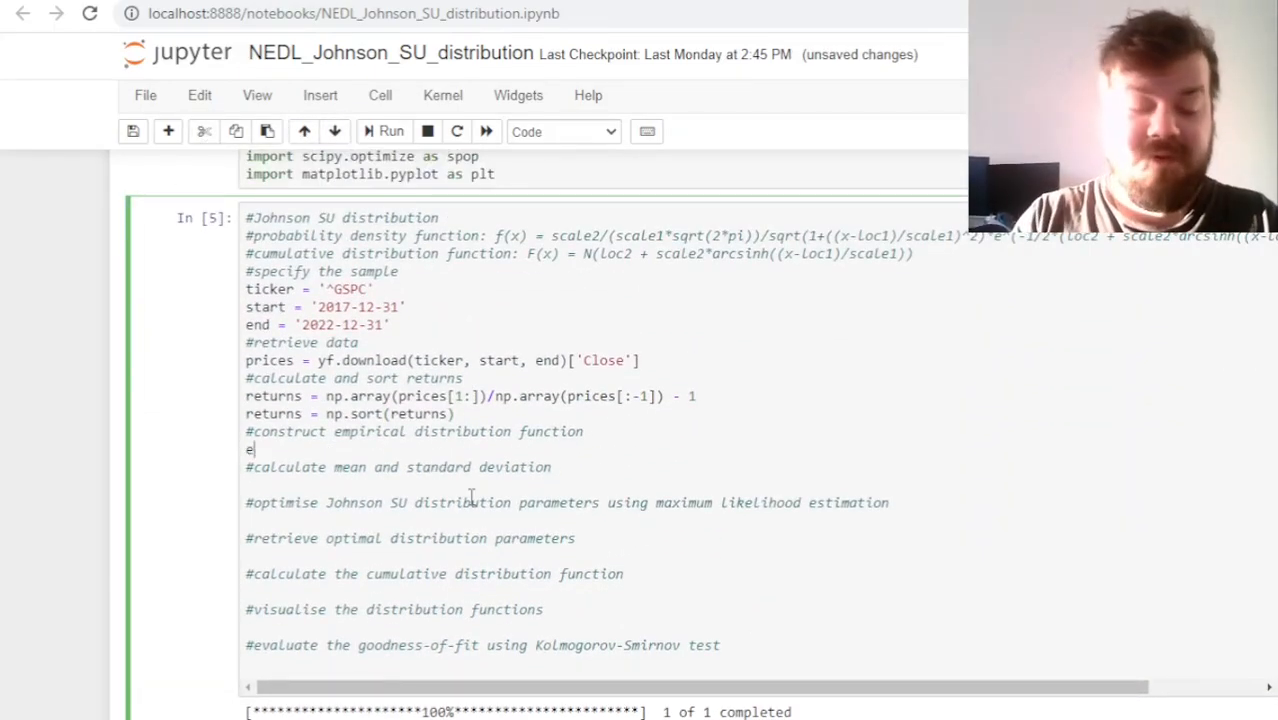
type("df =")
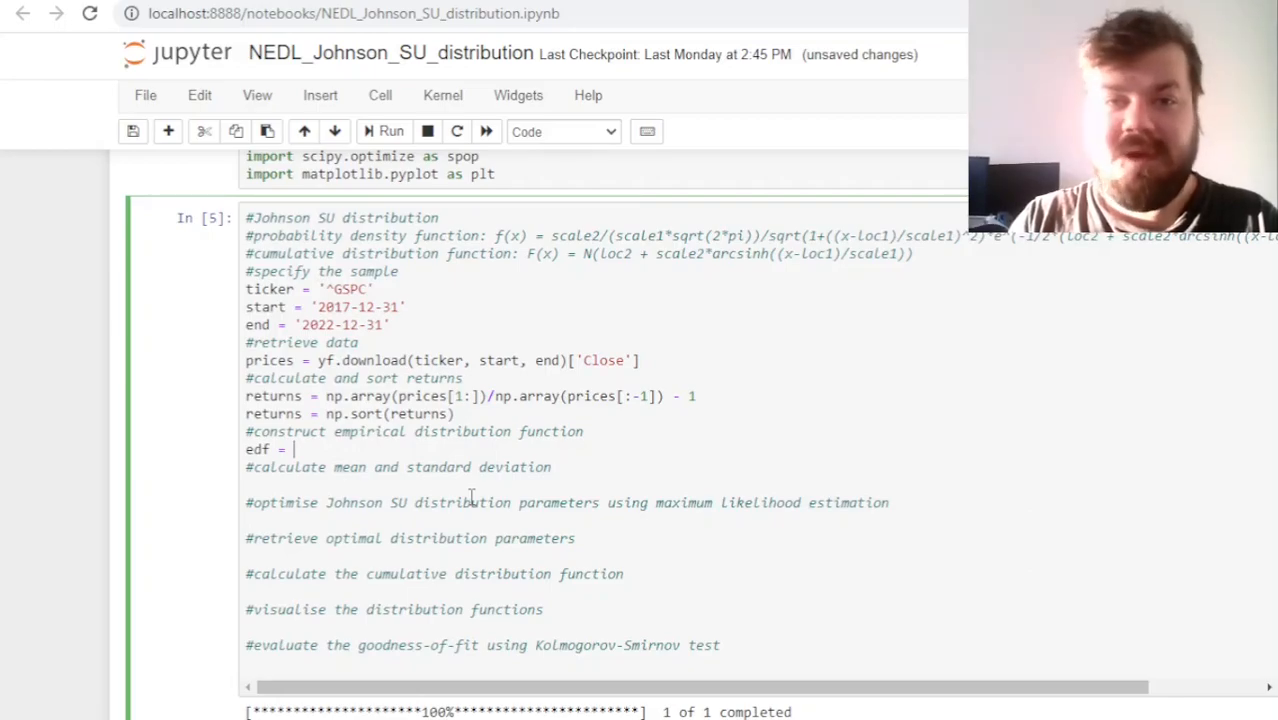
type("np.arange")
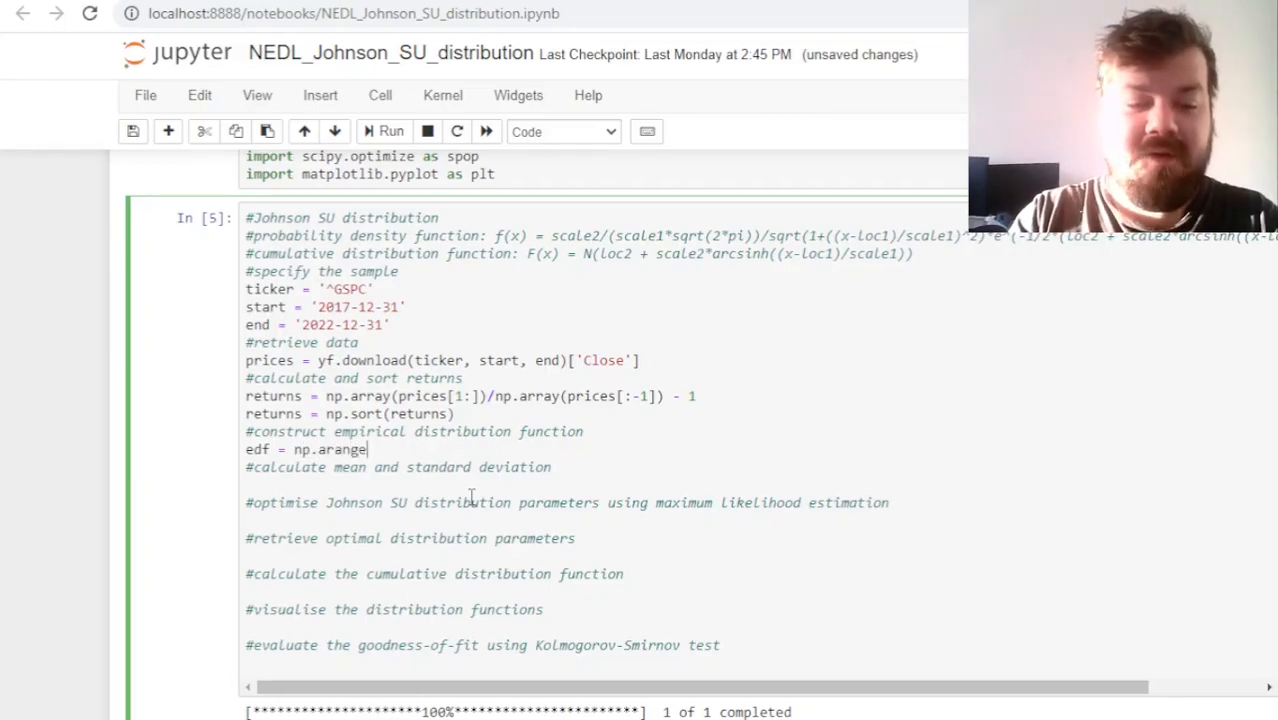
type("(1, len()")
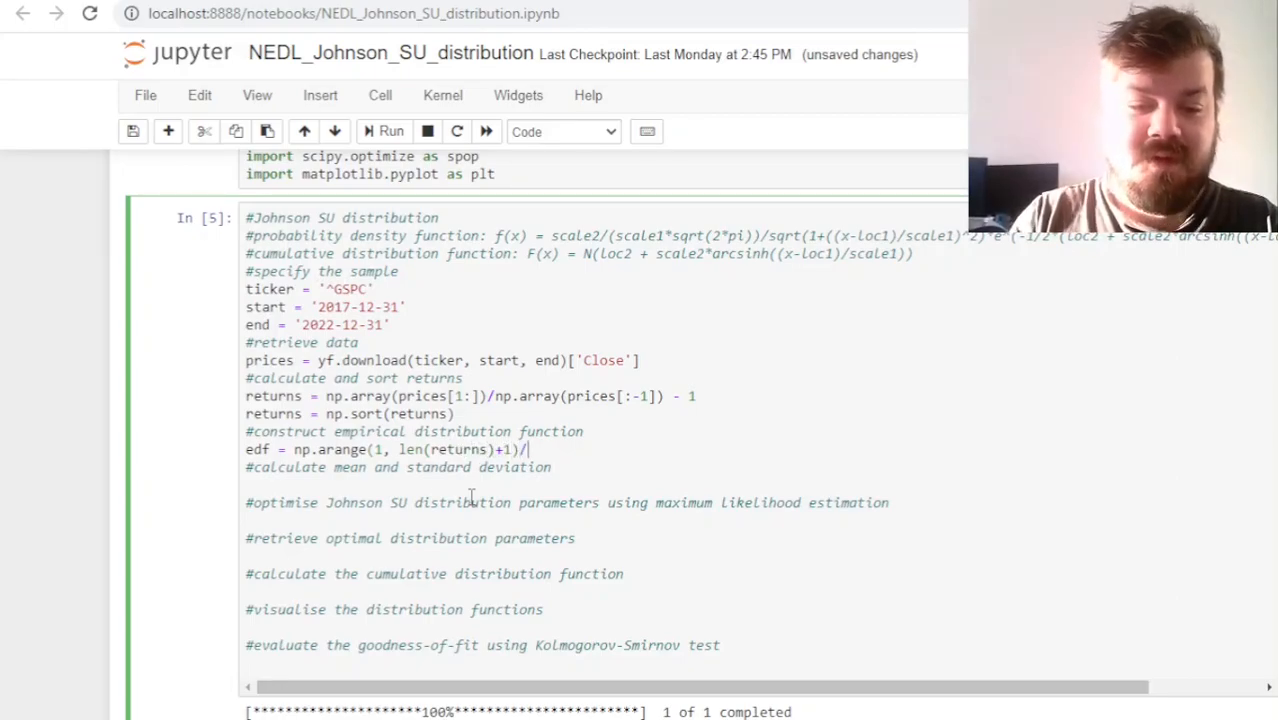
type("len")
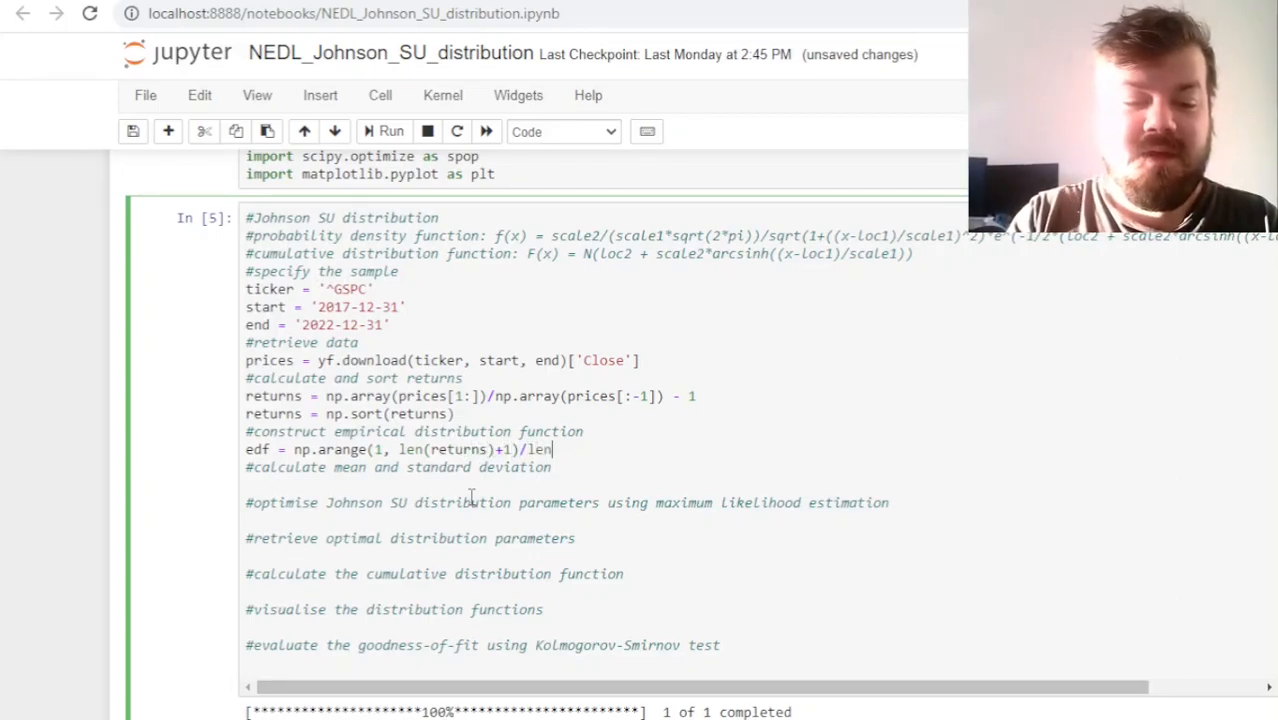
type("(returns)")
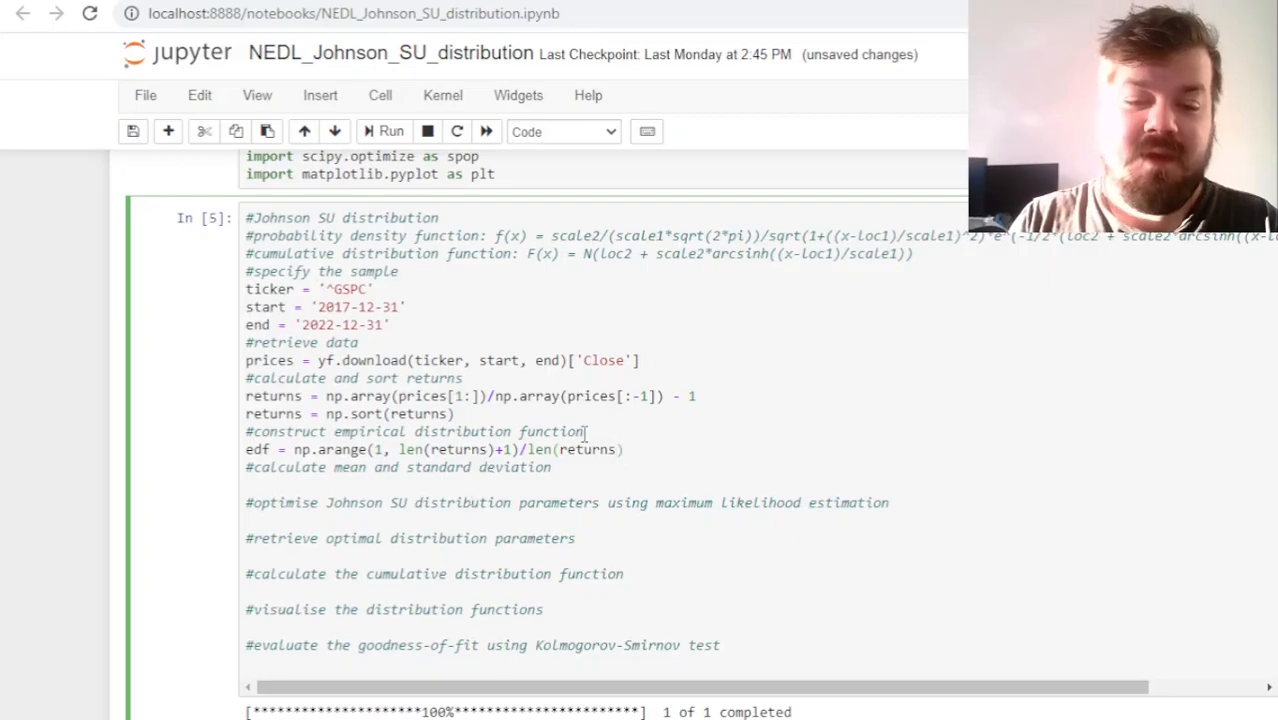
mouse_move(532, 448)
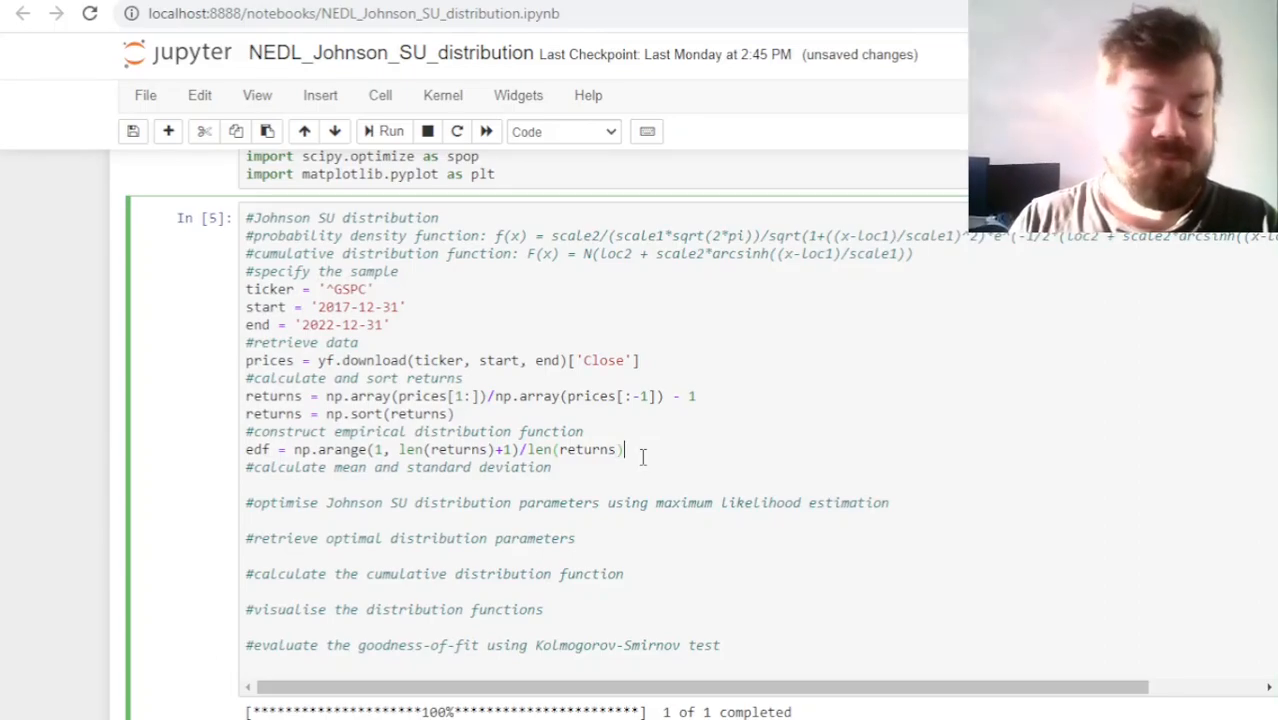
type("mean")
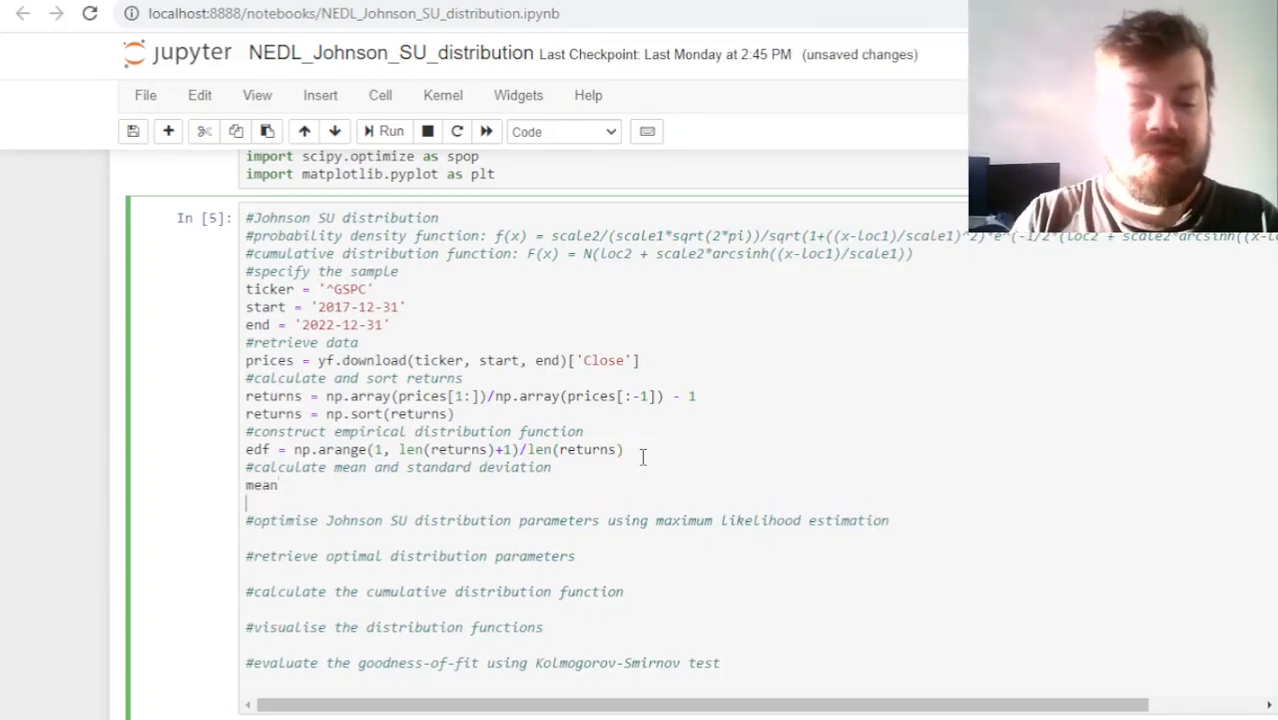
type("std  =")
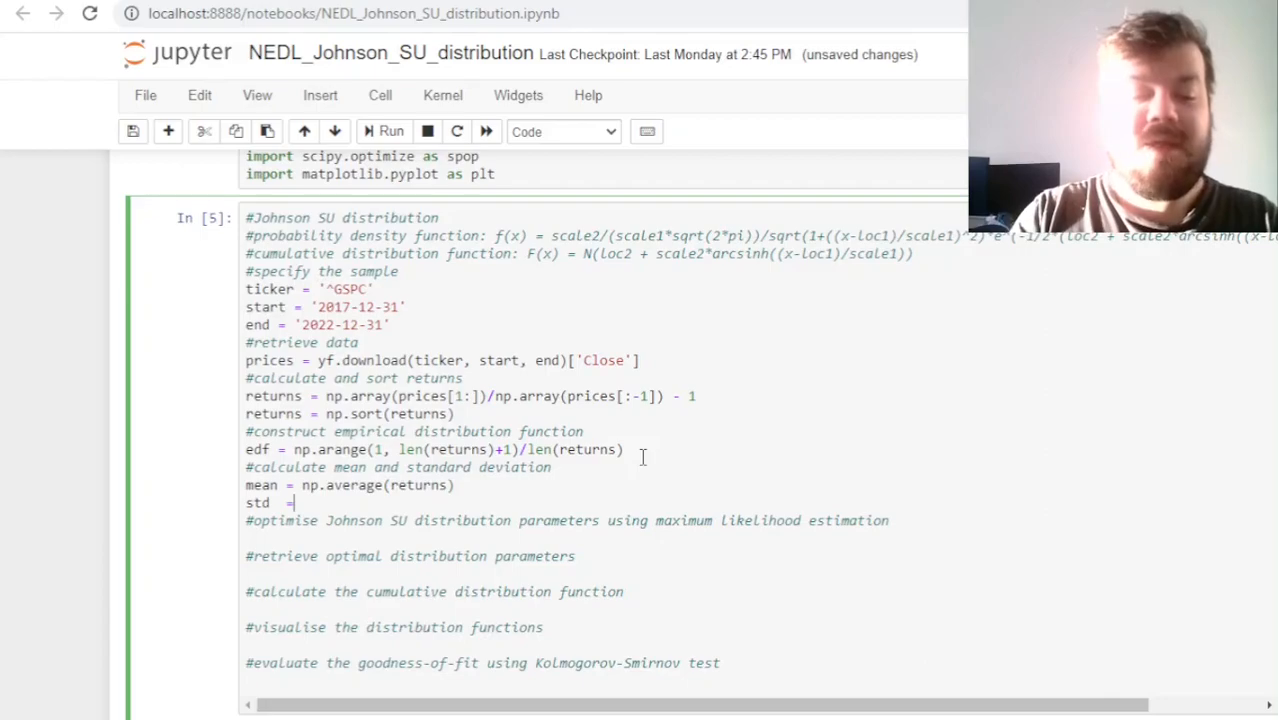
Finish std = np.std(returns) and check the mean in the scratch cell below
type("np.std(re")
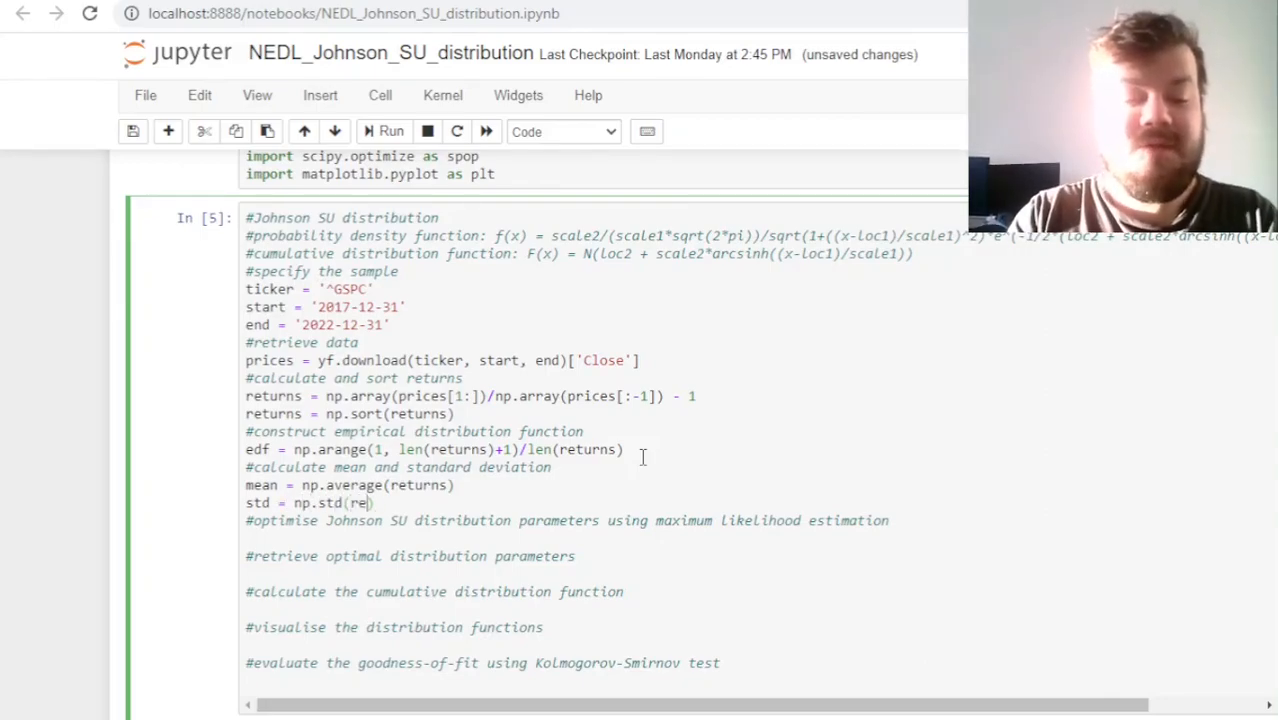
type("turns")
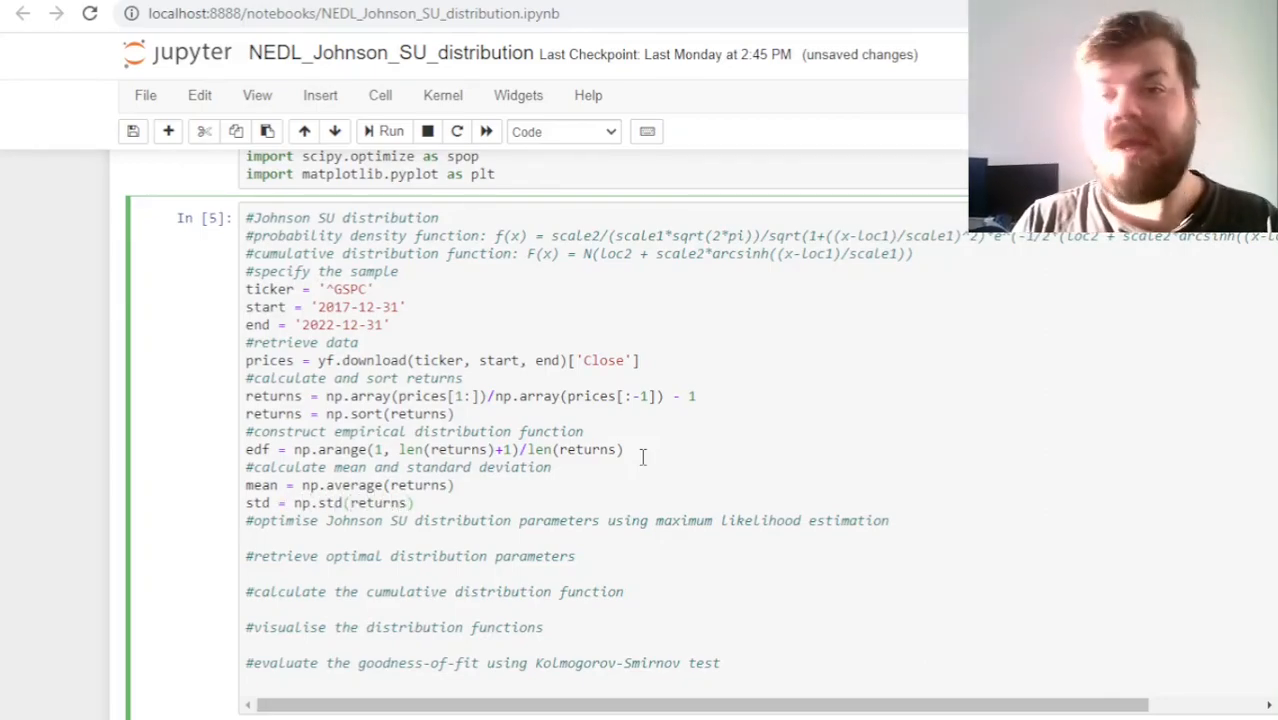
left_click(410, 504)
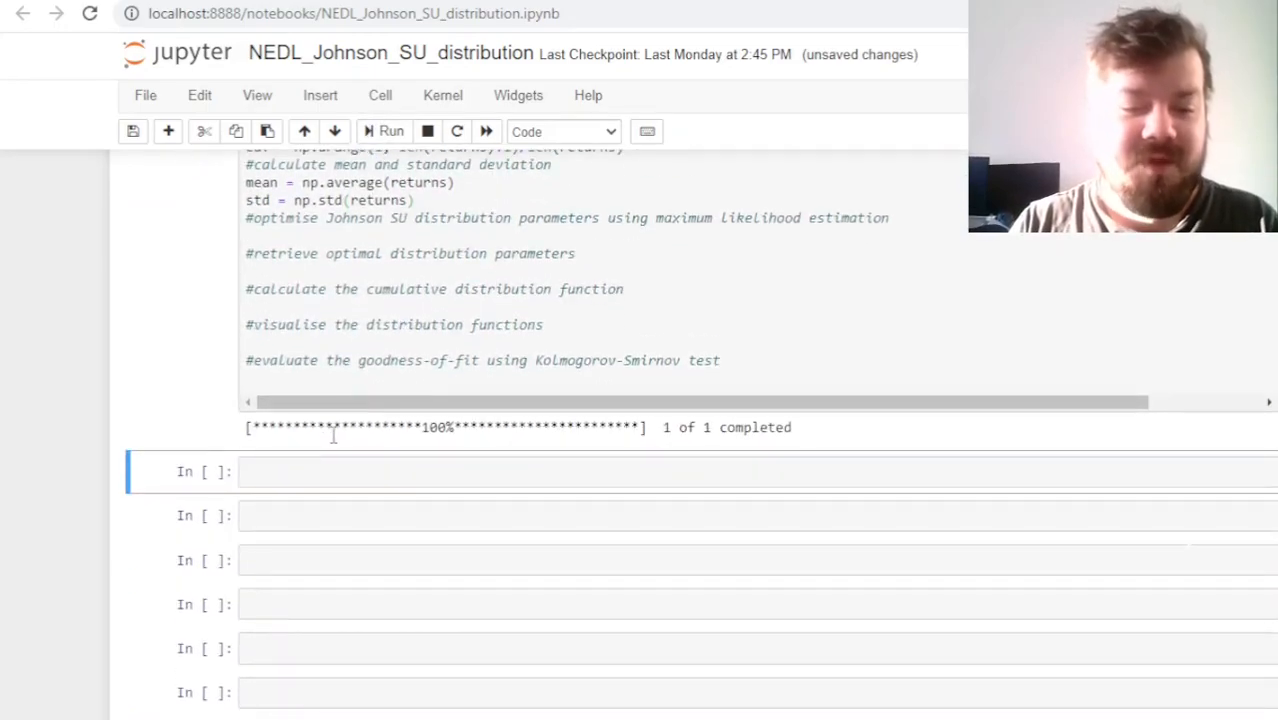
left_click(400, 472)
type("mean")
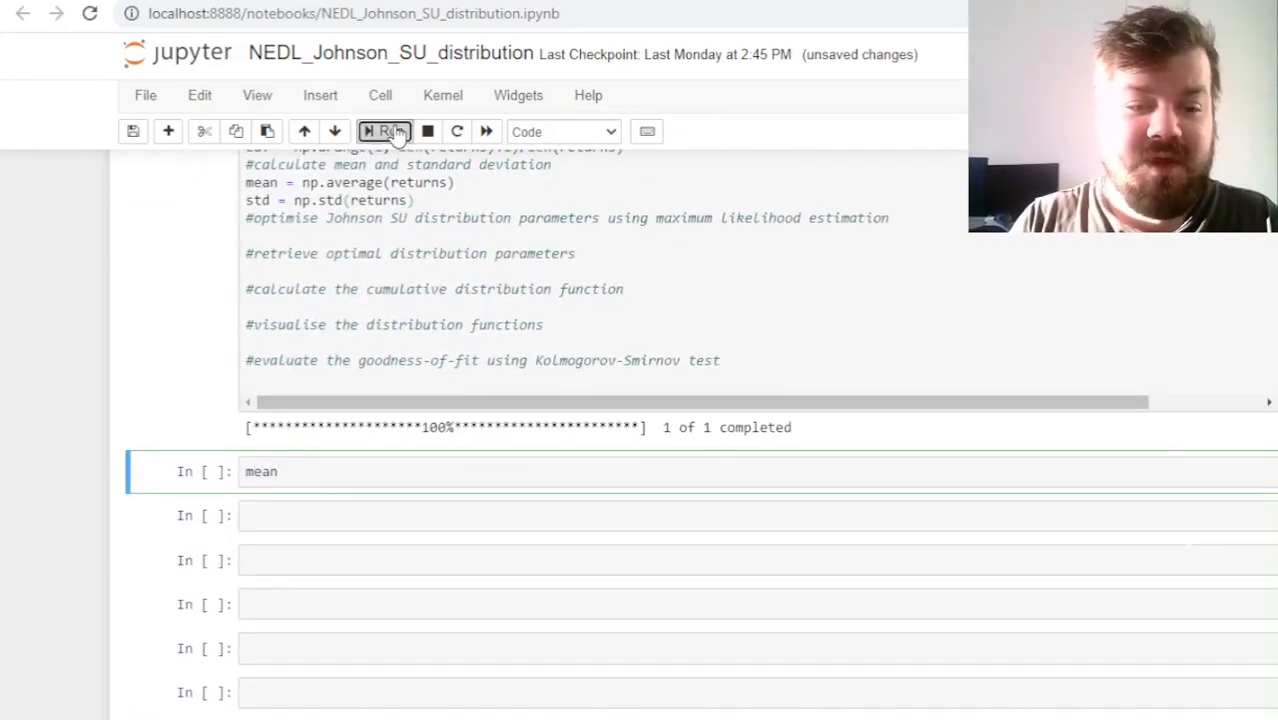
left_click(384, 132)
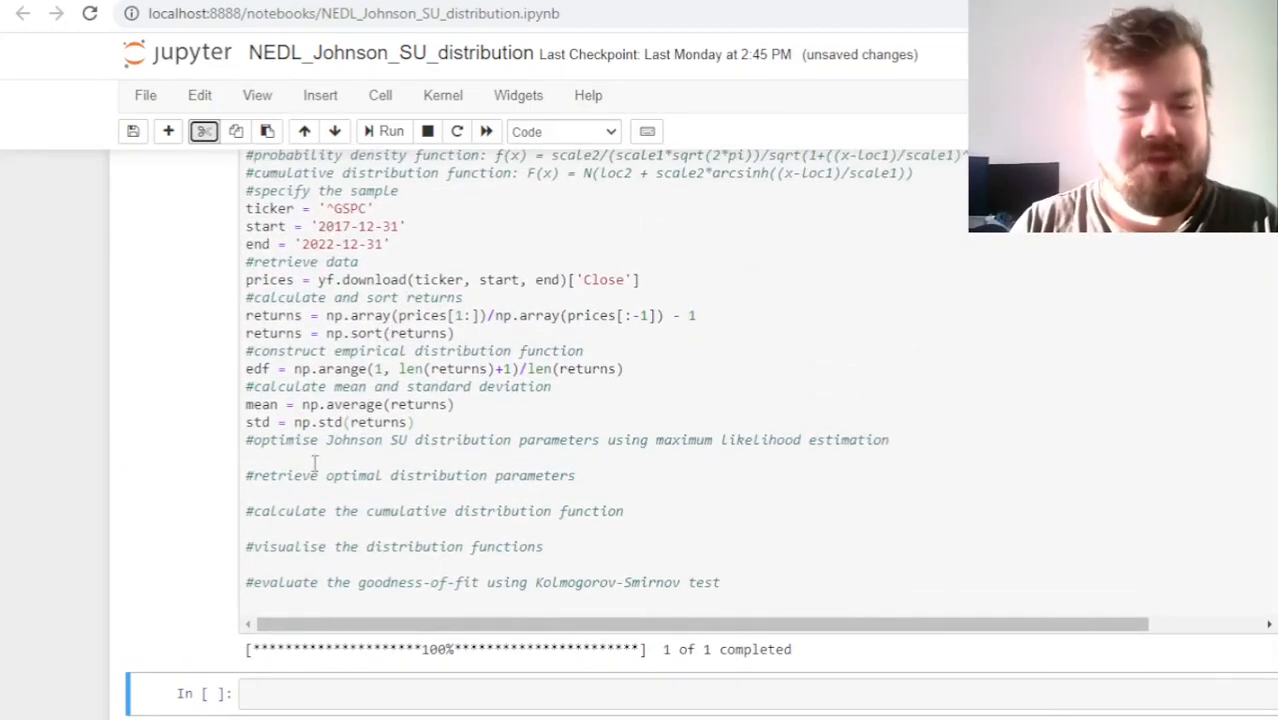
Define johnson_su_optimisation(k) with k[1] = abs(k[1]) and k[3] = abs(k[3]) as its first lines
type("def")
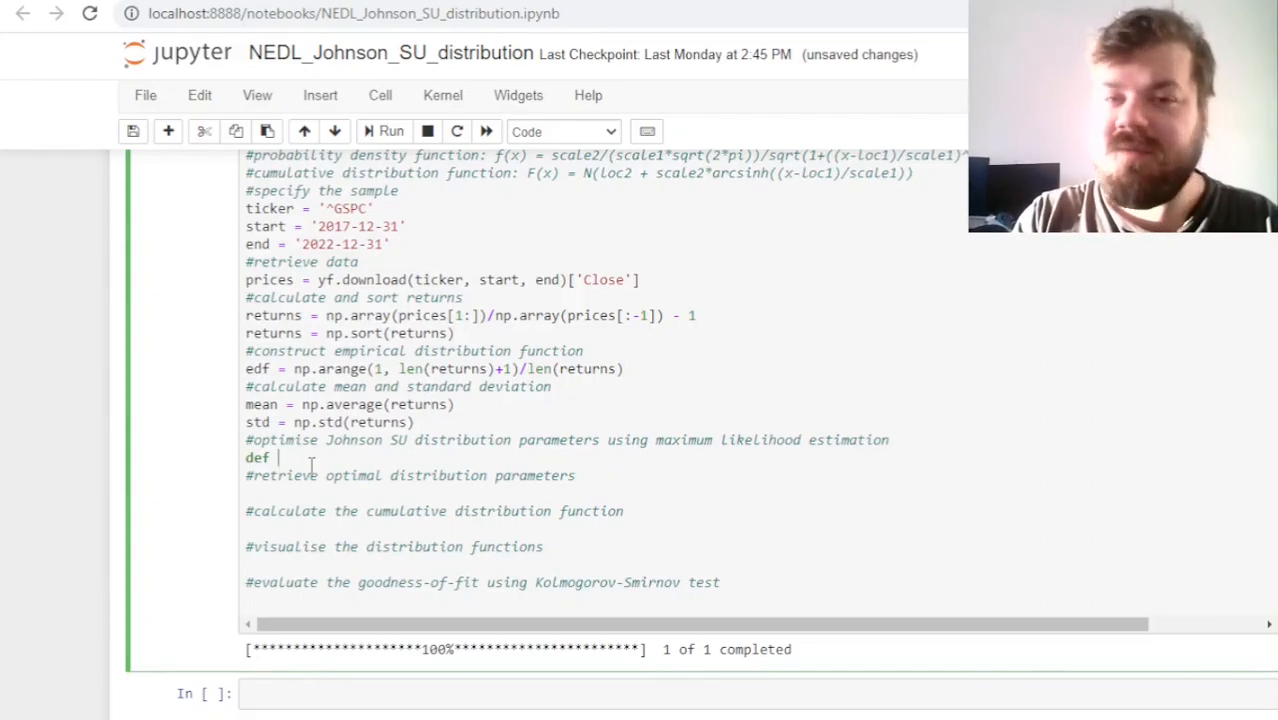
type("johnson")
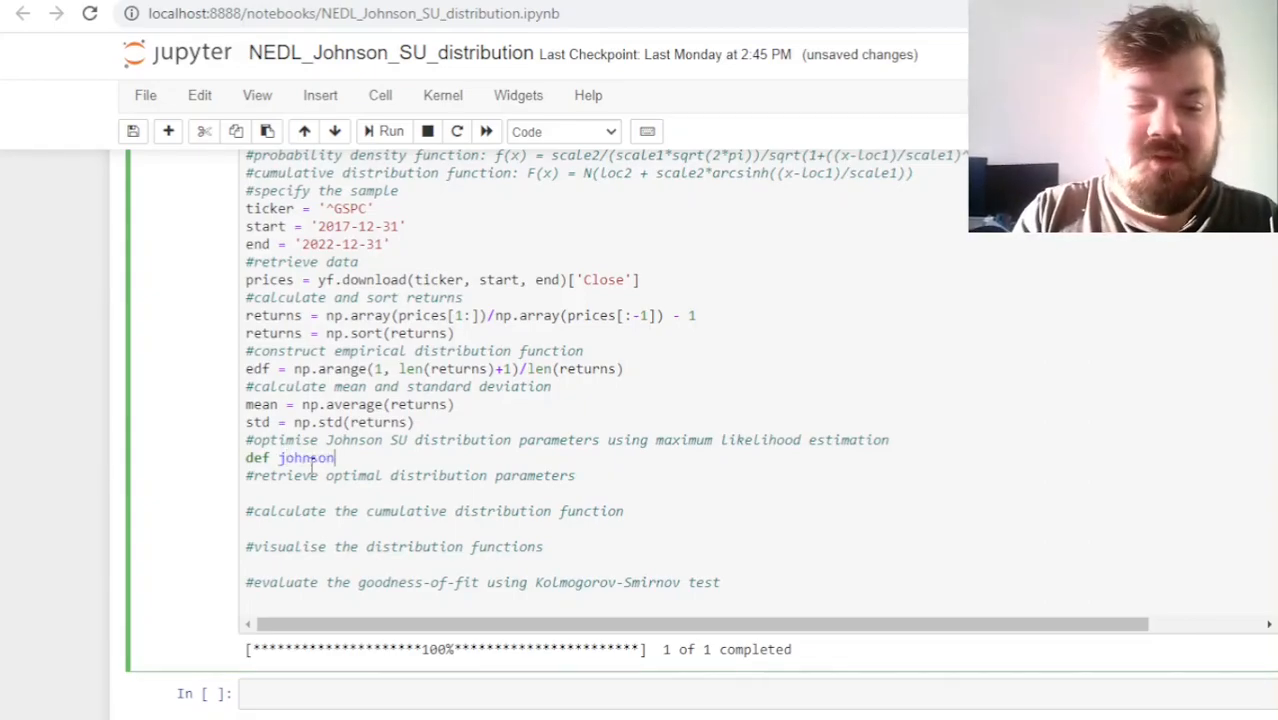
type("_su_optimisation(k):")
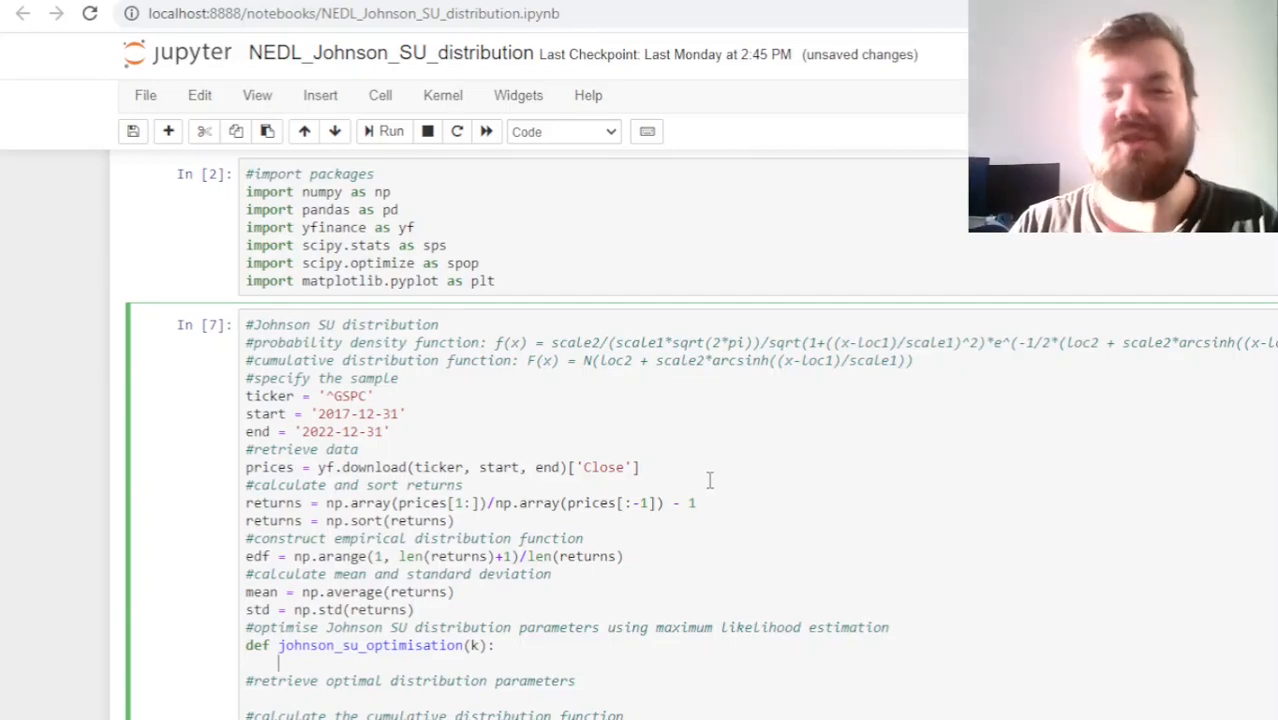
left_click(388, 132)
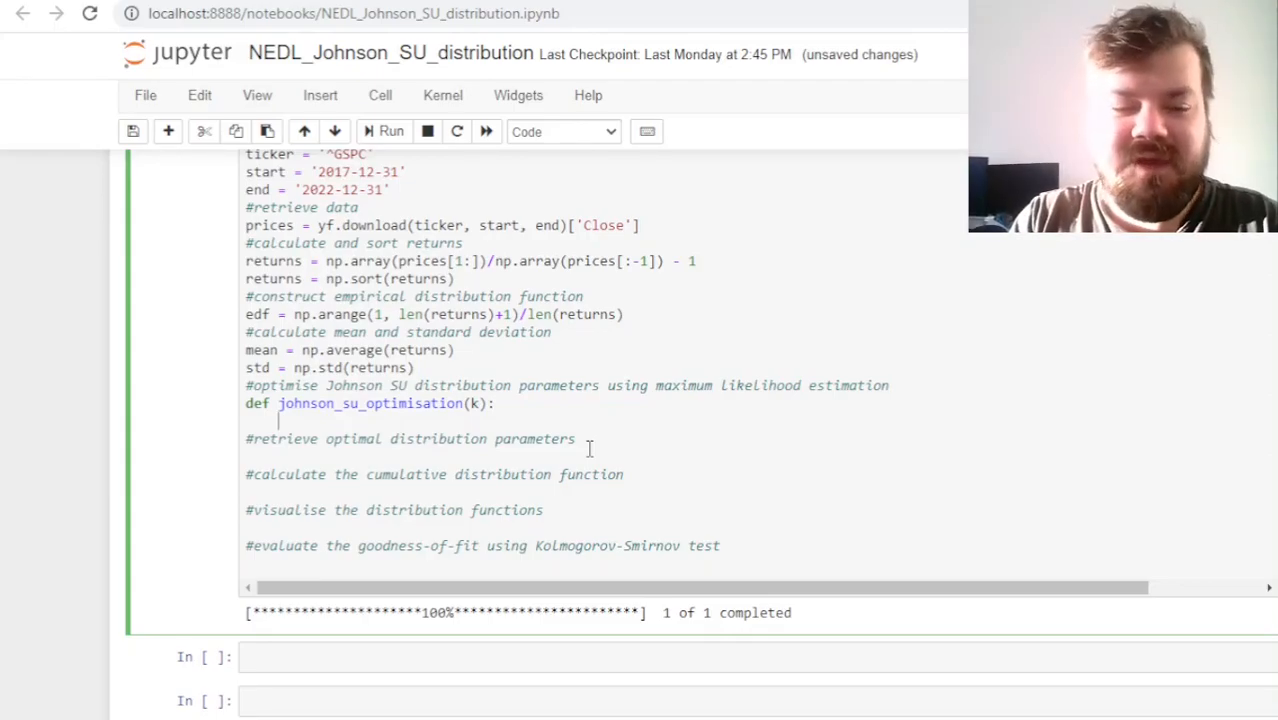
type("k[1] = abs(k[1")
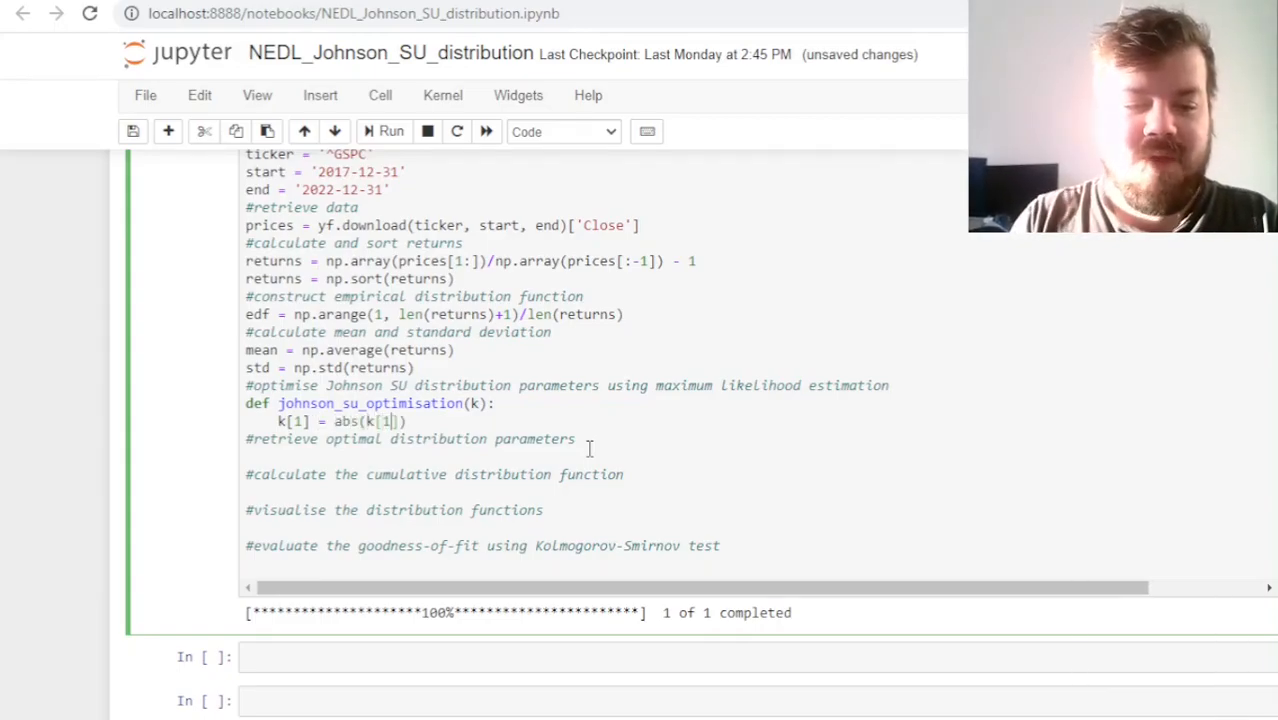
type("k[3]")
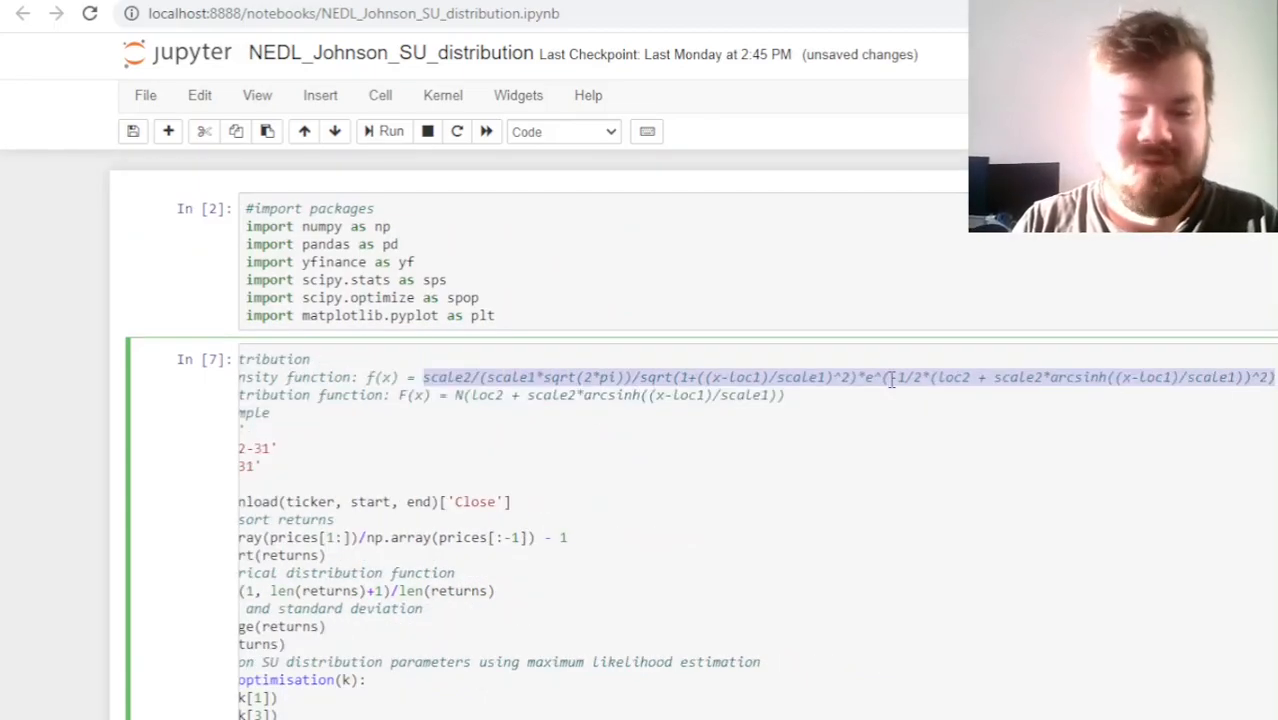
scroll("down", 3)
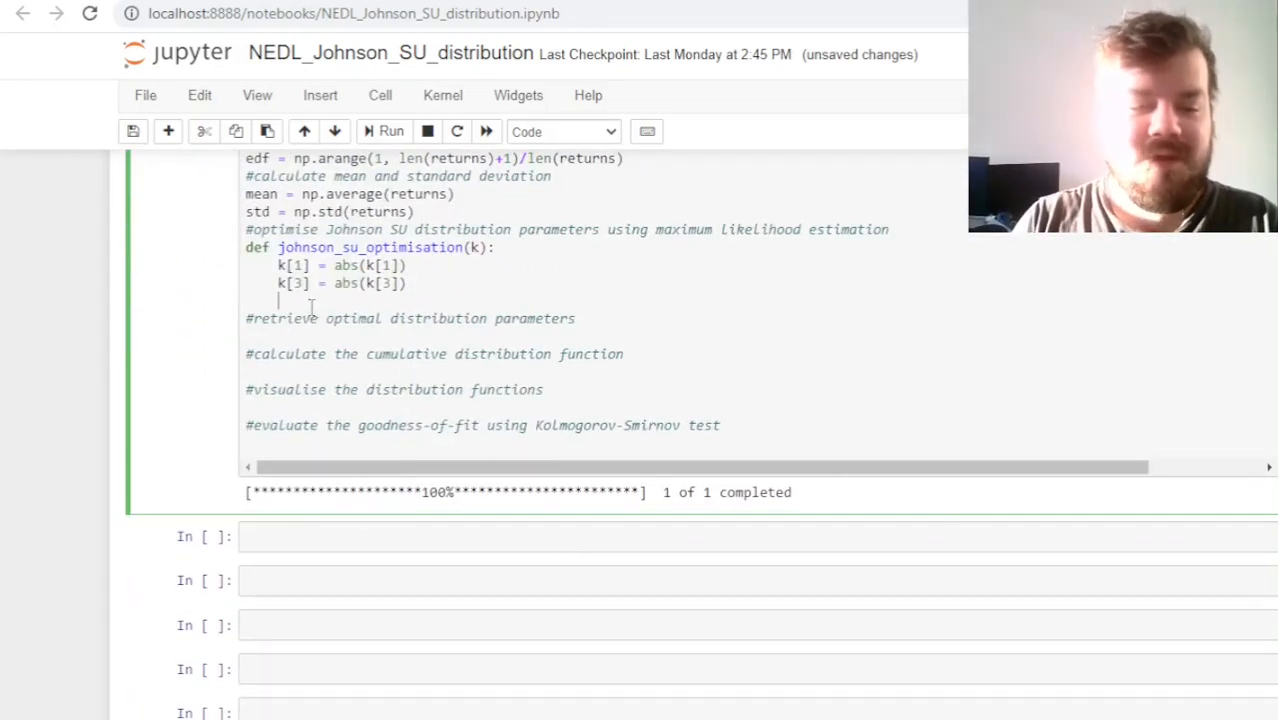
mouse_move(664, 404)
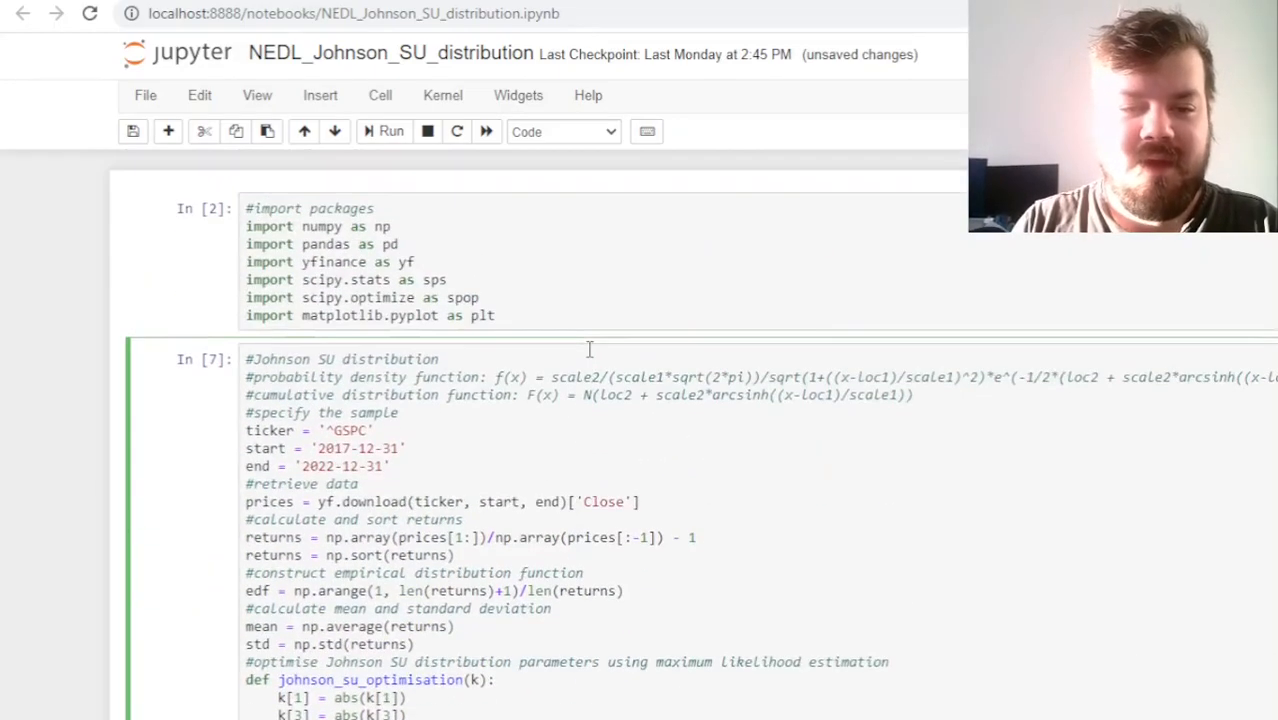
scroll("down", 3)
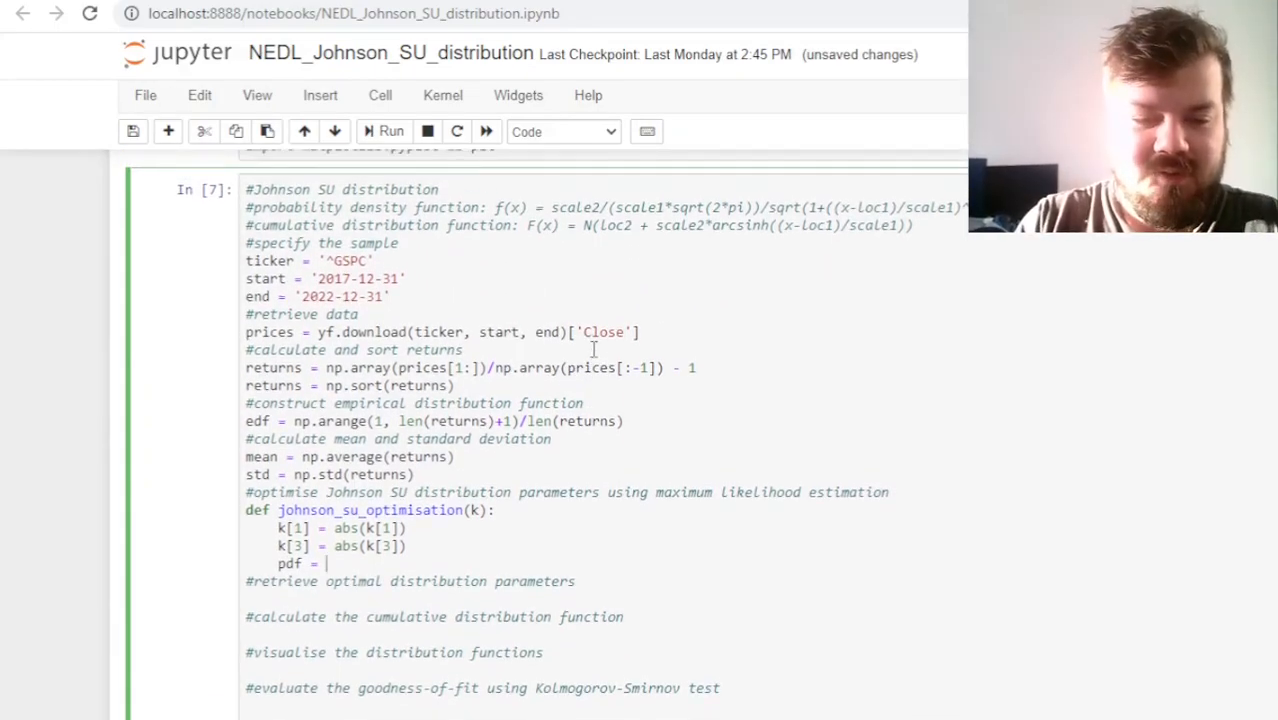
Write the pdf prefactor k[3]/(k[1]*(2*np.pi)**(1/2))/(1+((returns-k[0])/k[1])**2)**(1/2)
type("K[3]/")
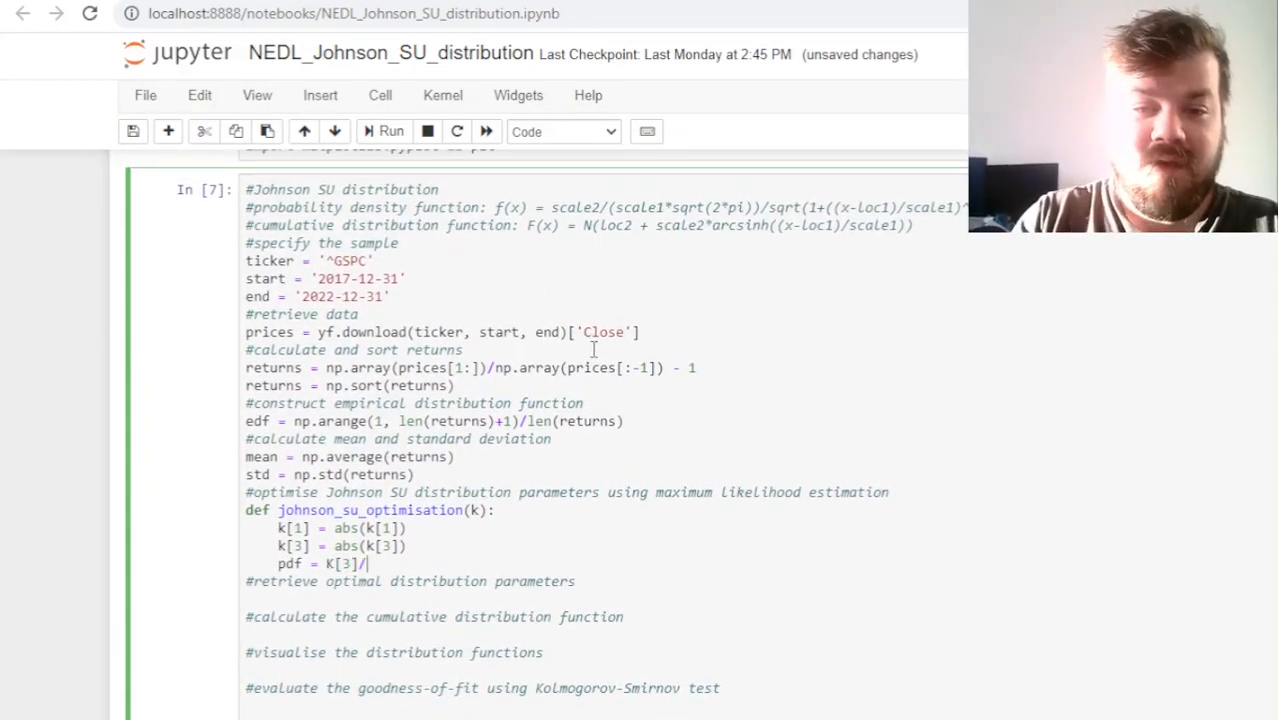
type("()")
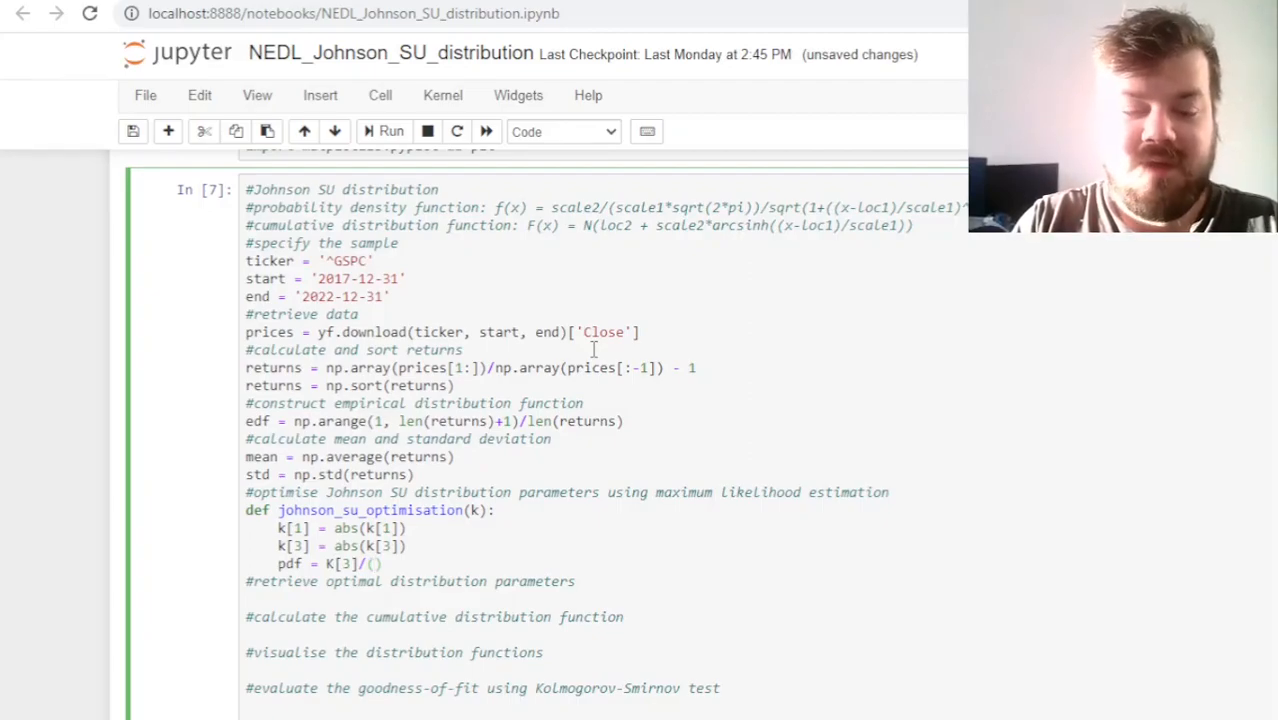
type("k[]")
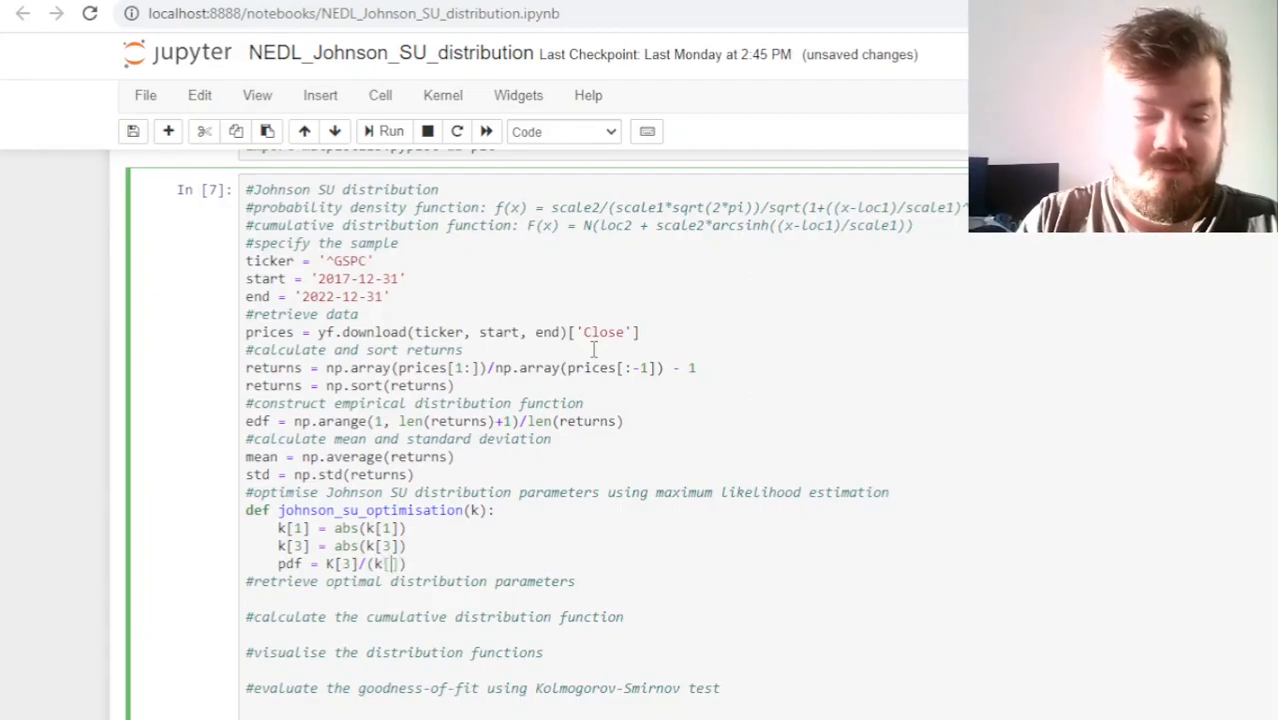
type("1]*(")
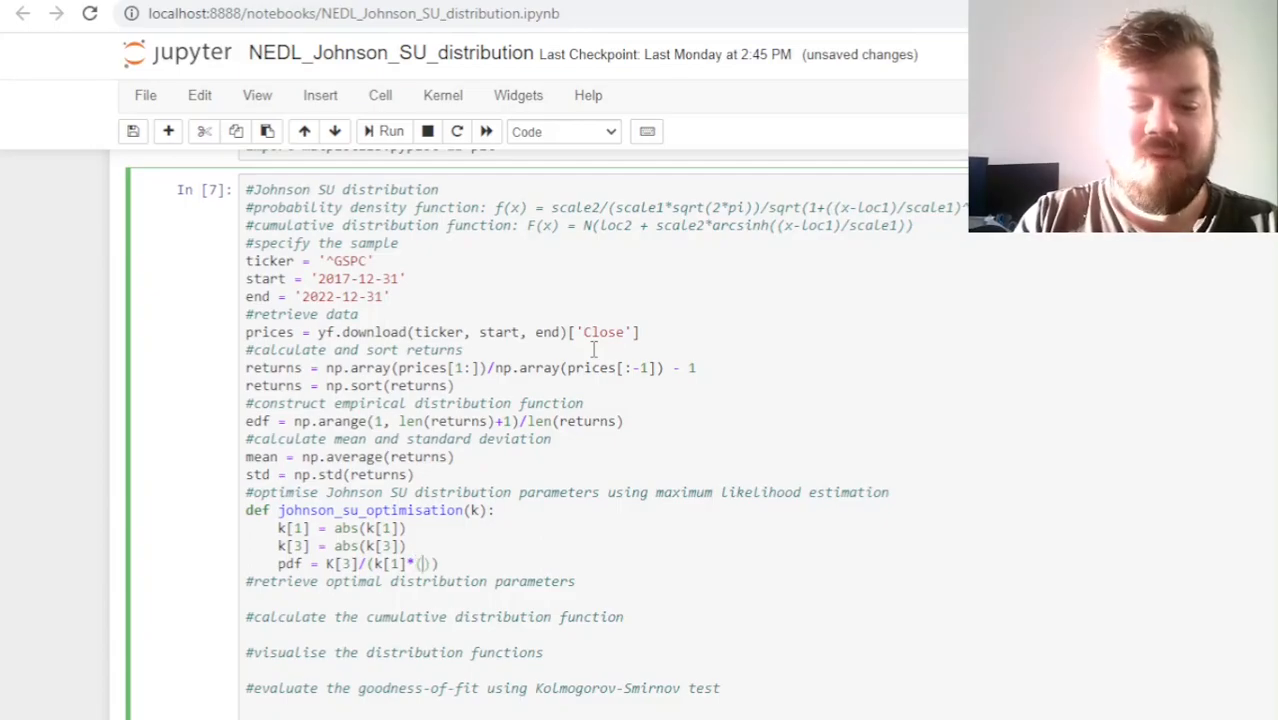
type("2*")
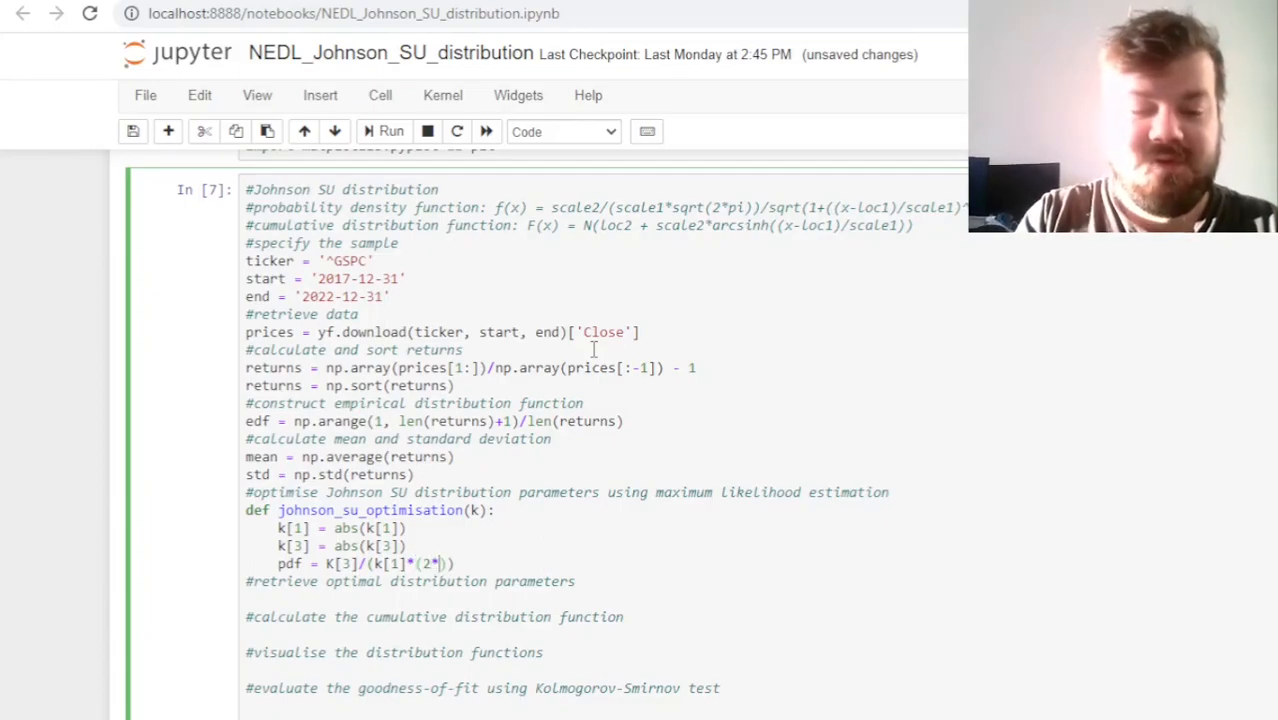
type("np.pi")
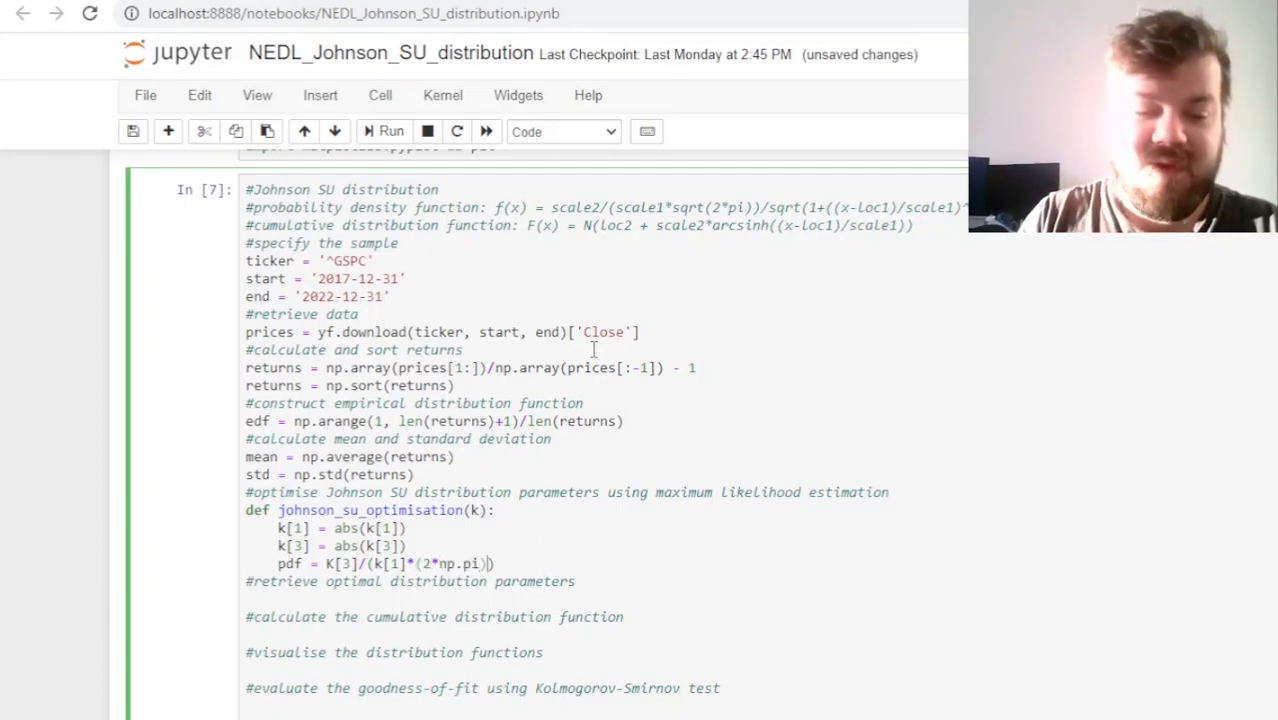
type("**(1/2)")
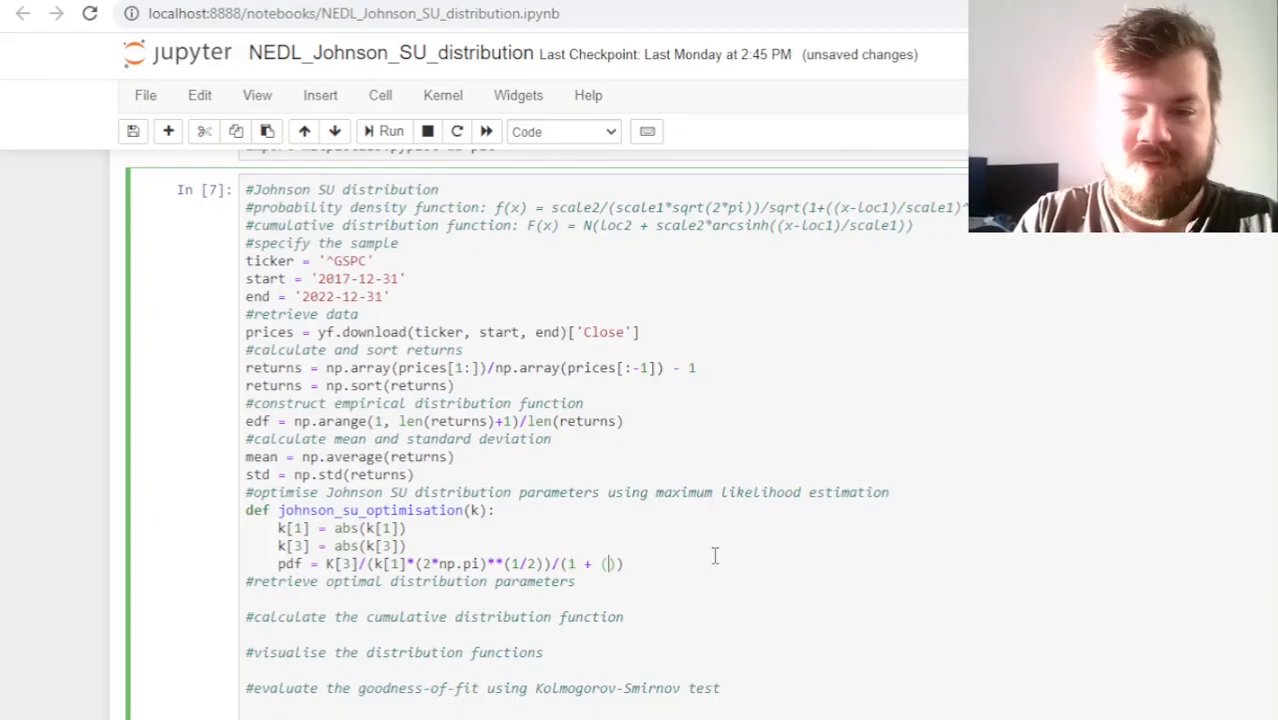
type("returns-")
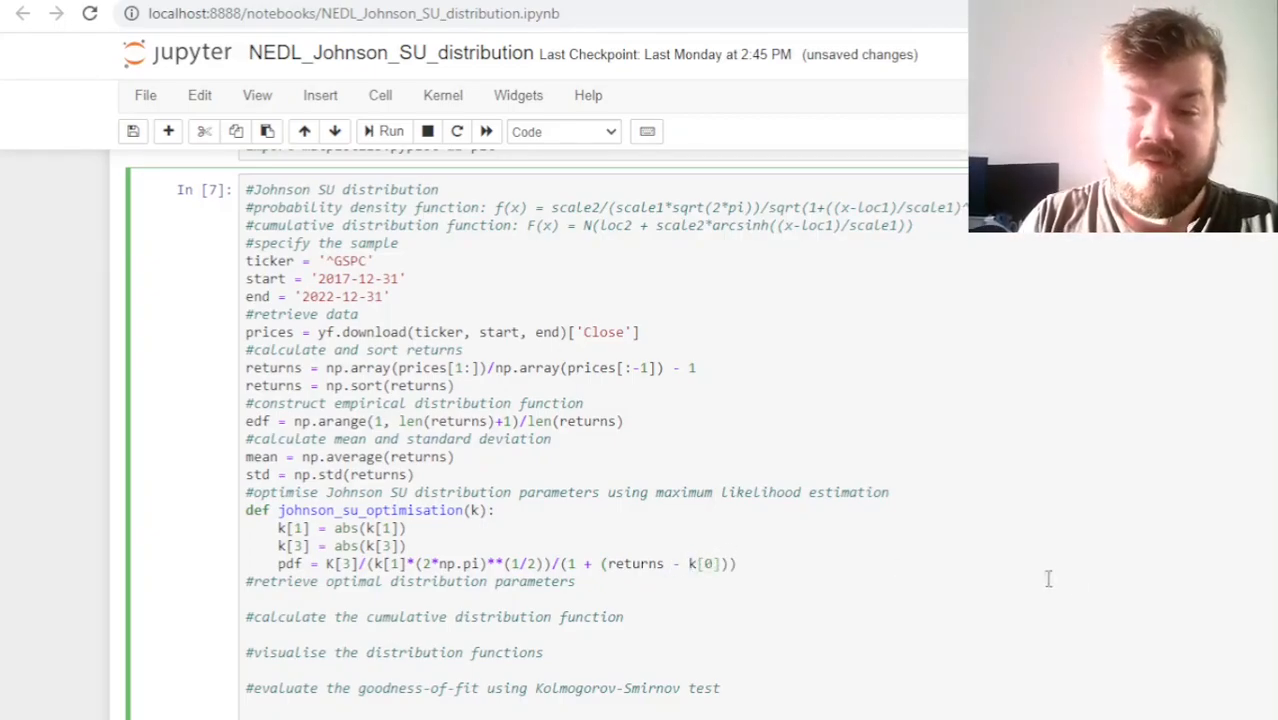
type("/")
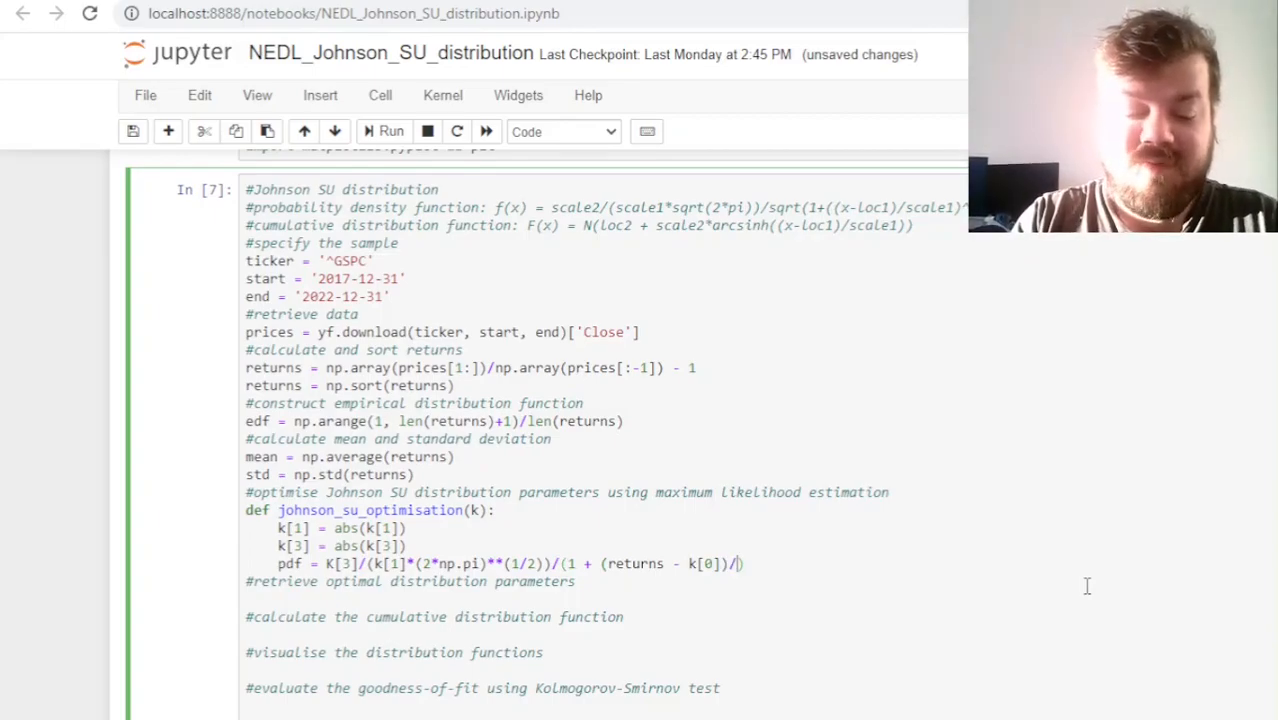
type("k[1]")
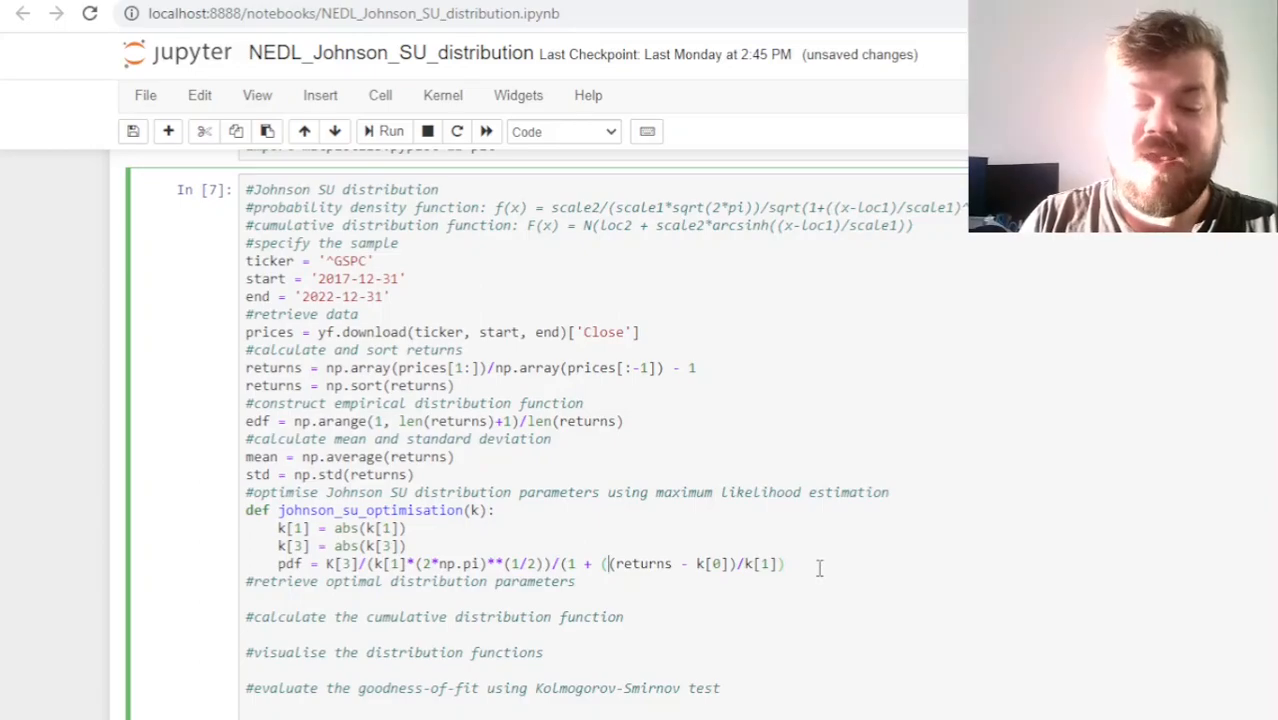
type("**2)")
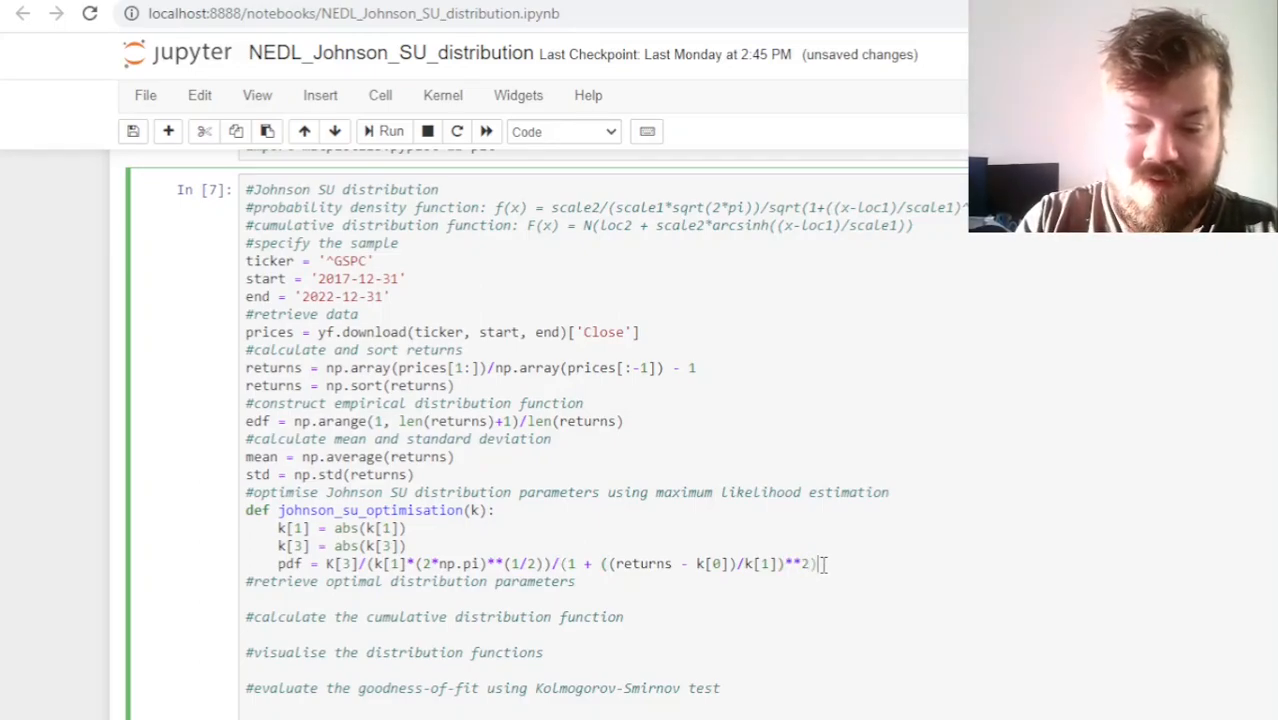
type("**(1/2")
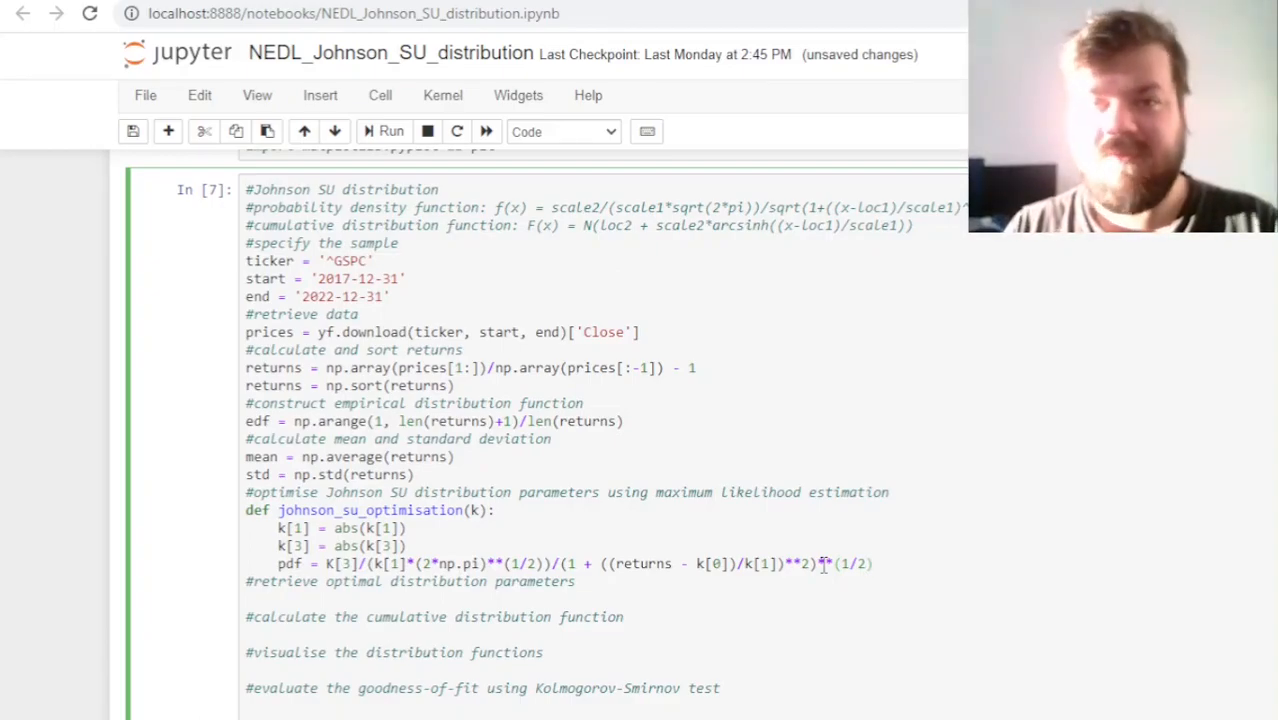
Extend the pdf with the exponential term np.exp(-1/2*(k[2]+k[3]*np.arcsinh((returns-k[0])...))**2)
type("*np.exp")
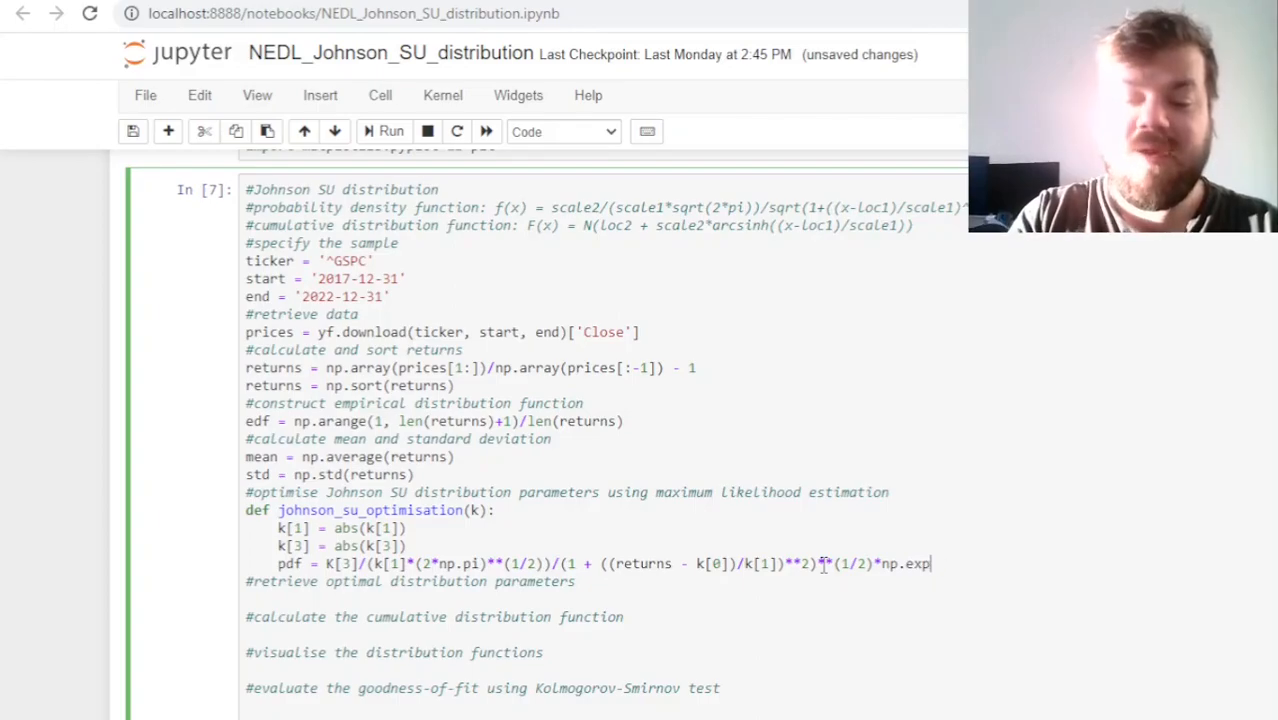
type("()")
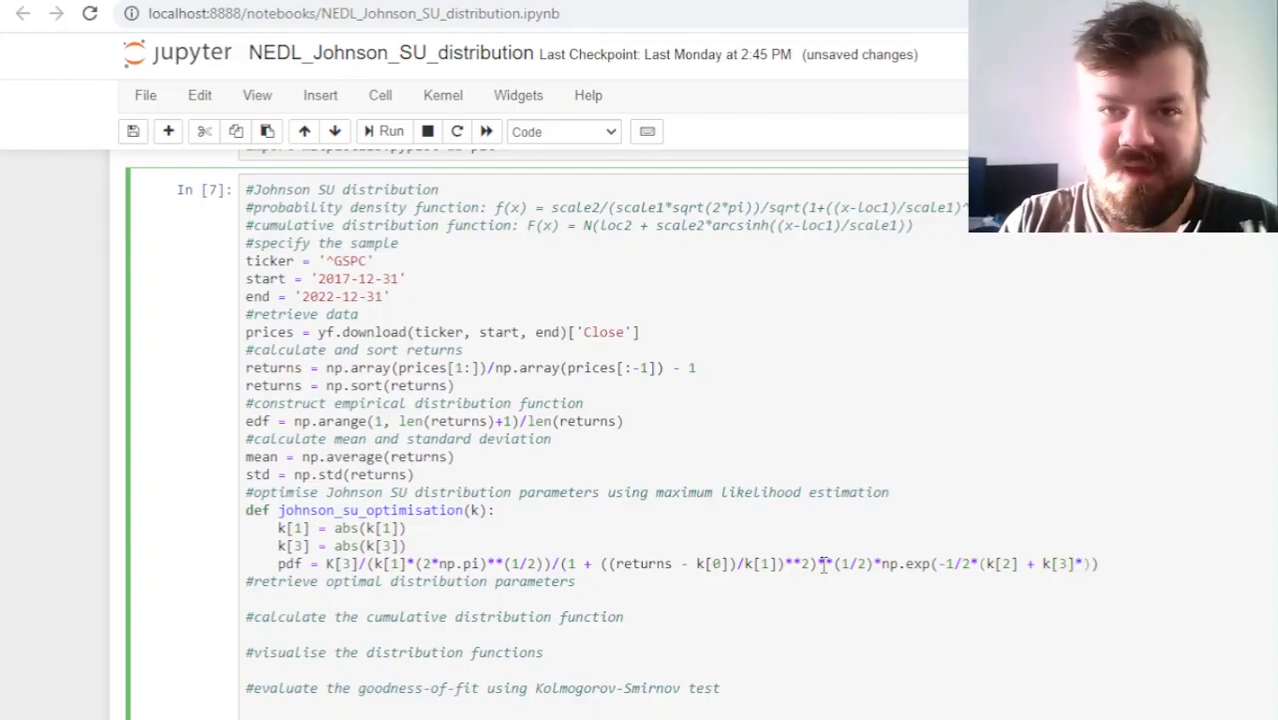
type("np.arcsinh")
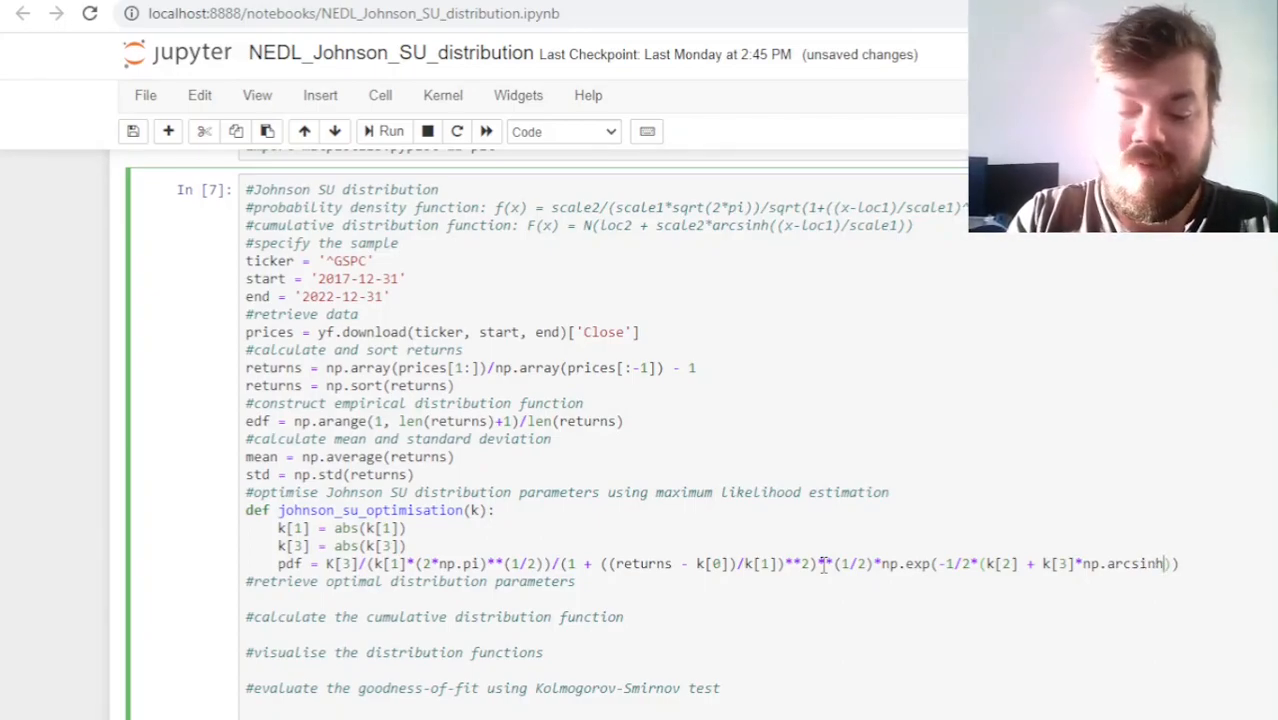
type("(()")
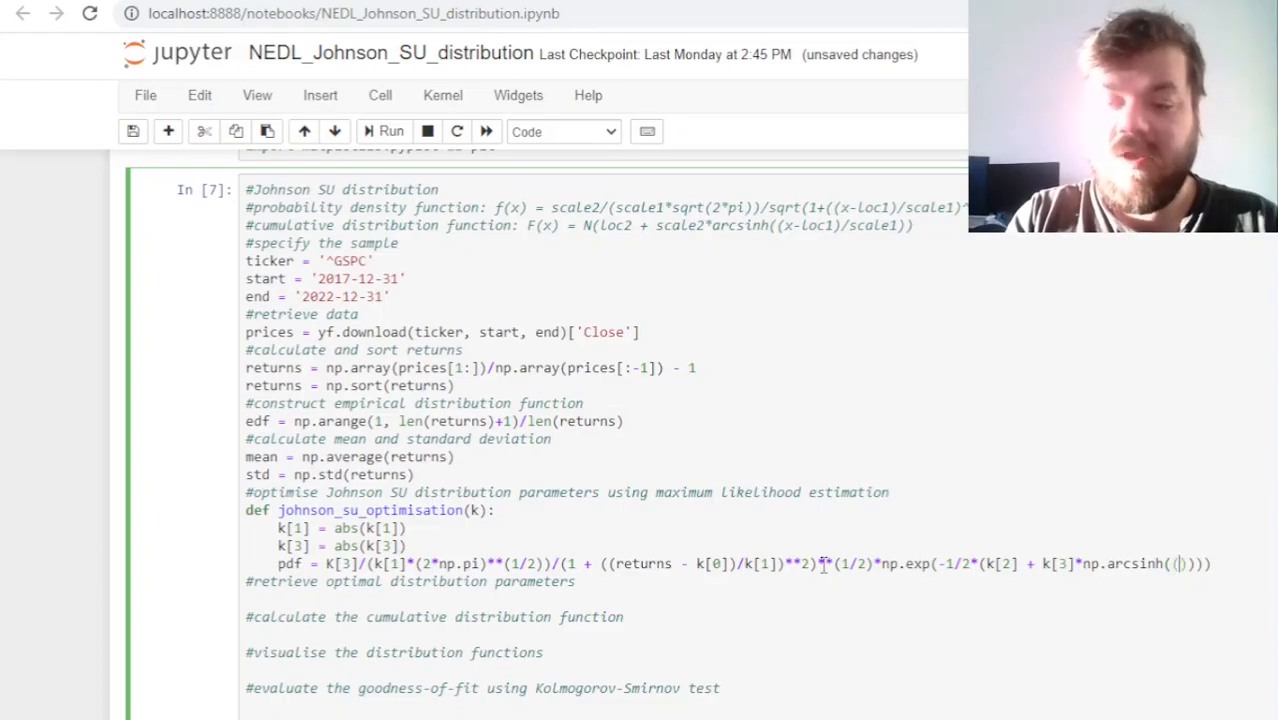
type("returns - k[")
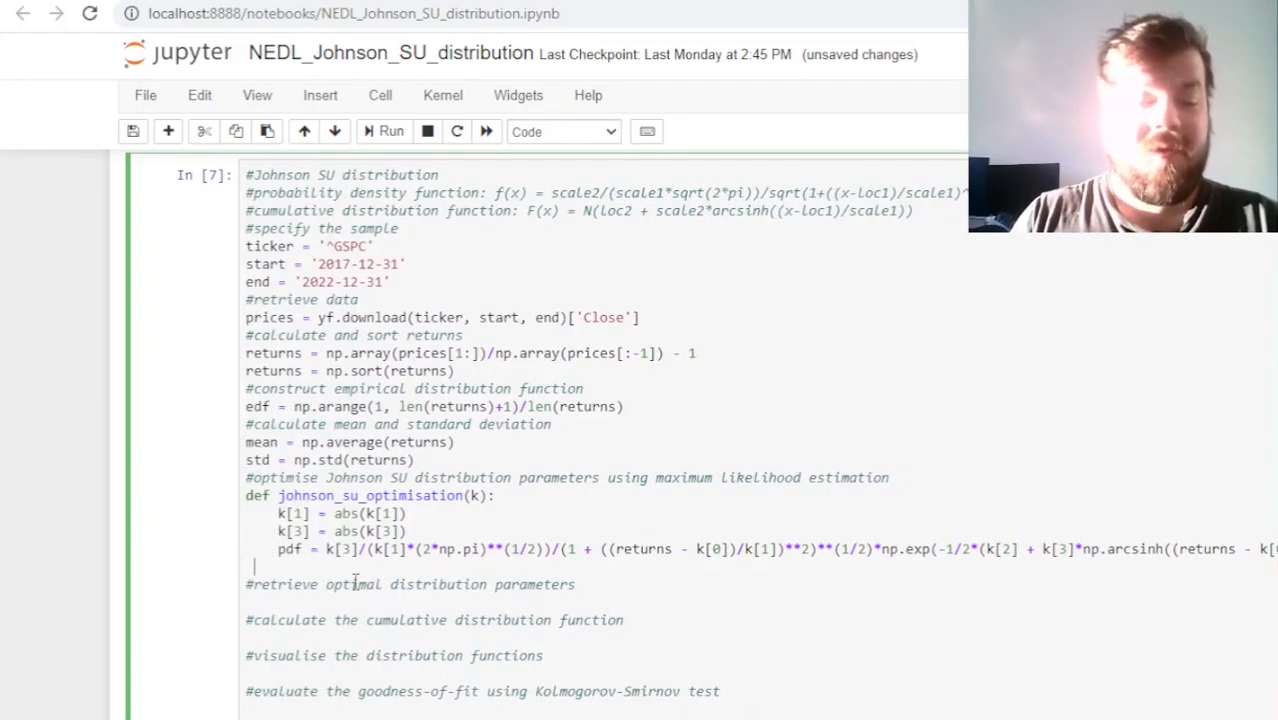
End the function with return -np.sum(np.log(pdf)), the negative log-likelihood
type("r")
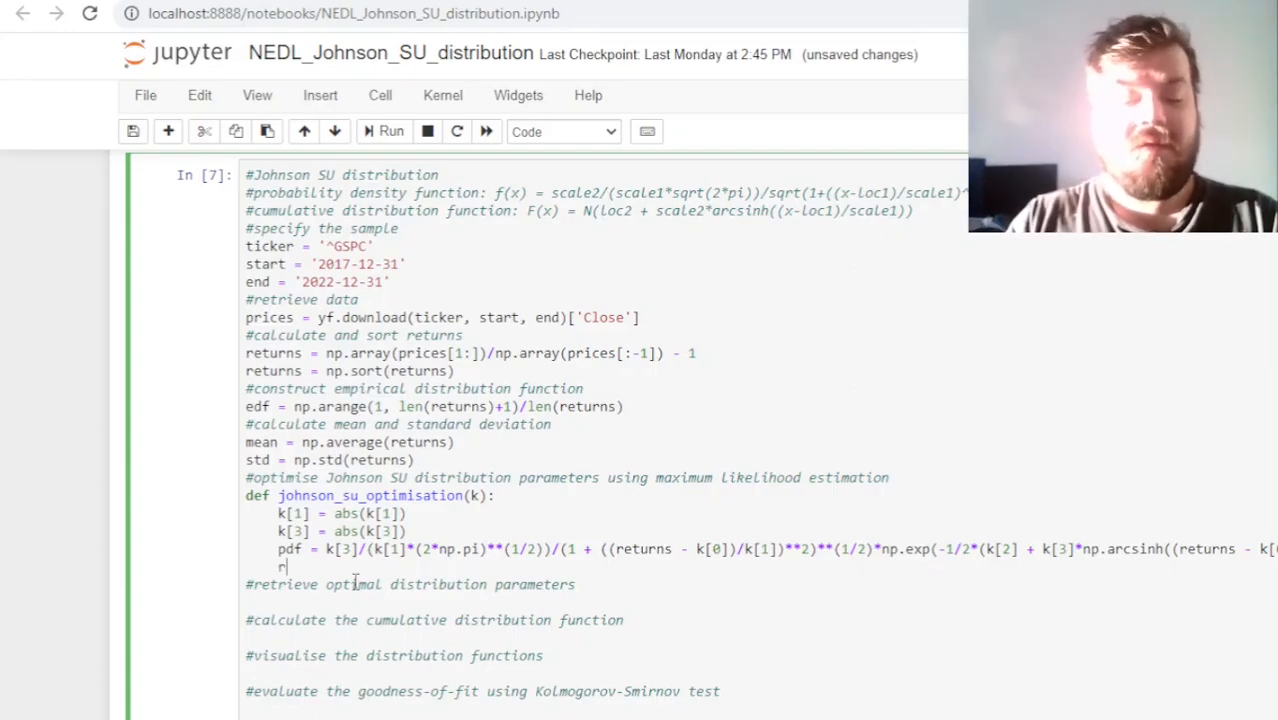
type("eturn")
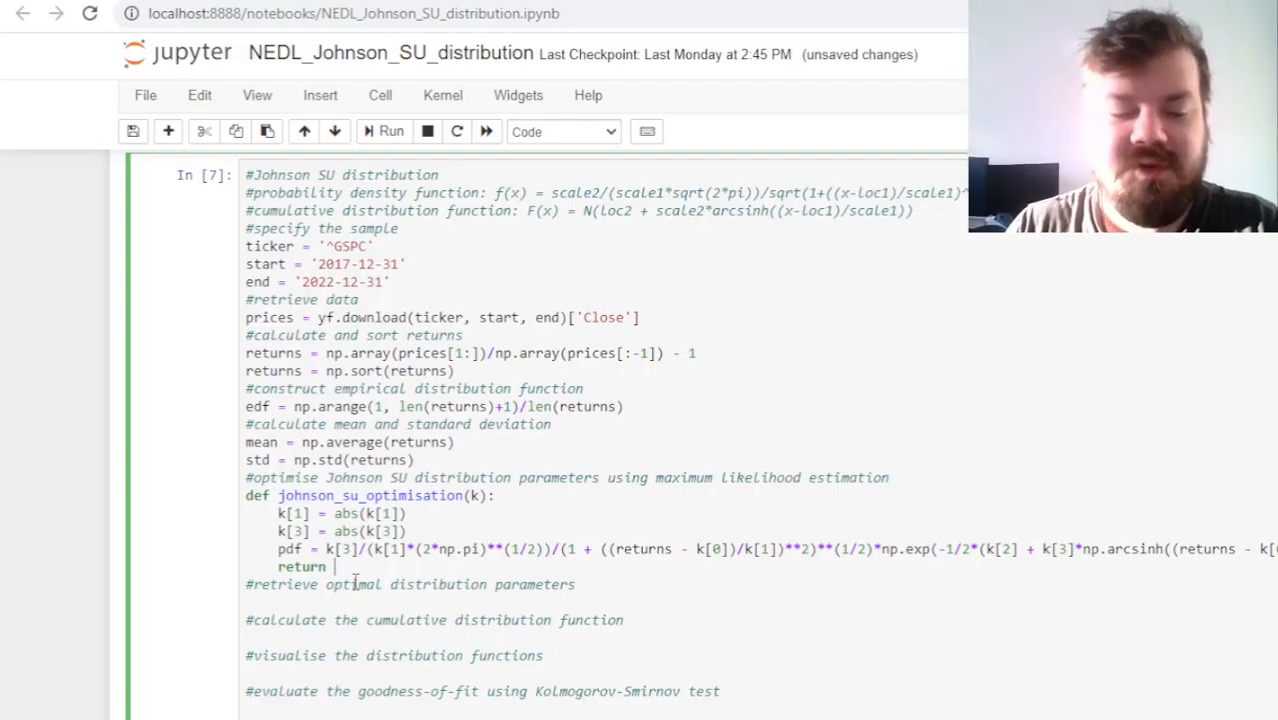
type("np")
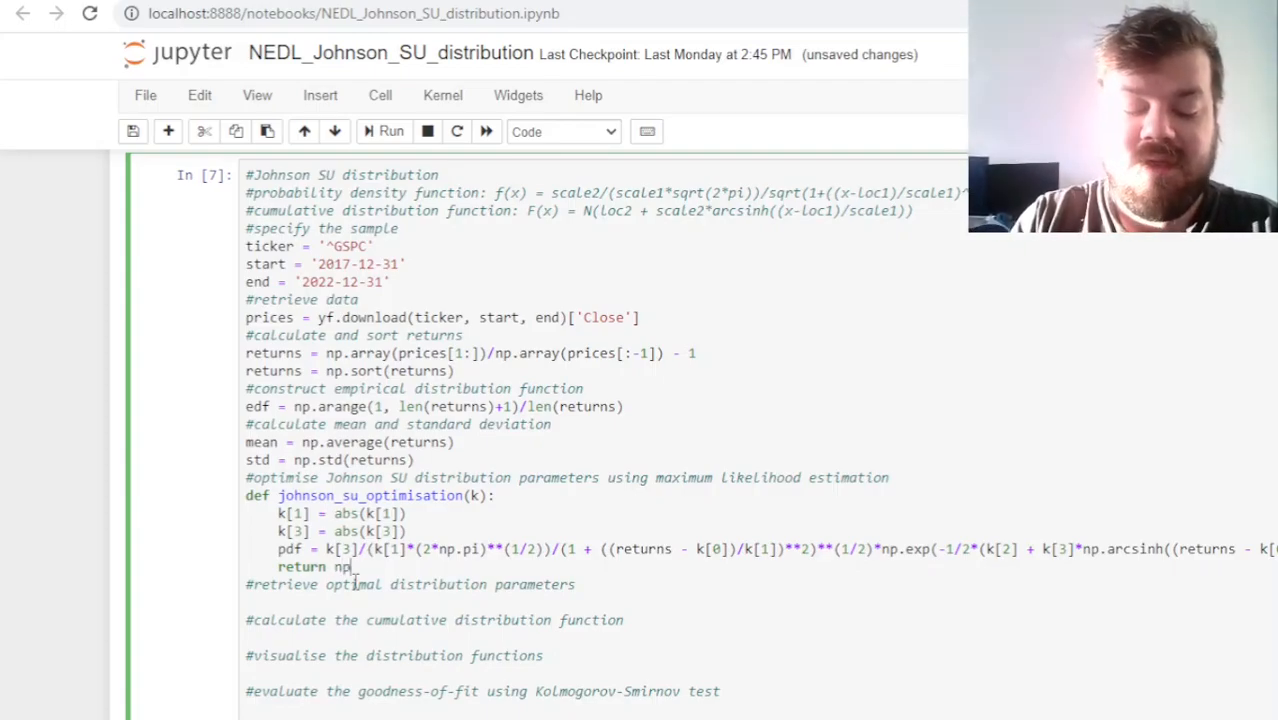
type(".sum(np.log")
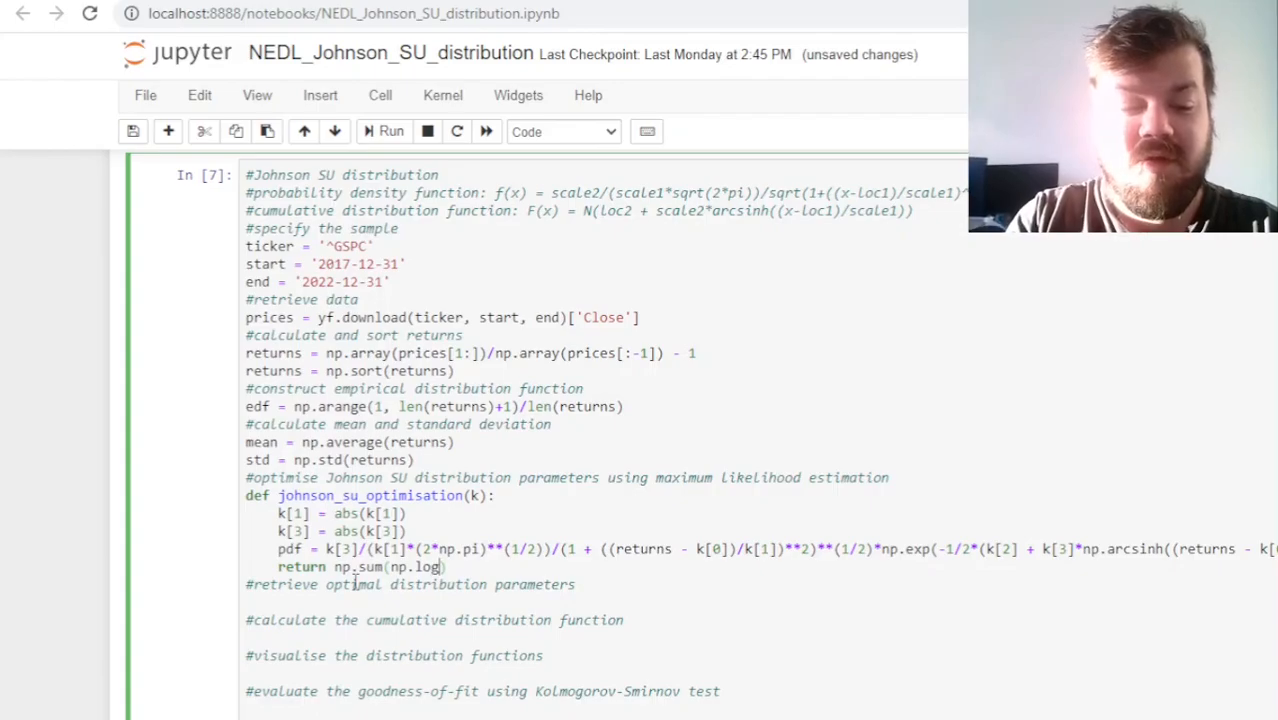
type("pdf")
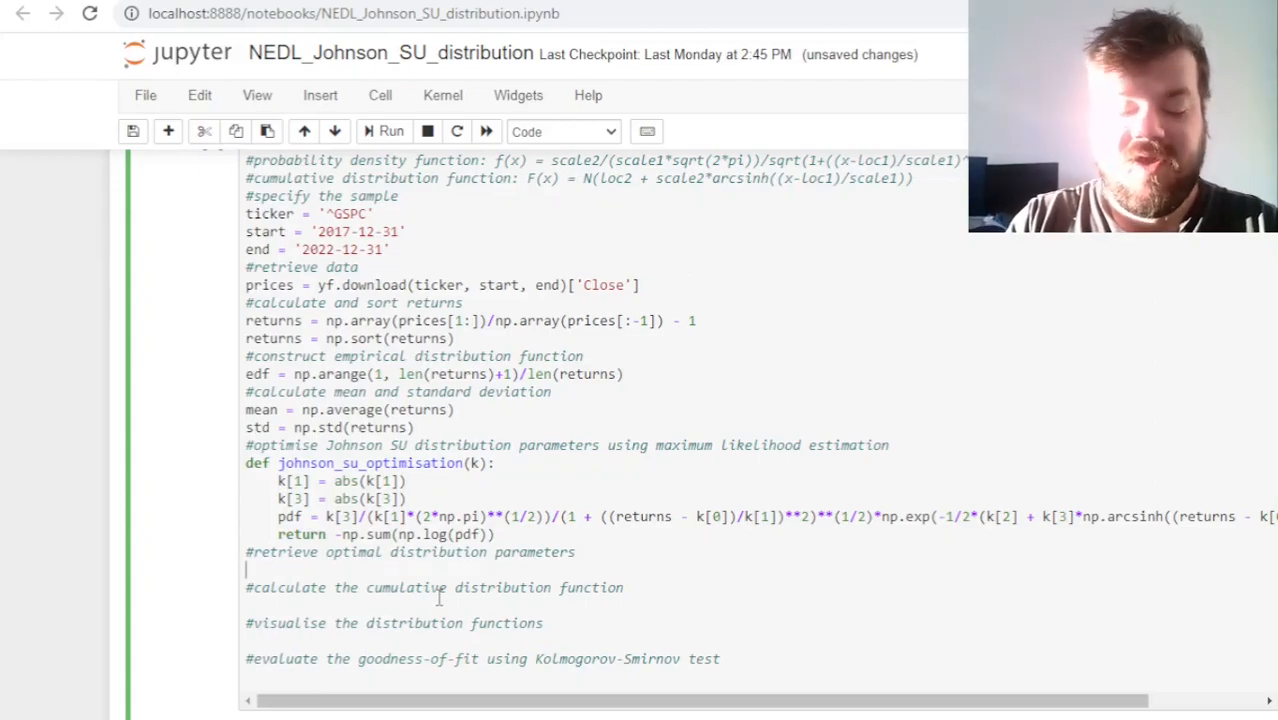
Call spop.minimize(johnson_su_optimisation, [mean, std, 0, 1], method='Nelder-Mead')
type("spop.")
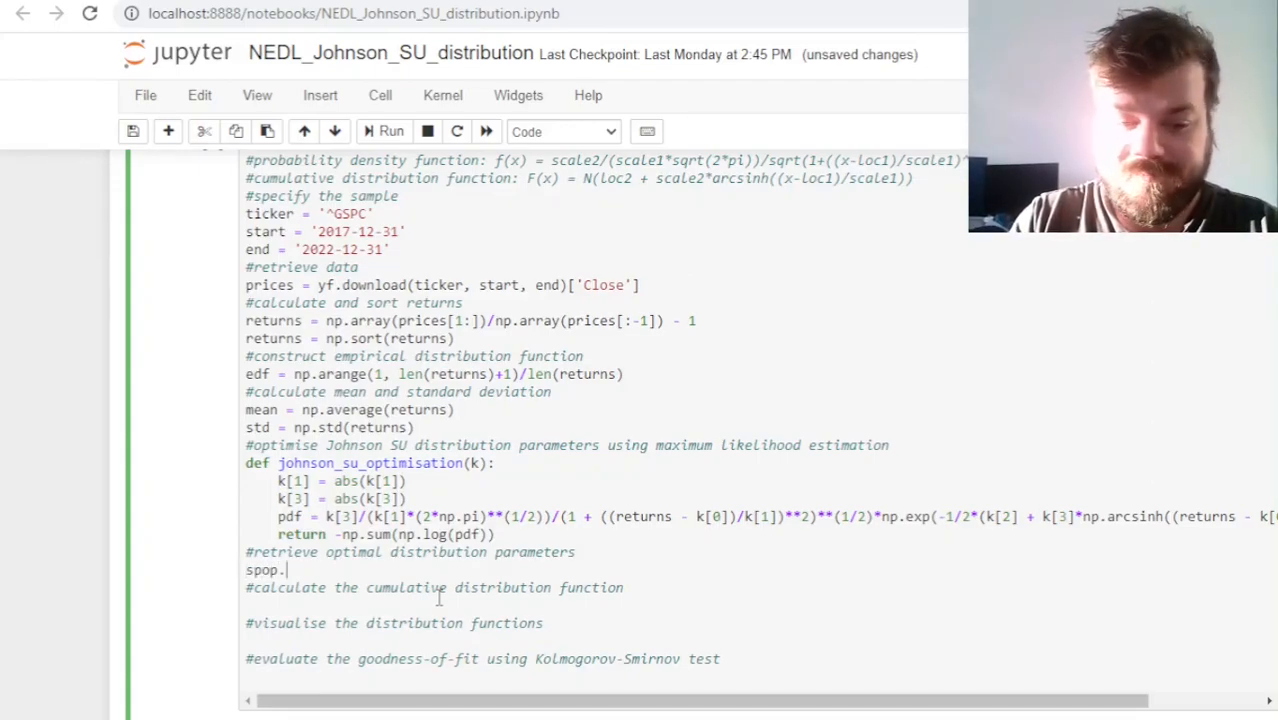
type("minimize(")
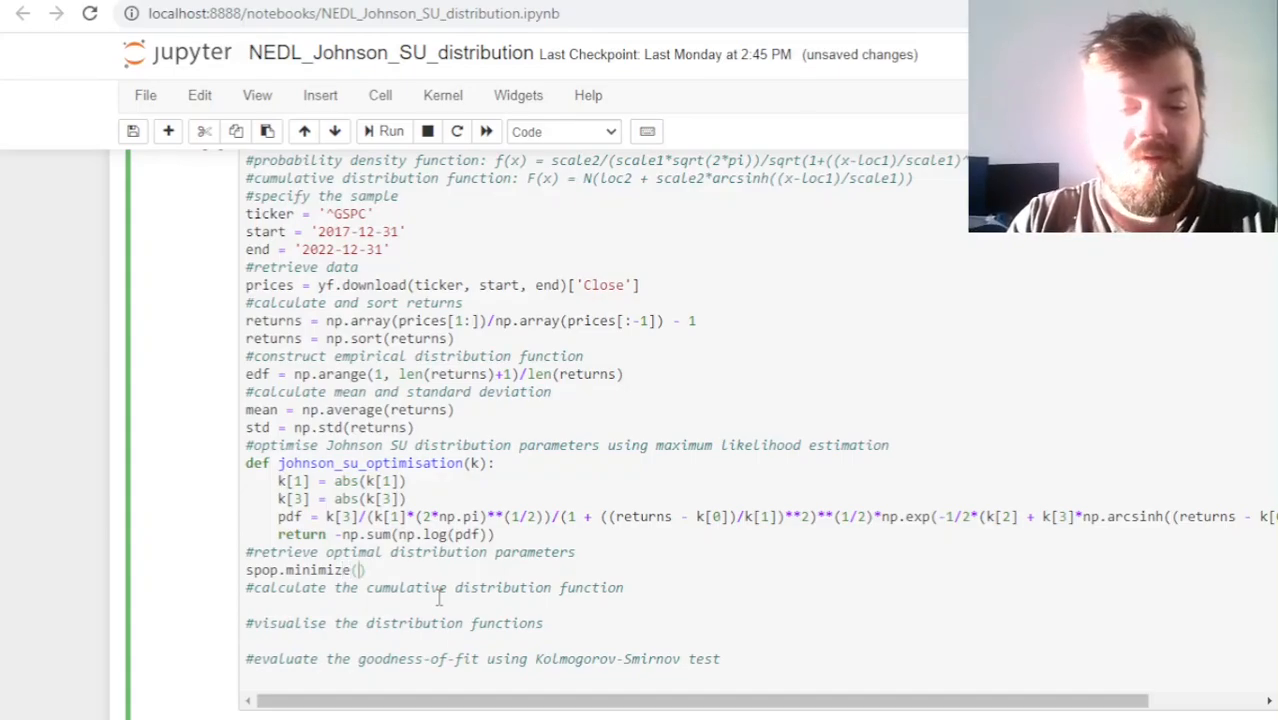
type("johnson_su_")
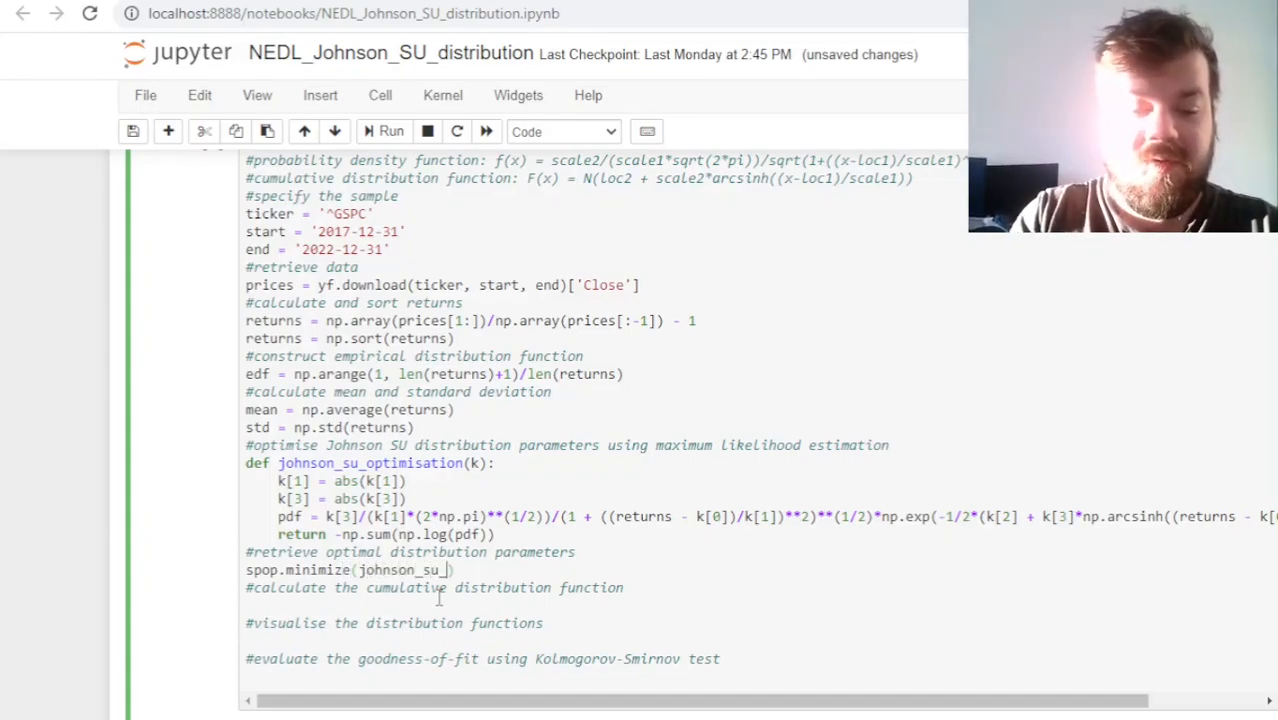
type("optimisation,")
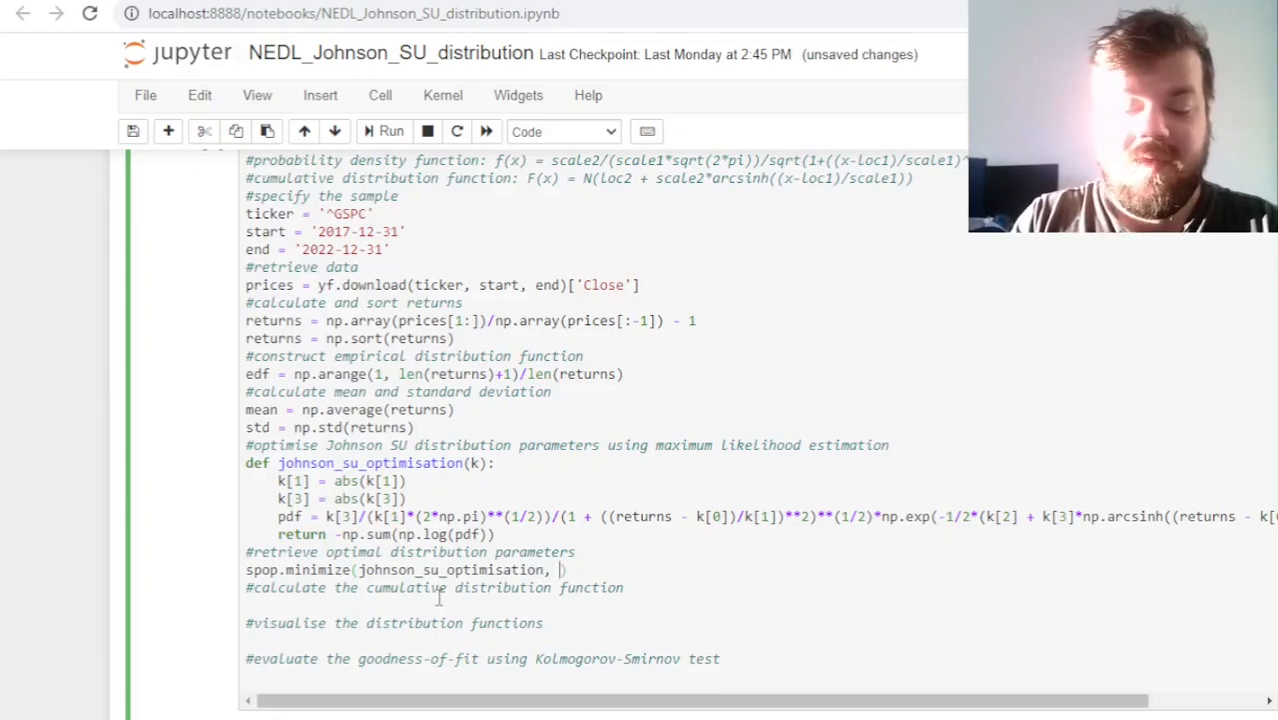
type("[]")
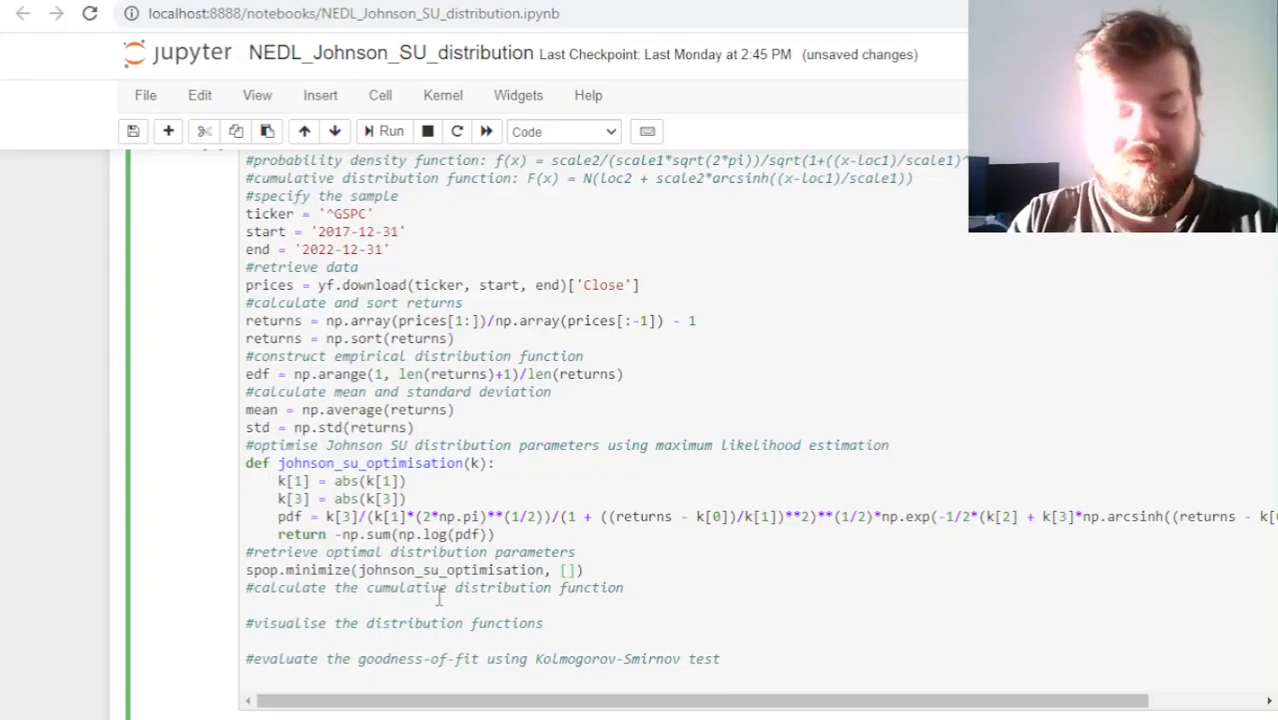
type("mean, std, 0, 1")
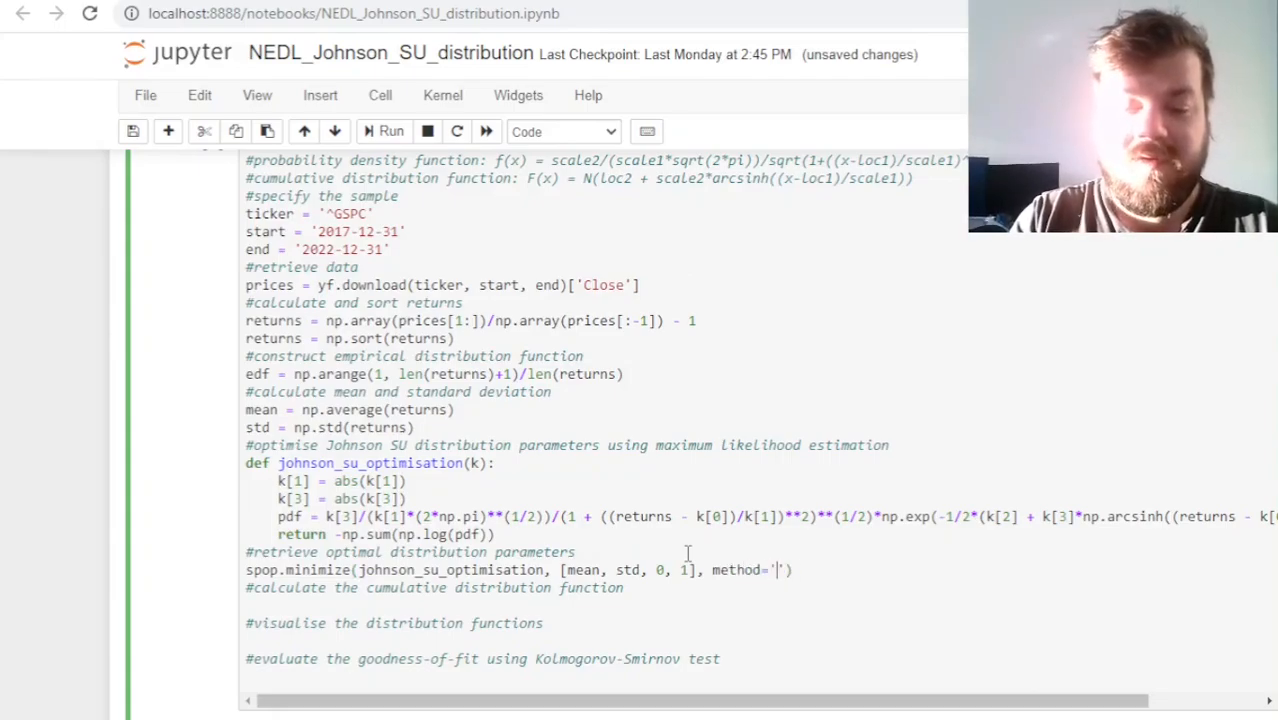
type("Nelder-Mead")
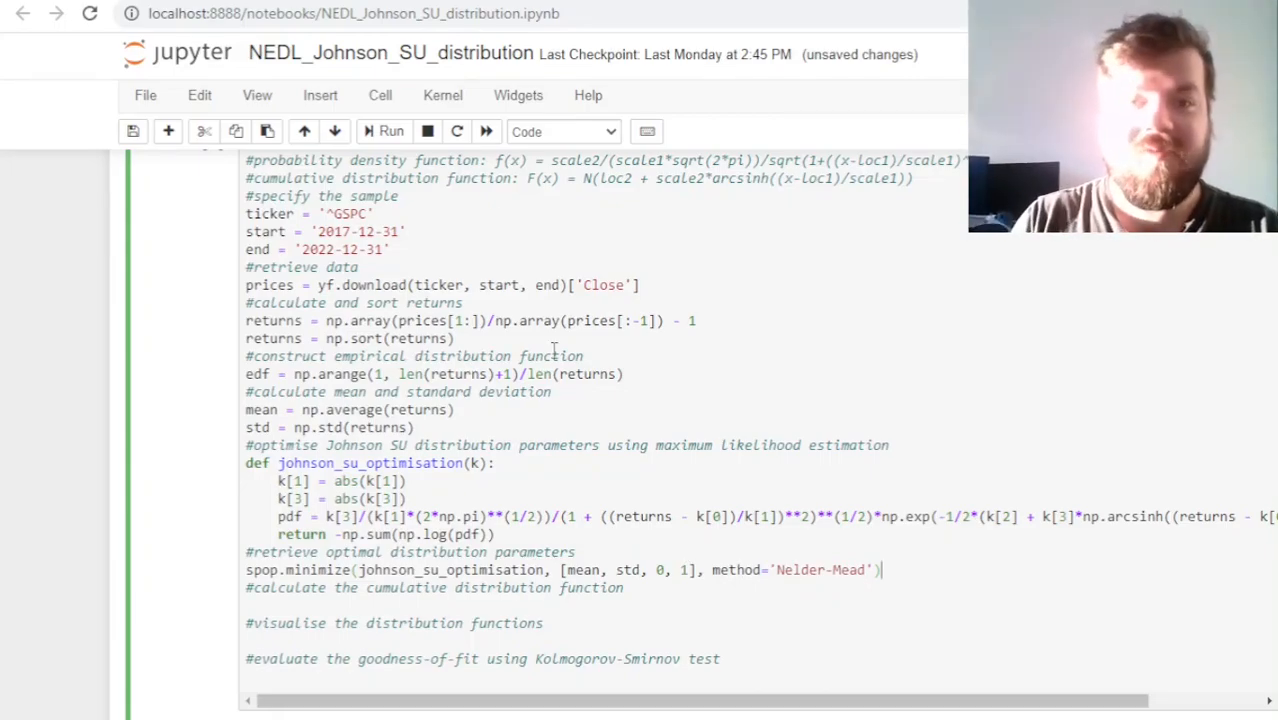
left_click(390, 132)
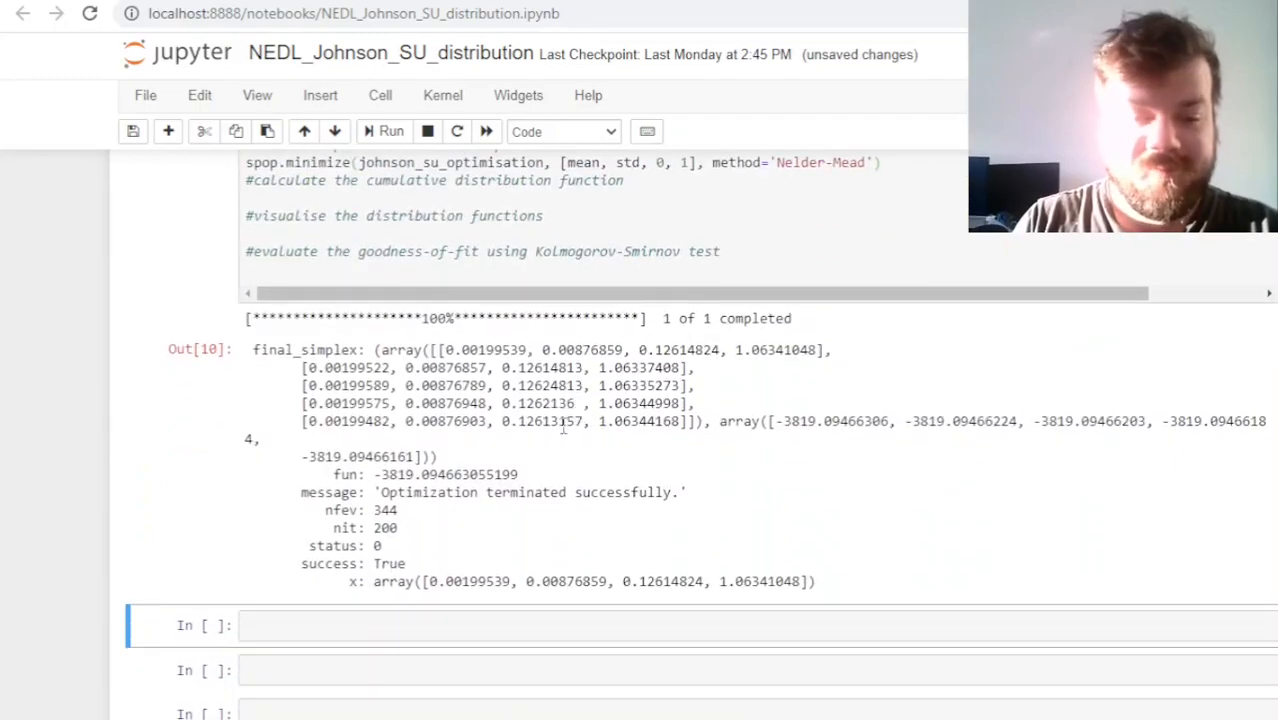
left_click_drag(380, 492, 668, 492)
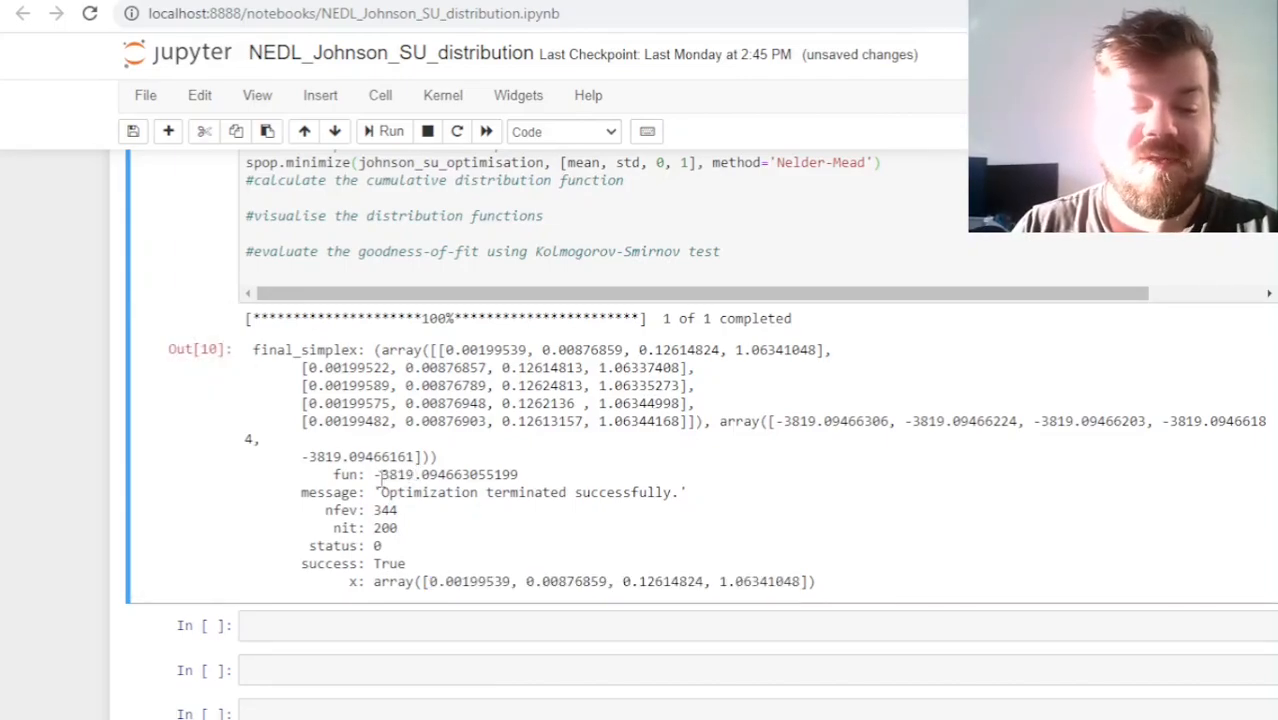
double_click(394, 474)
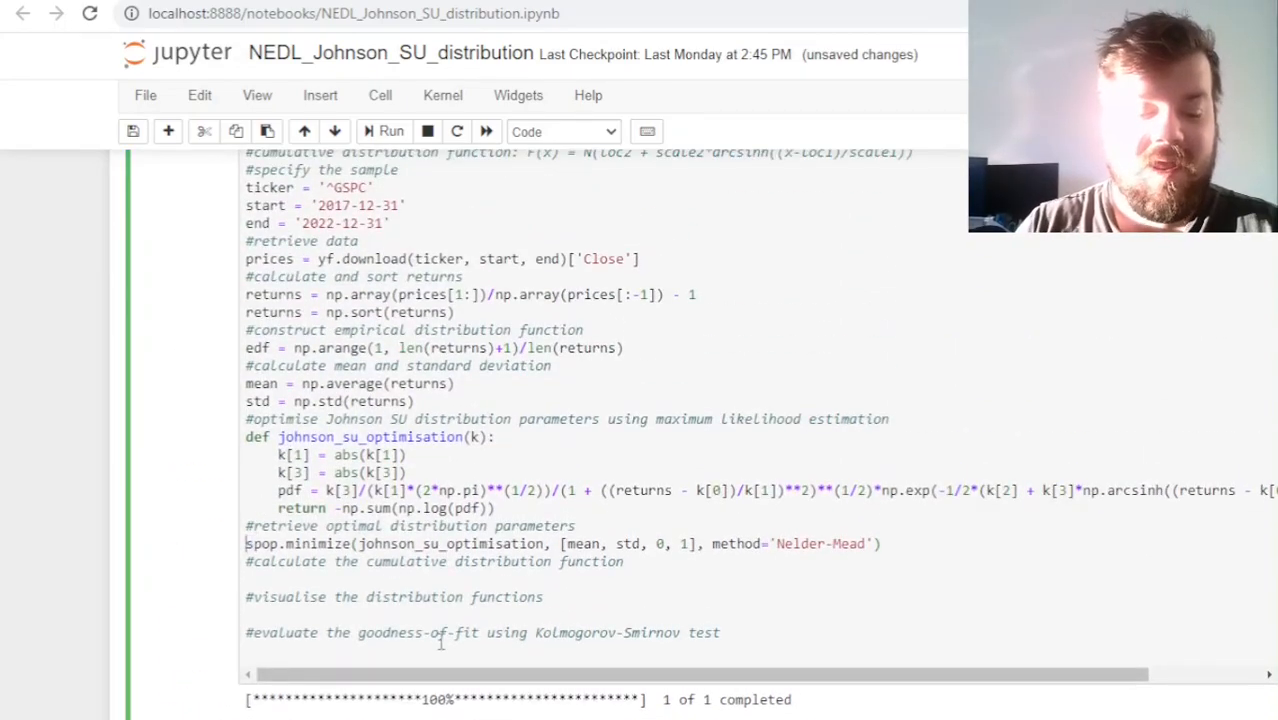
Store the minimize result as res and assign su_loc_1 = res.x[0], su_scale_1 = abs(res.x[1])
type("res =")
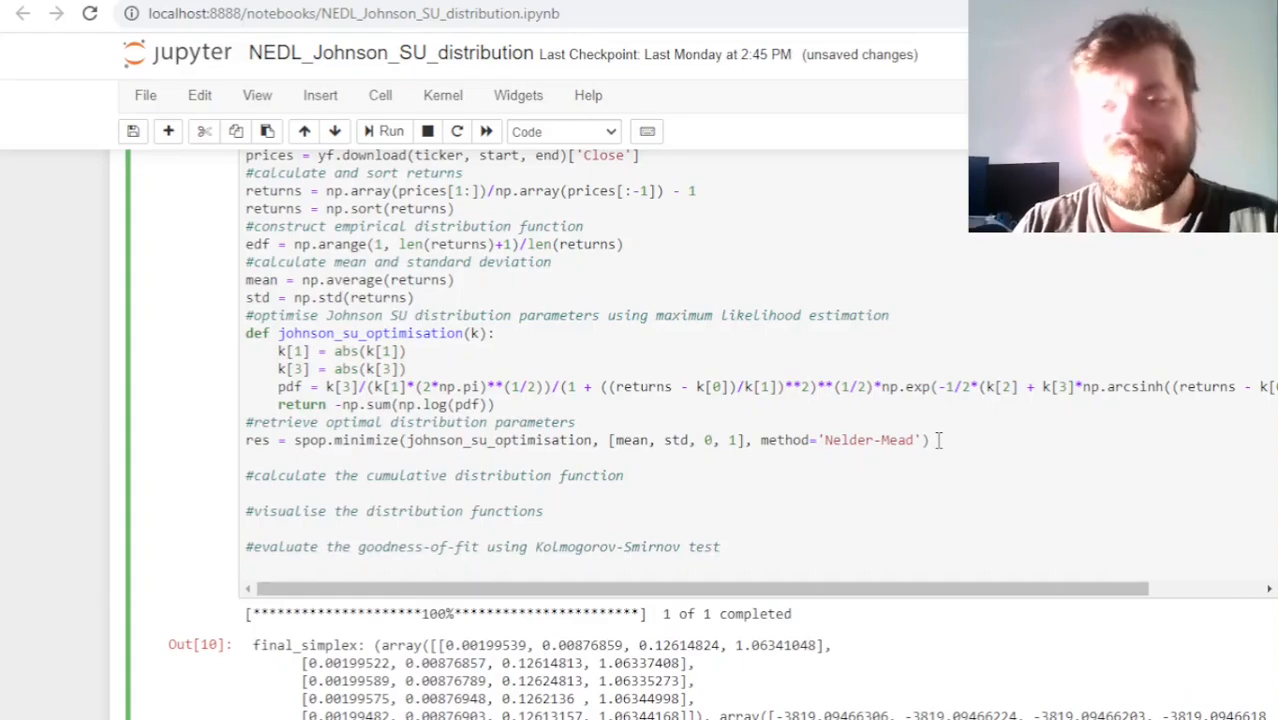
type("res.x")
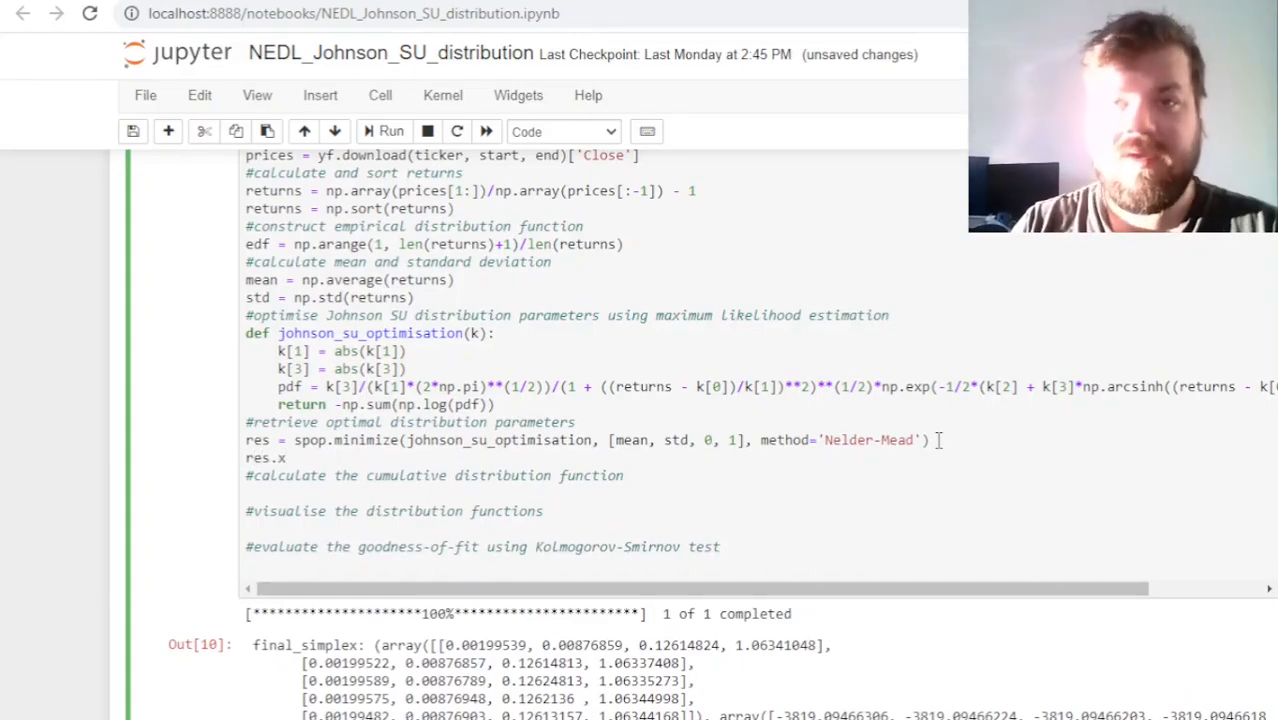
left_click(286, 456)
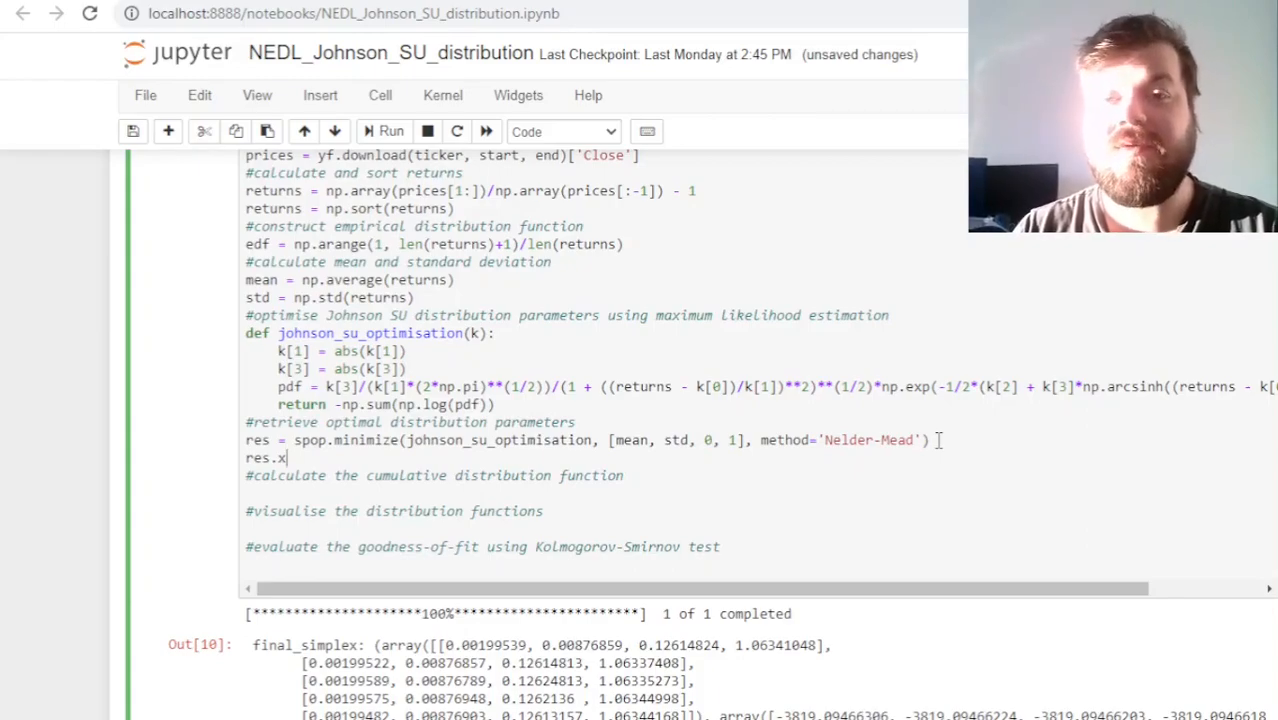
type("su_loc_1 = re")
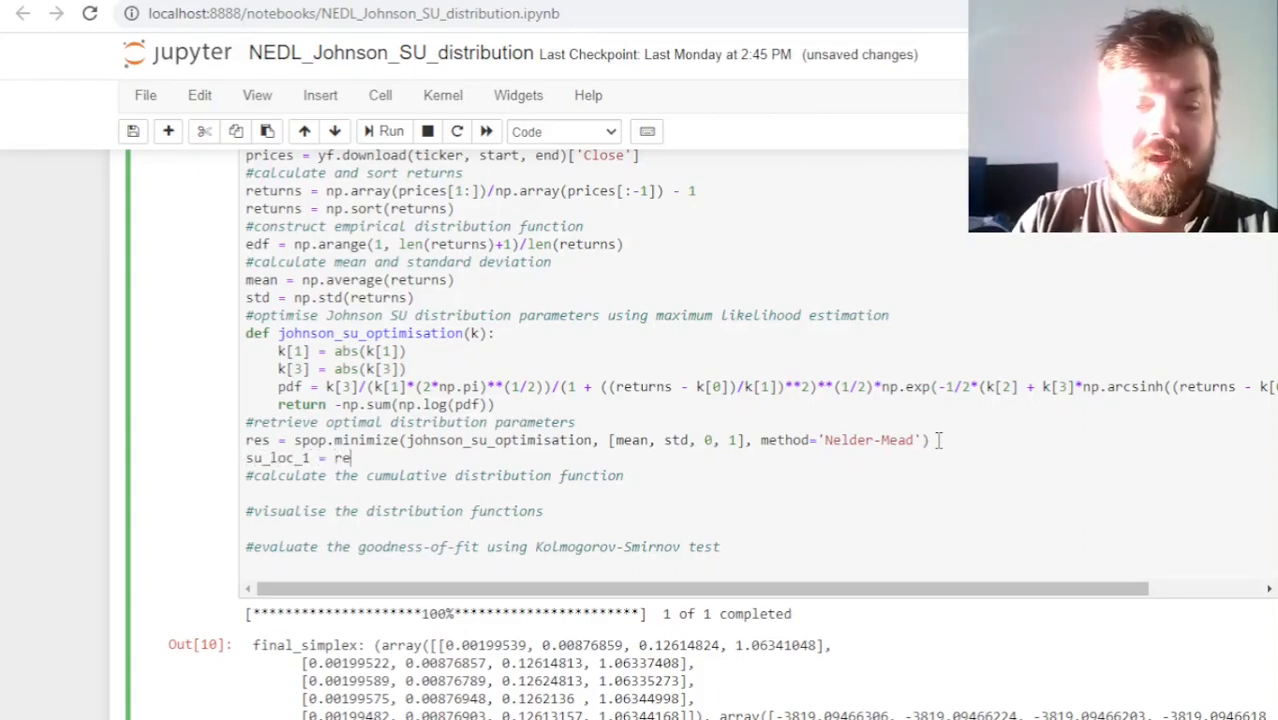
type("s.x[0]")
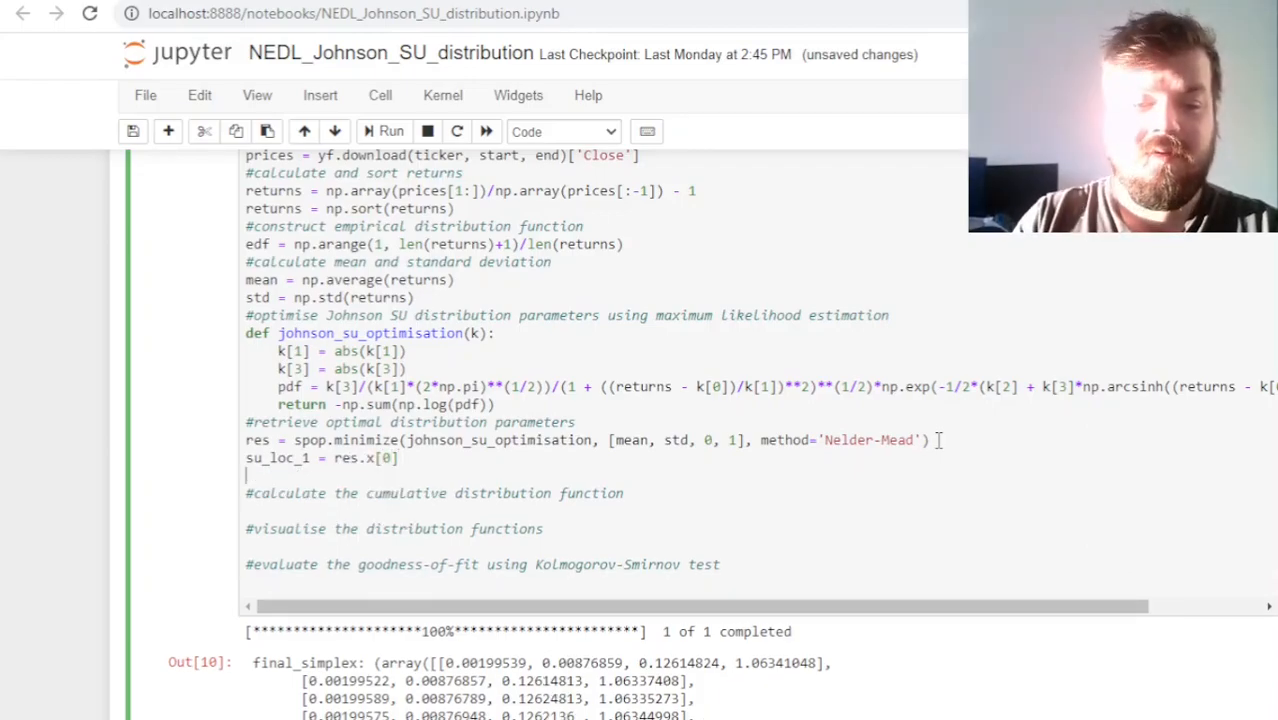
type("su_scale")
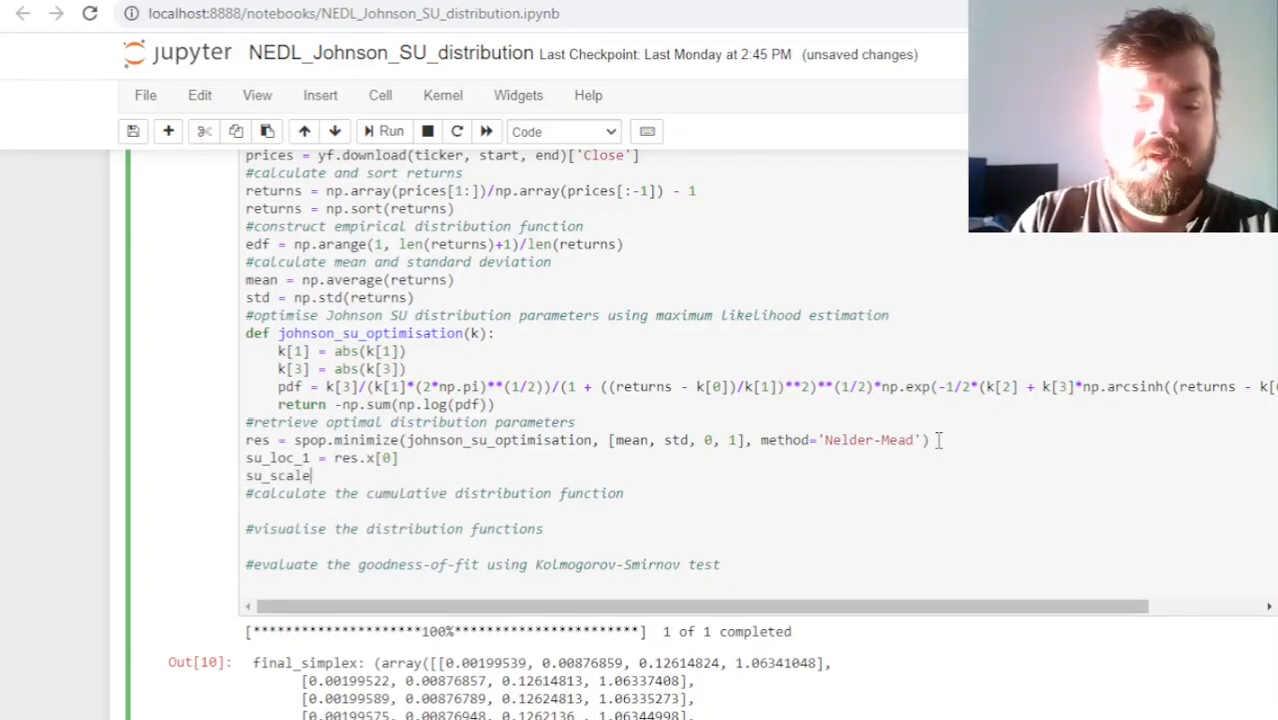
type("_1 = abs(")
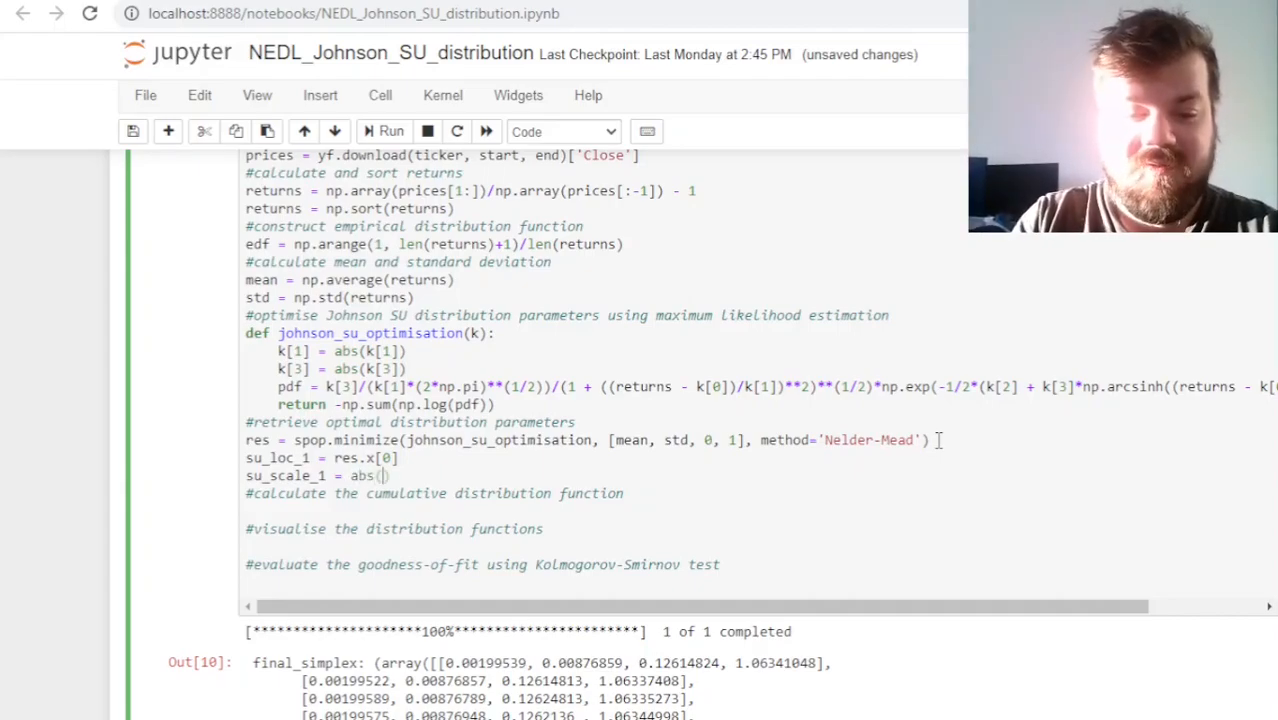
type("res.x[1]")
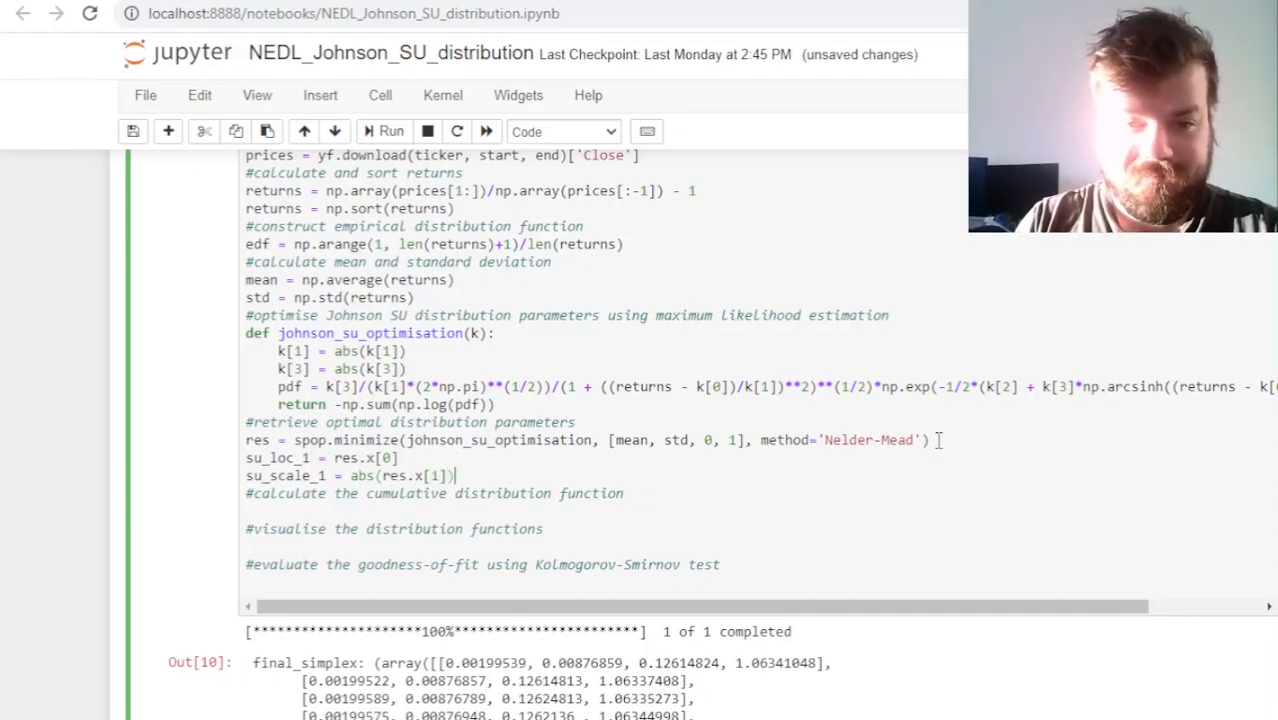
Assign su_loc_2 = res.x[2] and su_scale_2 = abs(res.x[3])
double_click(370, 352)
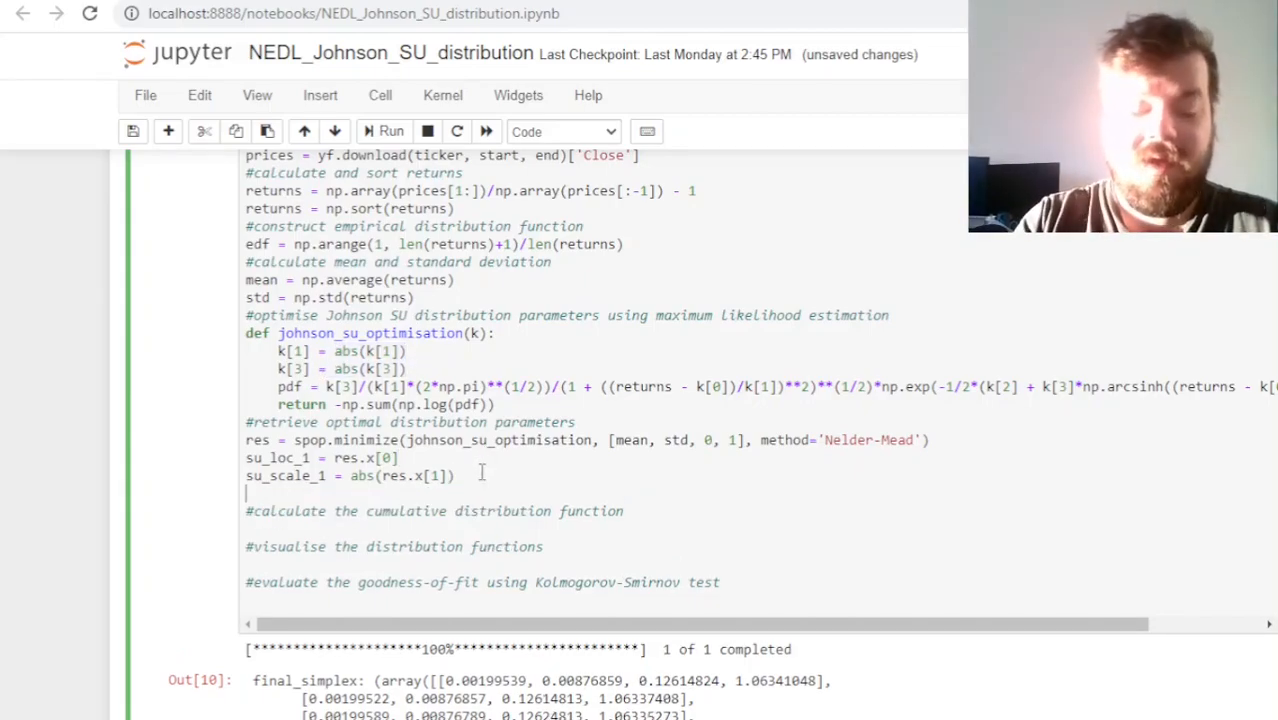
type("su_loc_2 = res.x[2")
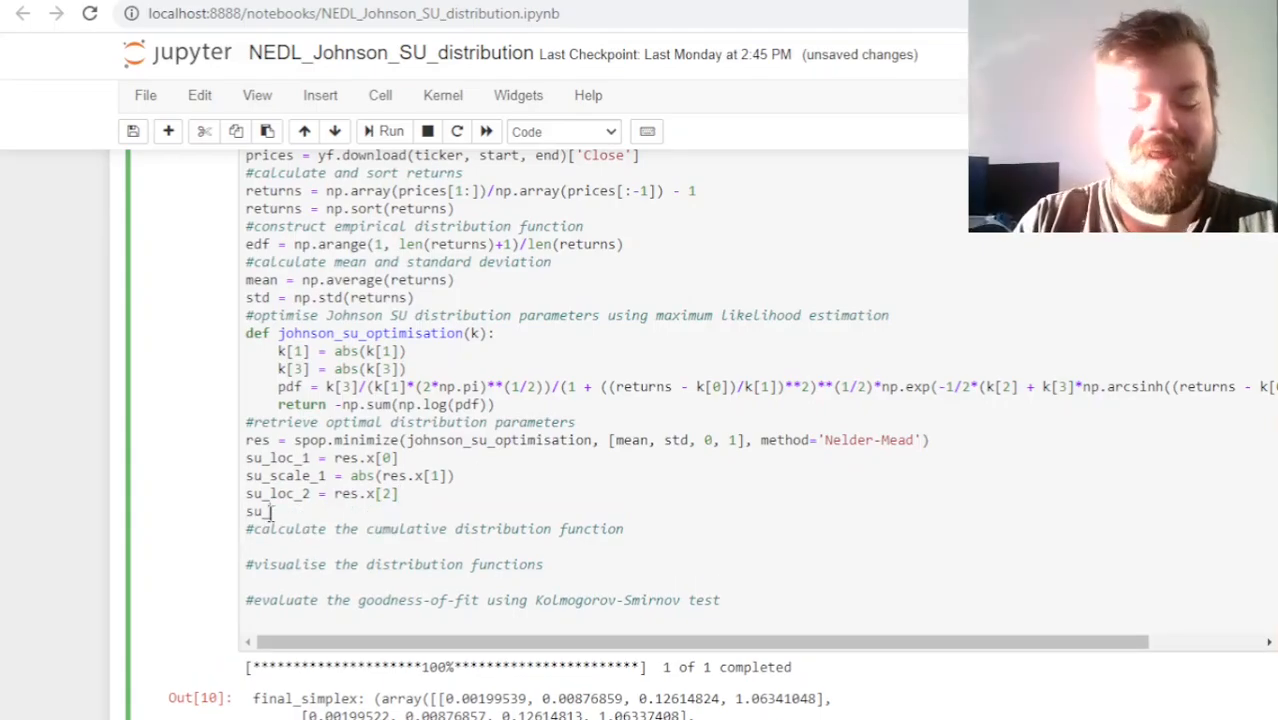
type("scale_2 =")
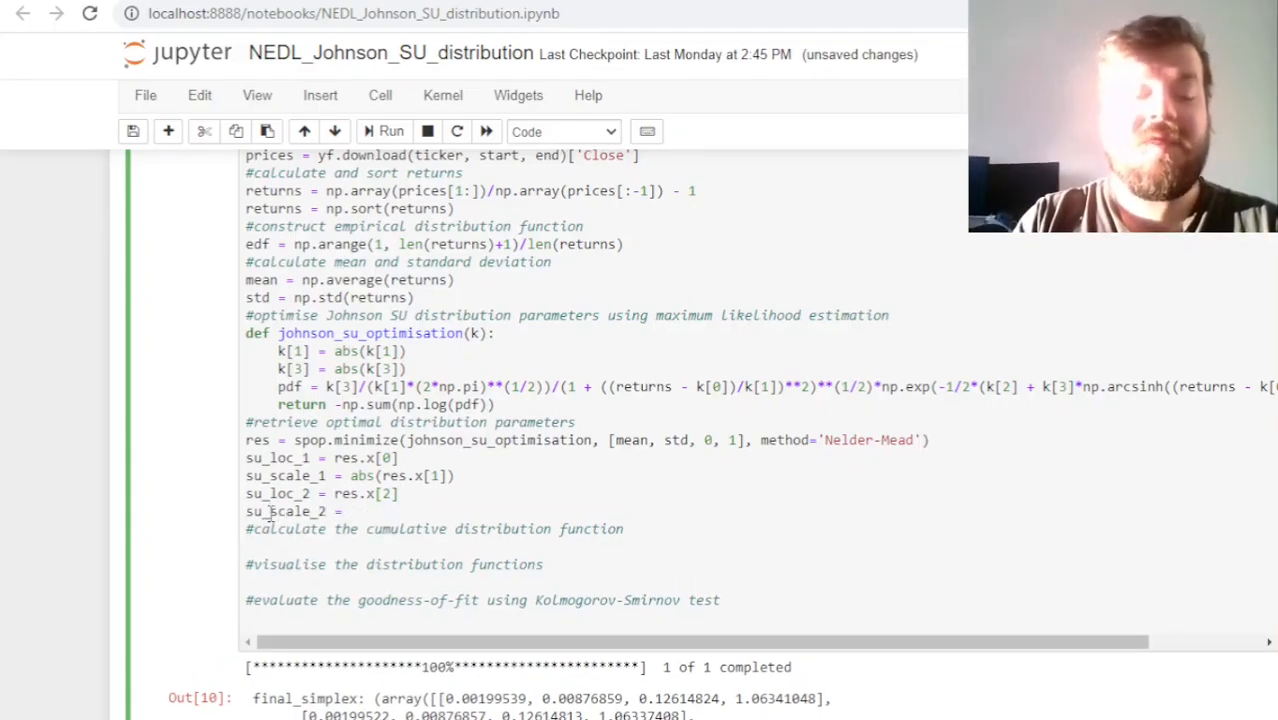
type("abs(res.x[")
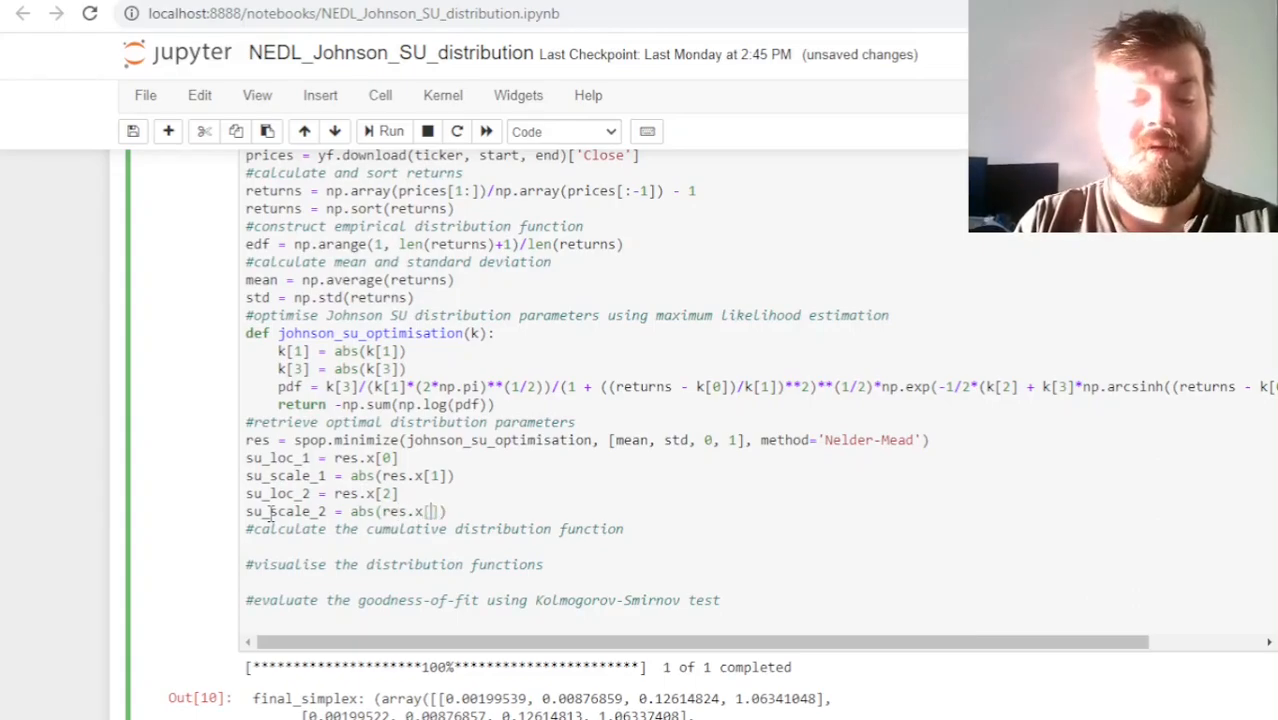
type("3")
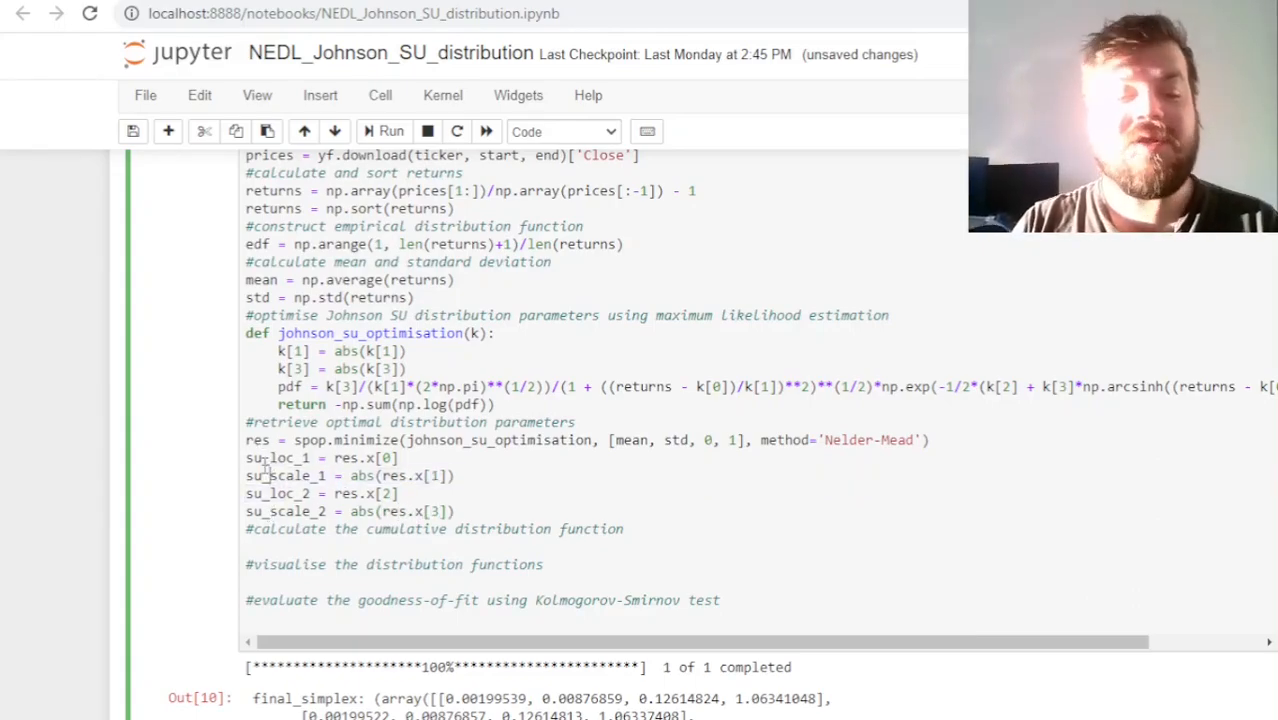
double_click(288, 476)
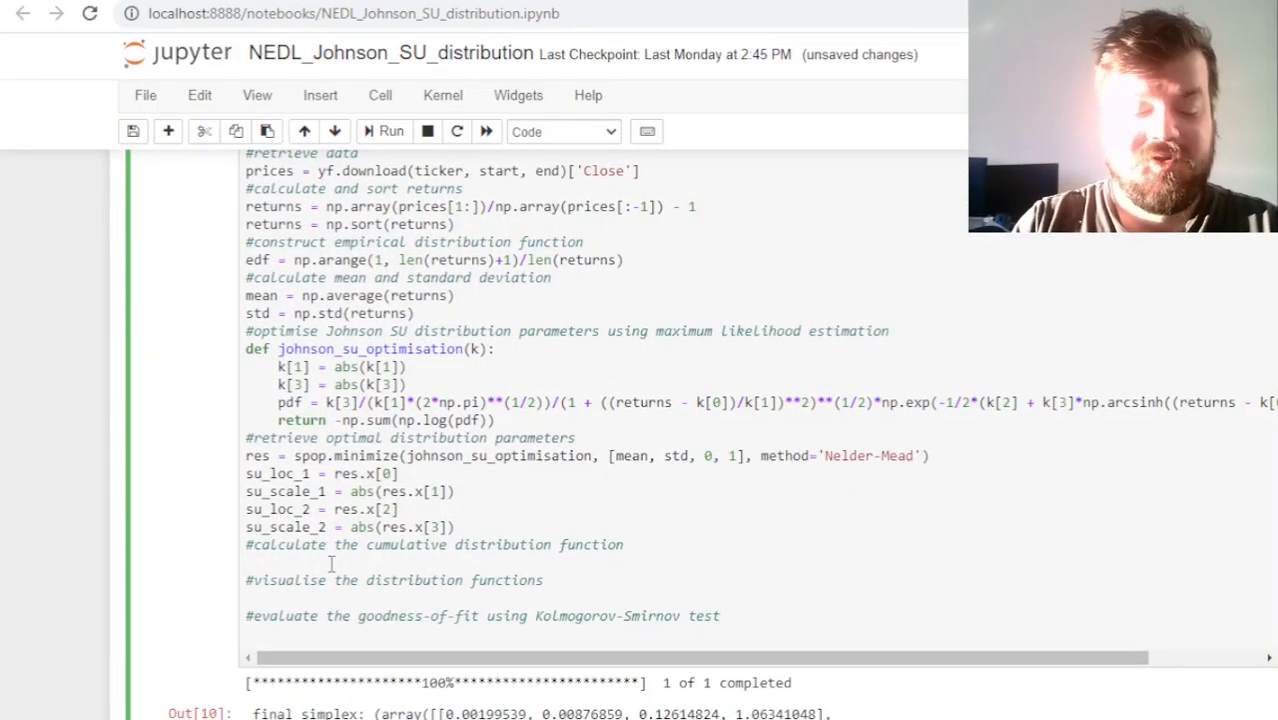
Write cdf = sps.norm.cdf(su_loc_2 + su_scale_2*np.arcsinh((returns - su_loc_1)/su_scale_1))
type("cdf =")
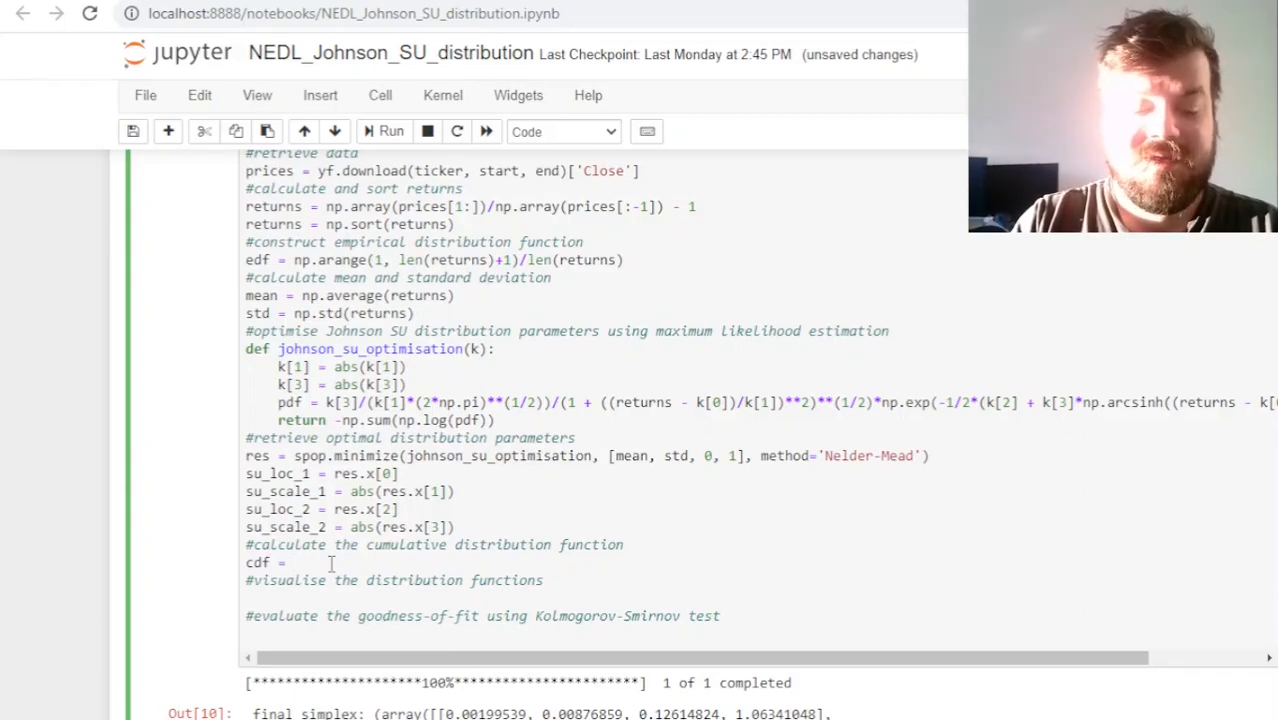
type("sps.norm")
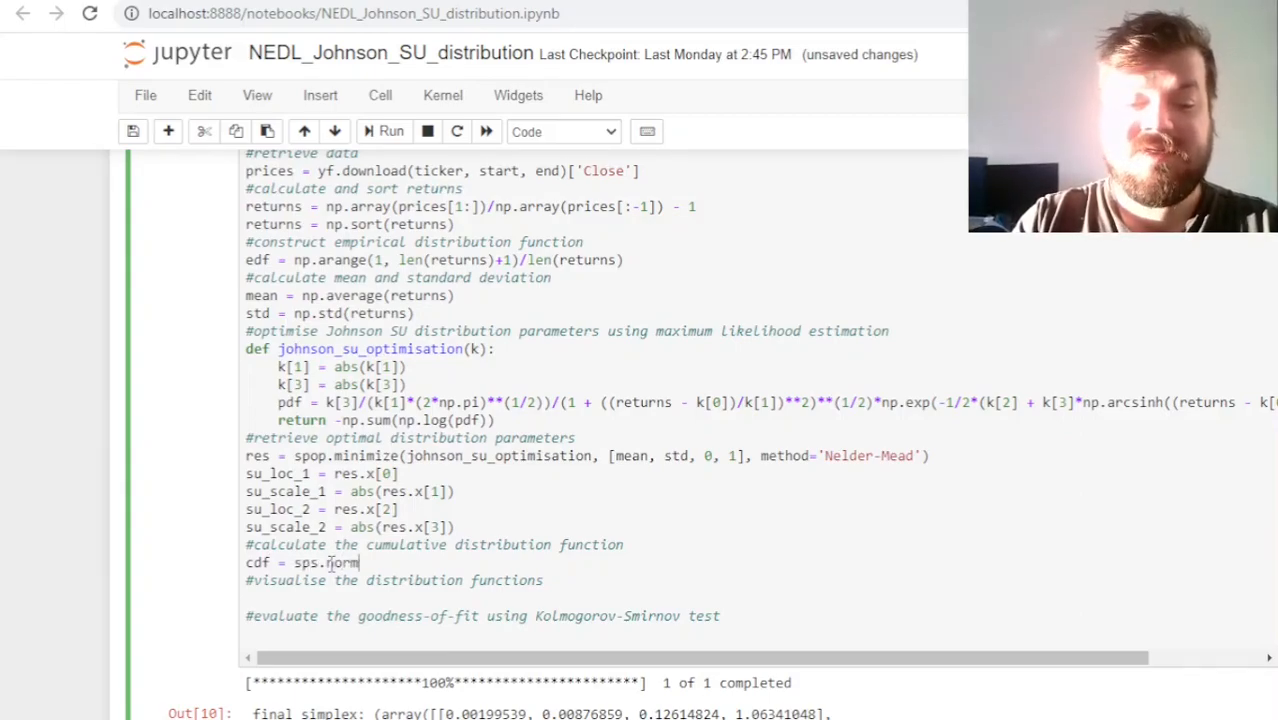
type(".cdf()")
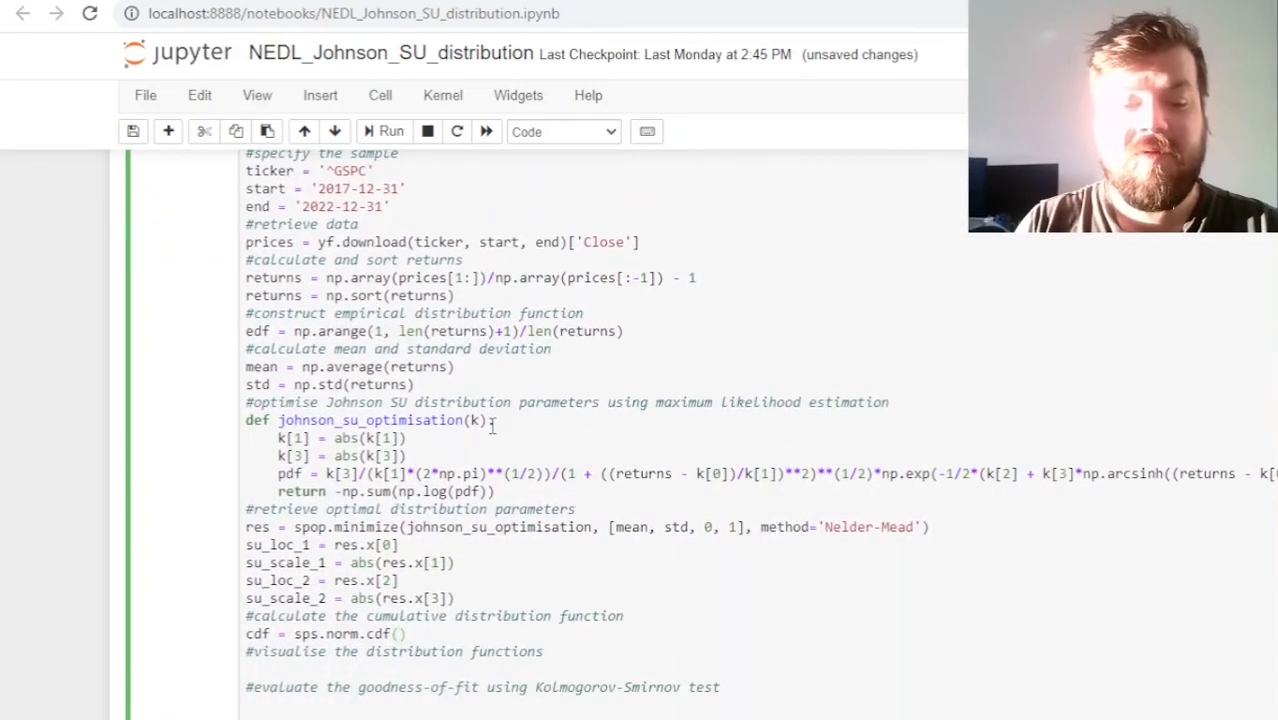
type("su_loc_2 + su_")
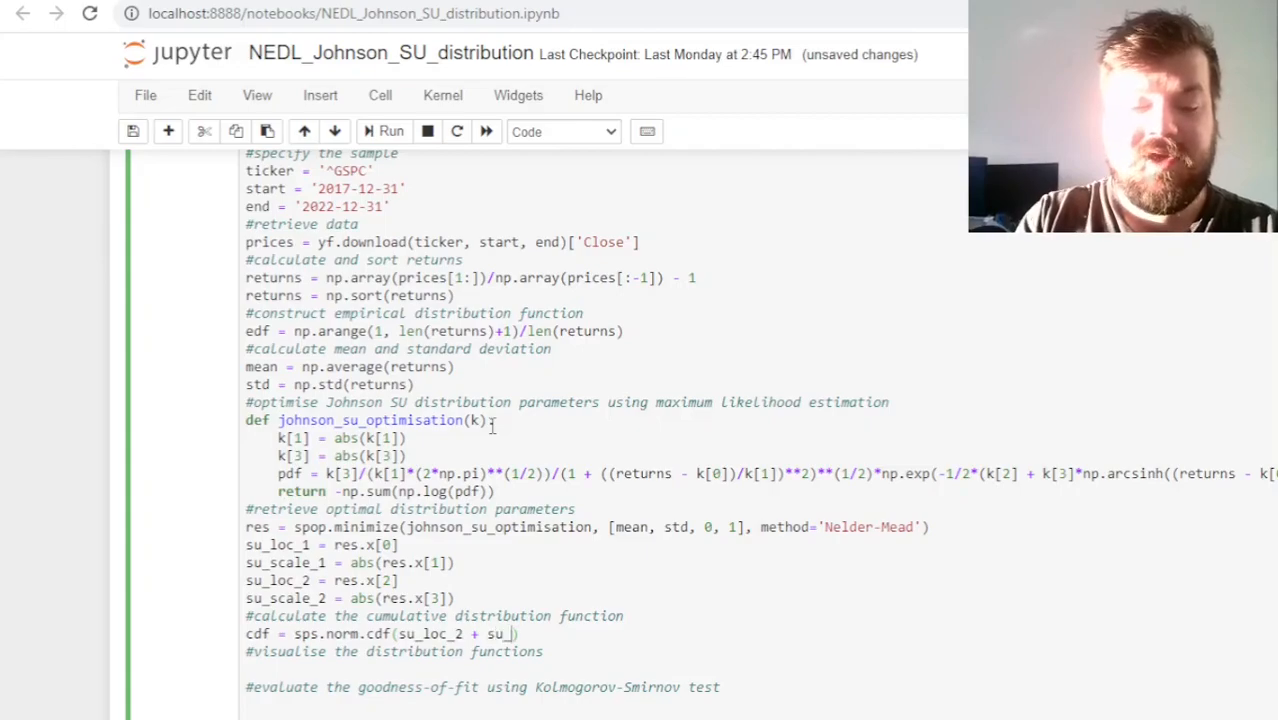
type("scale_2")
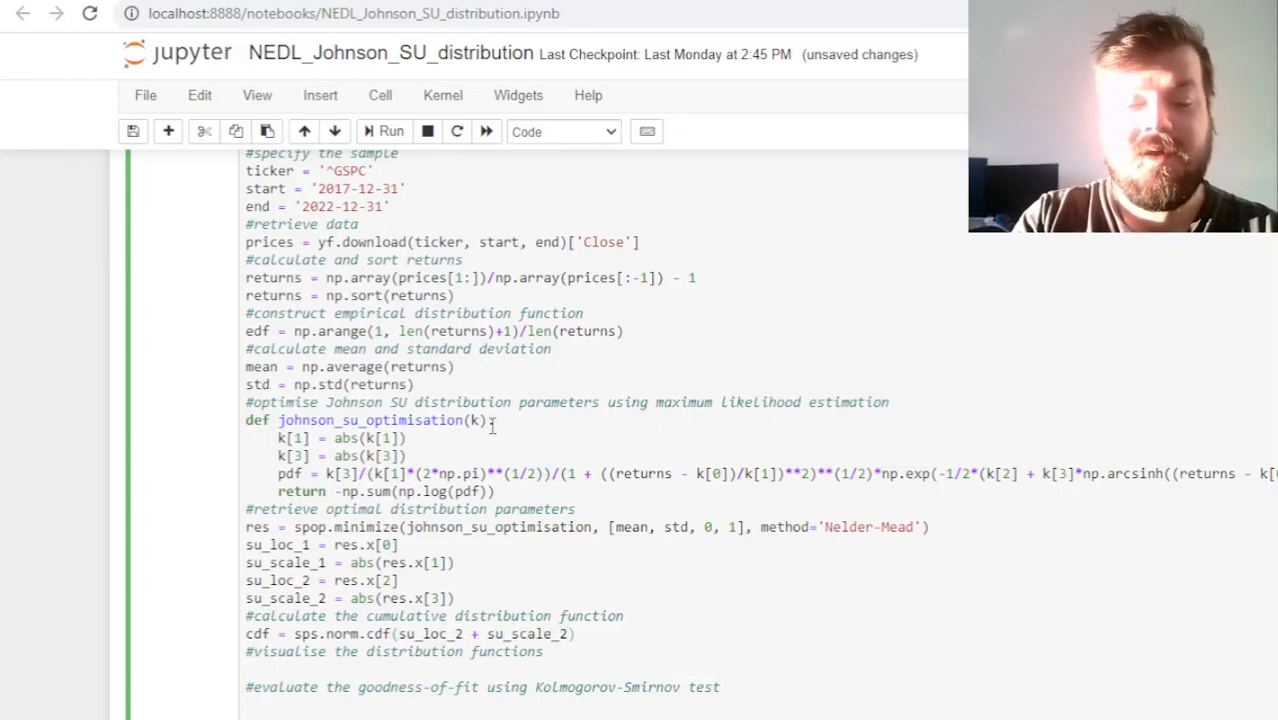
type("*np.ar")
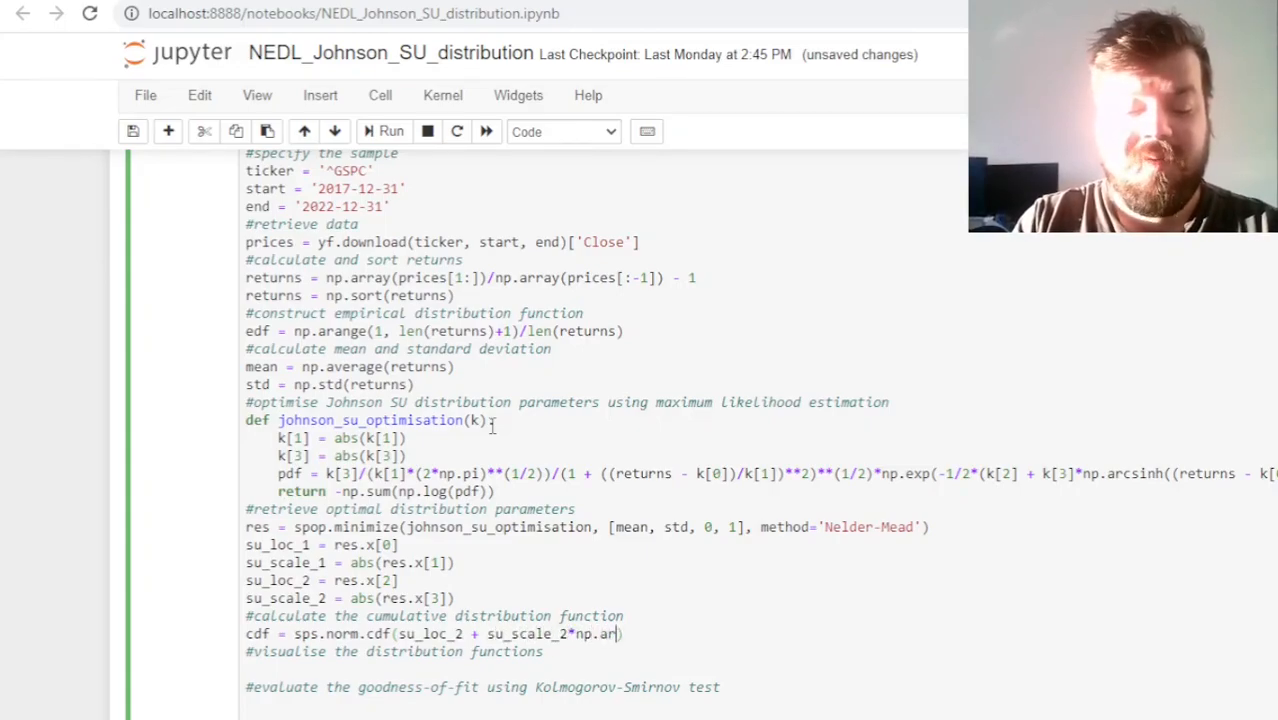
type("csinh((returns -")
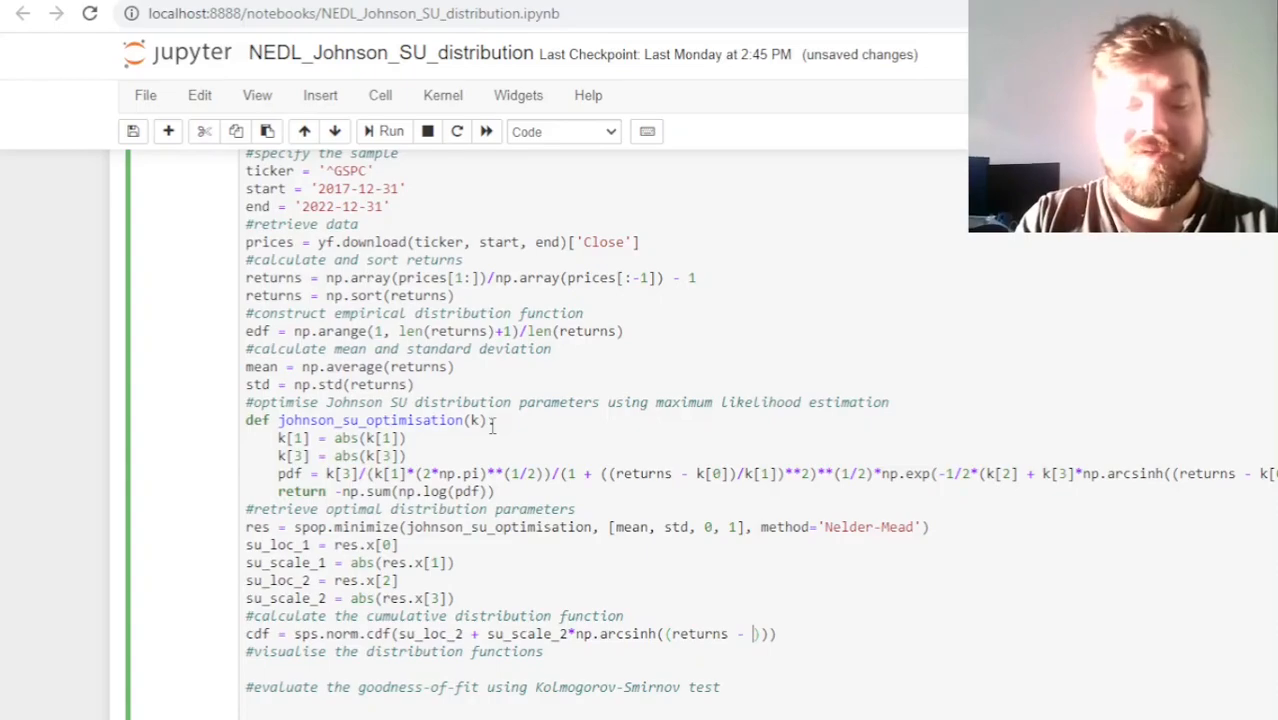
type("su_loc_1)/su_scale_1")
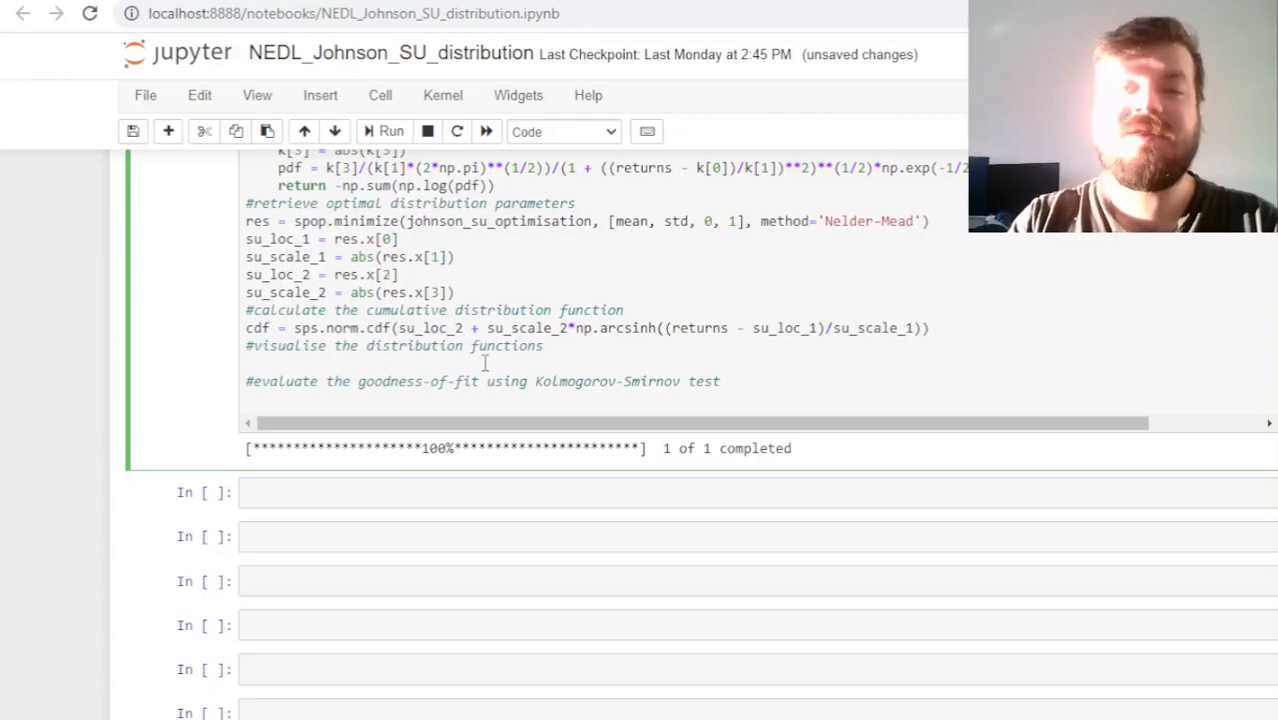
Add plt.plot(returns, edf) and plt.plot(returns, cdf) lines under the visualise comment
type("plt.plot")
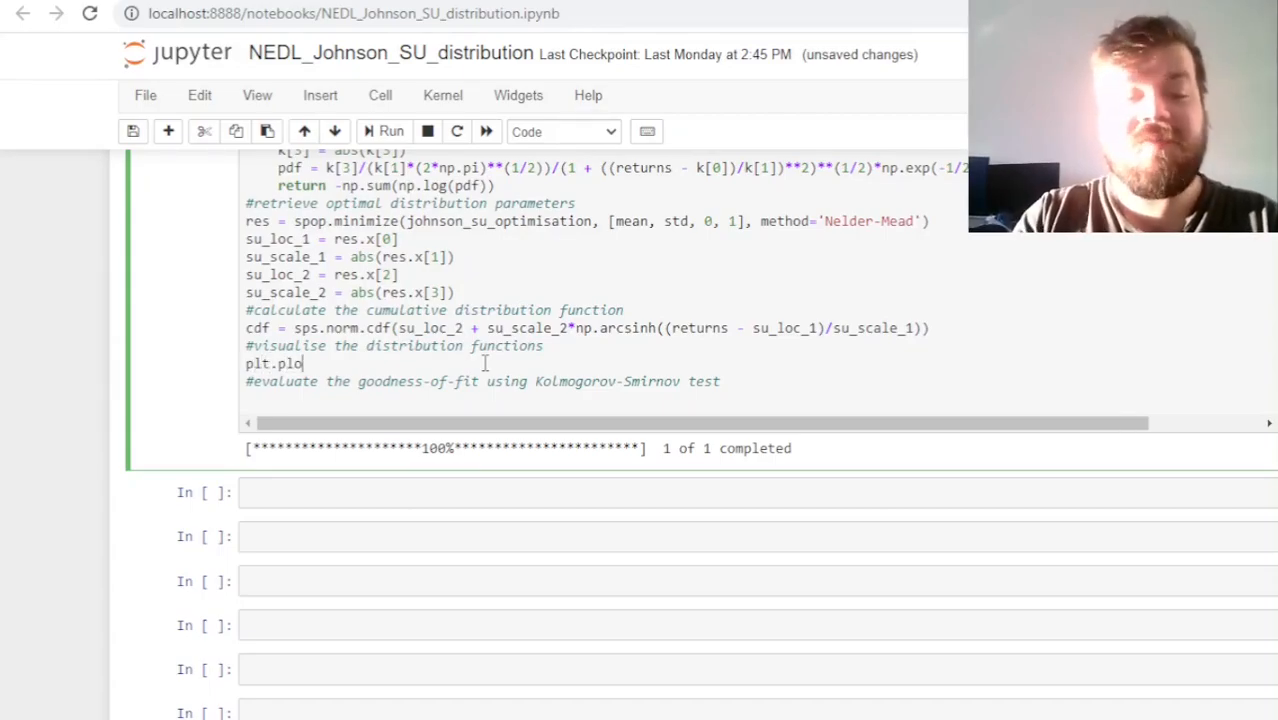
type("t(returns, edf)")
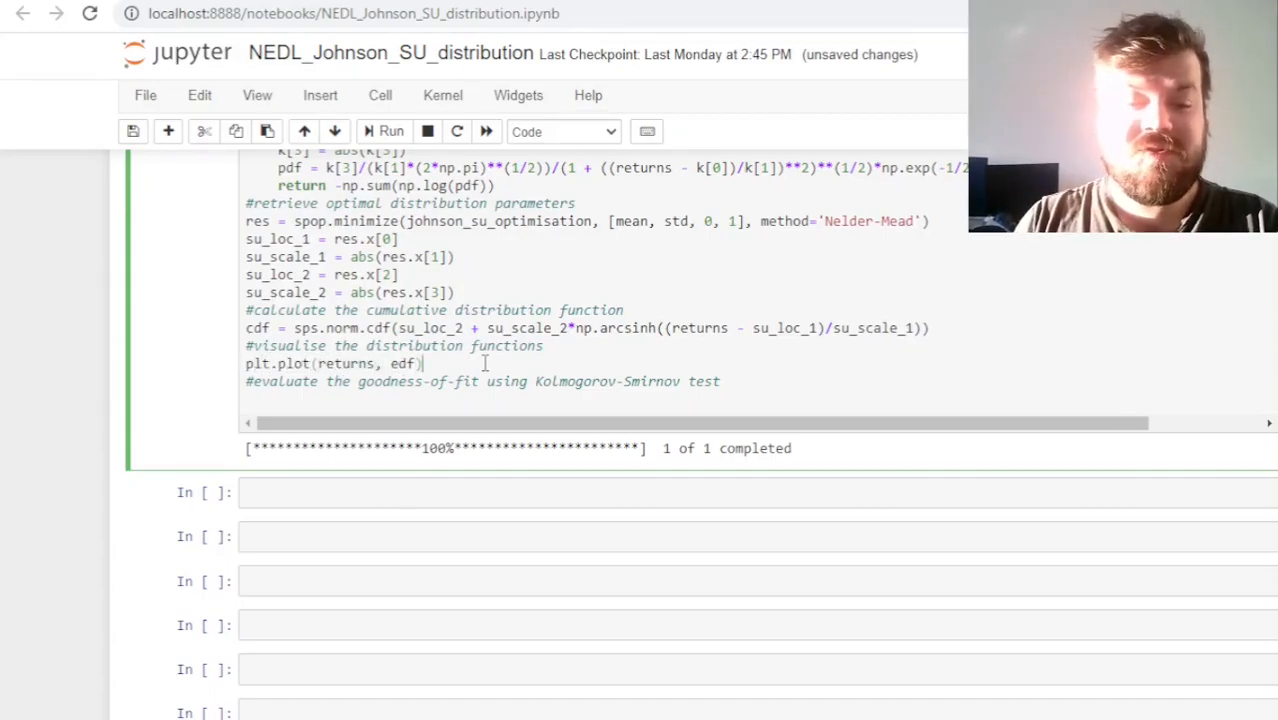
type("plt.plot")
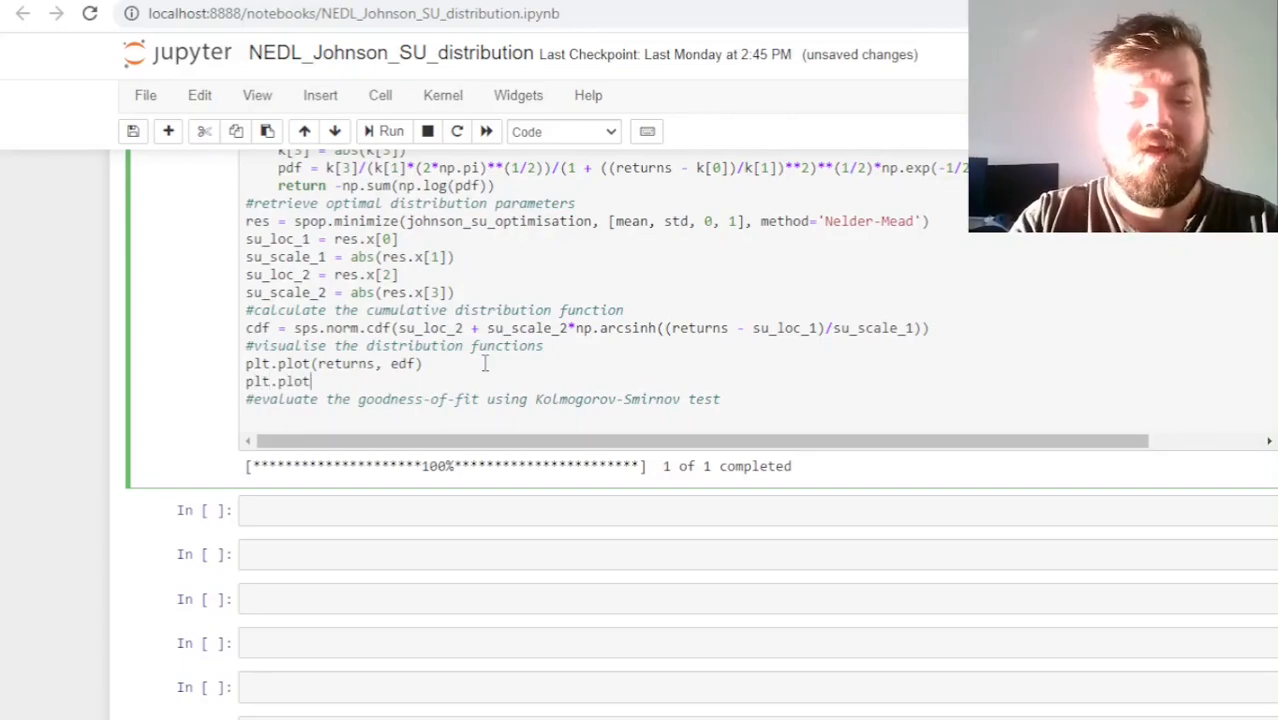
type("(returns,")
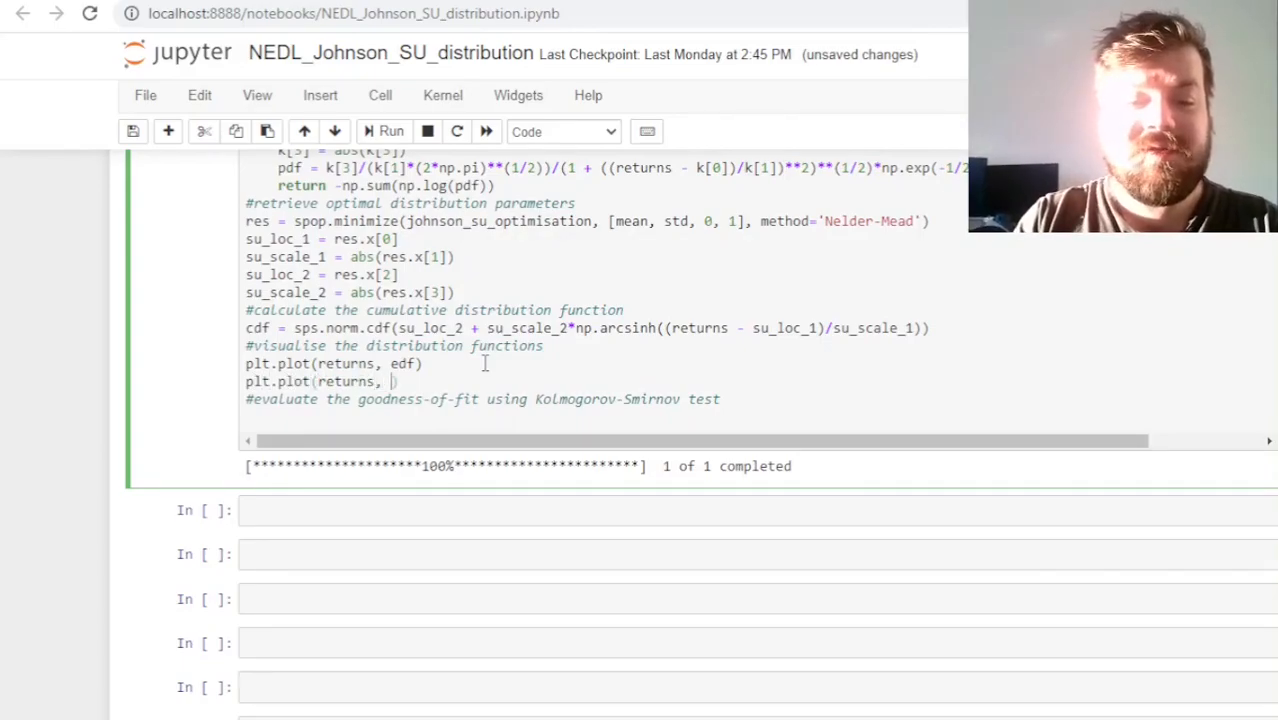
type("cdf)")
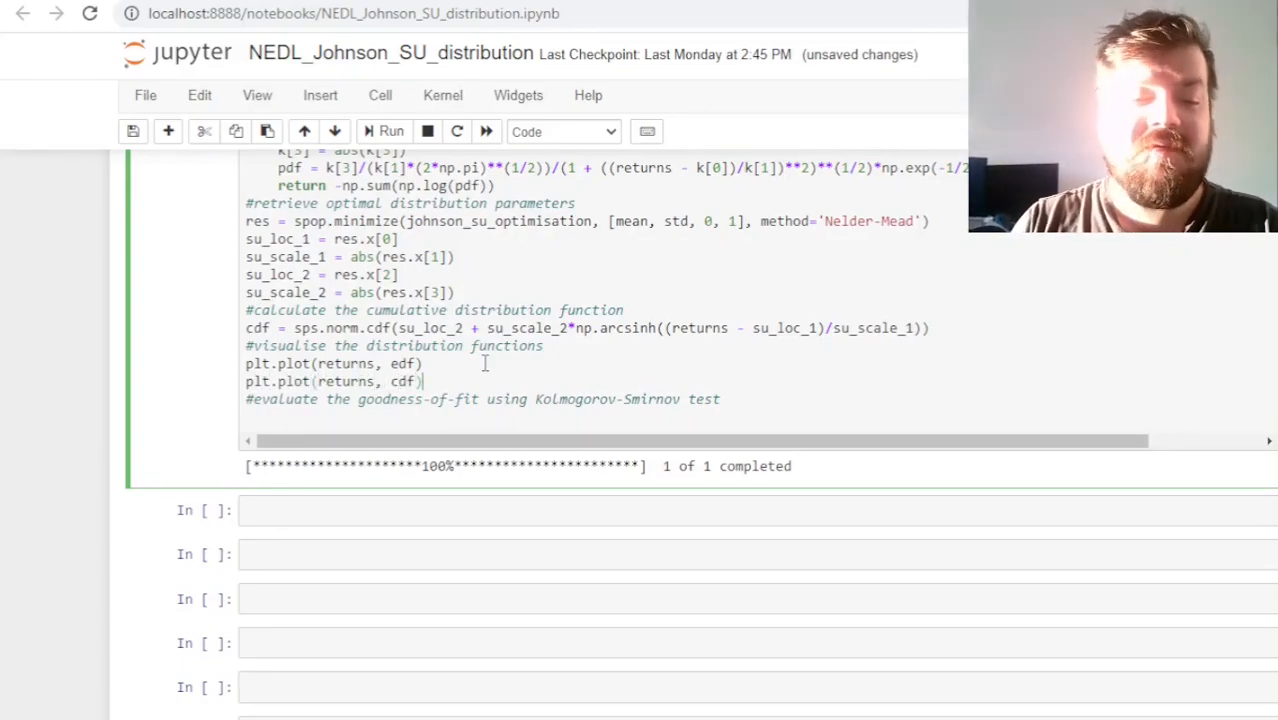
type("plt.")
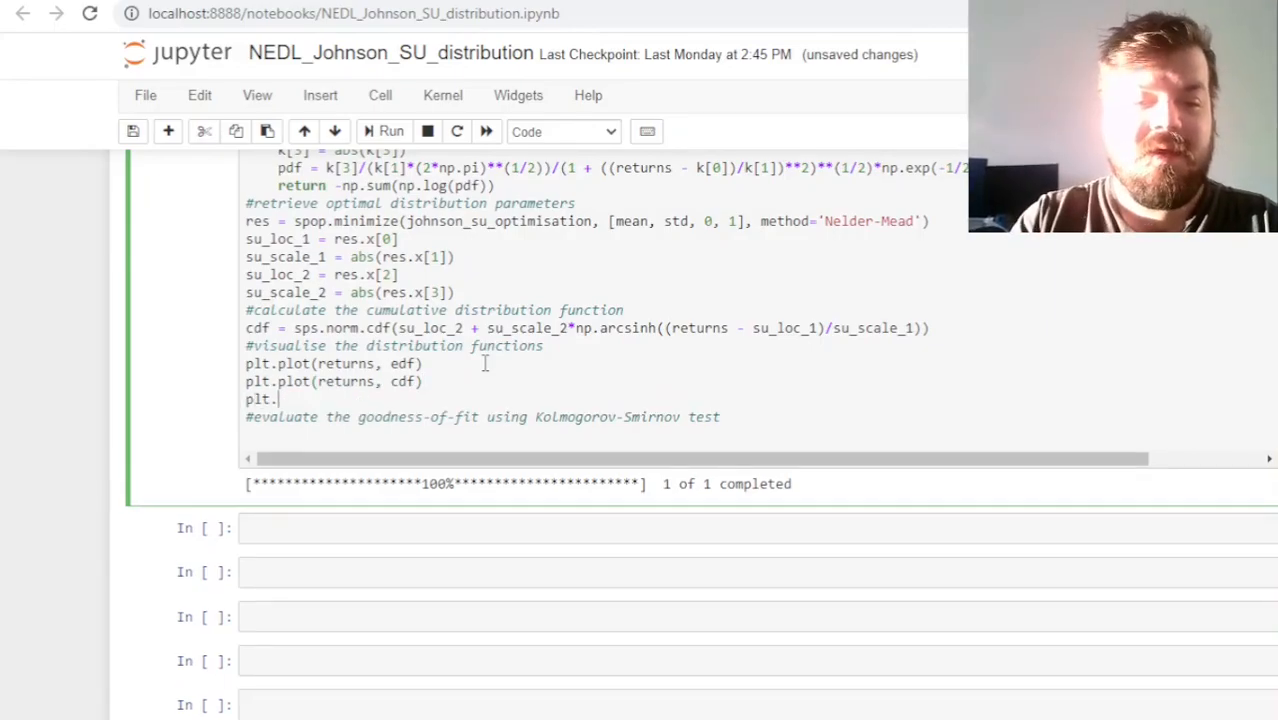
Finish plt.show() and run the cell to display the overlapping empirical and fitted CDF curves
type("show()")
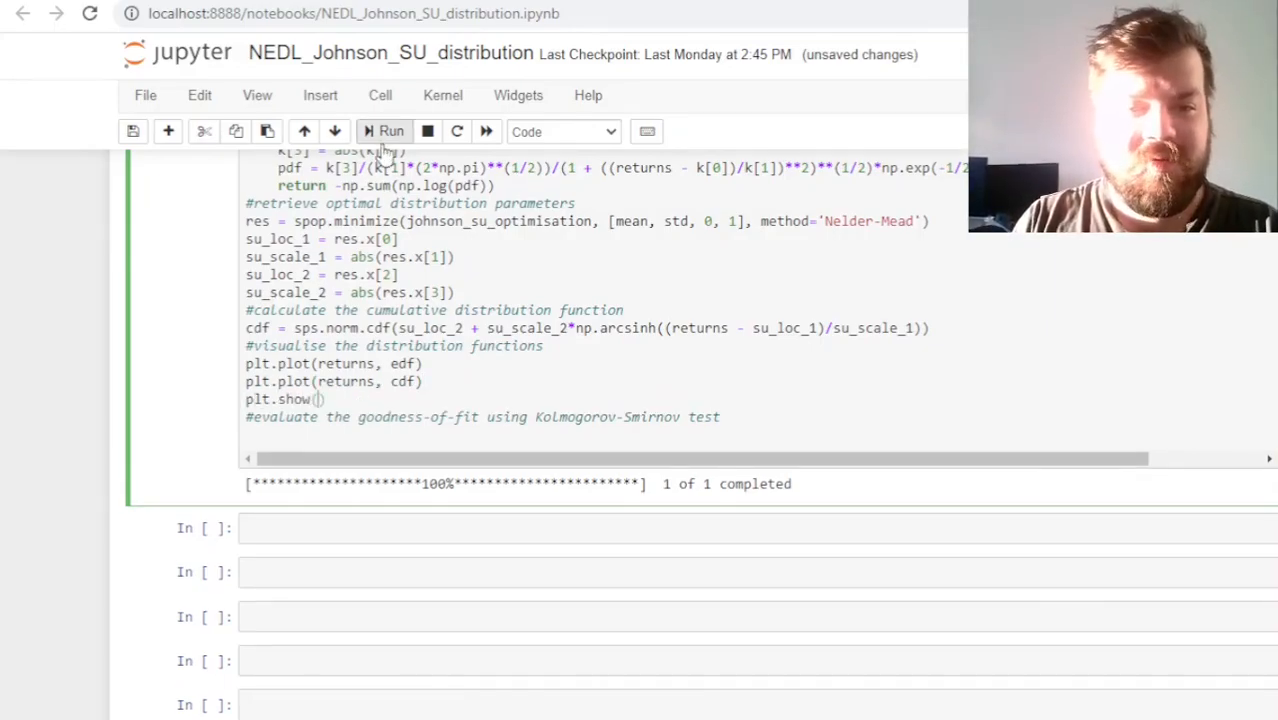
left_click(390, 132)
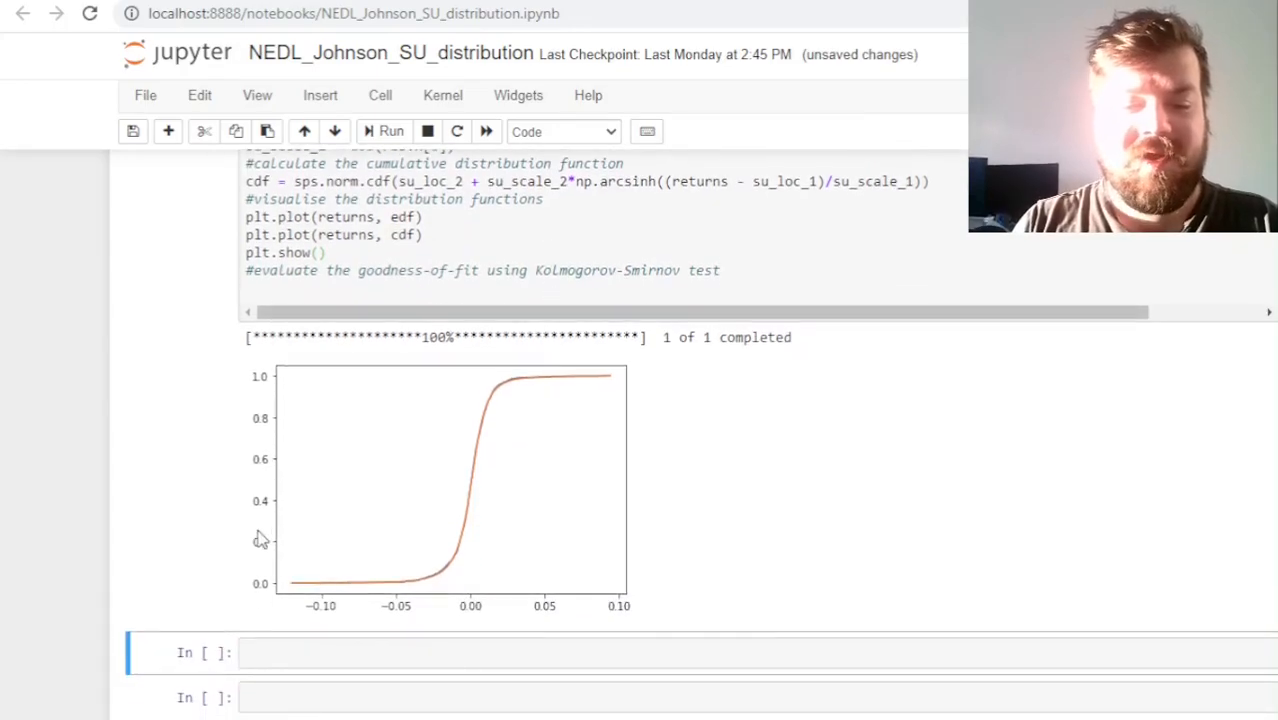
mouse_move(448, 524)
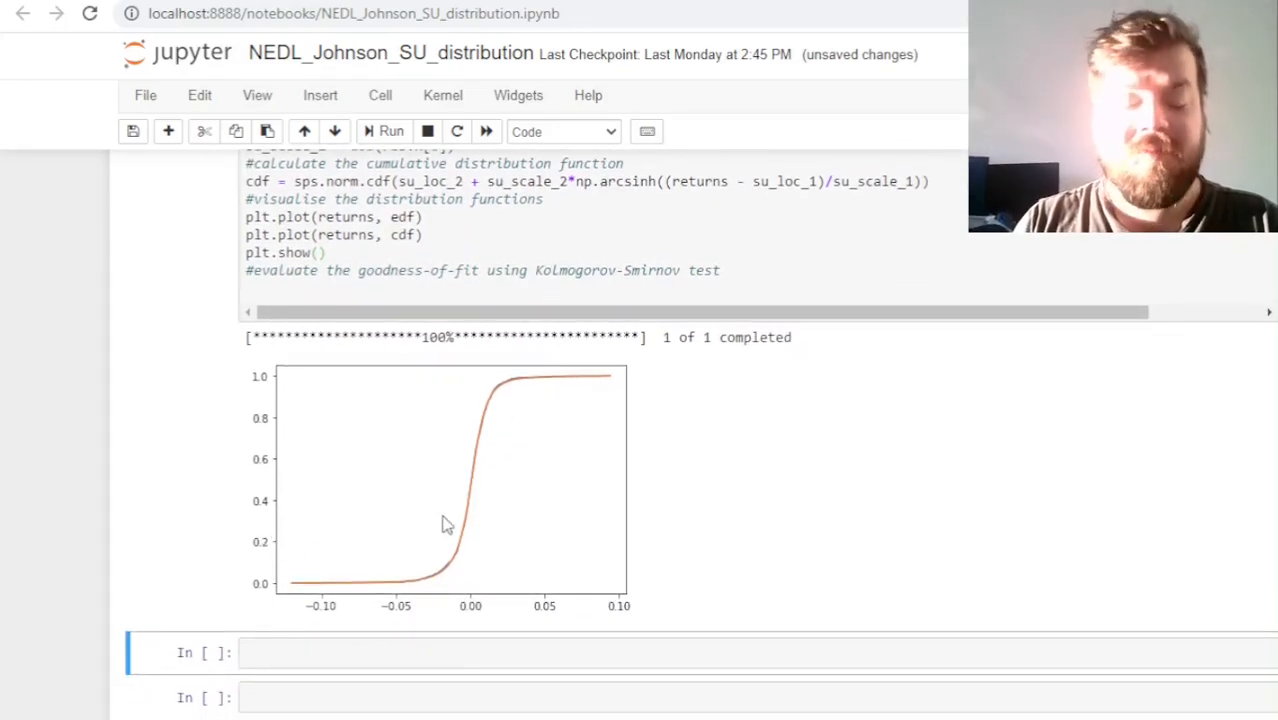
mouse_move(400, 572)
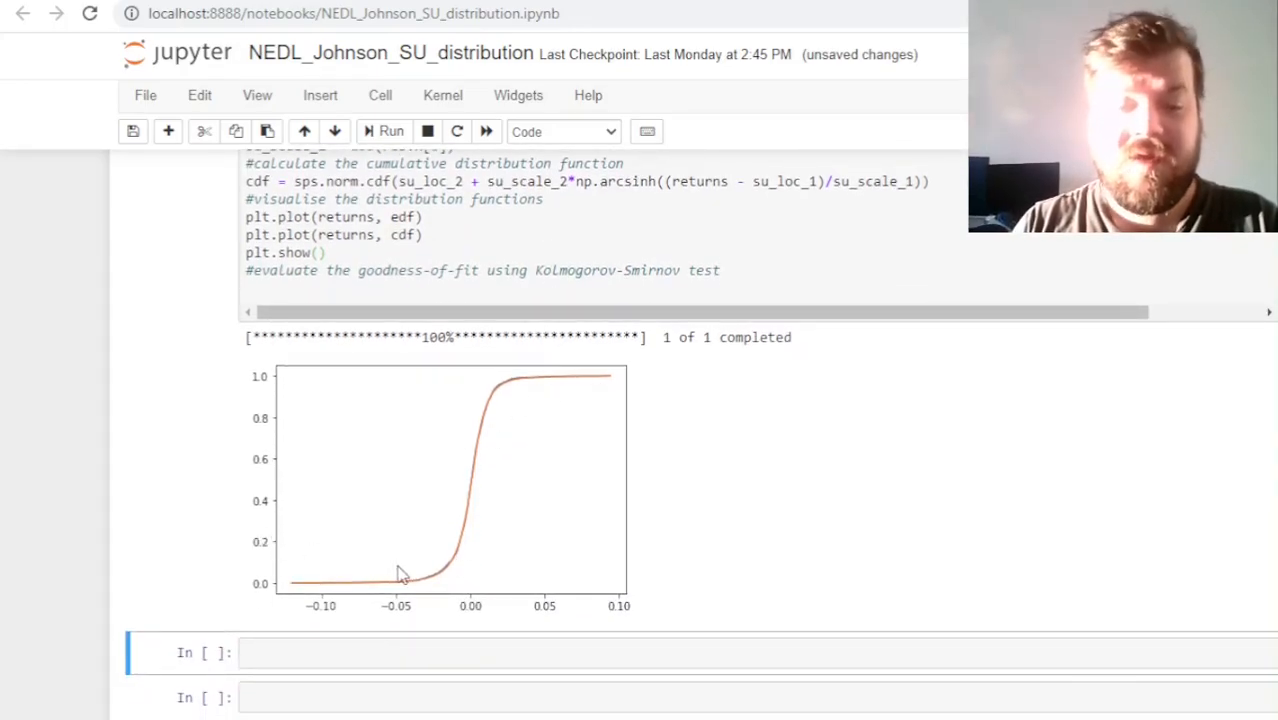
mouse_move(378, 590)
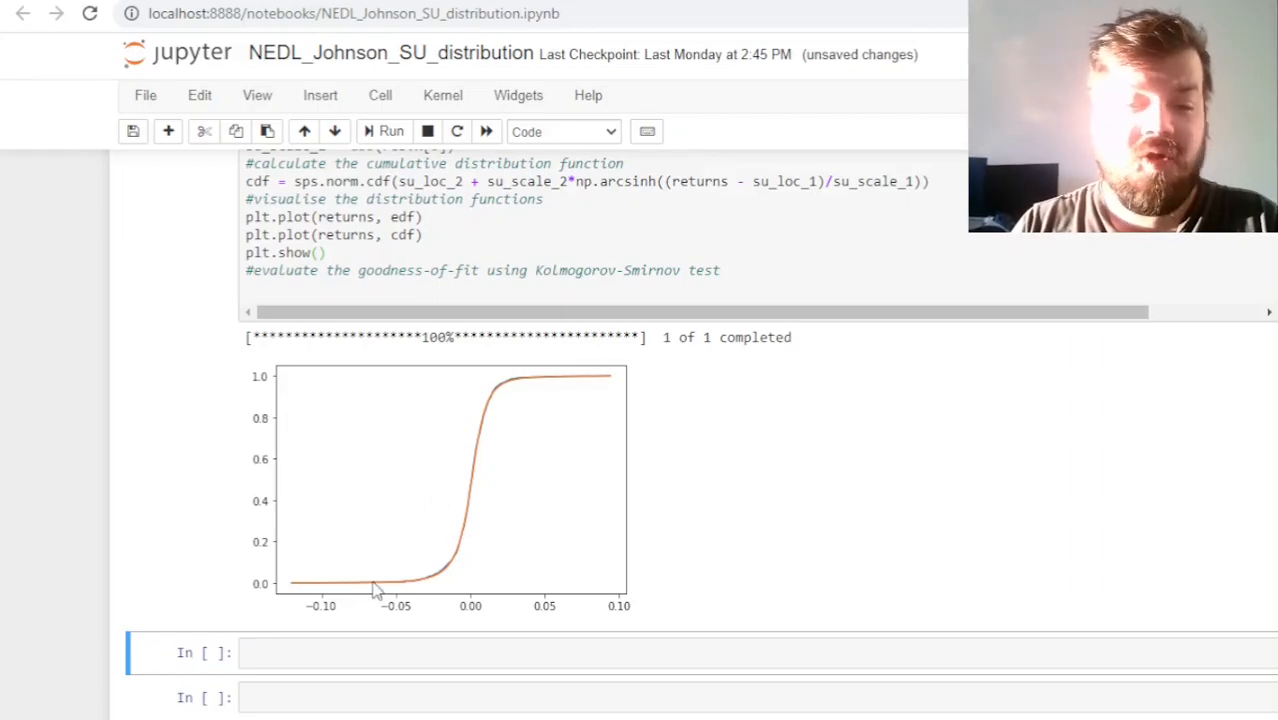
mouse_move(504, 400)
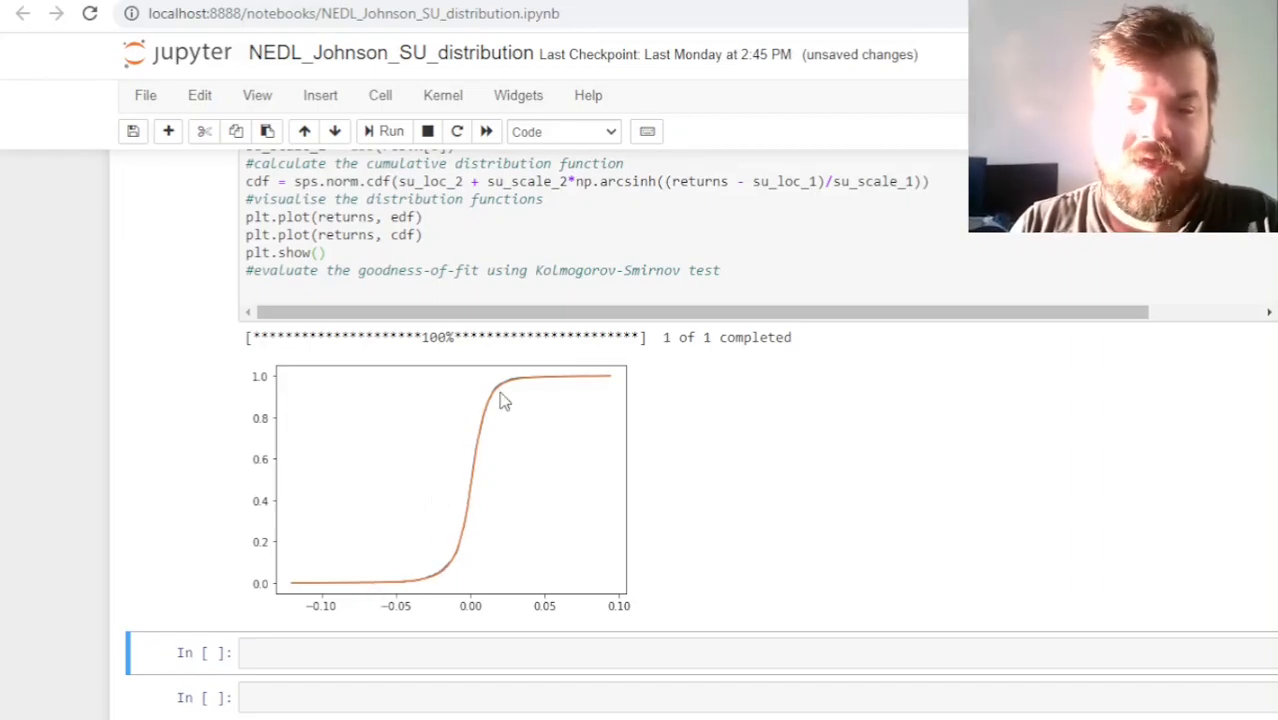
mouse_move(516, 388)
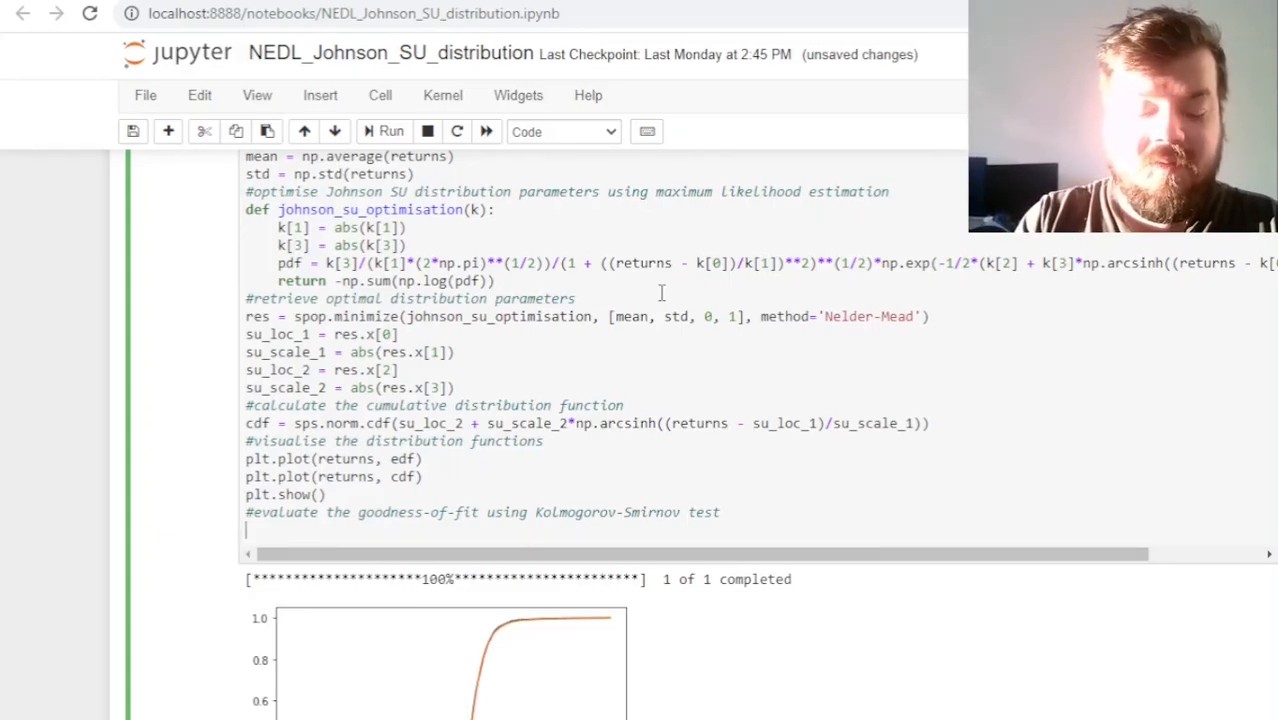
Compute supremum = max(abs(edf - cdf)) and the Kolmogorov-Smirnov p_value via np.exp of -supremum squared times len(returns)
type("supremum -")
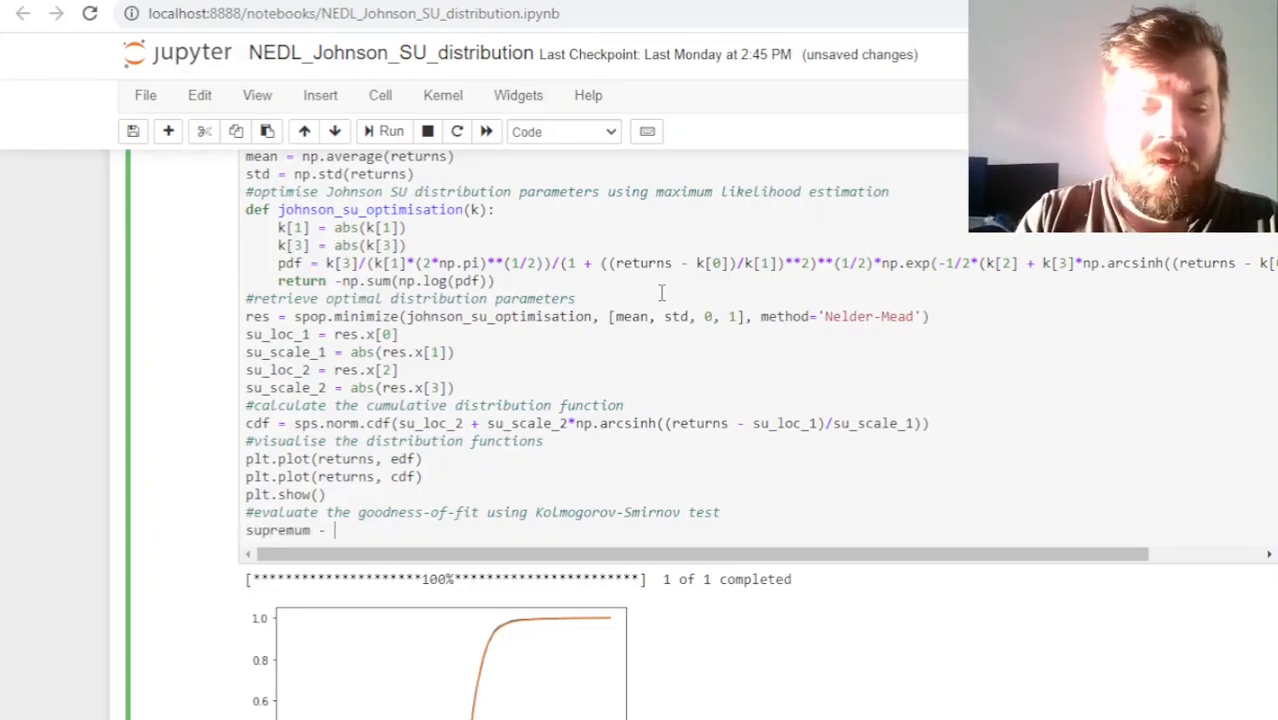
type("max()")
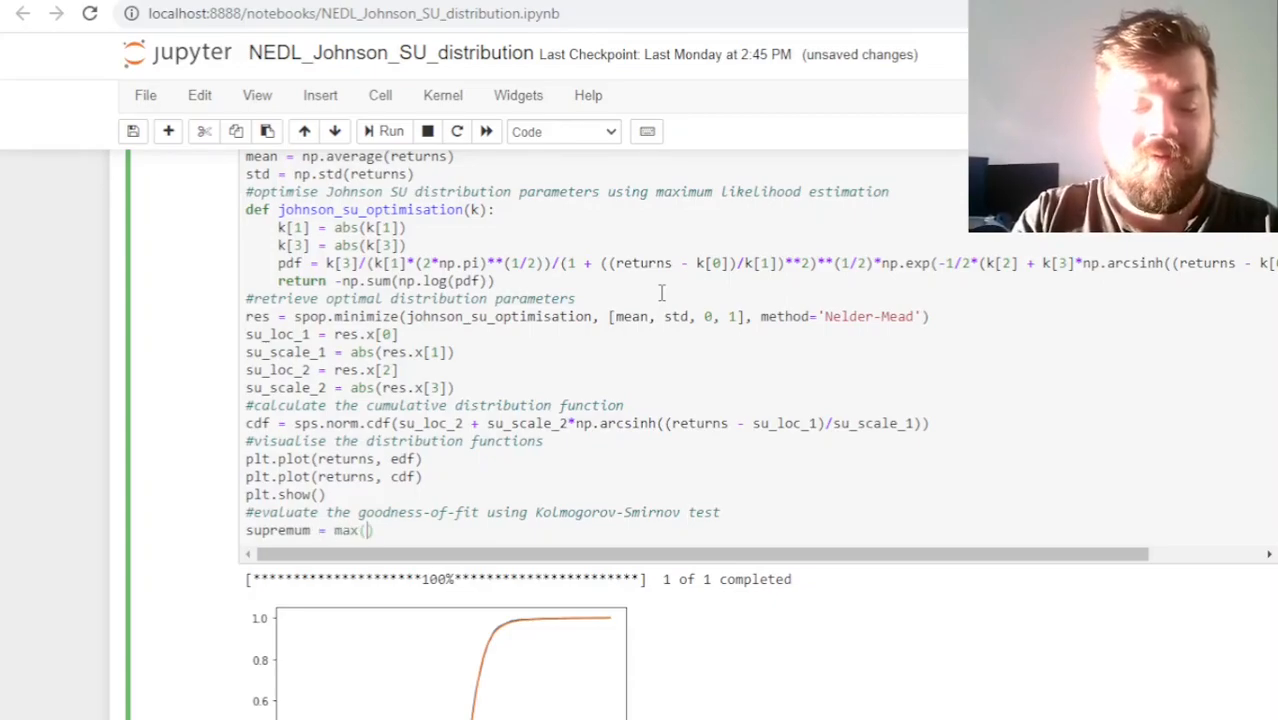
type("abs(edf -")
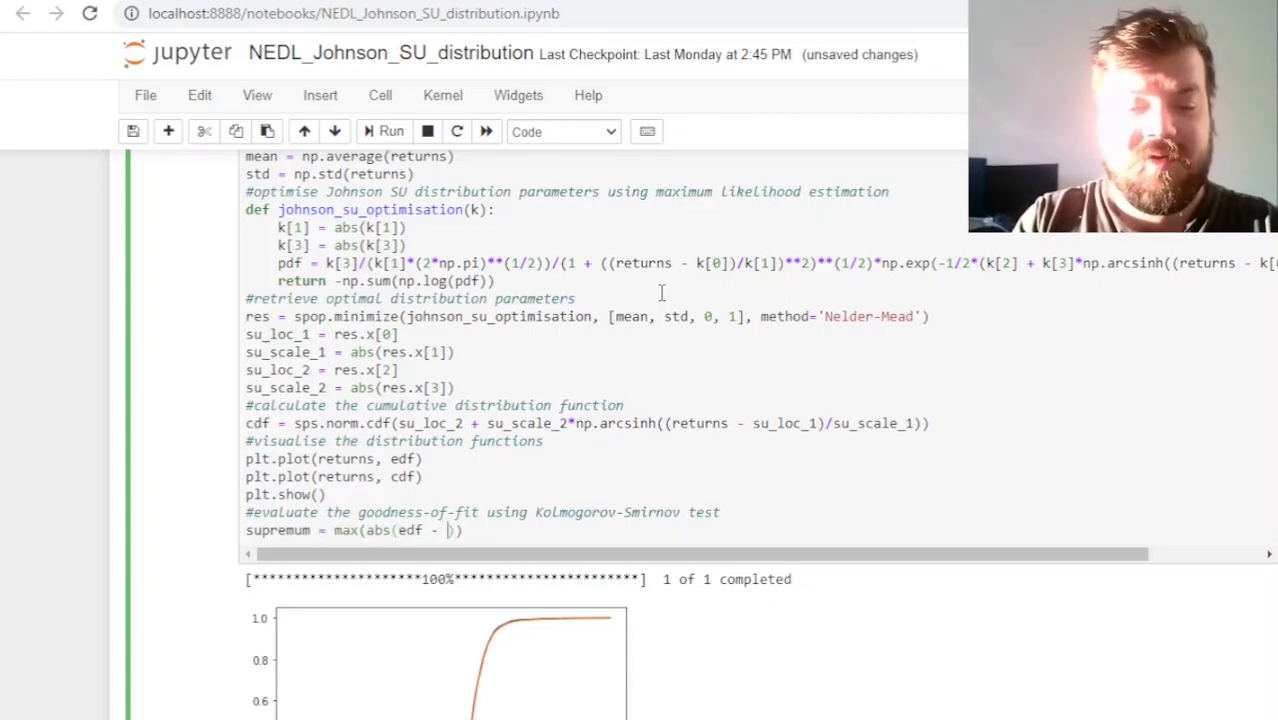
type("cdf)")
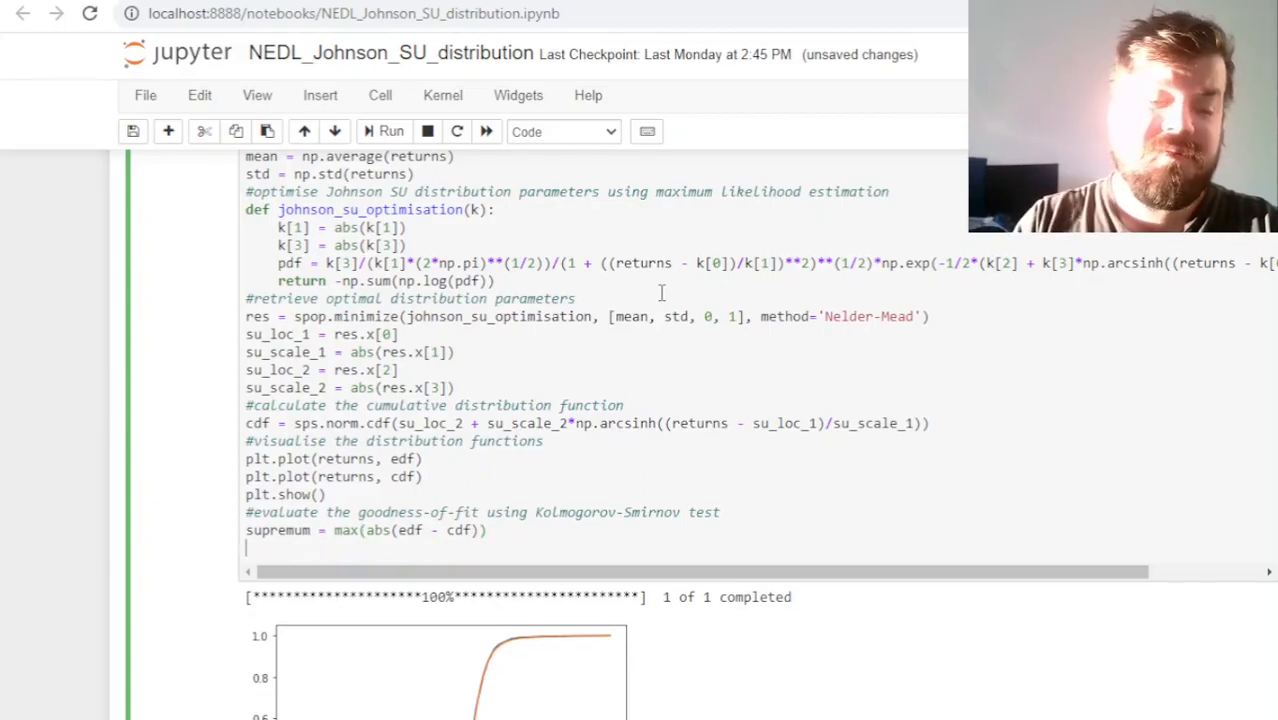
type("p")
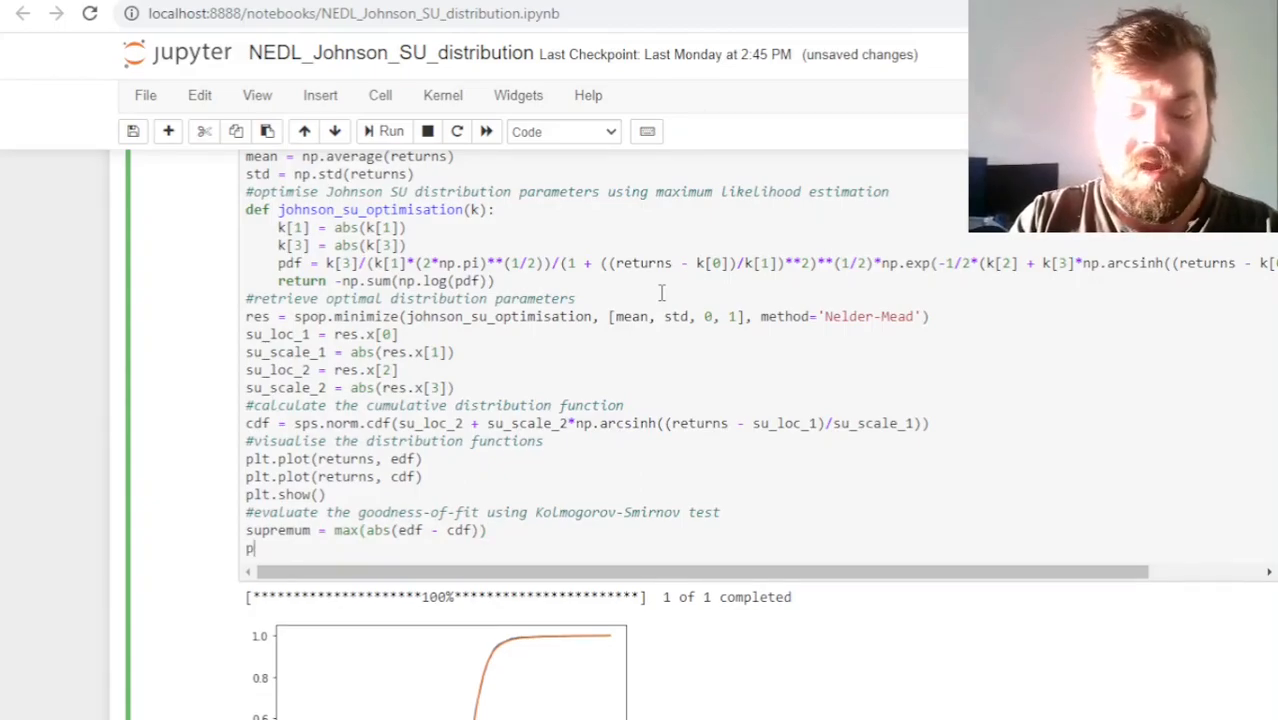
type("_value =")
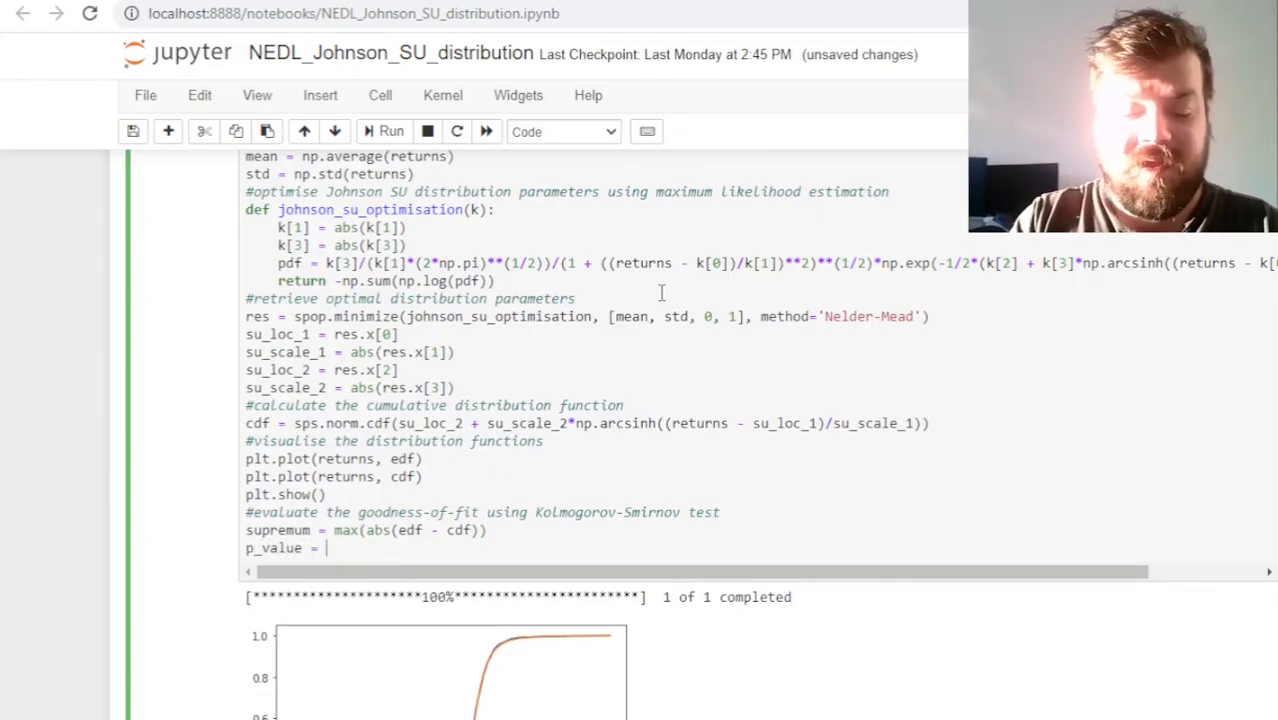
type("np.exp()")
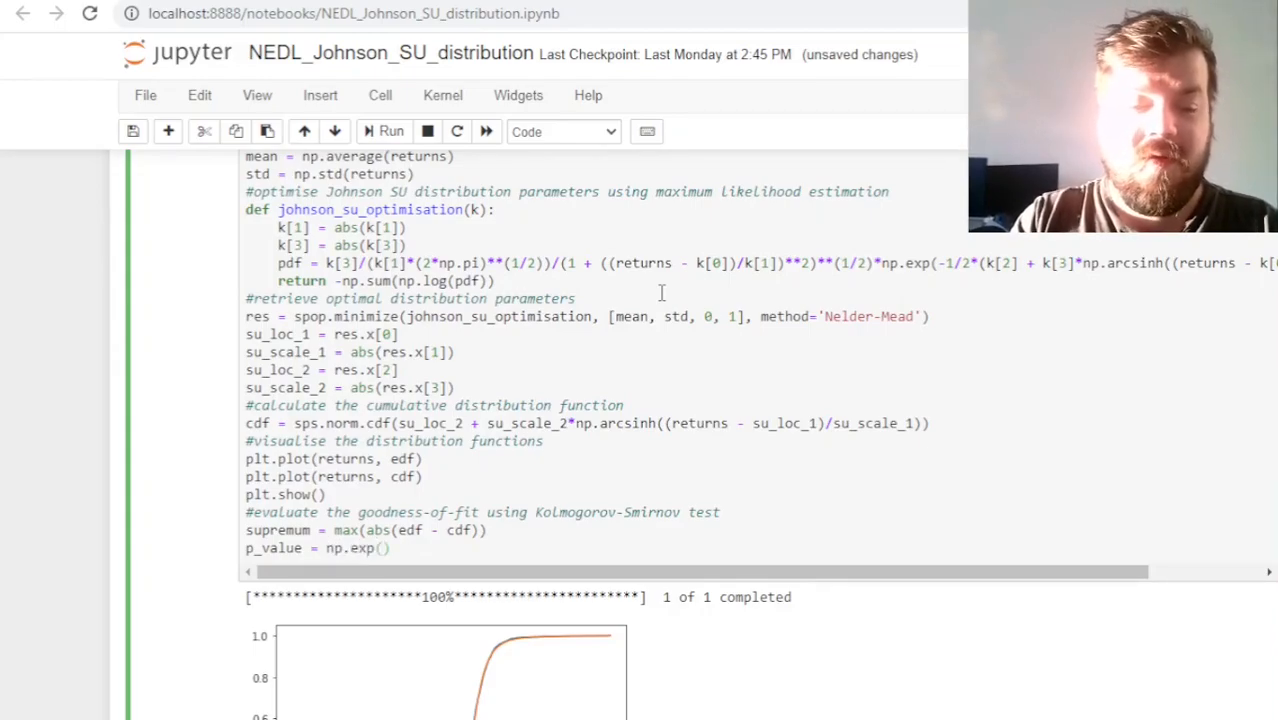
type("-u")
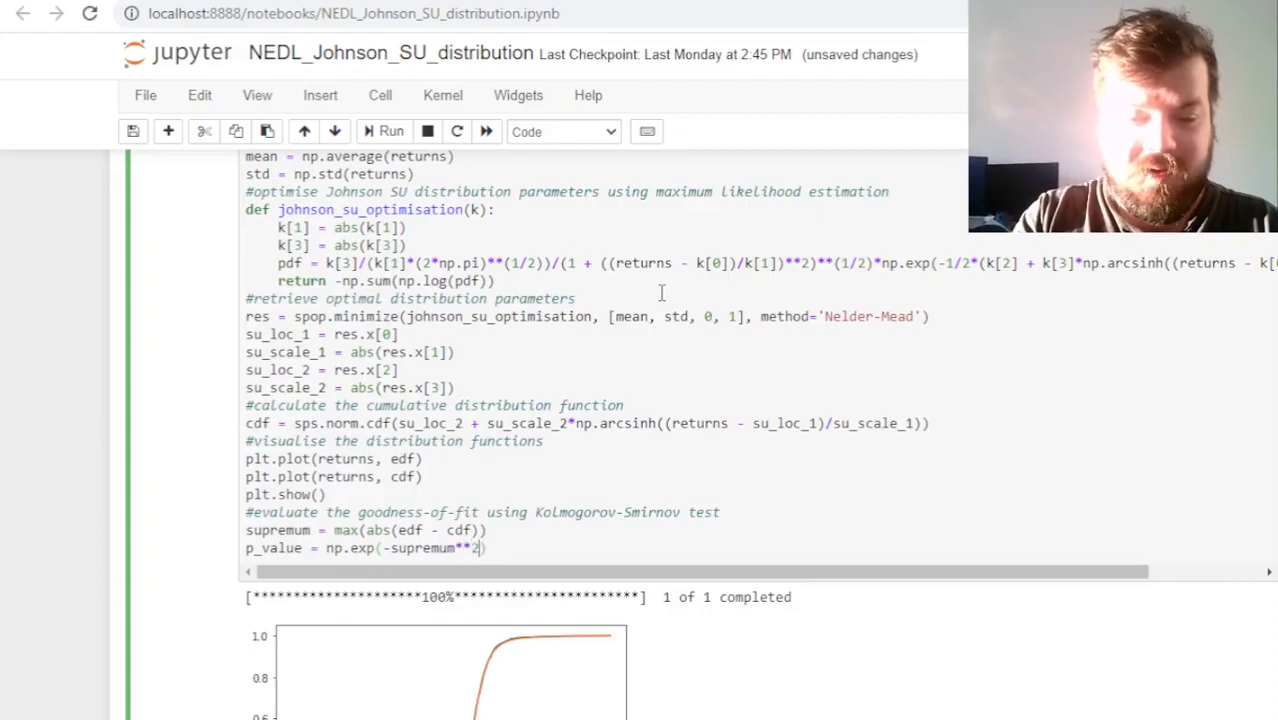
type("*len(returns")
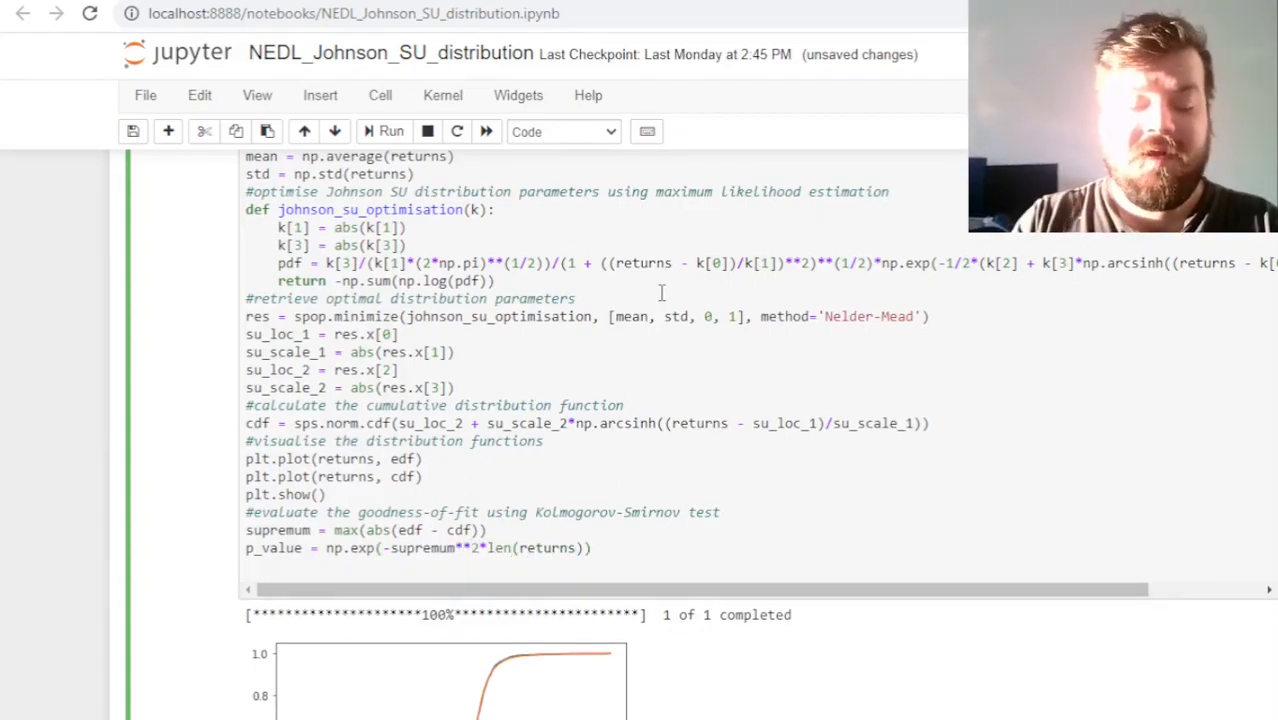
Print the p-value of the test as str(round(p_value*100,4))+'%'
type("print('')")
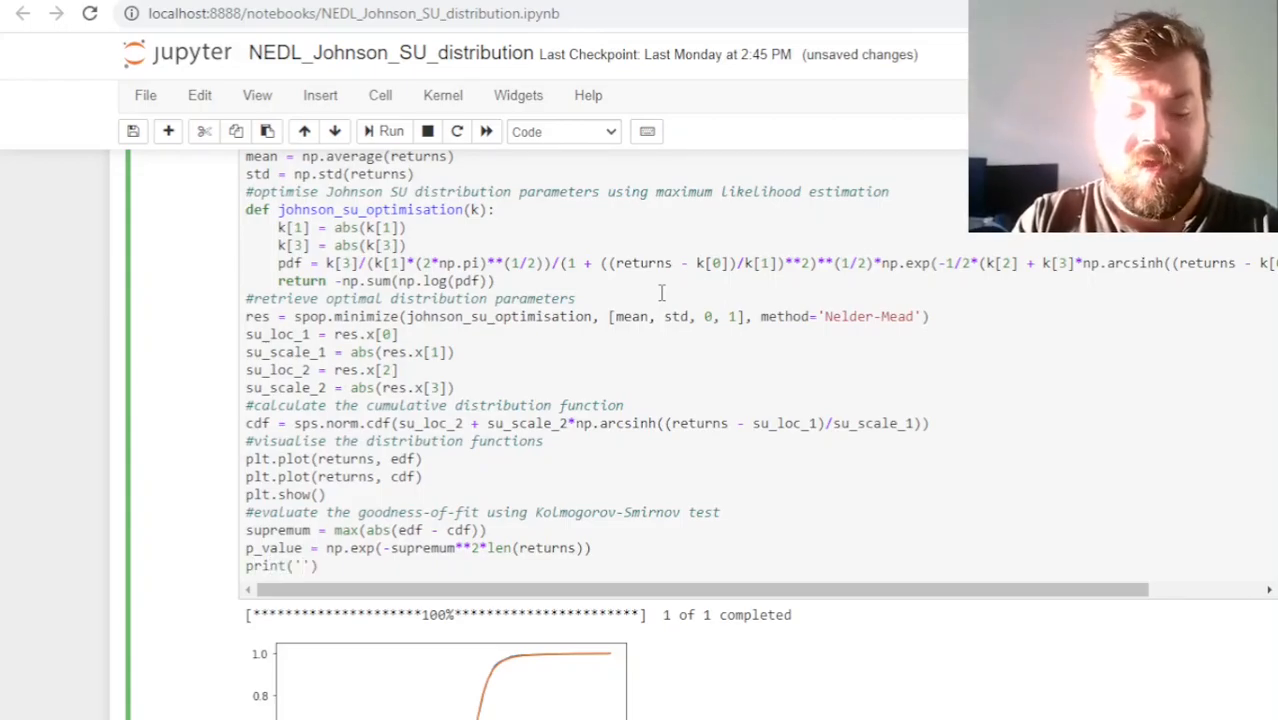
type("The p")
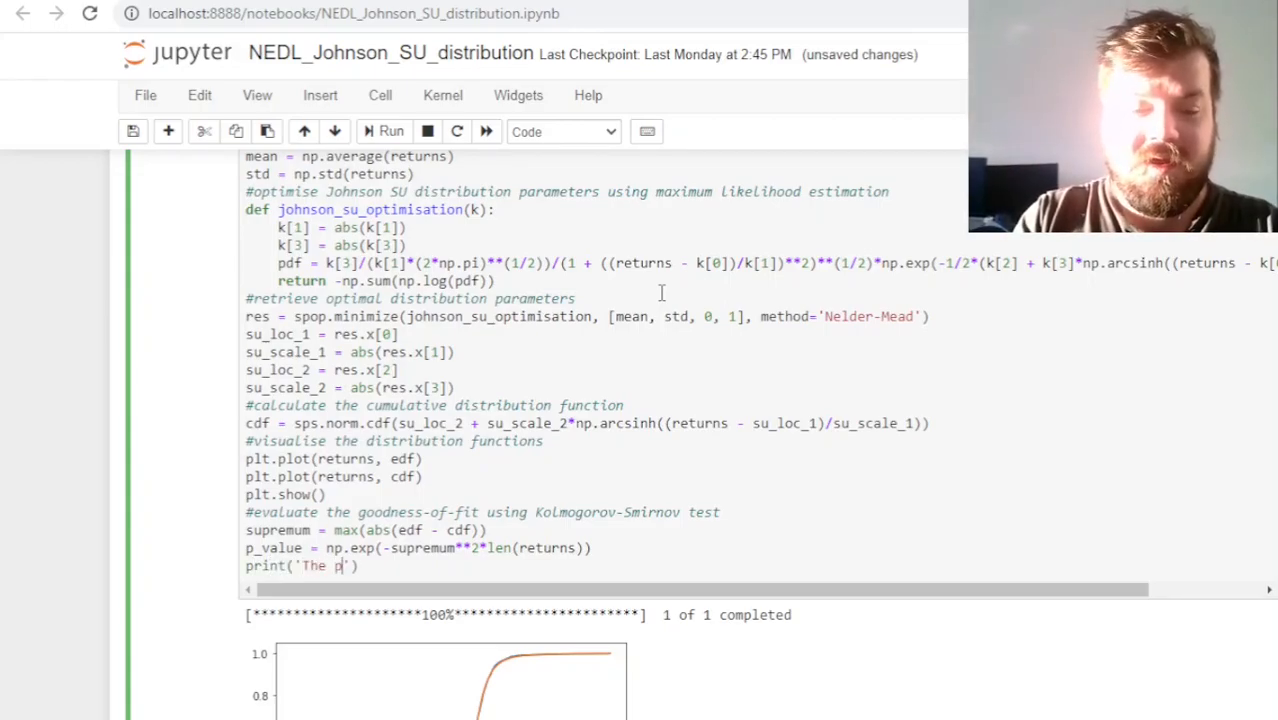
type("-value of the Kolmorogov-Smir")
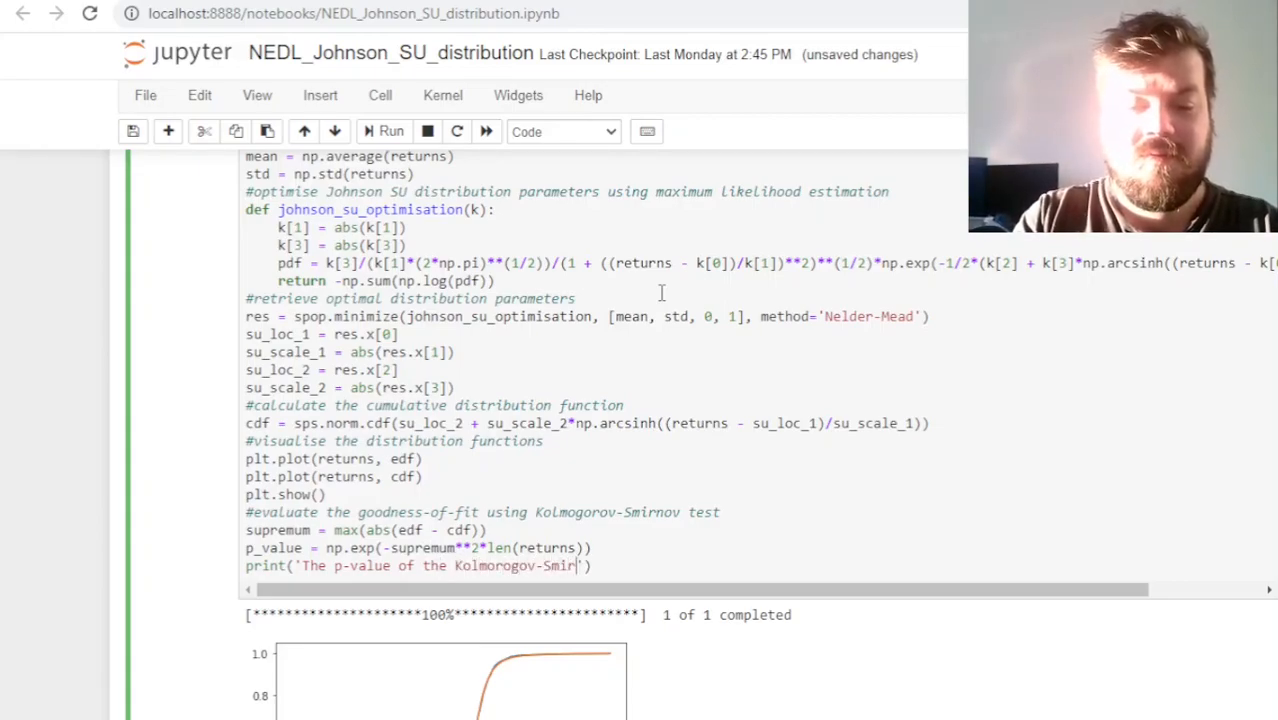
type("wqual")
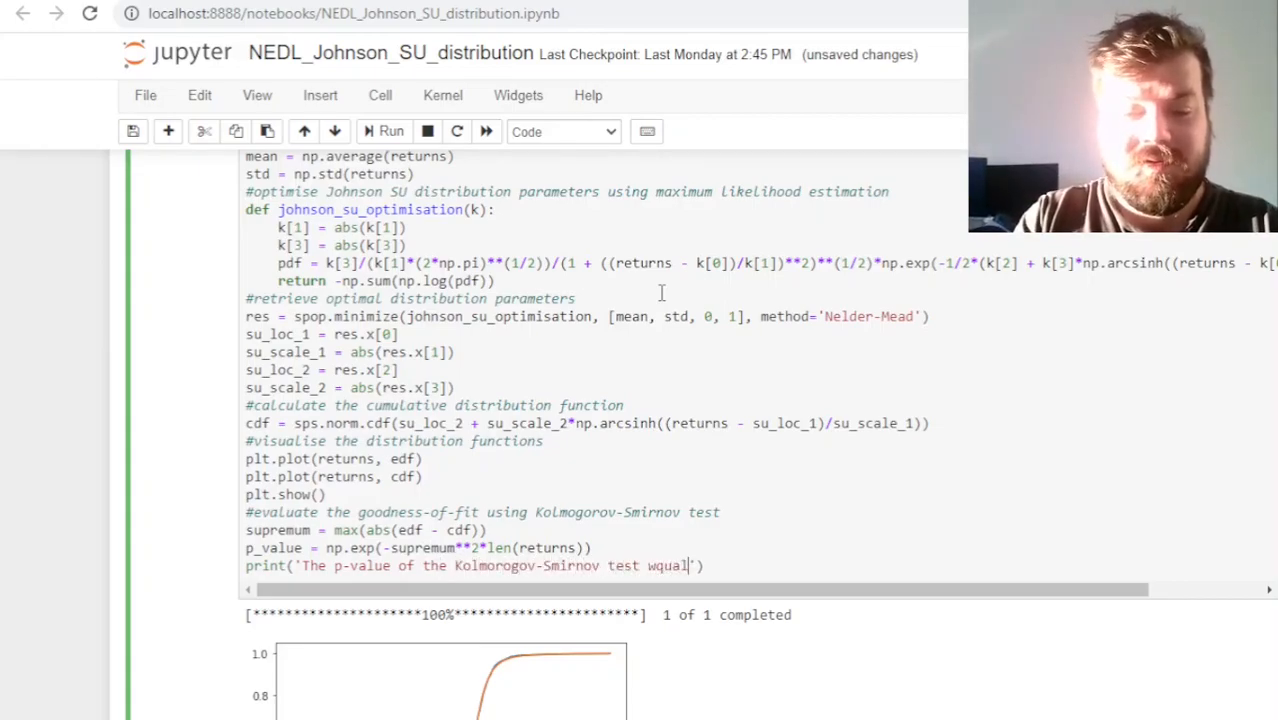
type("equals")
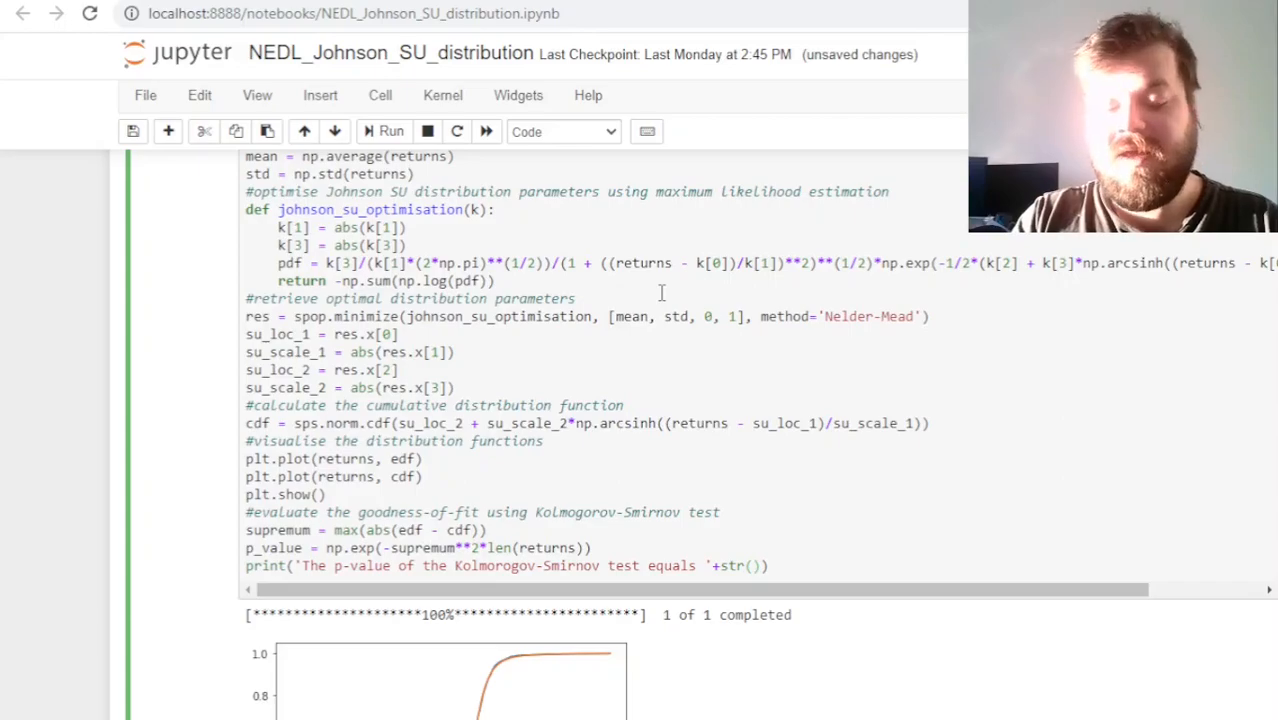
type("rou")
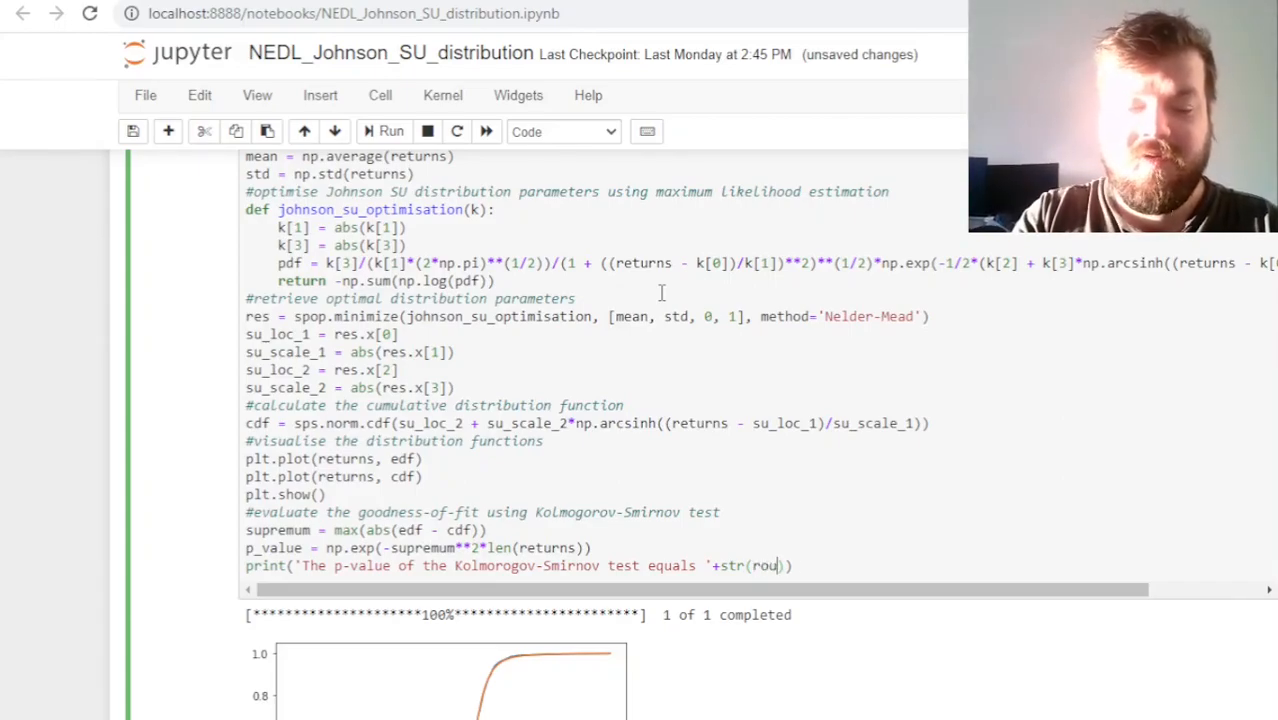
type("round(p_value")
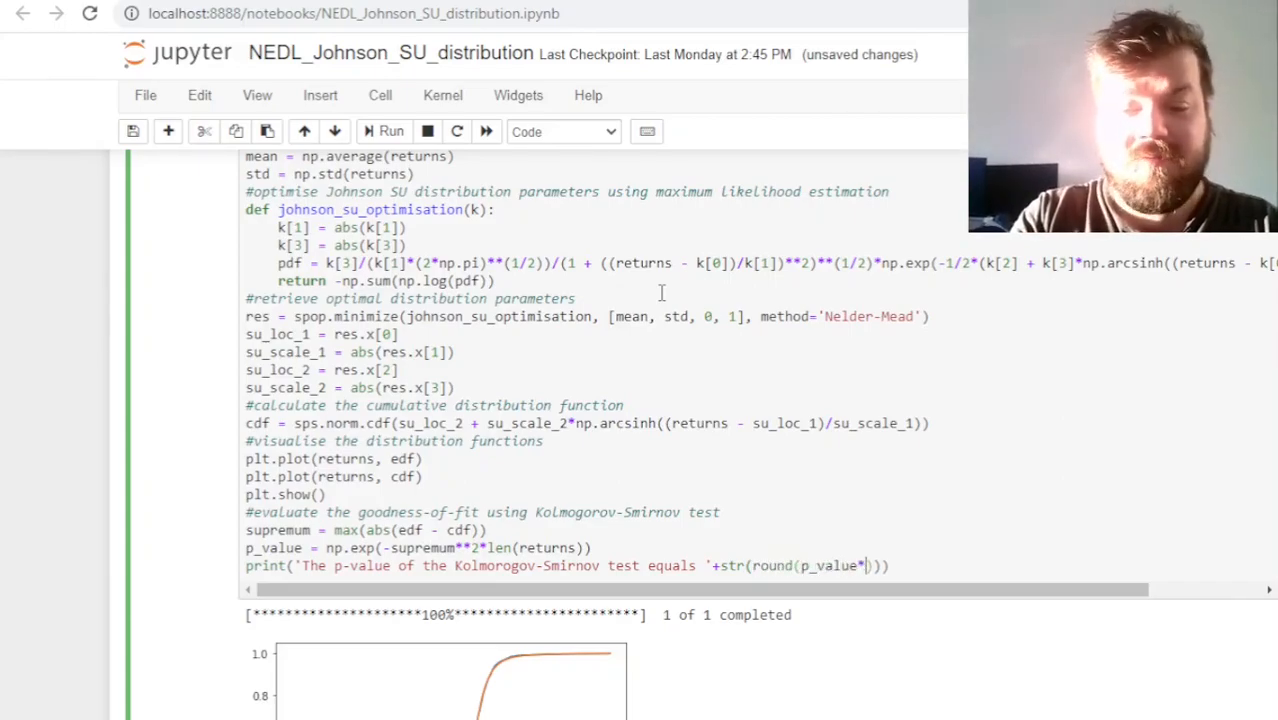
type("*100")
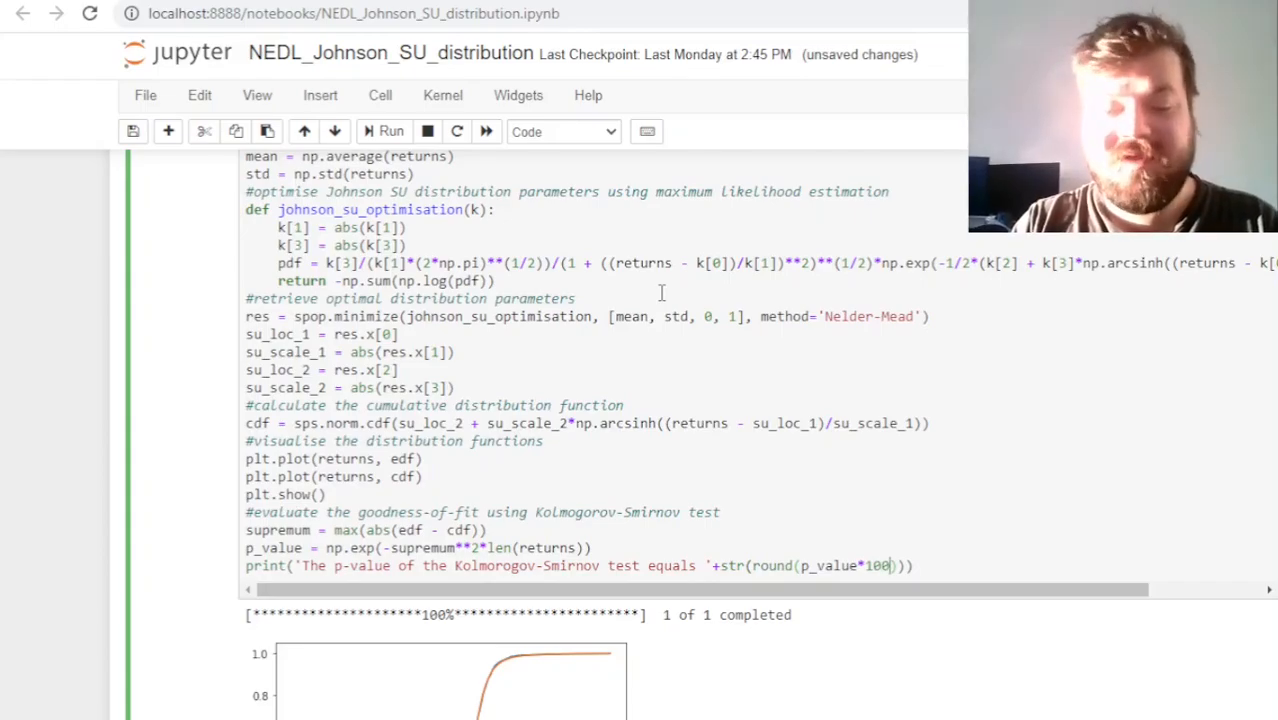
type(",")
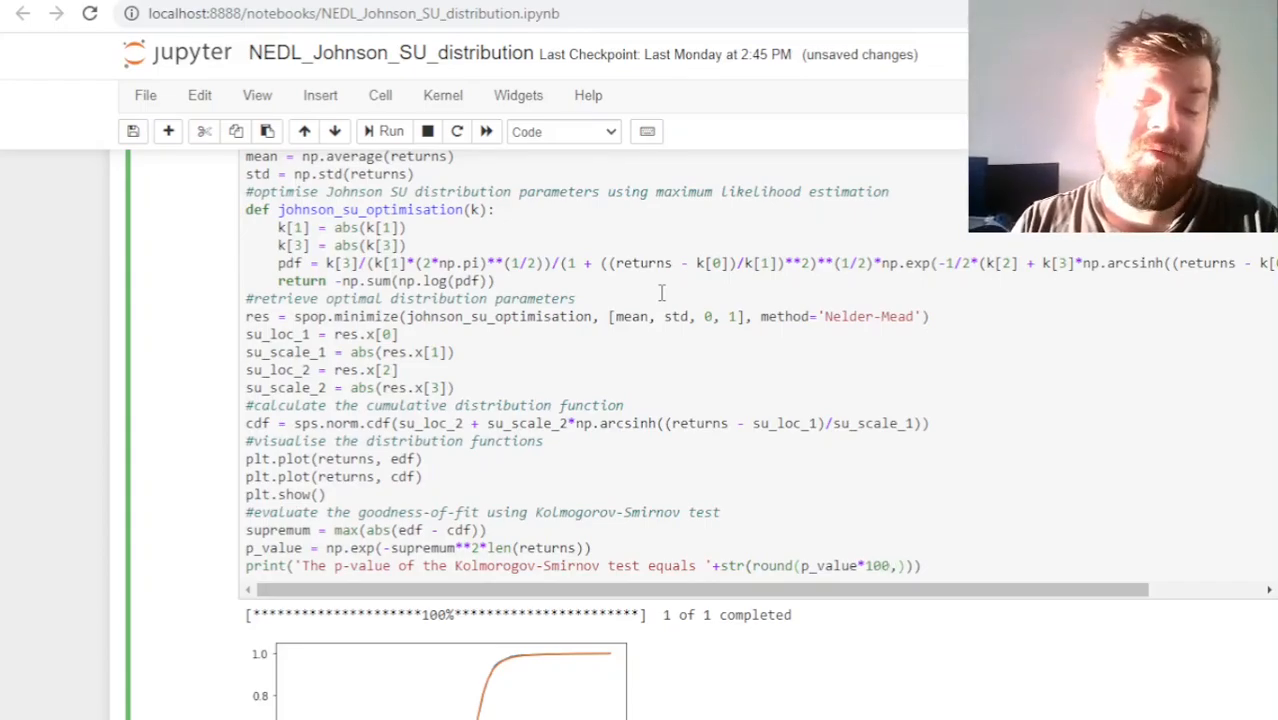
type("4")
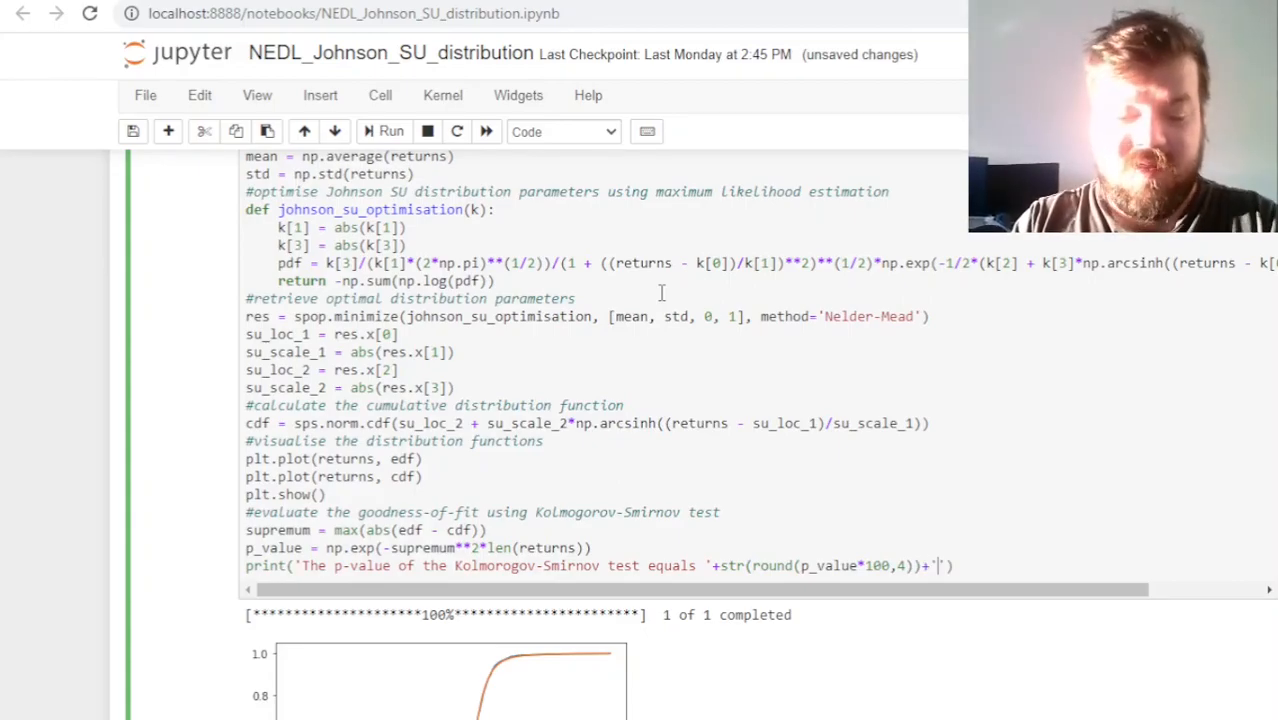
type("%$")
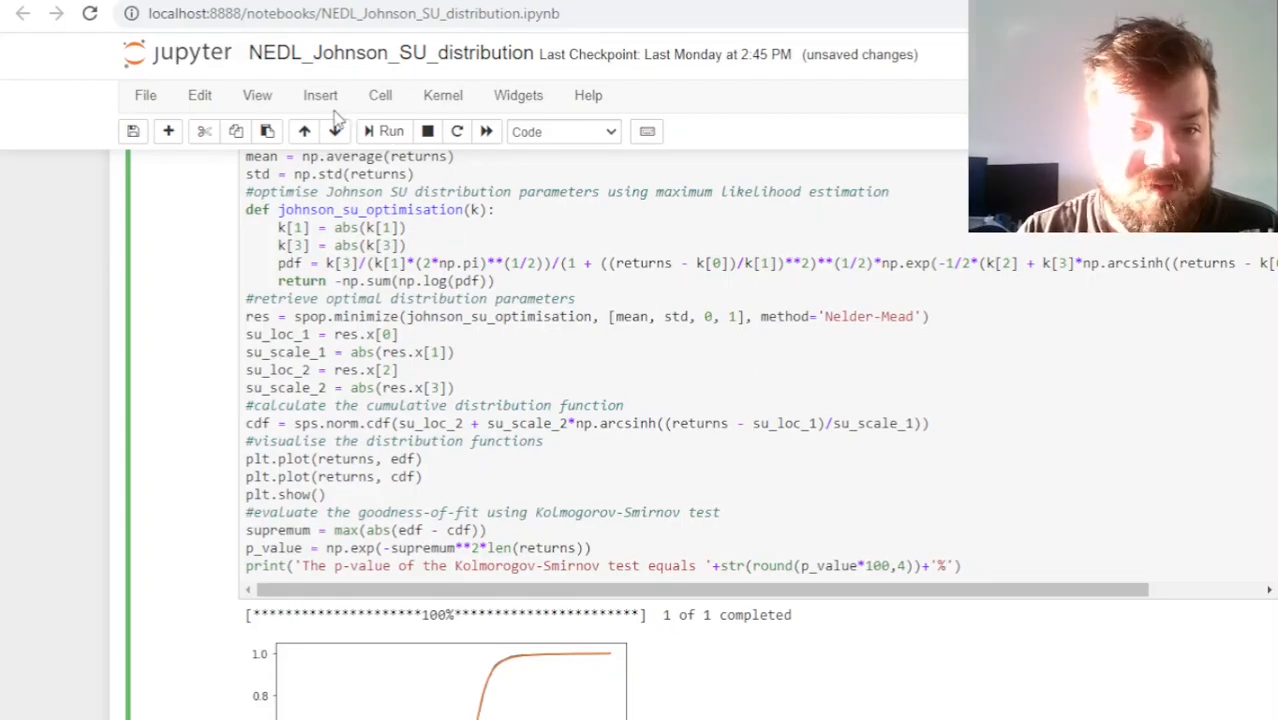
Scroll down to read the printed Kolmogorov-Smirnov p-value below the CDF plot
scroll("down", 3)
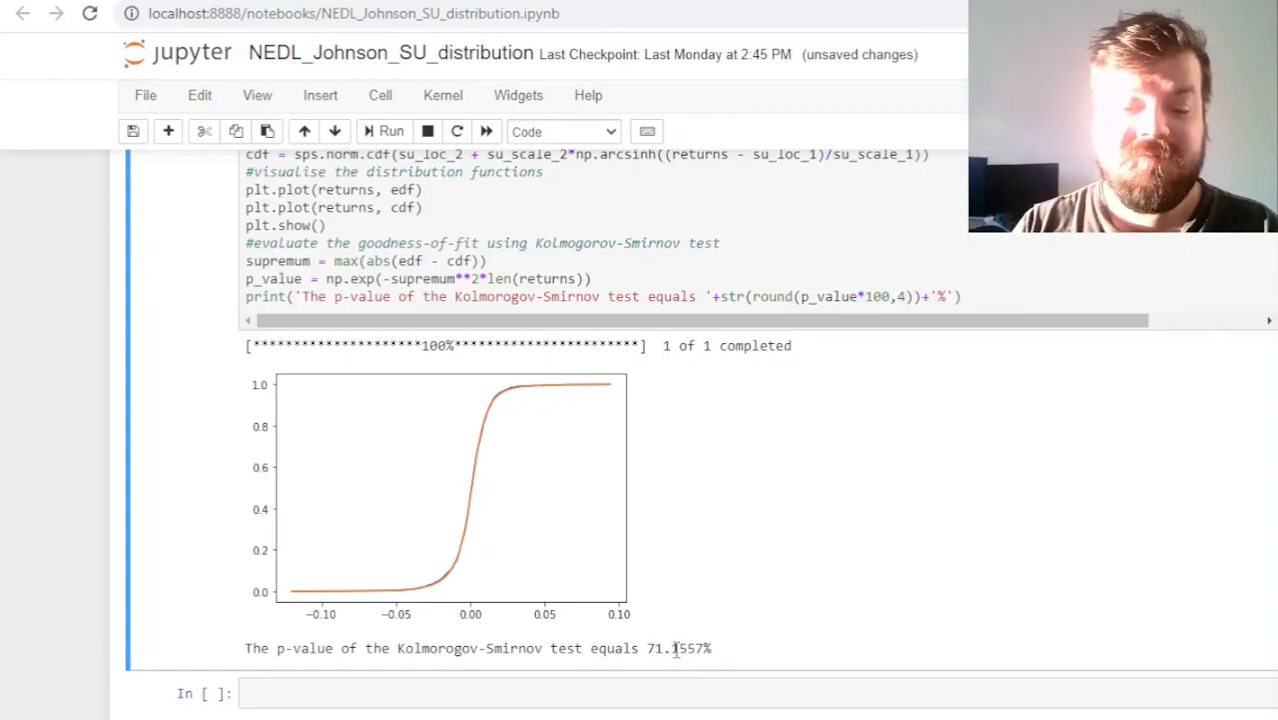
mouse_move(960, 282)
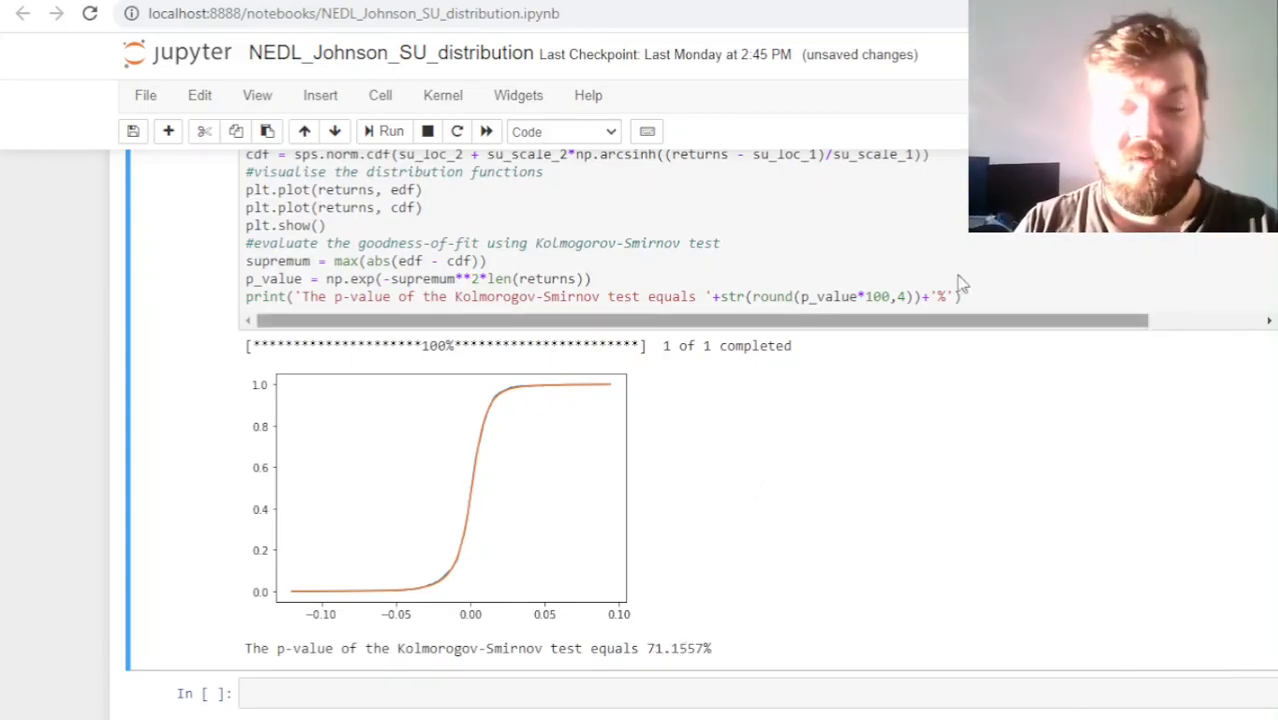
mouse_move(1022, 280)
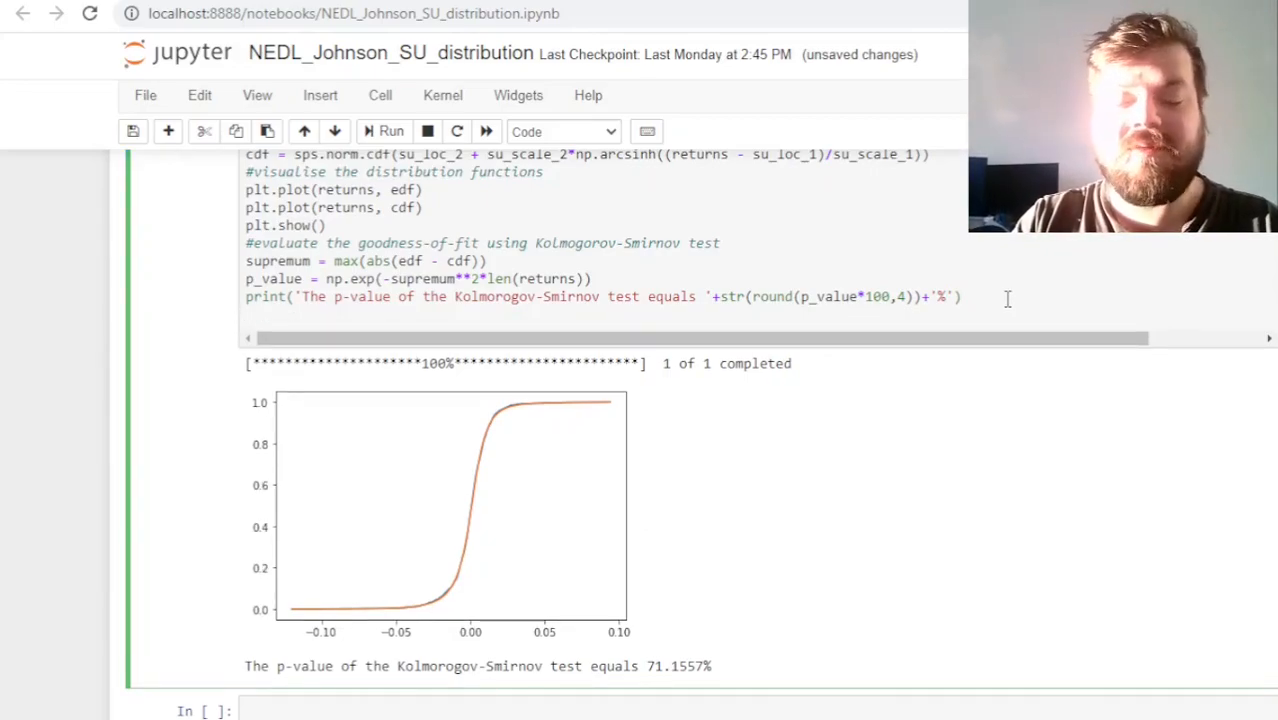
Add if p_value < 0.1: print the distribution does not fit the data, else print it fits, and check the output
type("if")
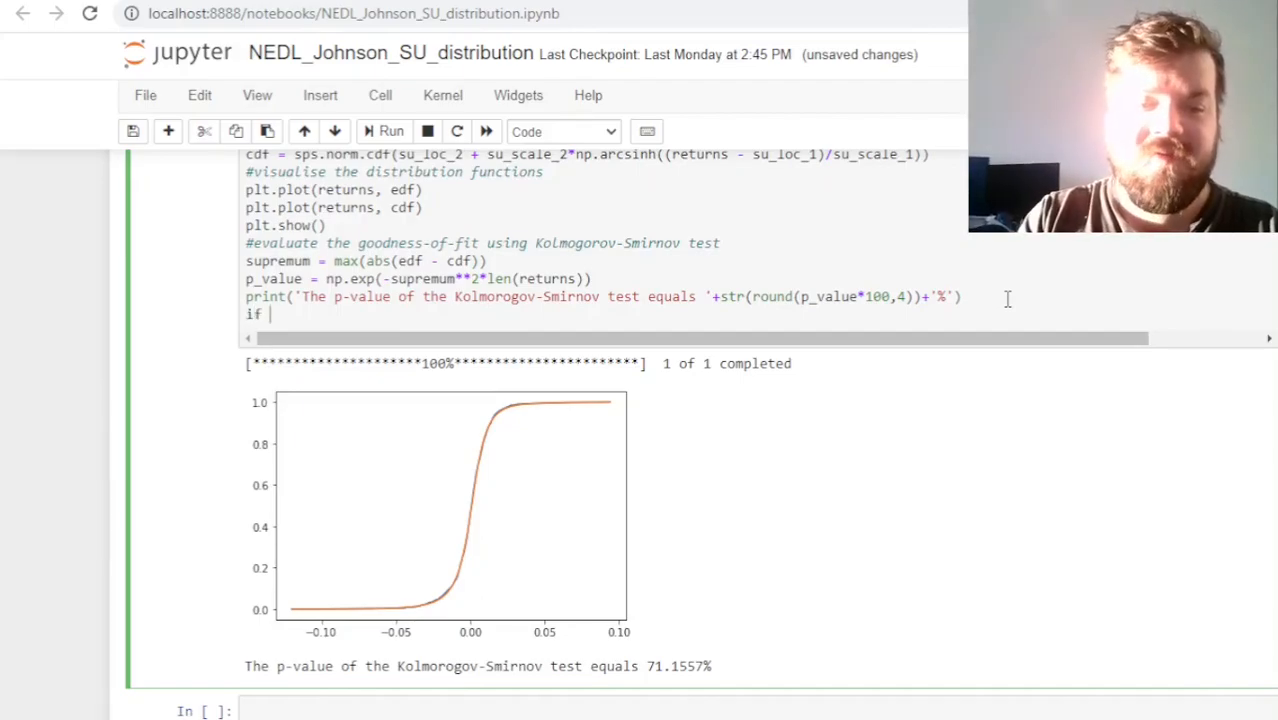
type("p_value")
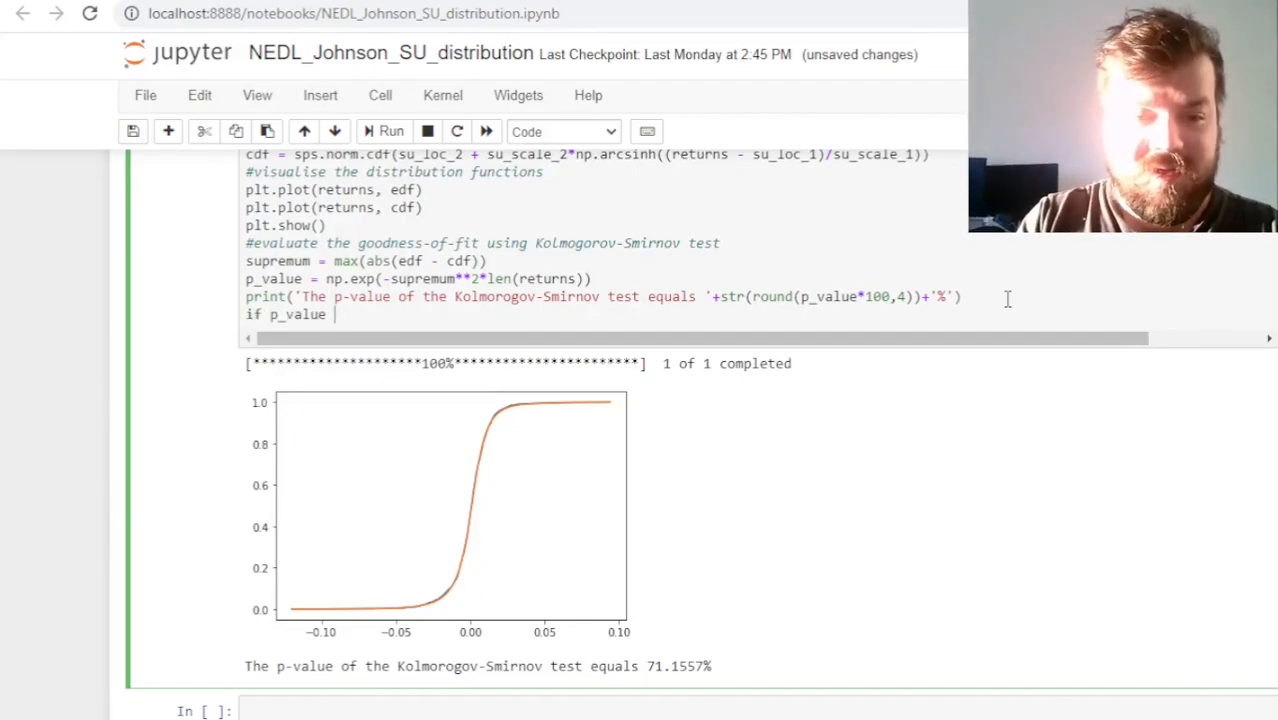
type("< 0.1:")
type("print('The ")
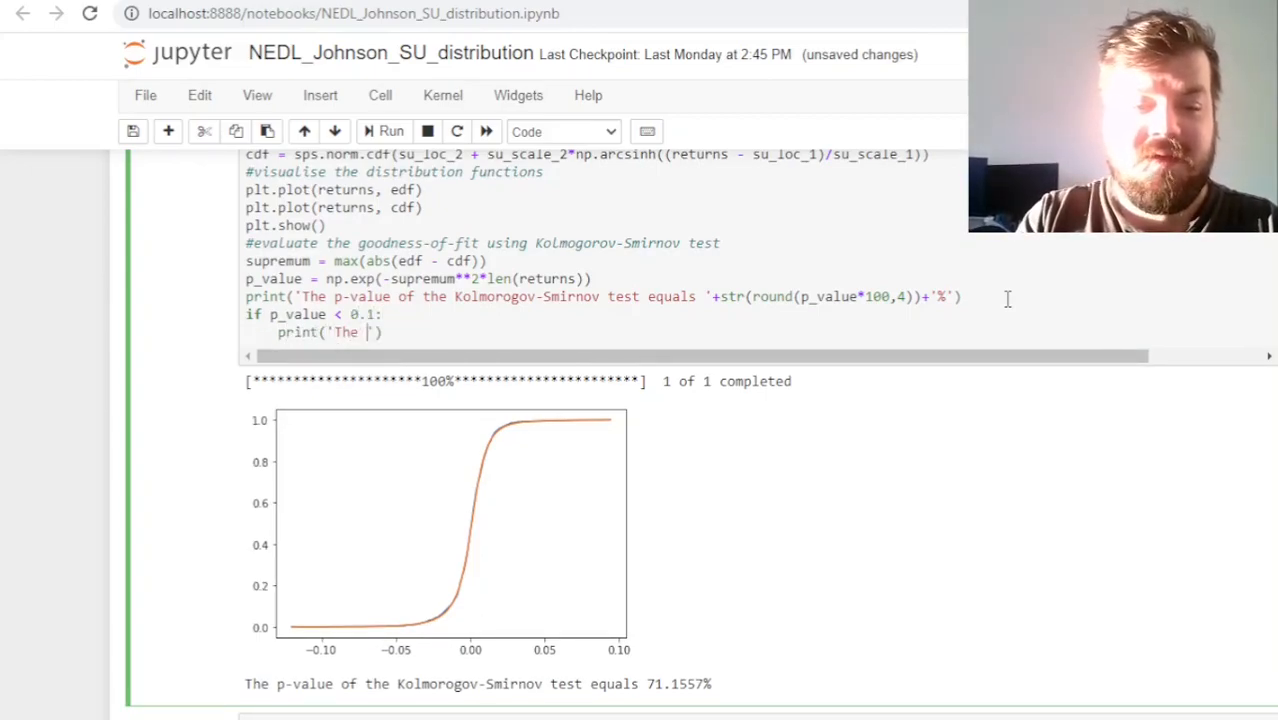
type("distribution does not")
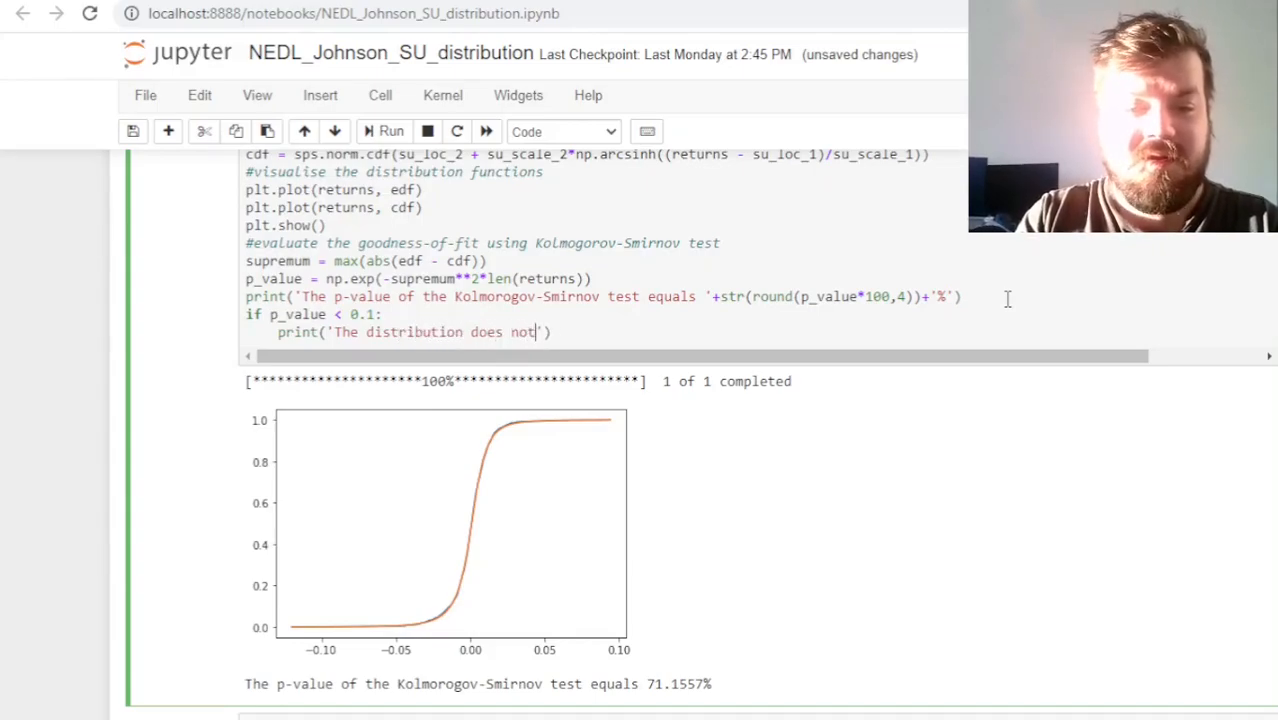
type("fit the data')")
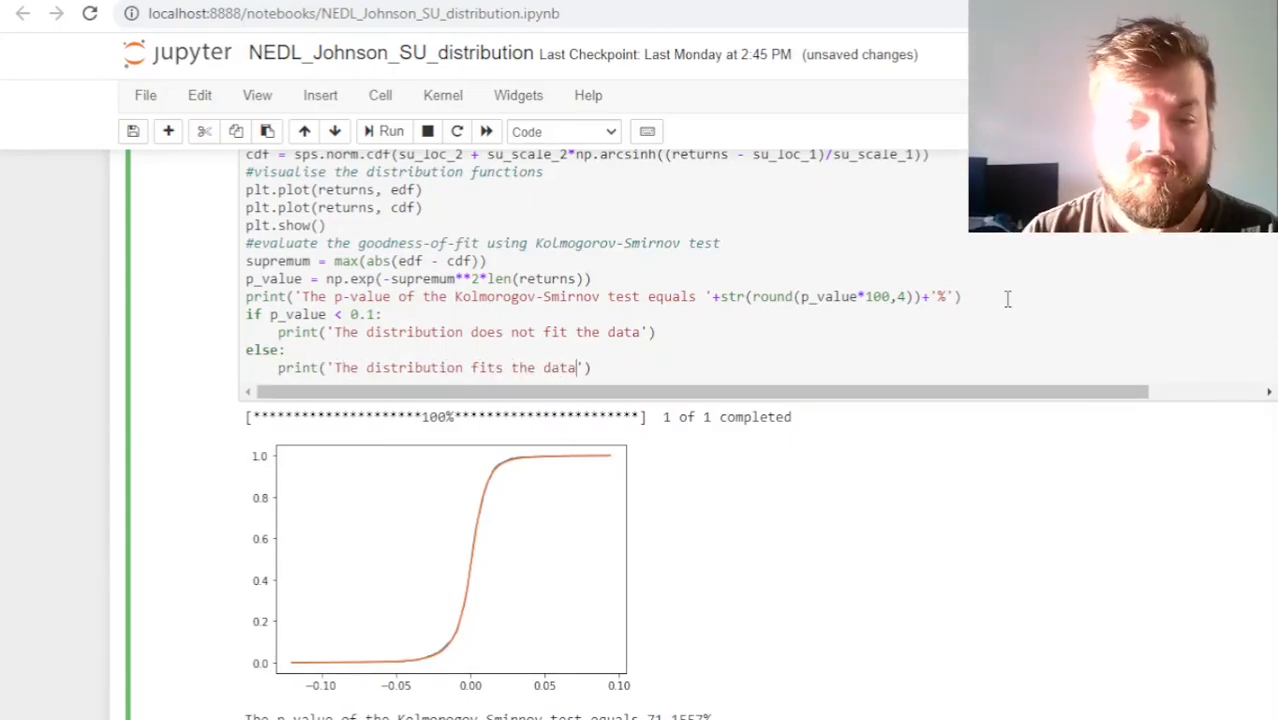
scroll("down", 3)
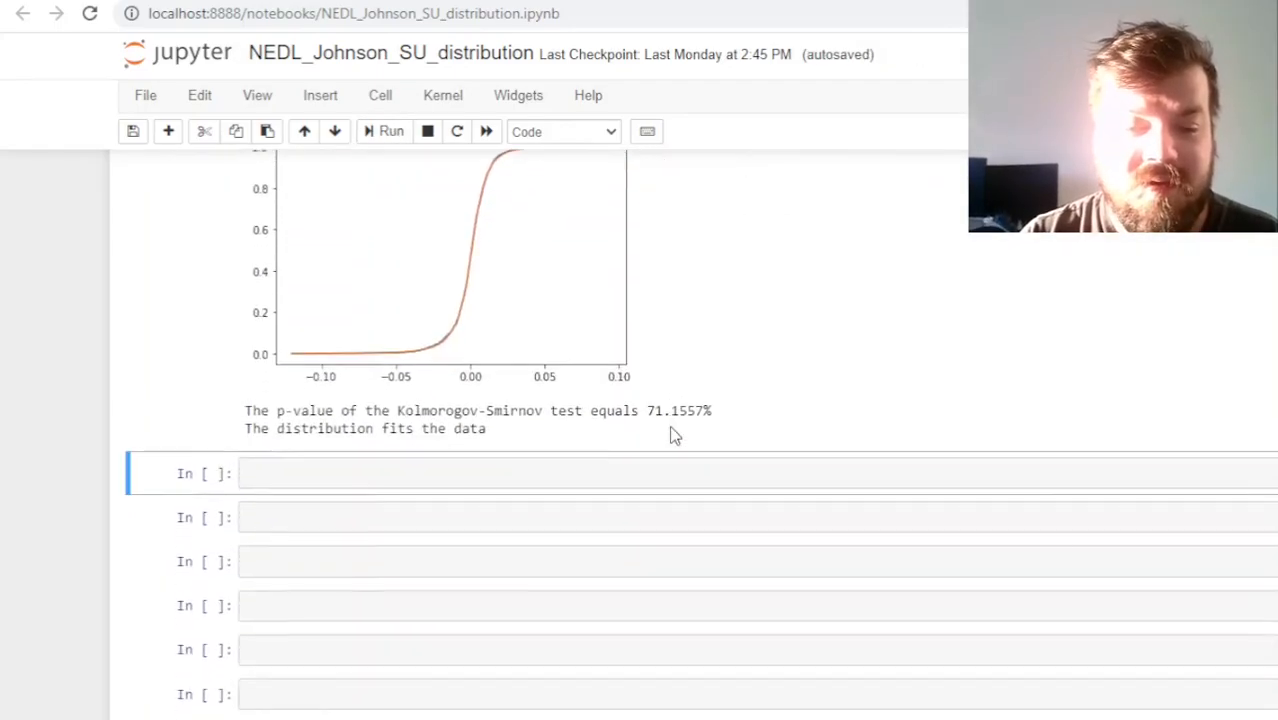
Switch the ticker to AAPL and run the cell to read the fit verdict
scroll("down", 3)
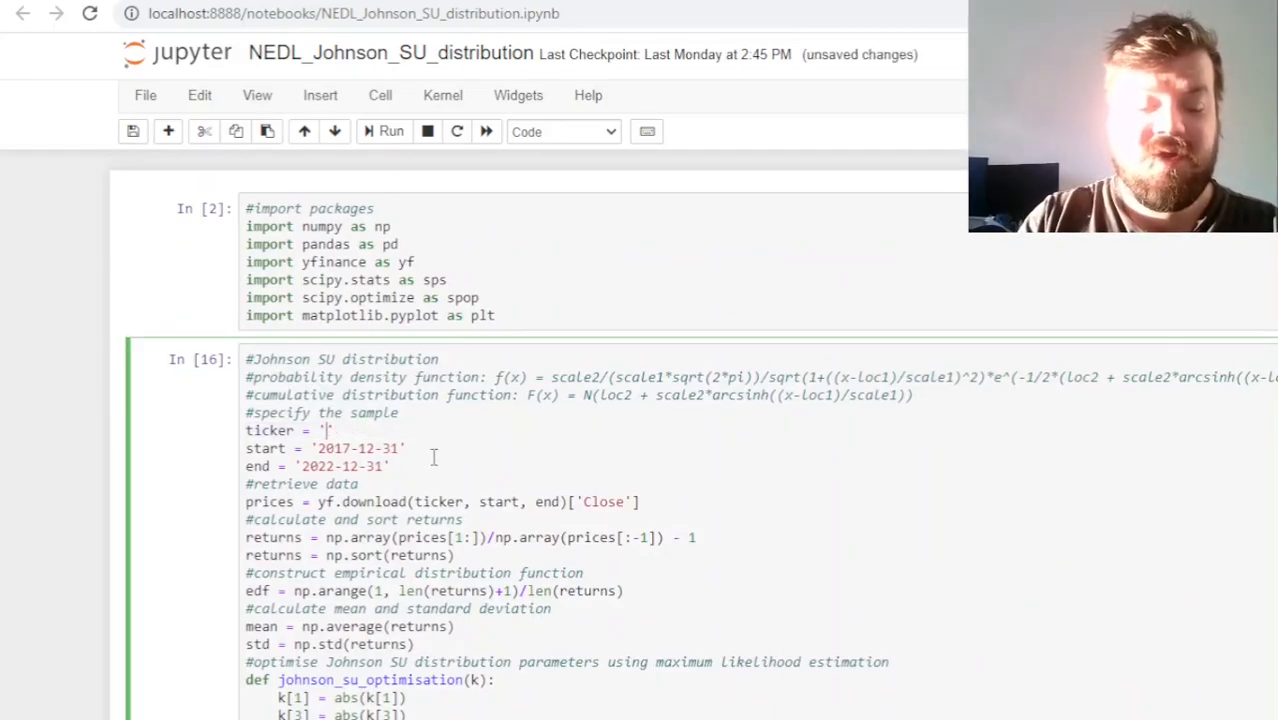
type("CAT")
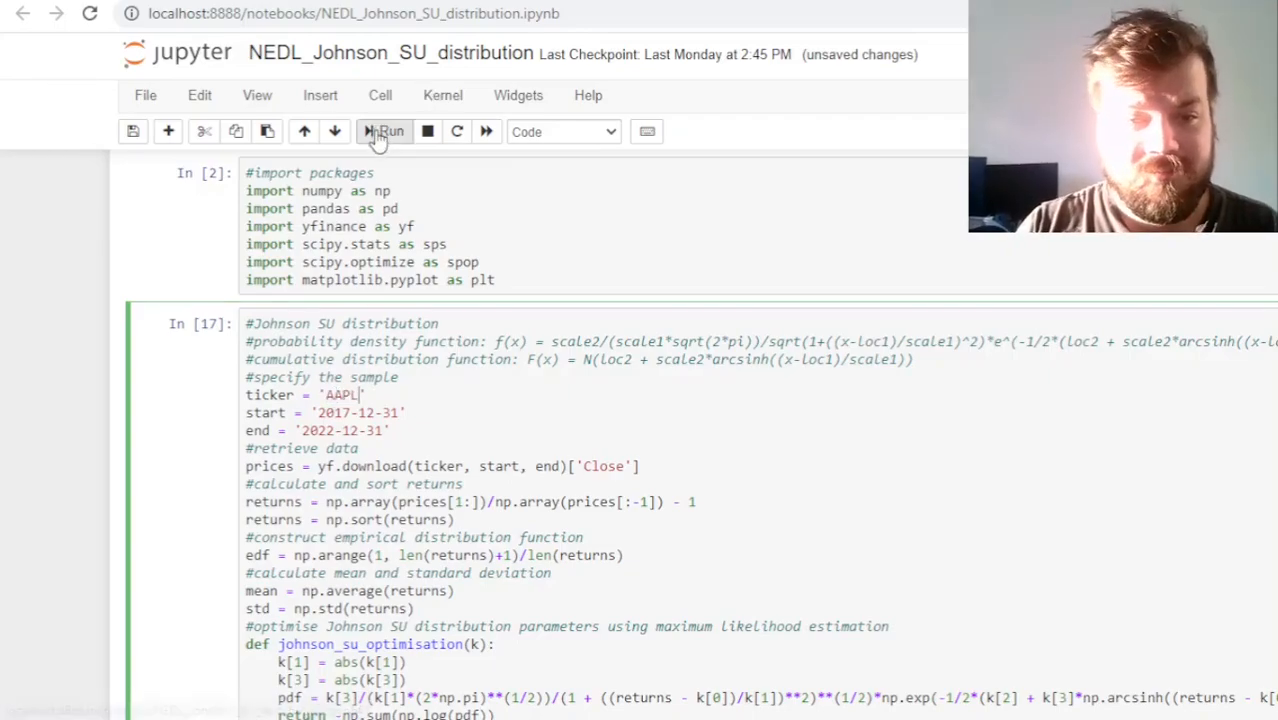
left_click(384, 132)
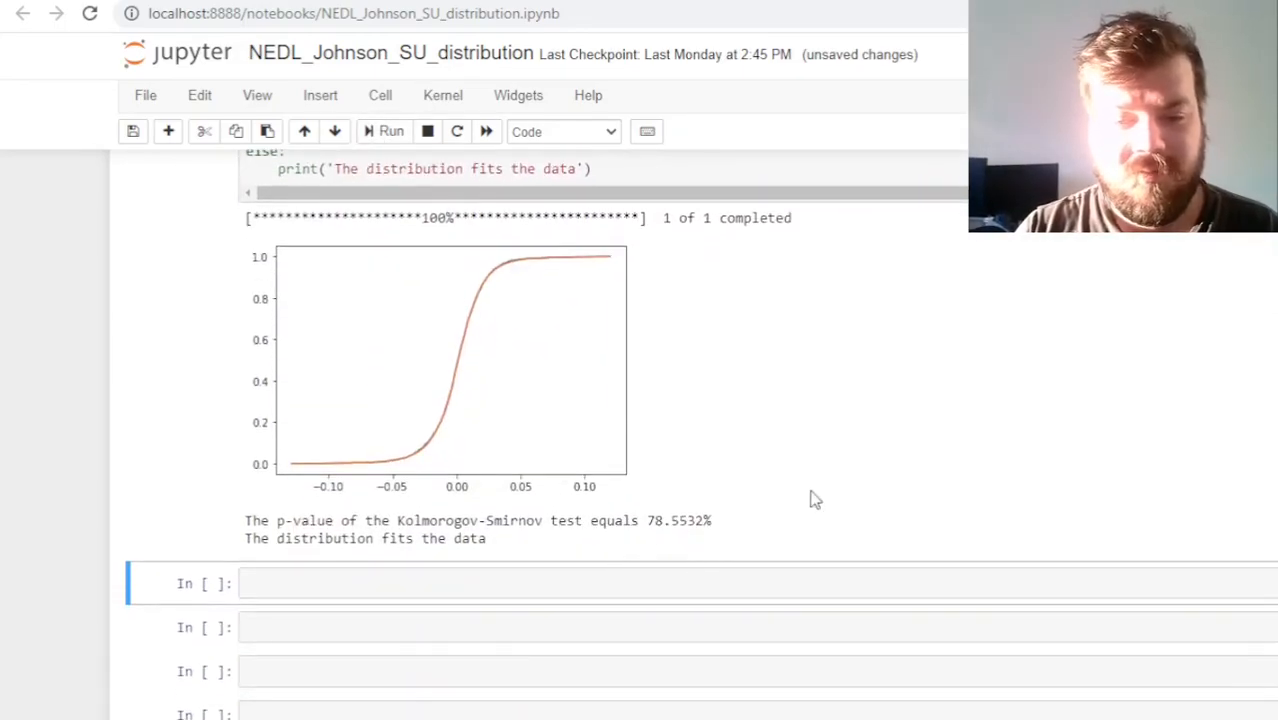
Change the ticker to EURUSD=X and then BTC-USD, running the fit for each
scroll("up", 3)
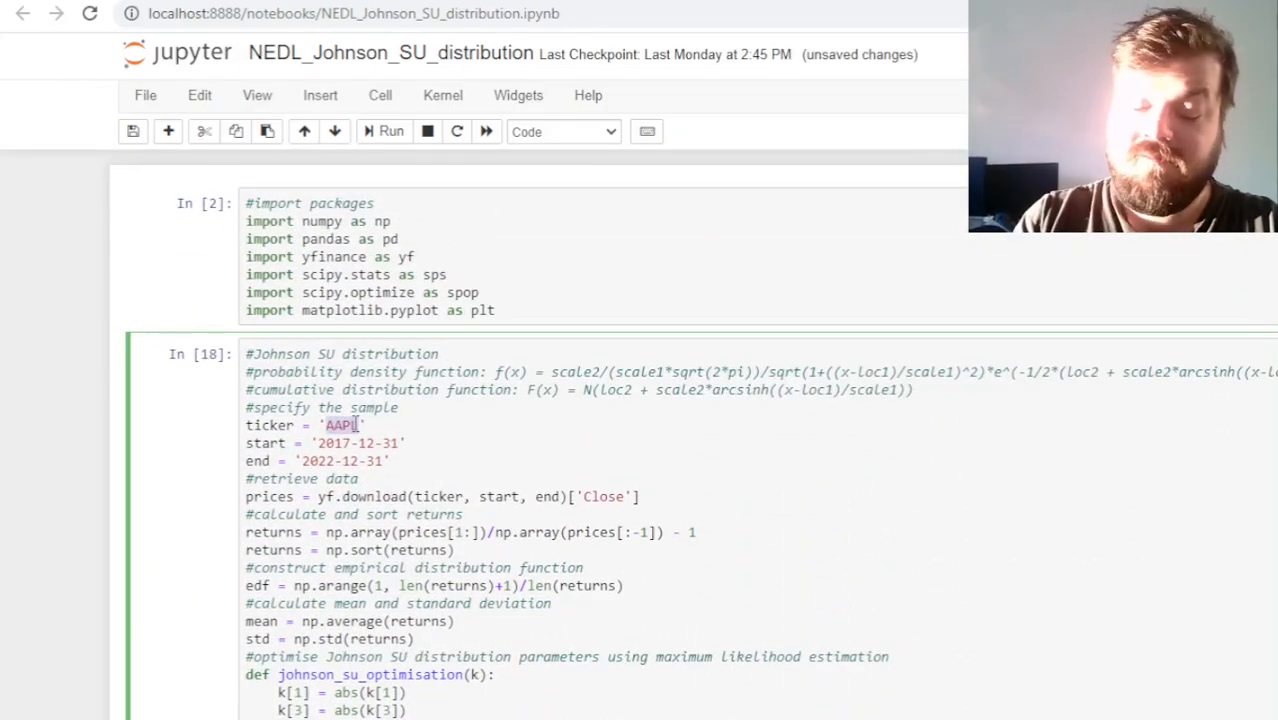
type("EUR")
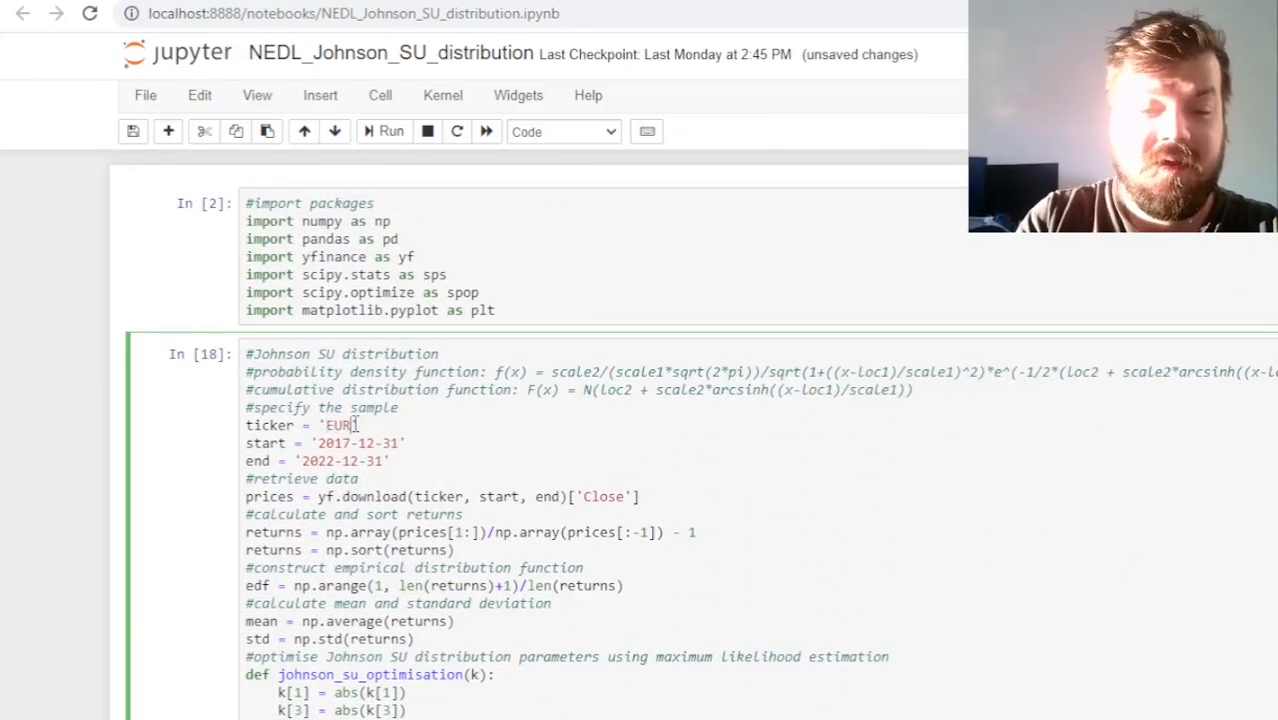
type("USD=X")
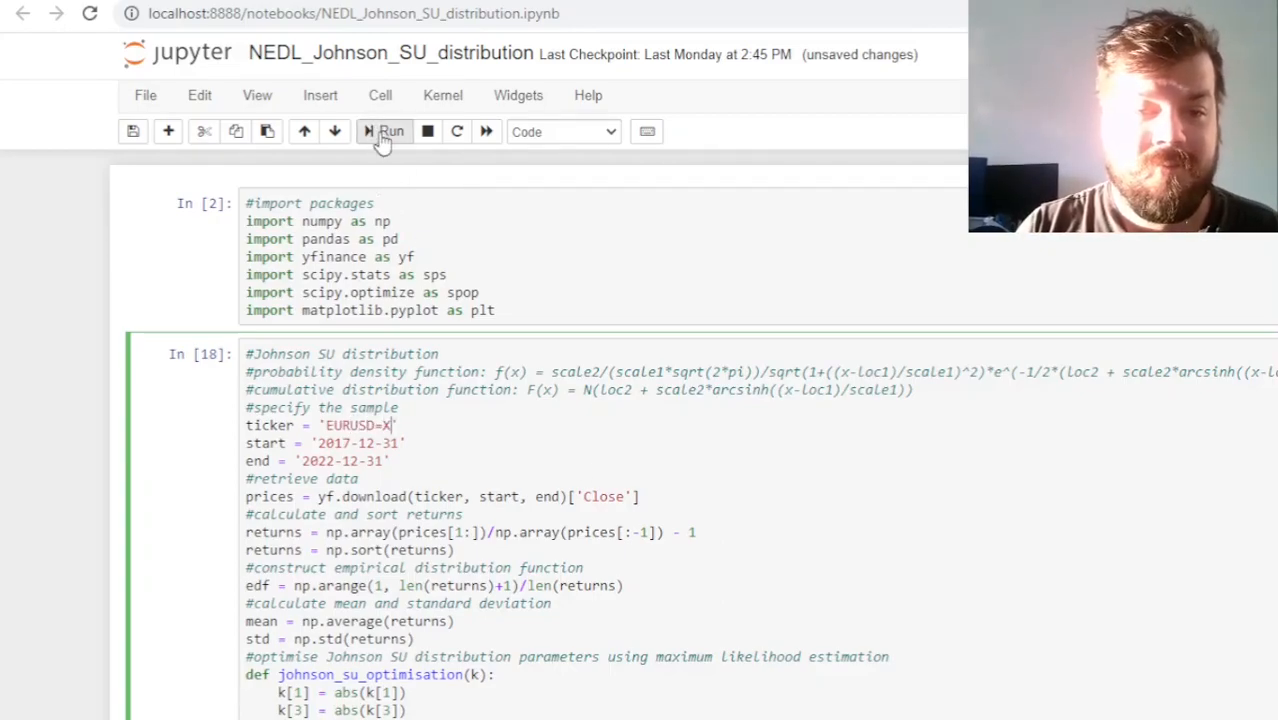
left_click(388, 132)
type("BTC-")
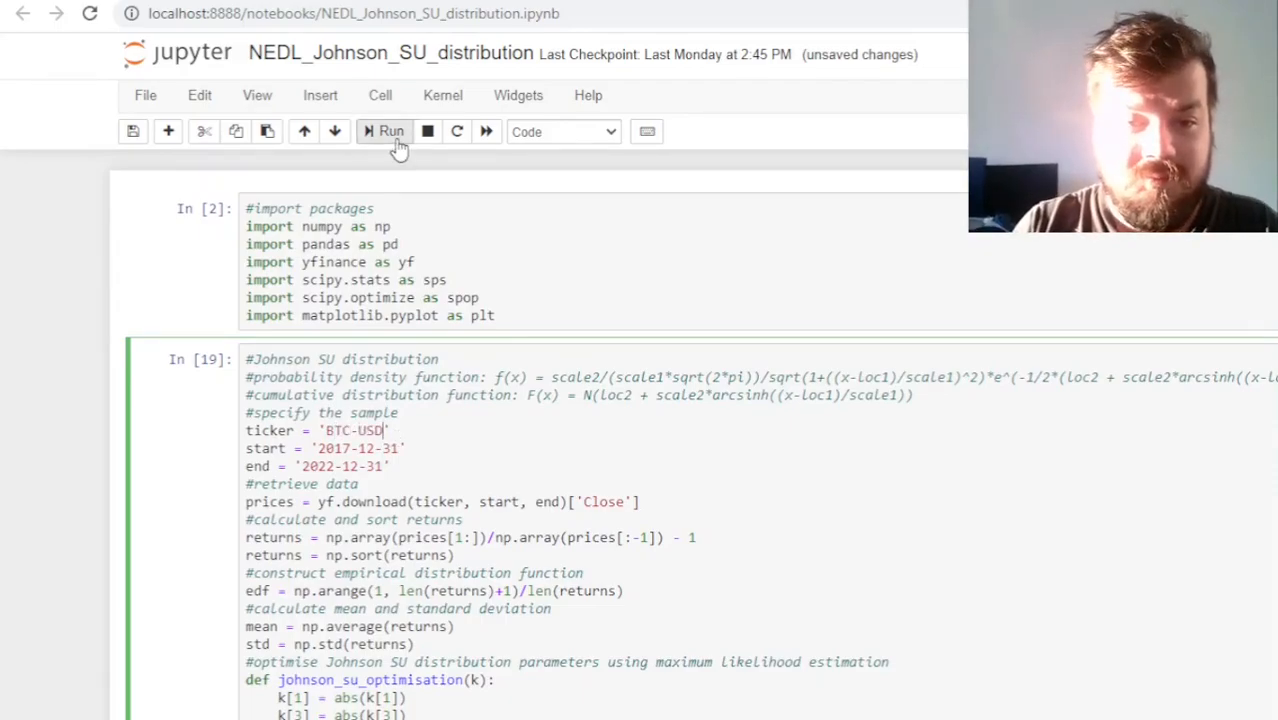
left_click(390, 132)
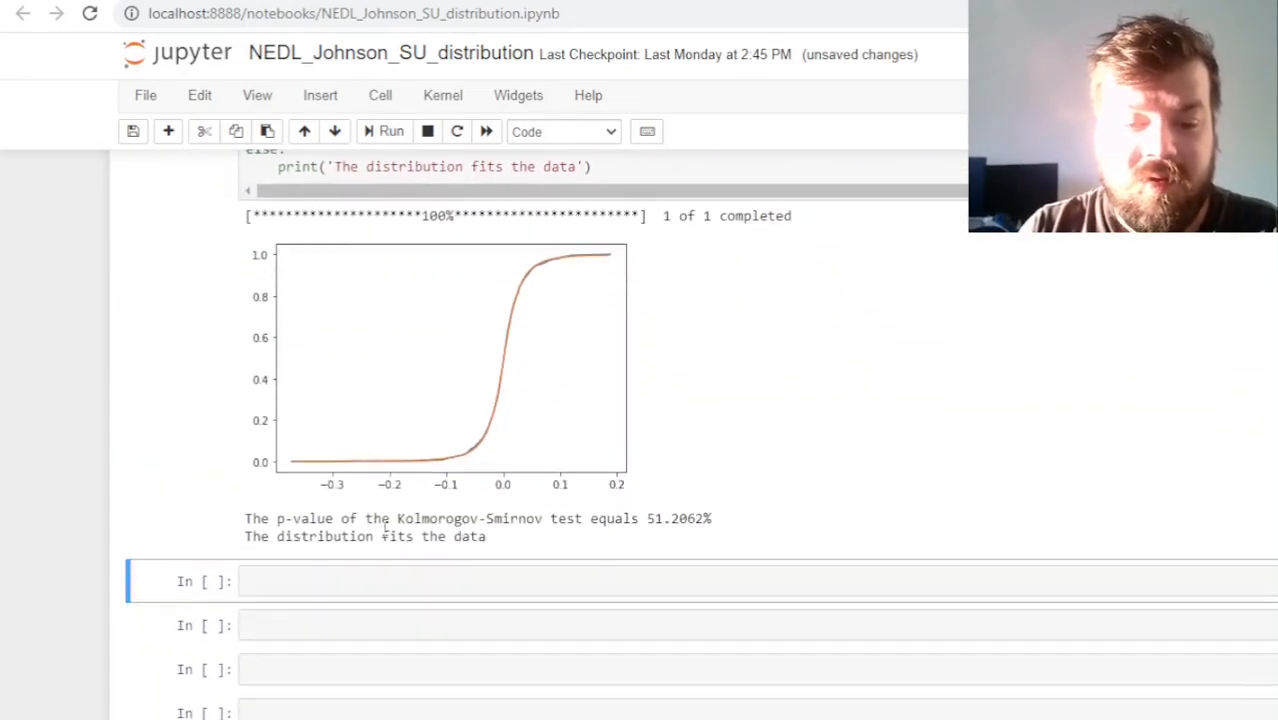
mouse_move(714, 552)
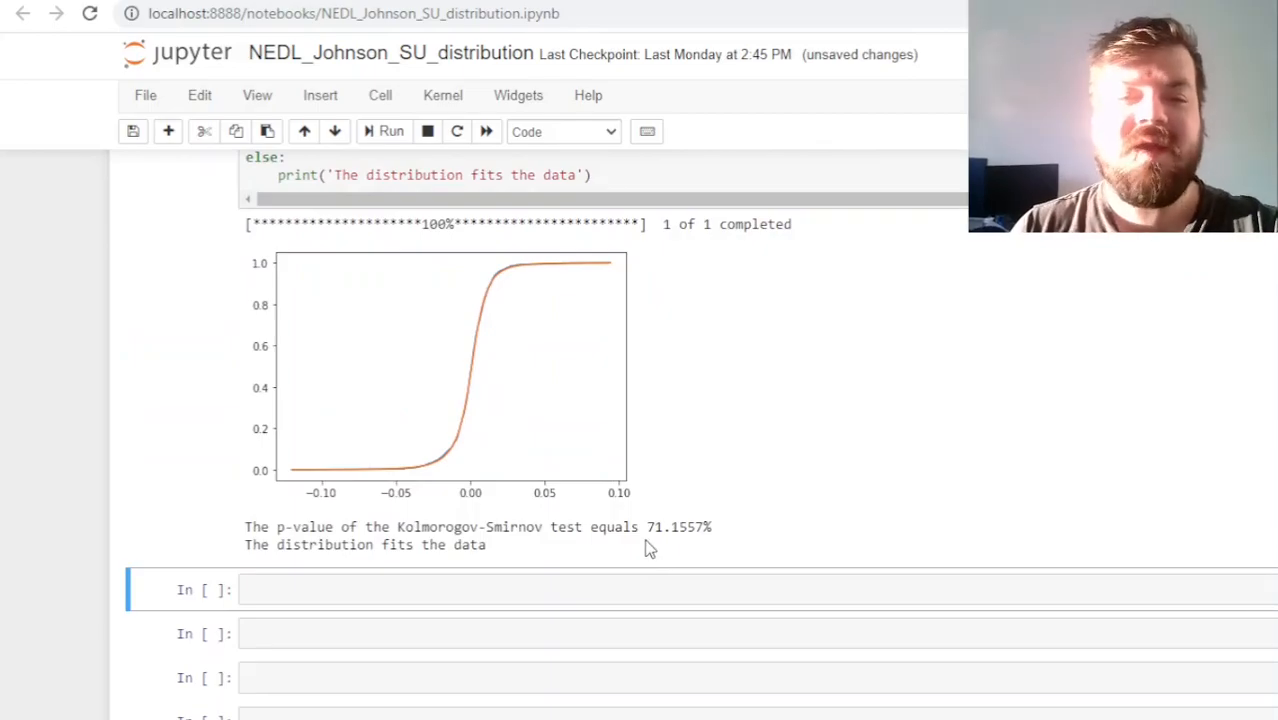
double_click(678, 528)
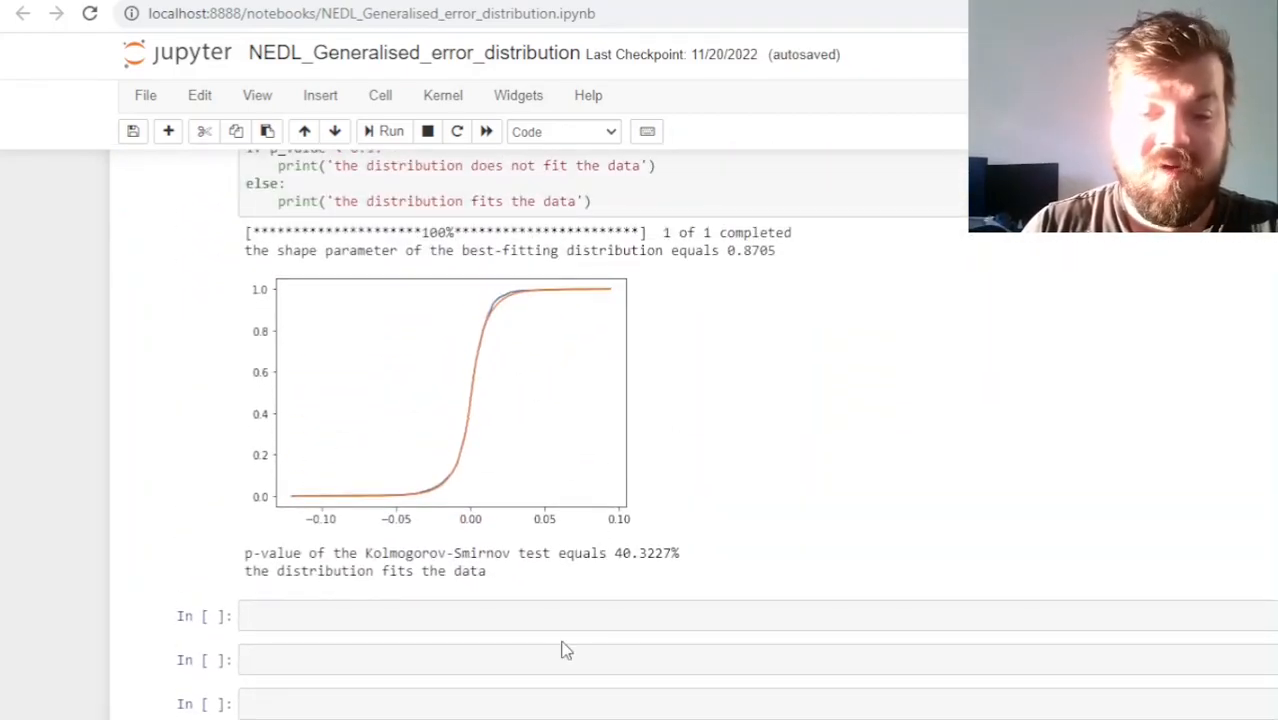
mouse_move(544, 280)
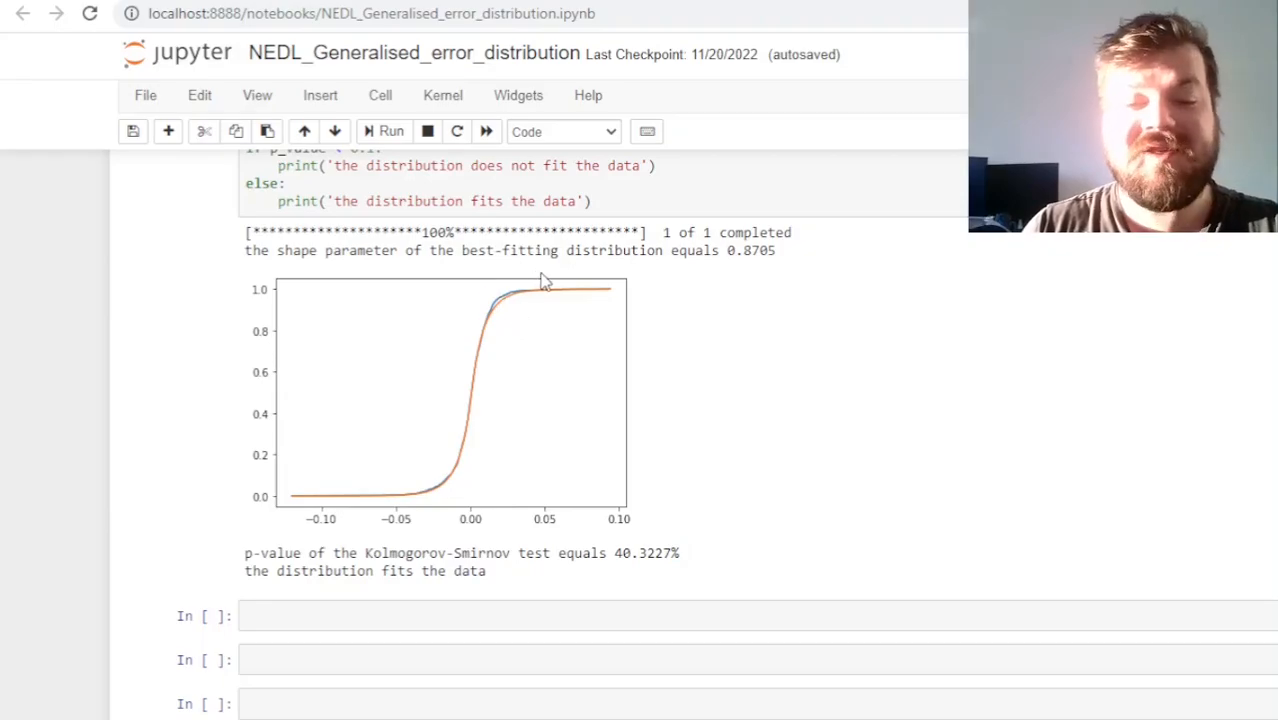
mouse_move(772, 424)
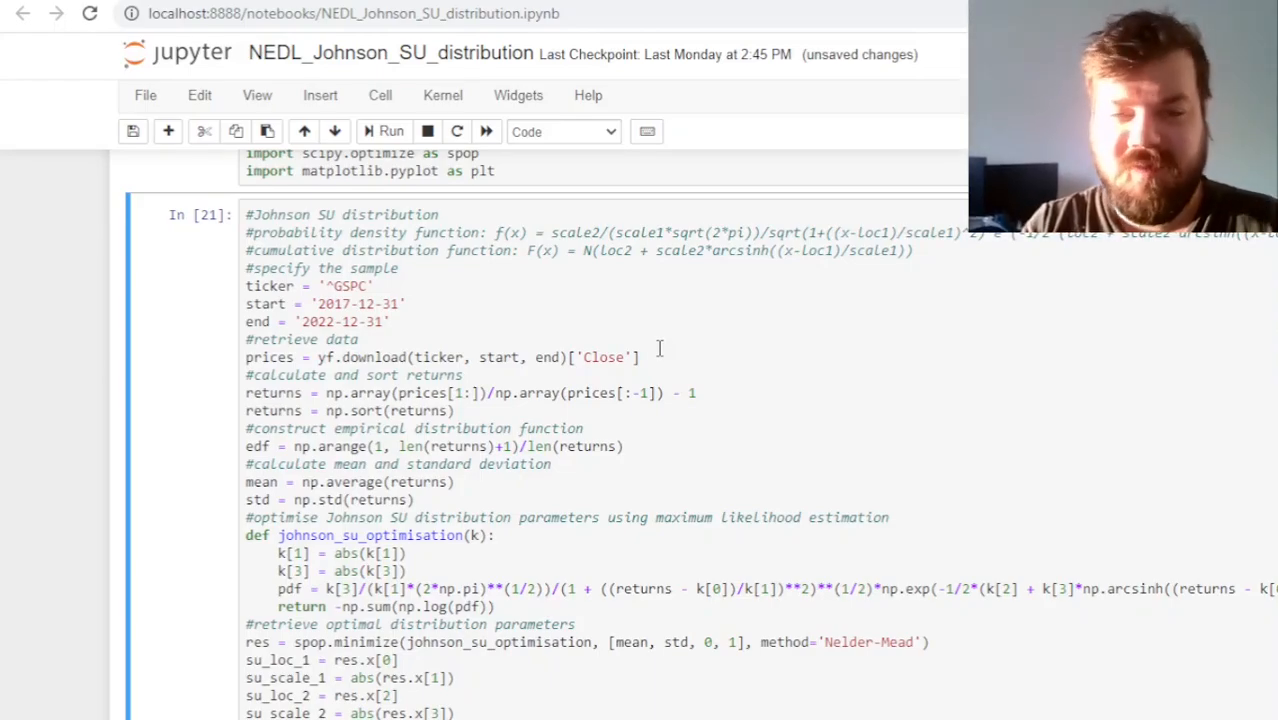
left_click(390, 132)
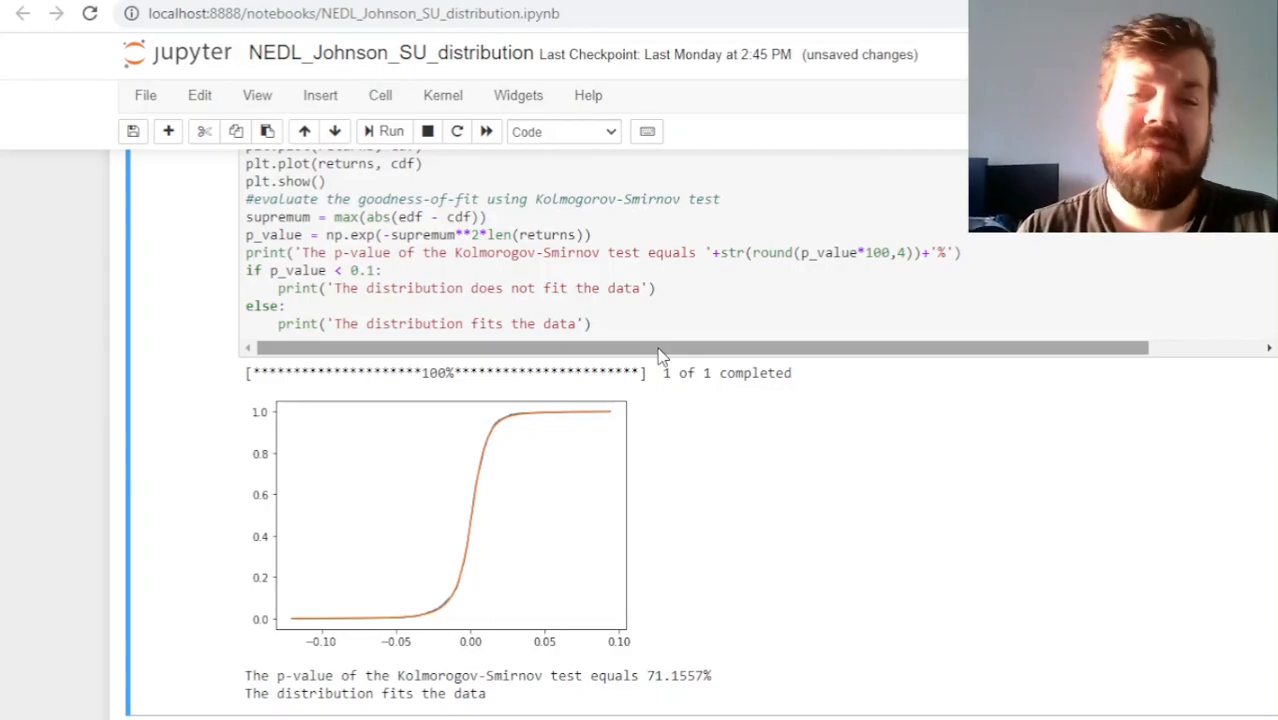
scroll("down", 3)
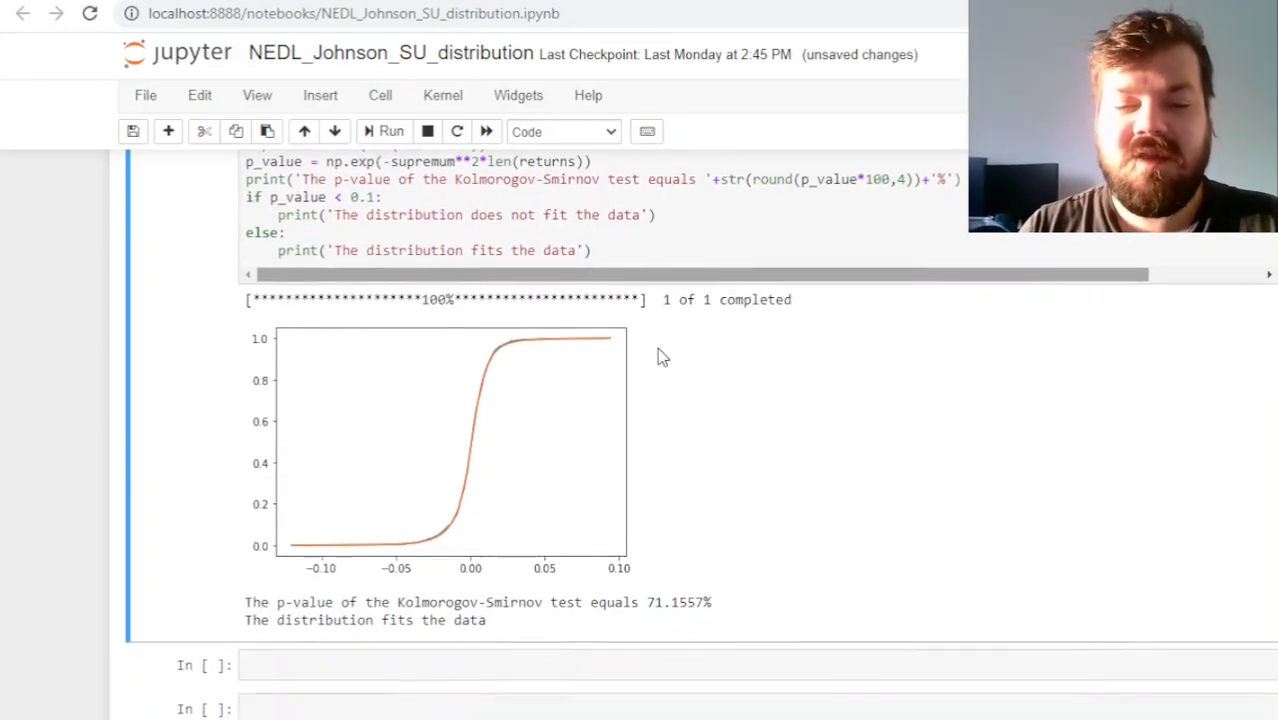
mouse_move(808, 390)
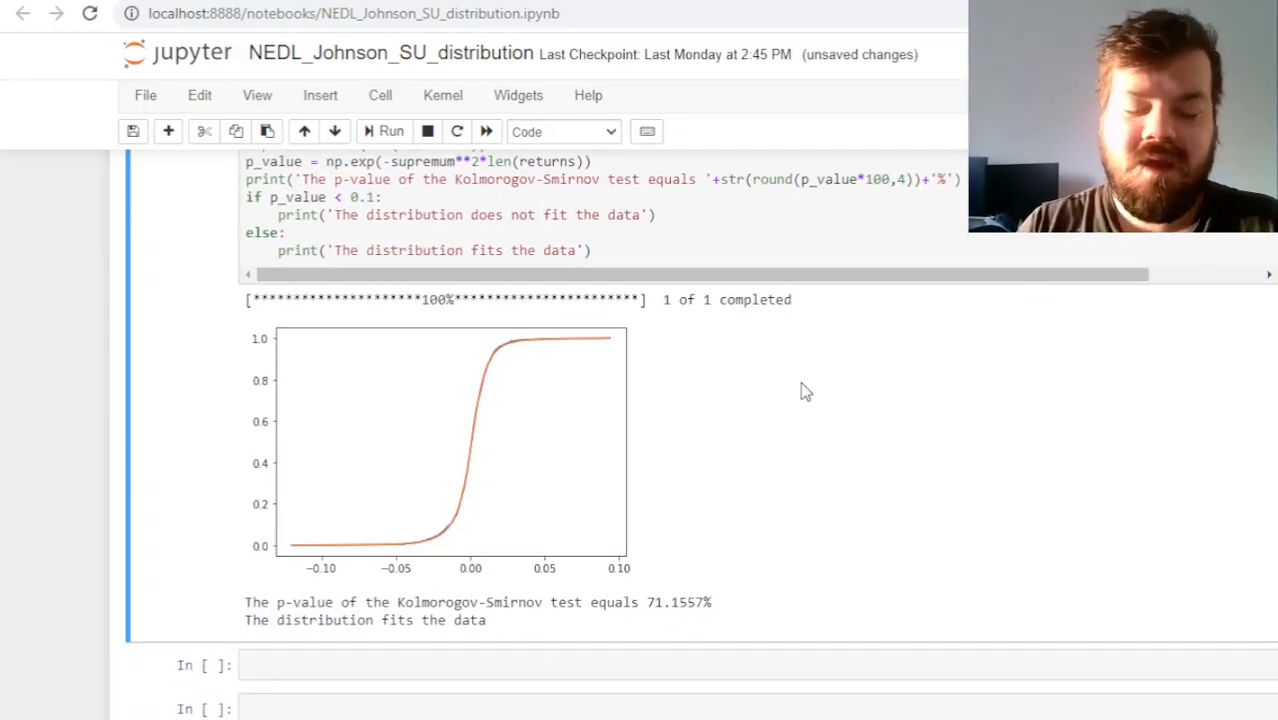